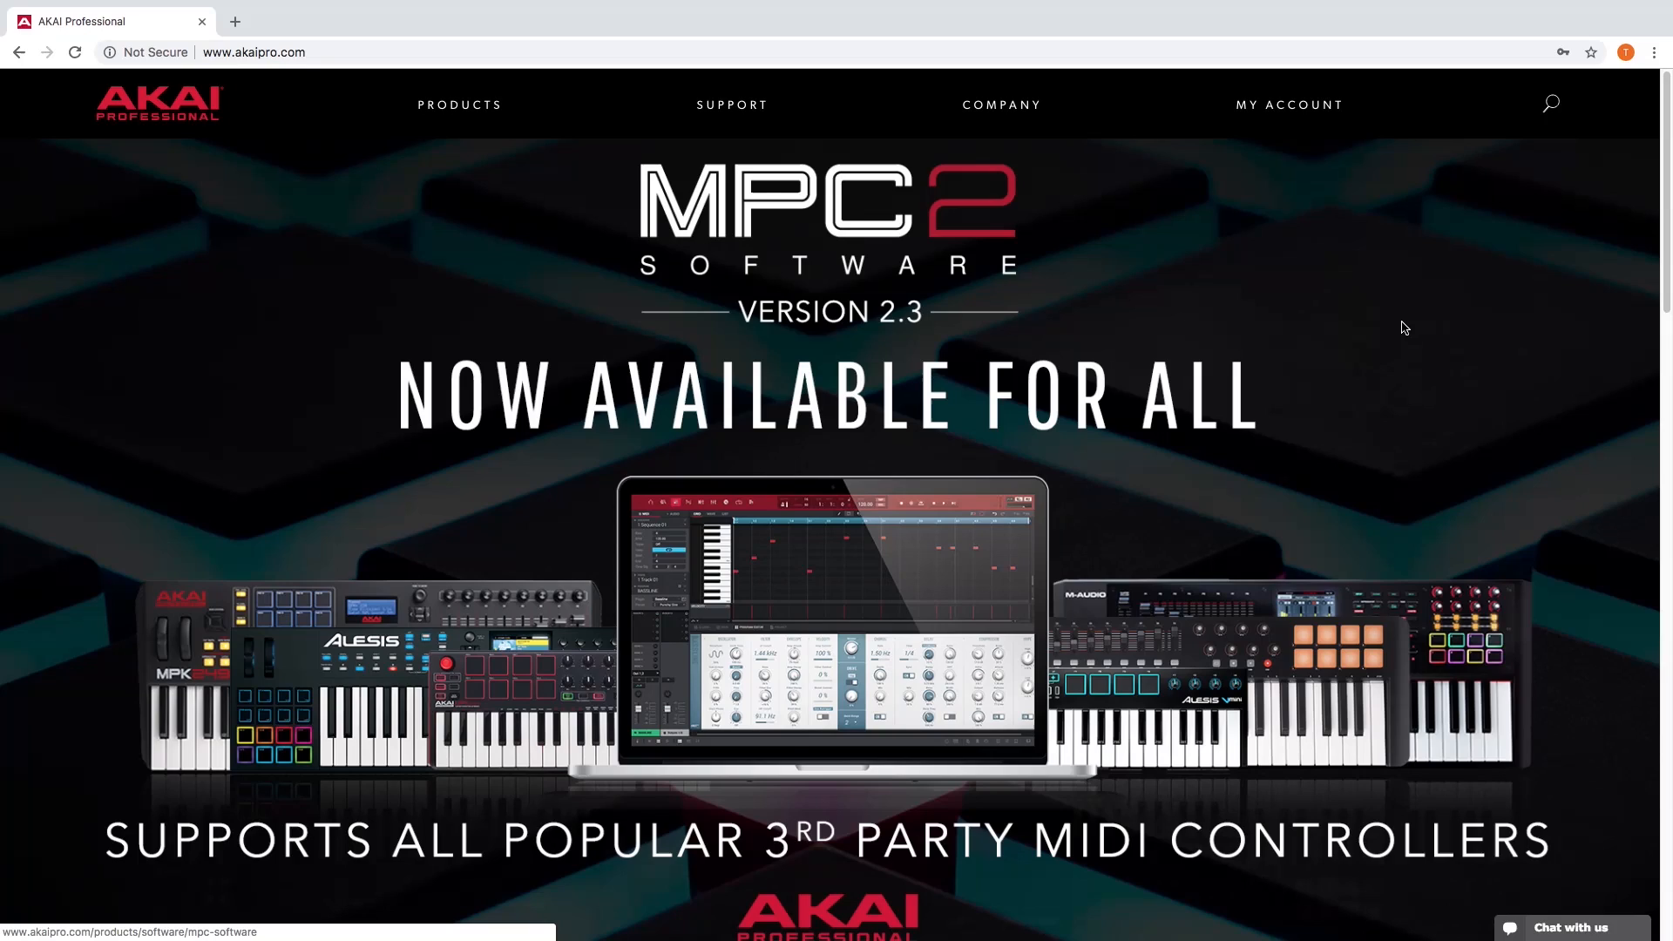
mouse_move(1380, 281)
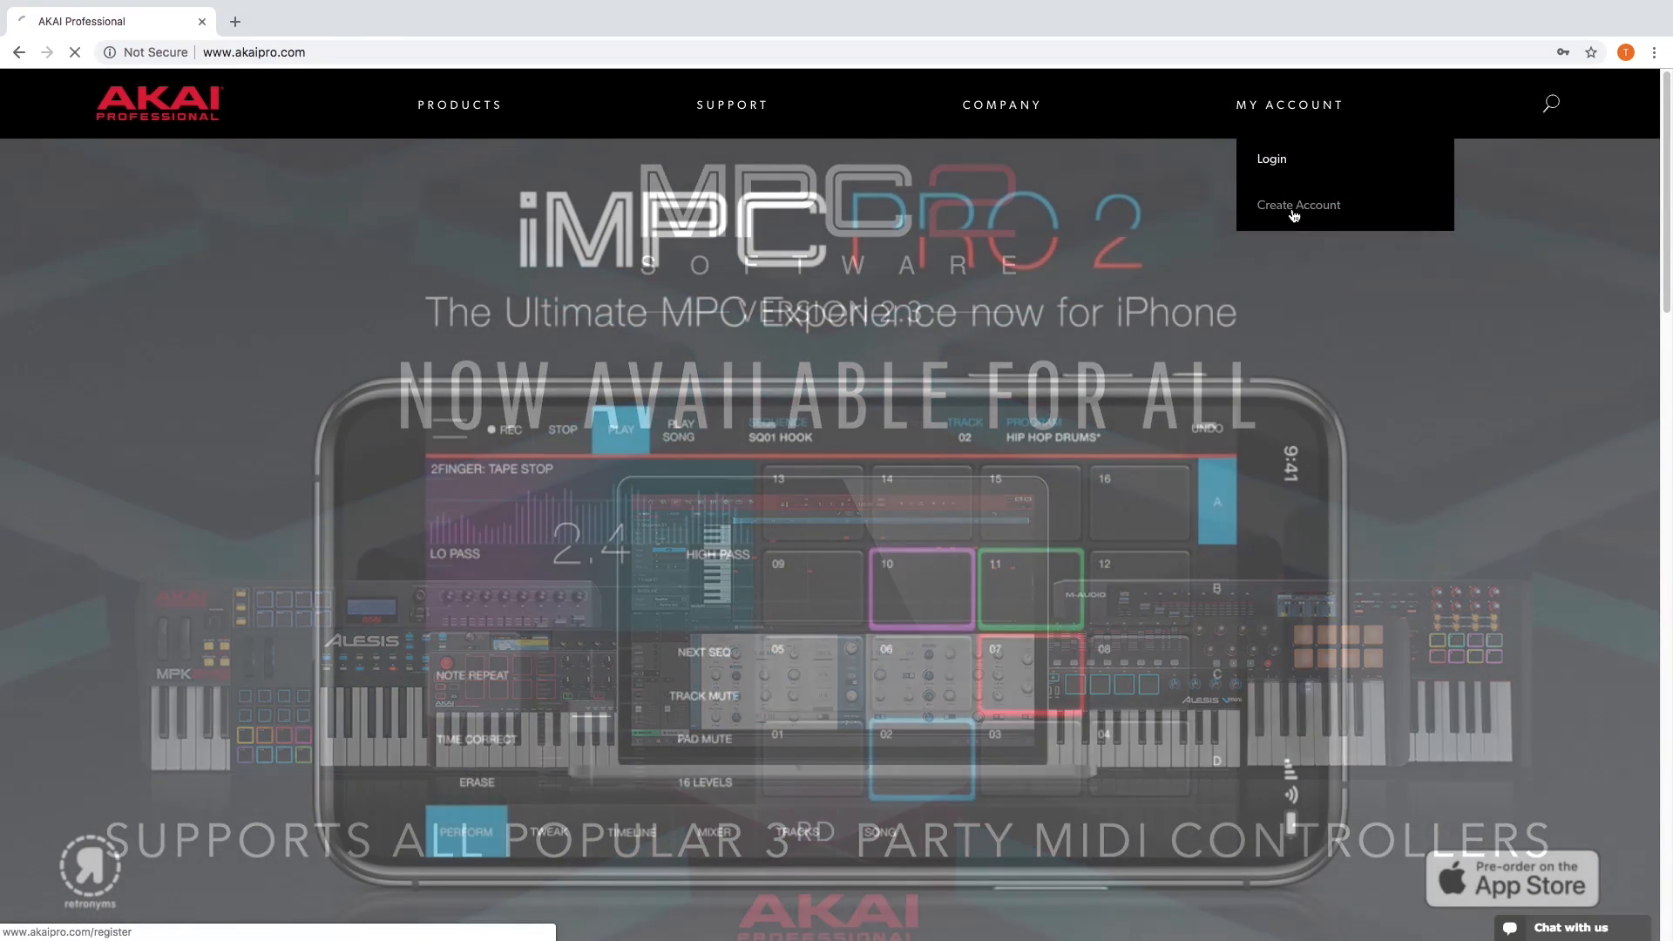
Fill in the Create Account form with name, email and password, pass reCAPTCHA, and submit.
left_click(1299, 205)
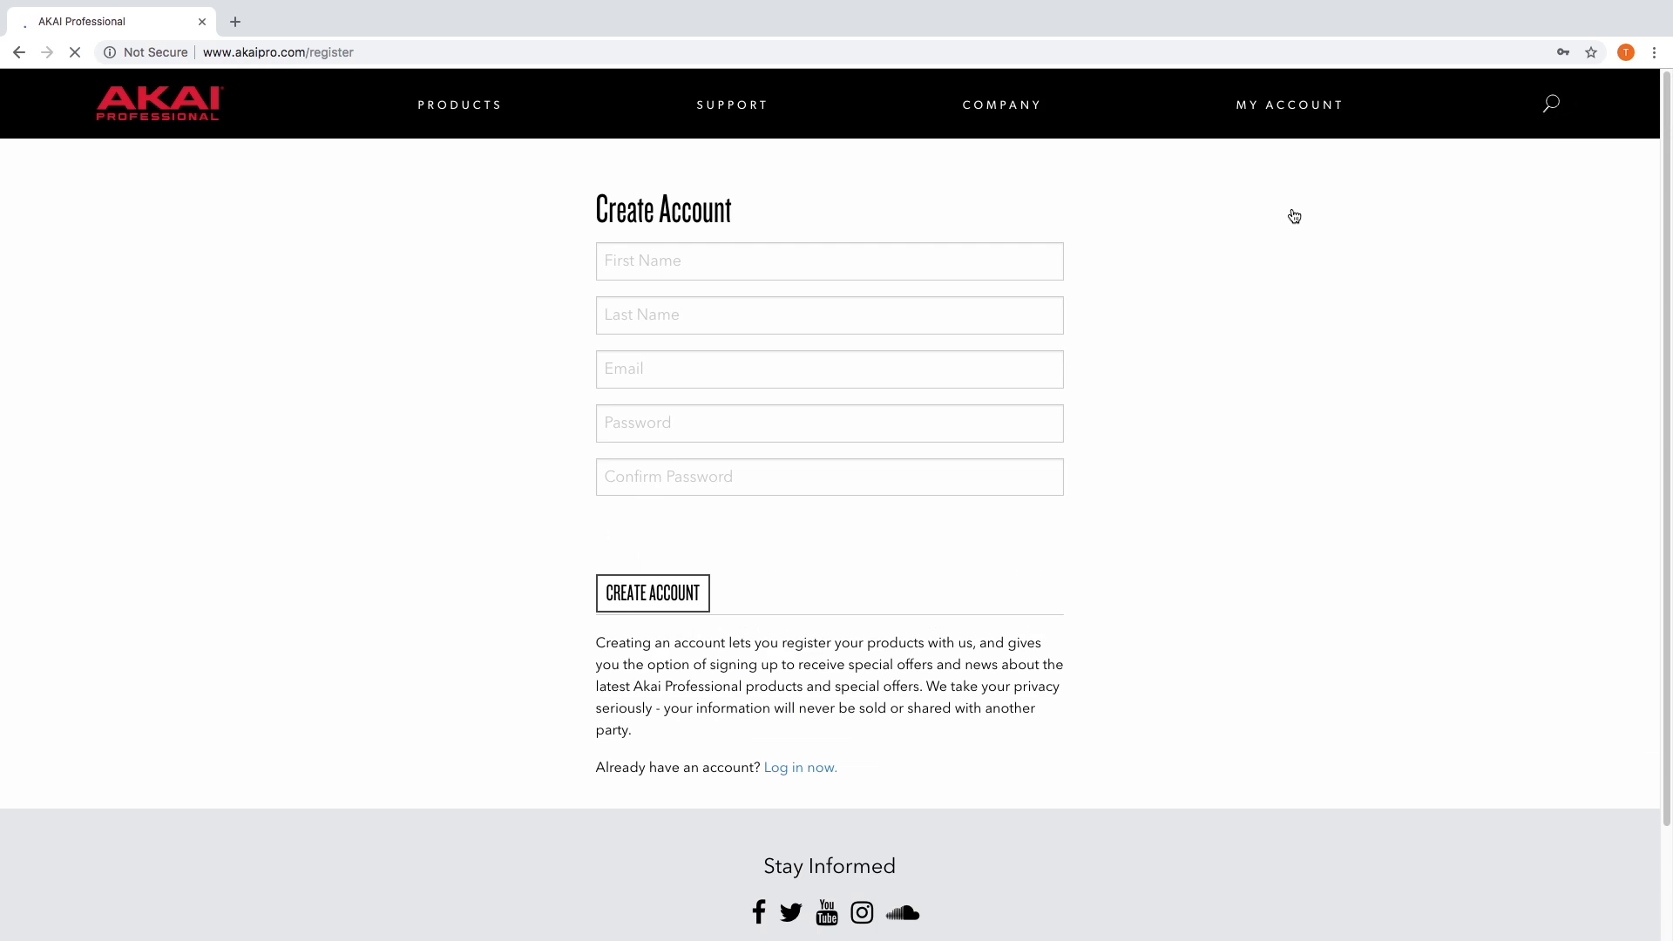
type("Tech")
type("Support")
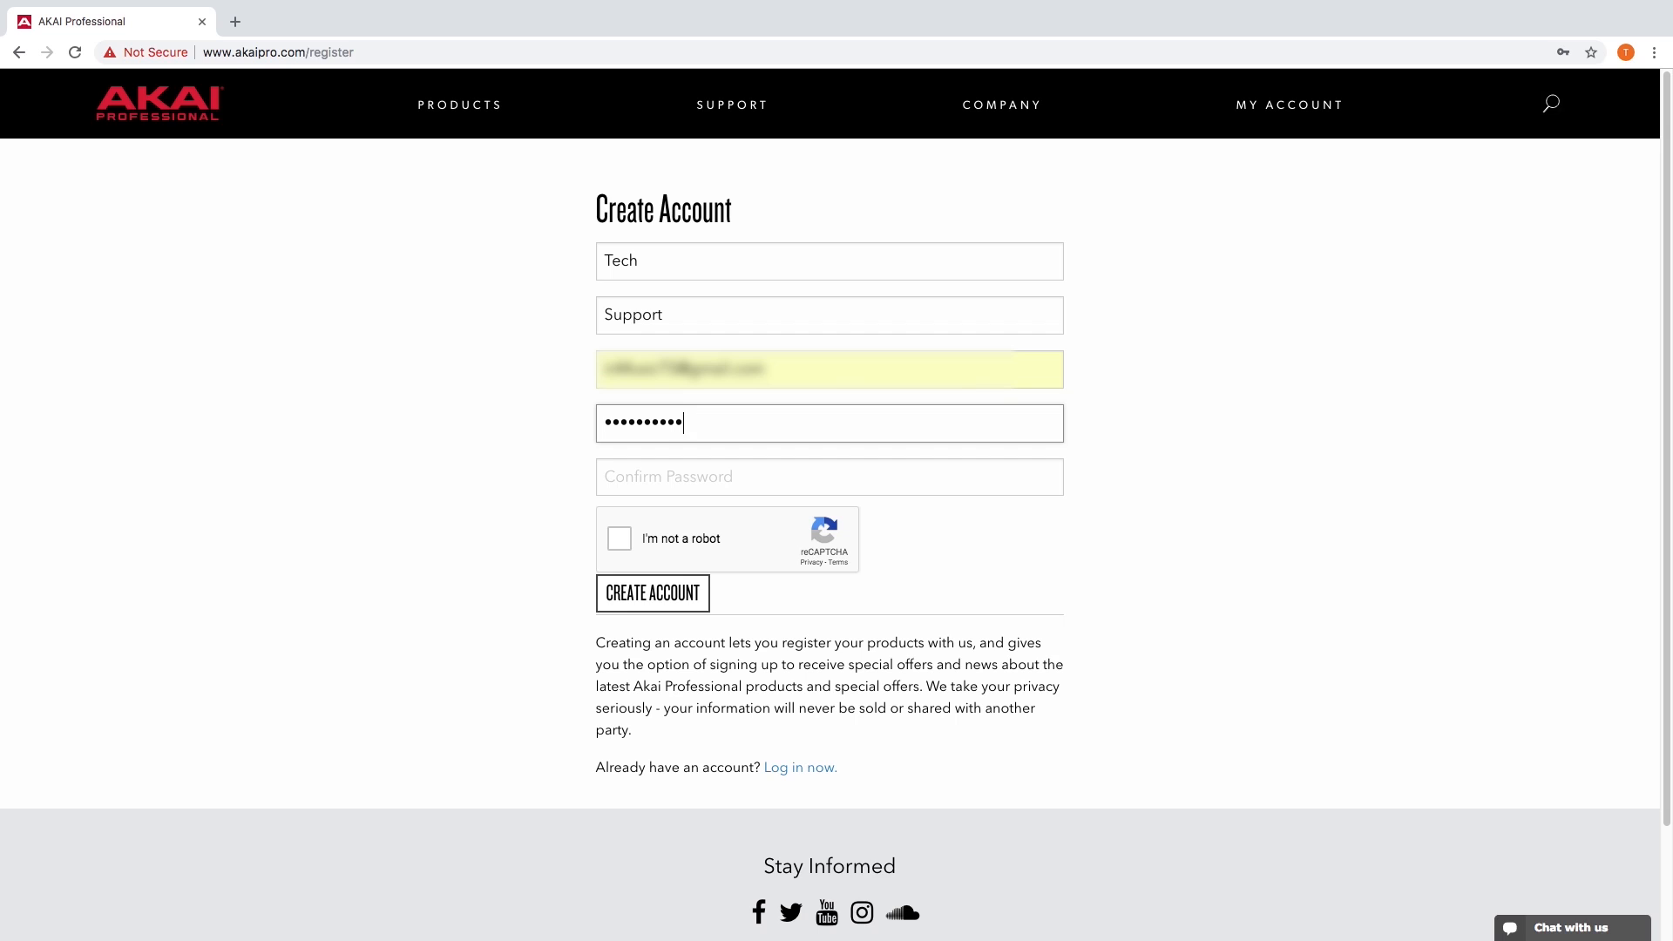
type("••••••••••")
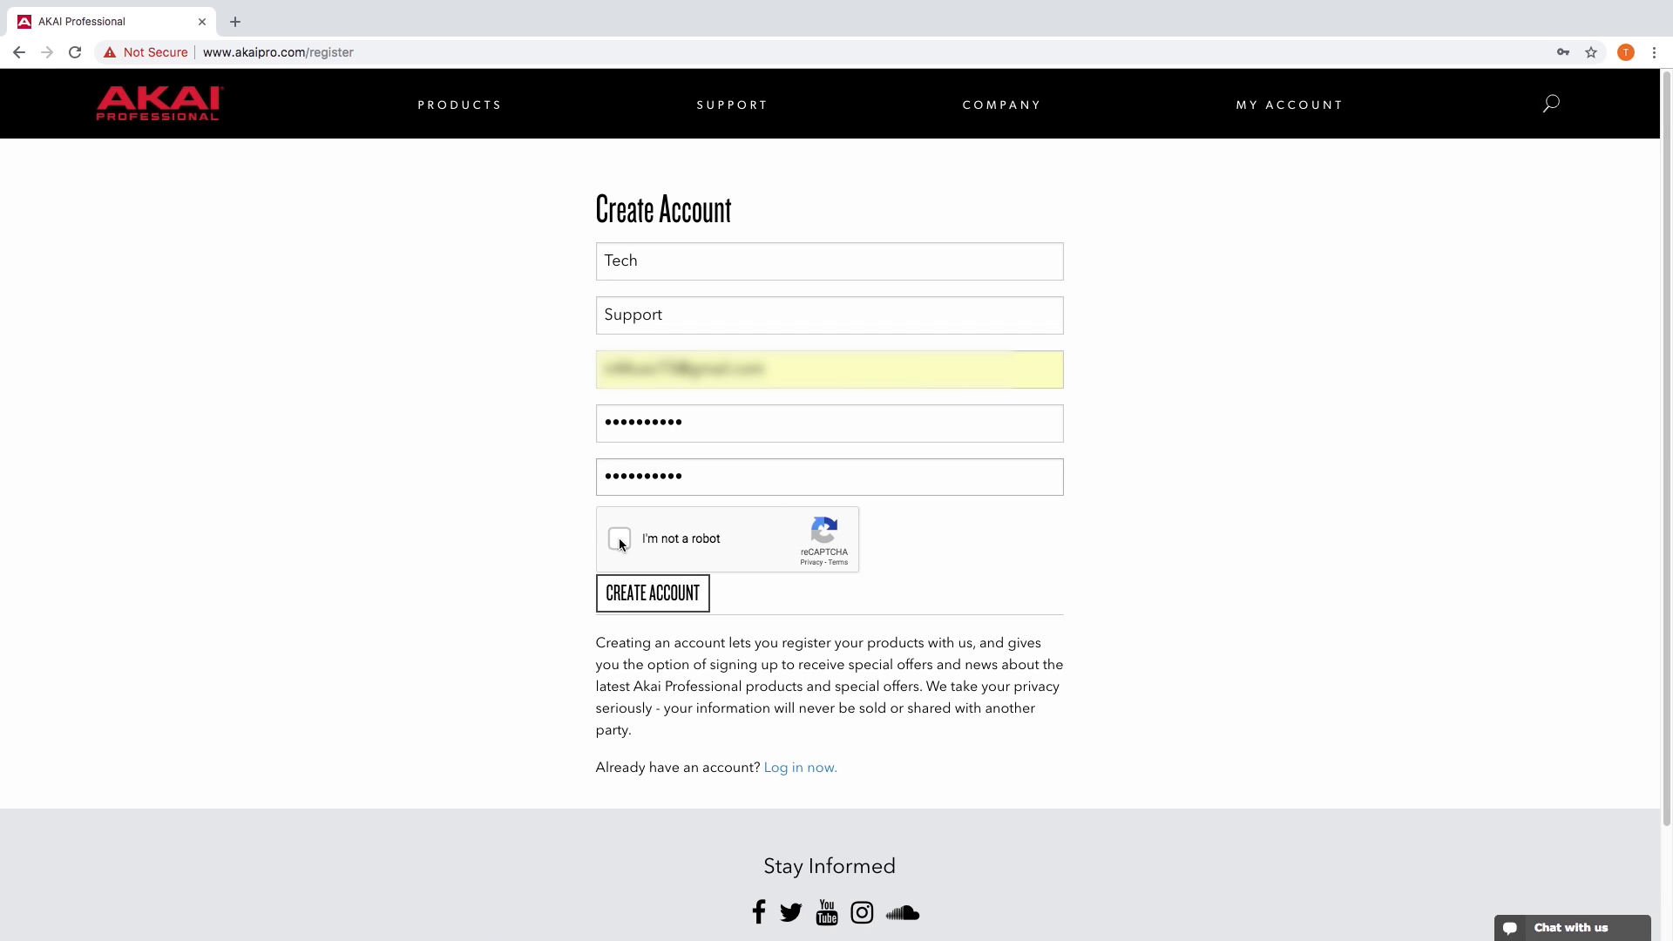
left_click(619, 539)
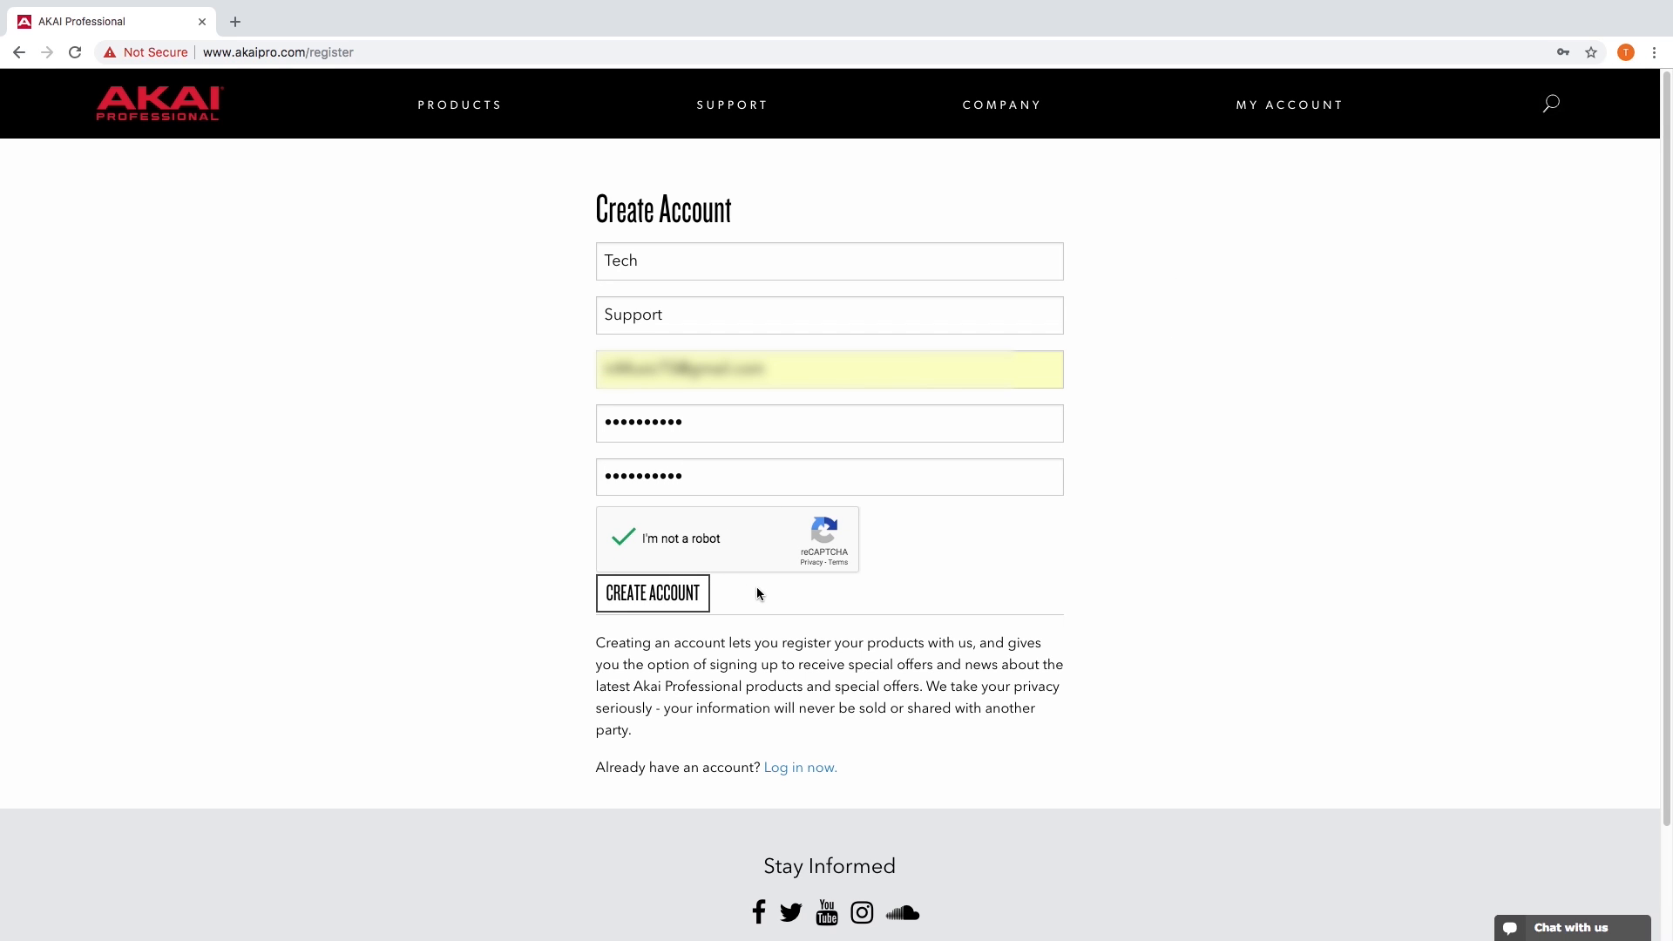
left_click(651, 593)
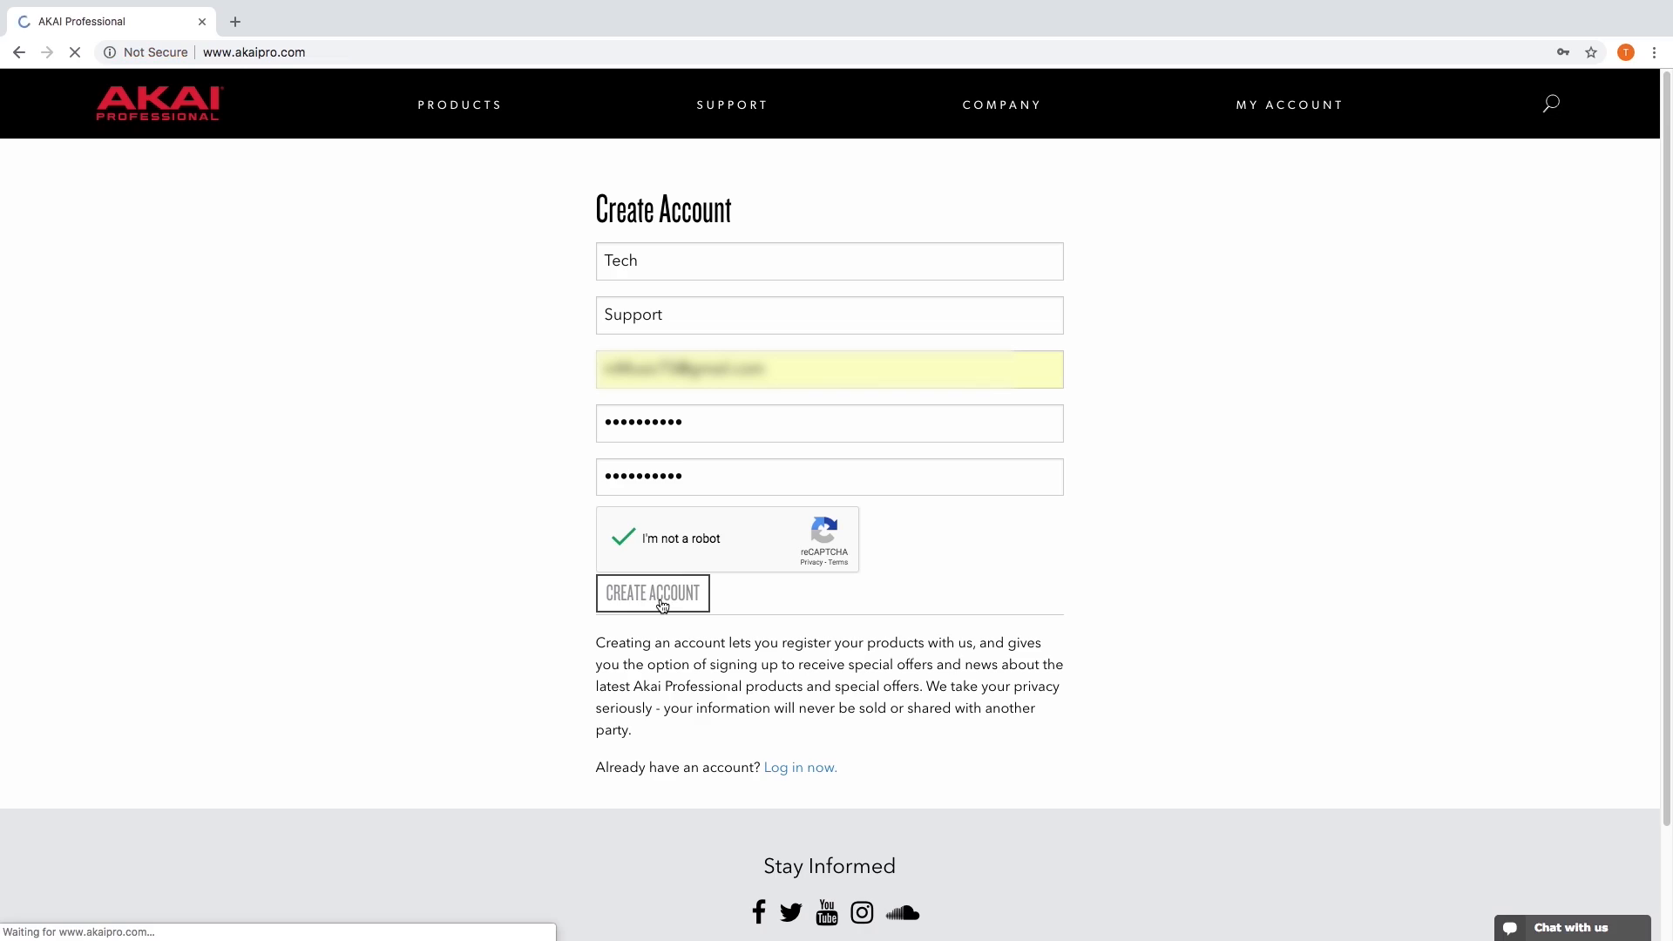
left_click(652, 594)
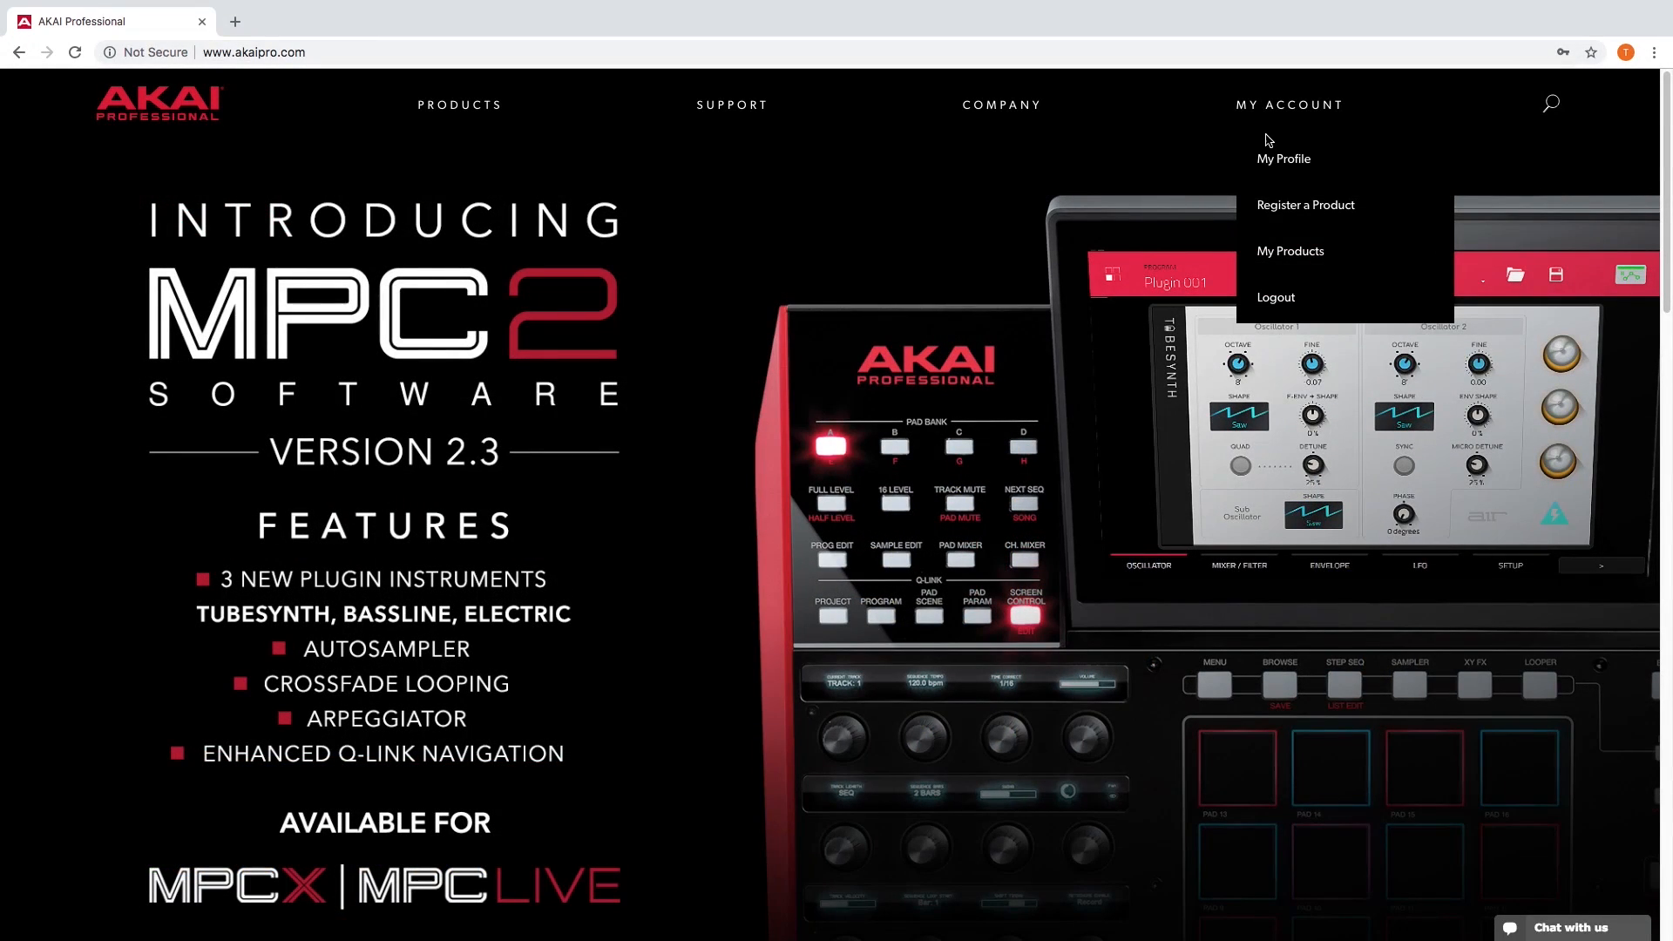
Register the MPK Mini MKII with its serial number and a December 05 2018 purchase date.
left_click(1304, 204)
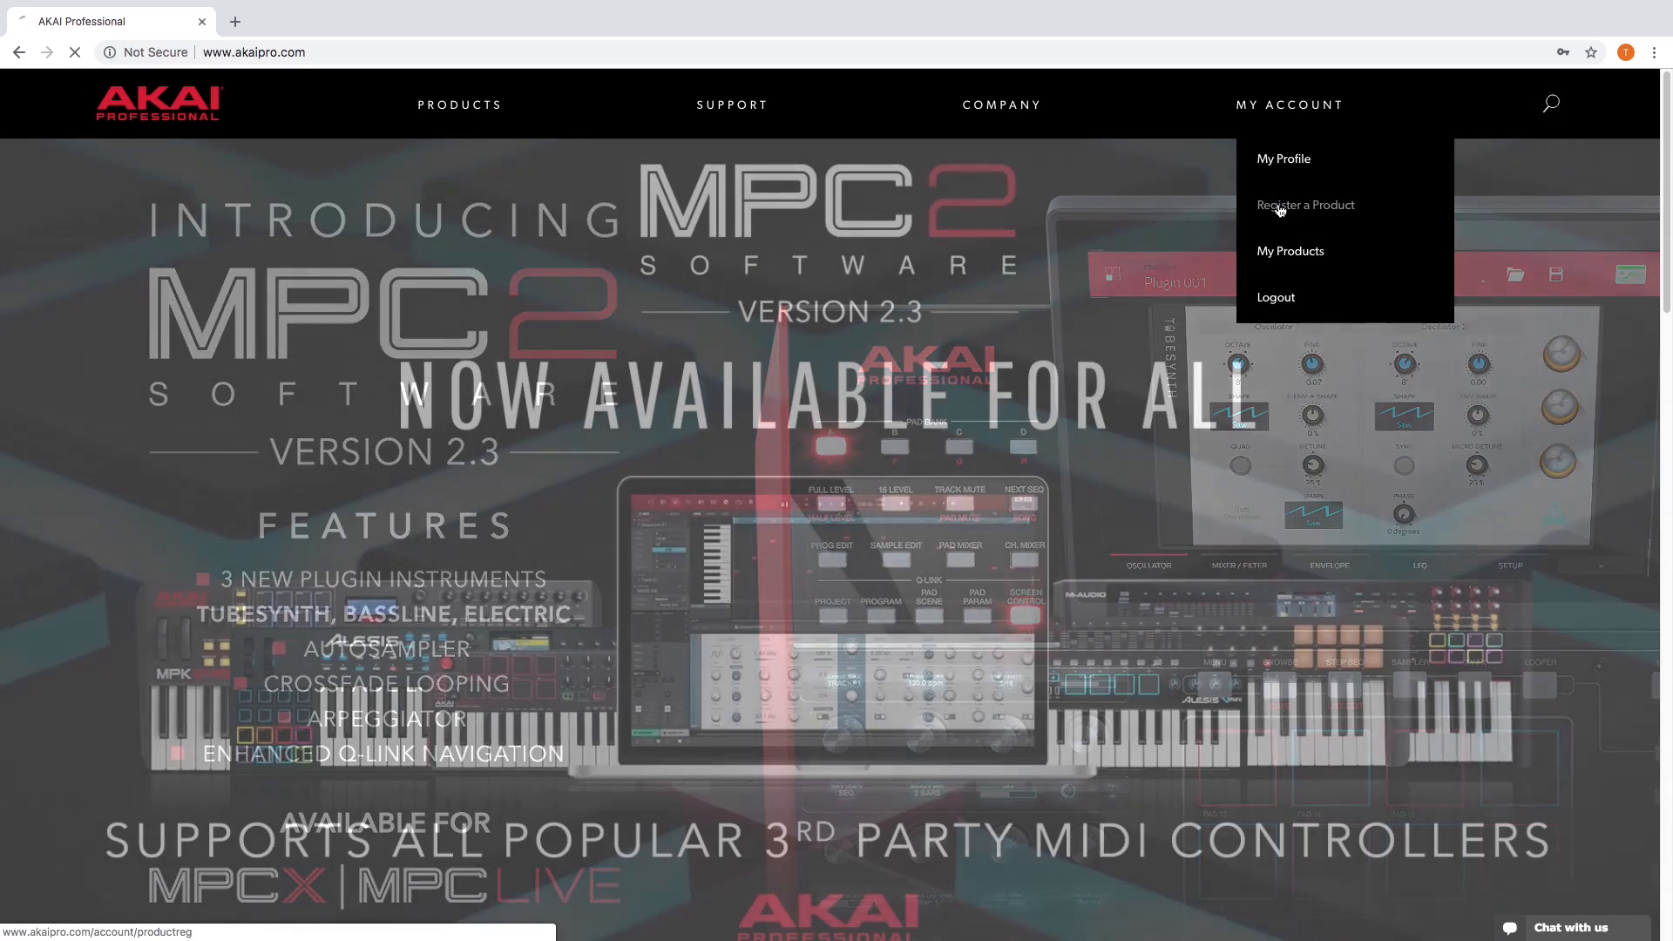
left_click(1305, 204)
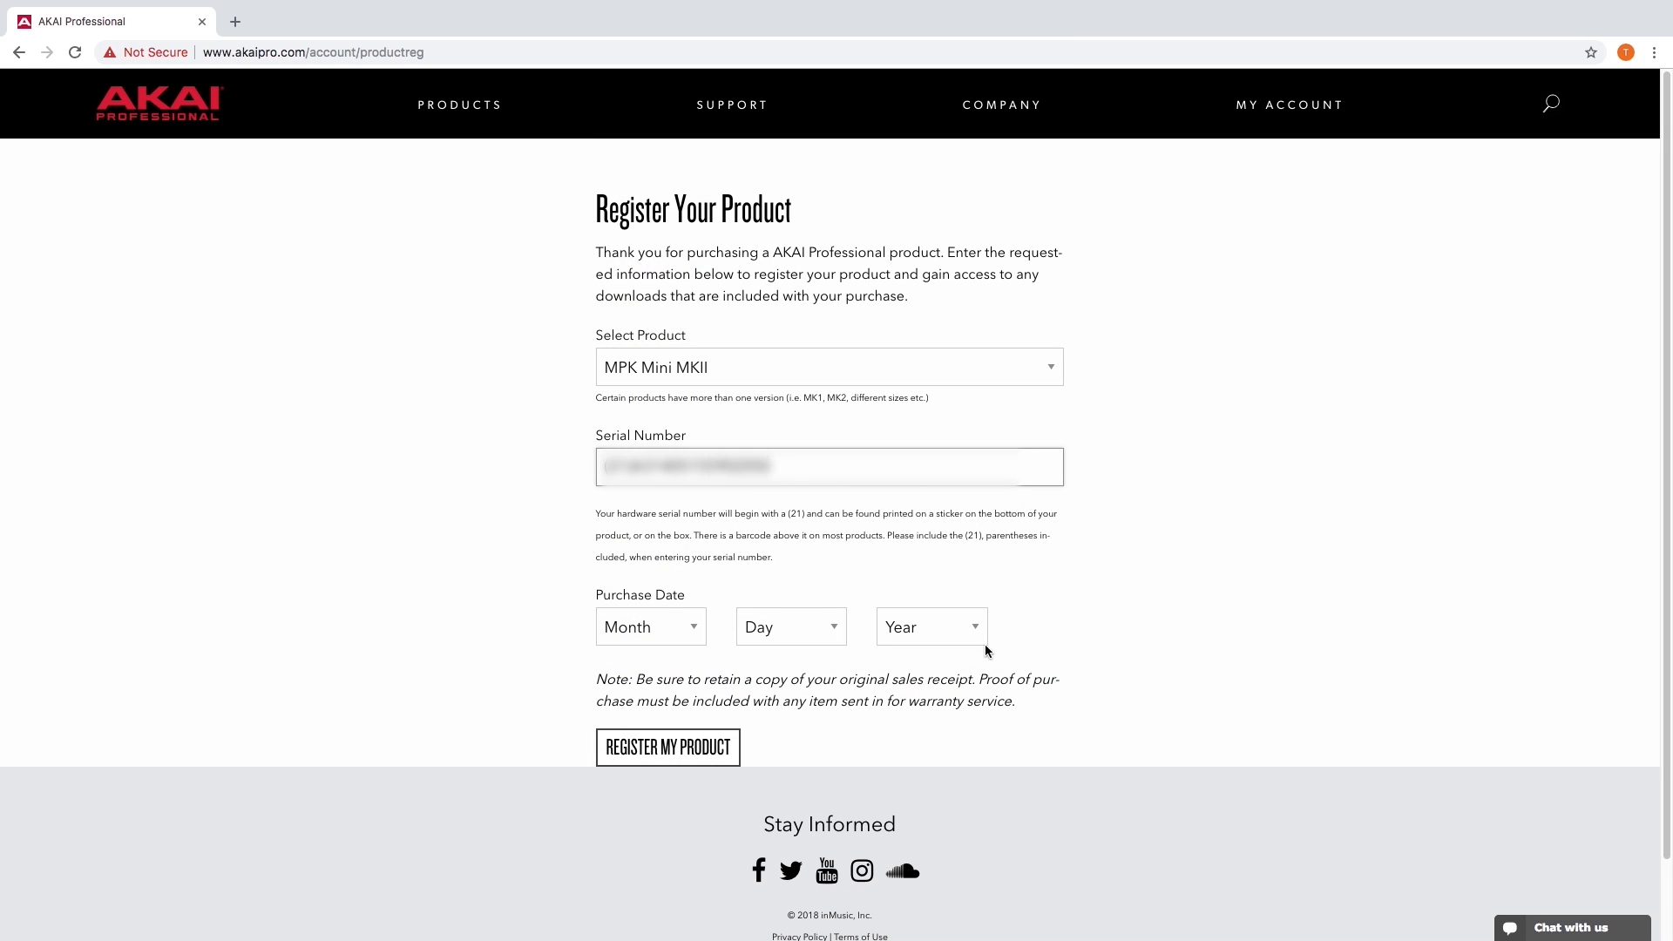
left_click(666, 746)
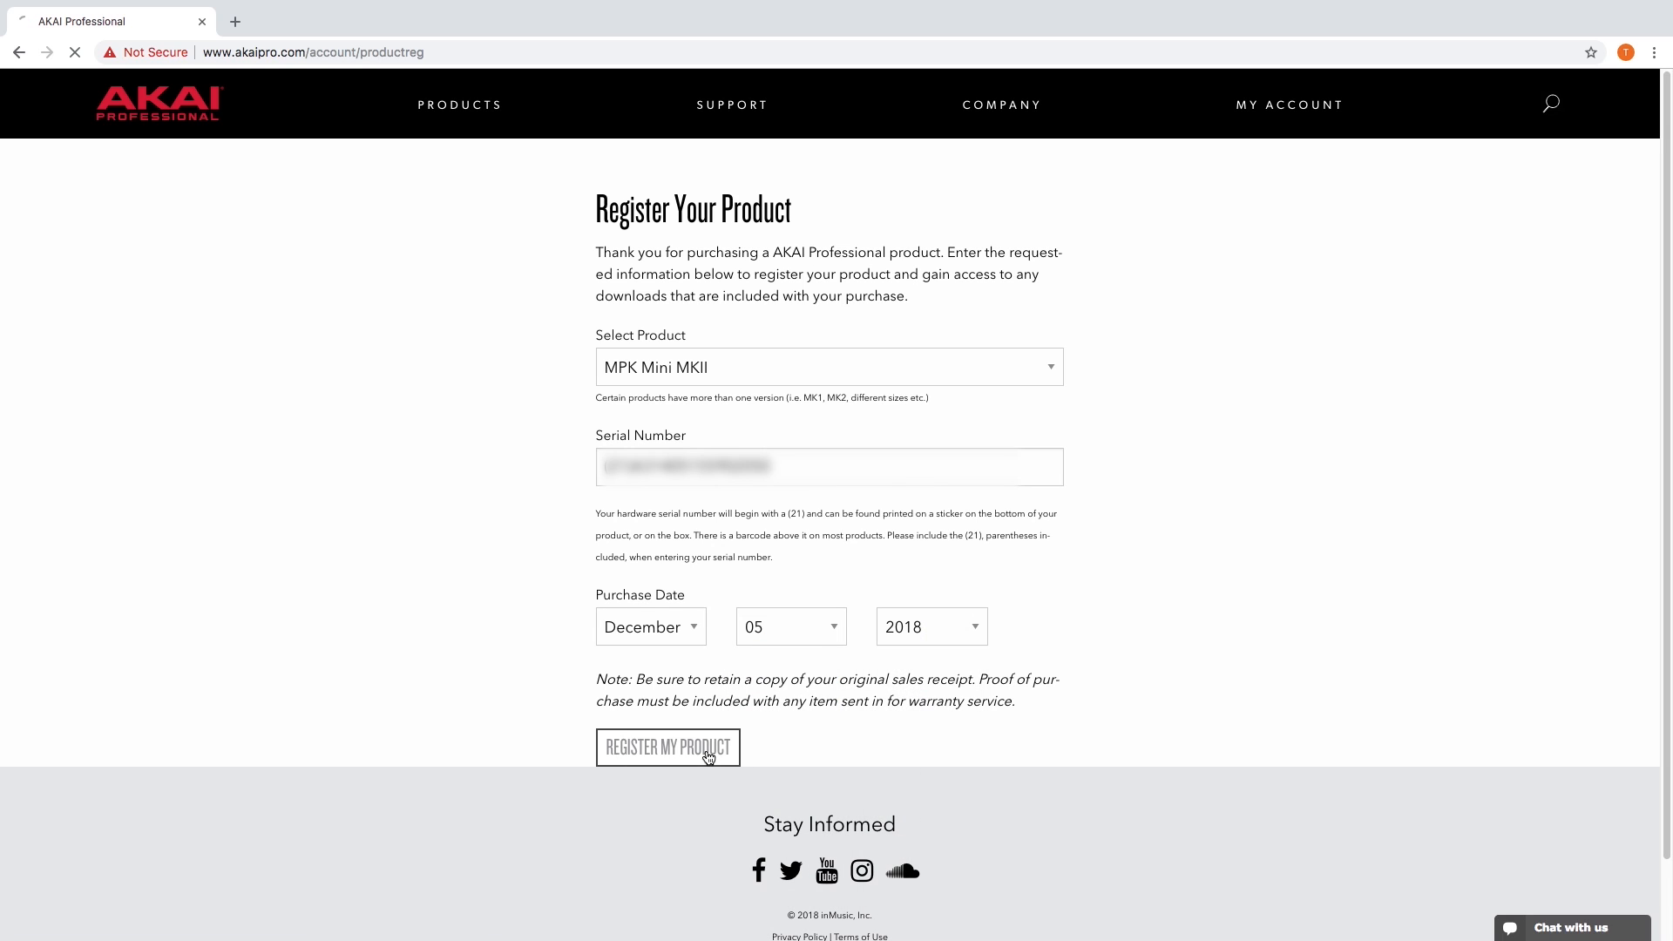
left_click(666, 746)
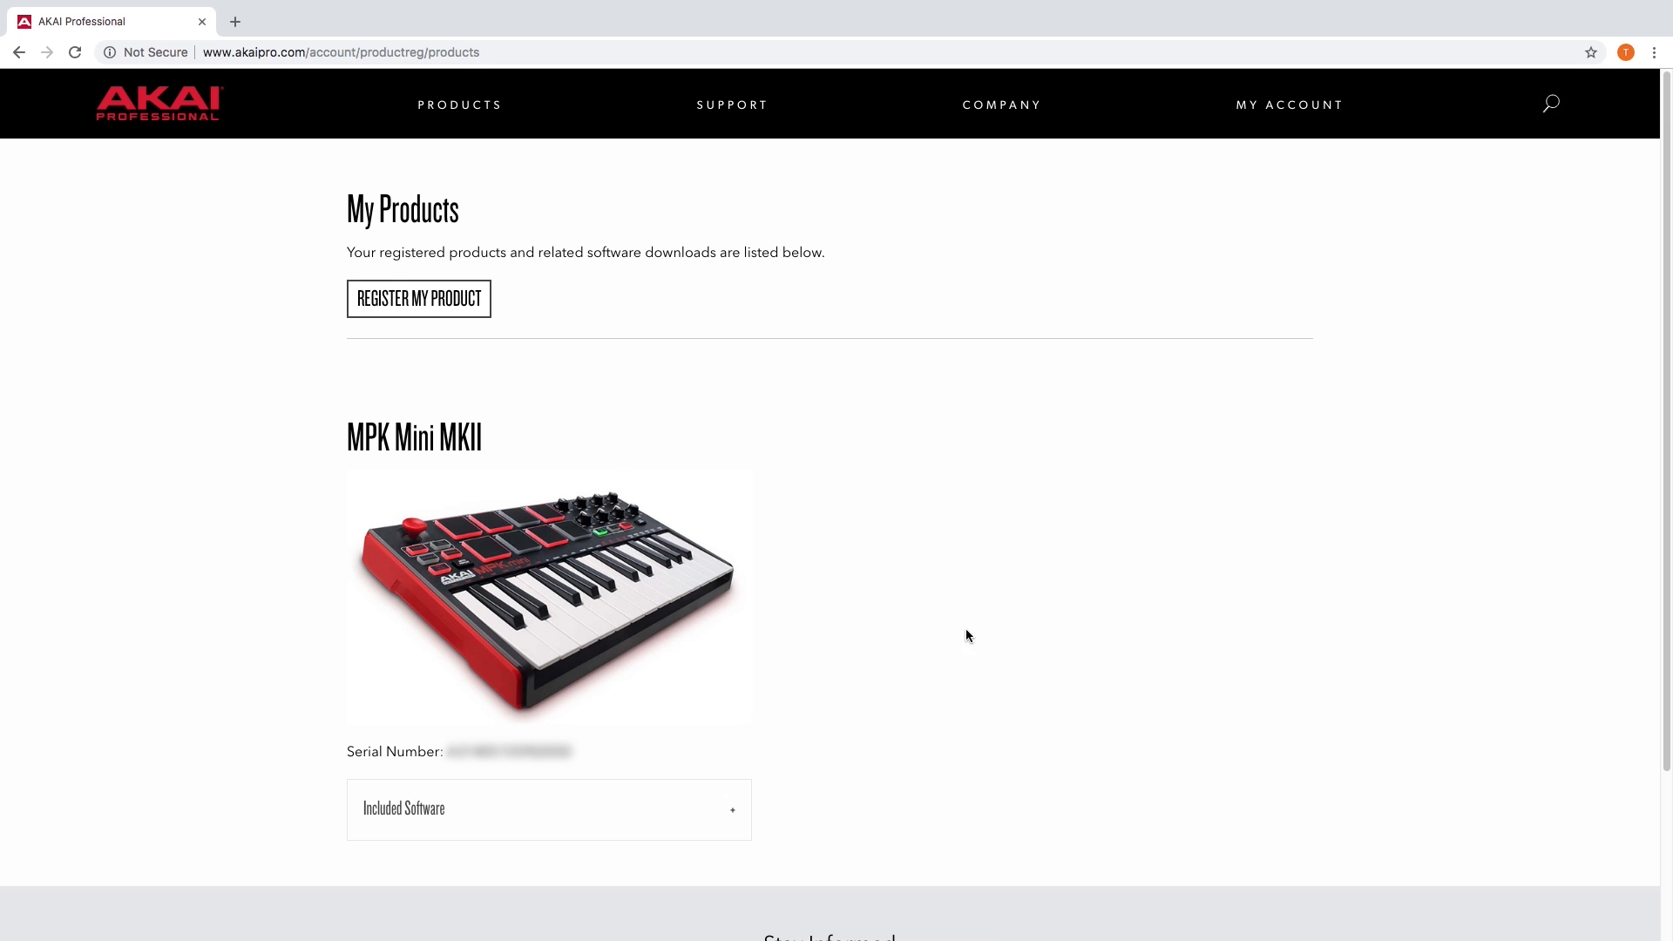
Expand the MPK Mini MKII's Included Software and open the VIP Software store offer.
left_click(547, 808)
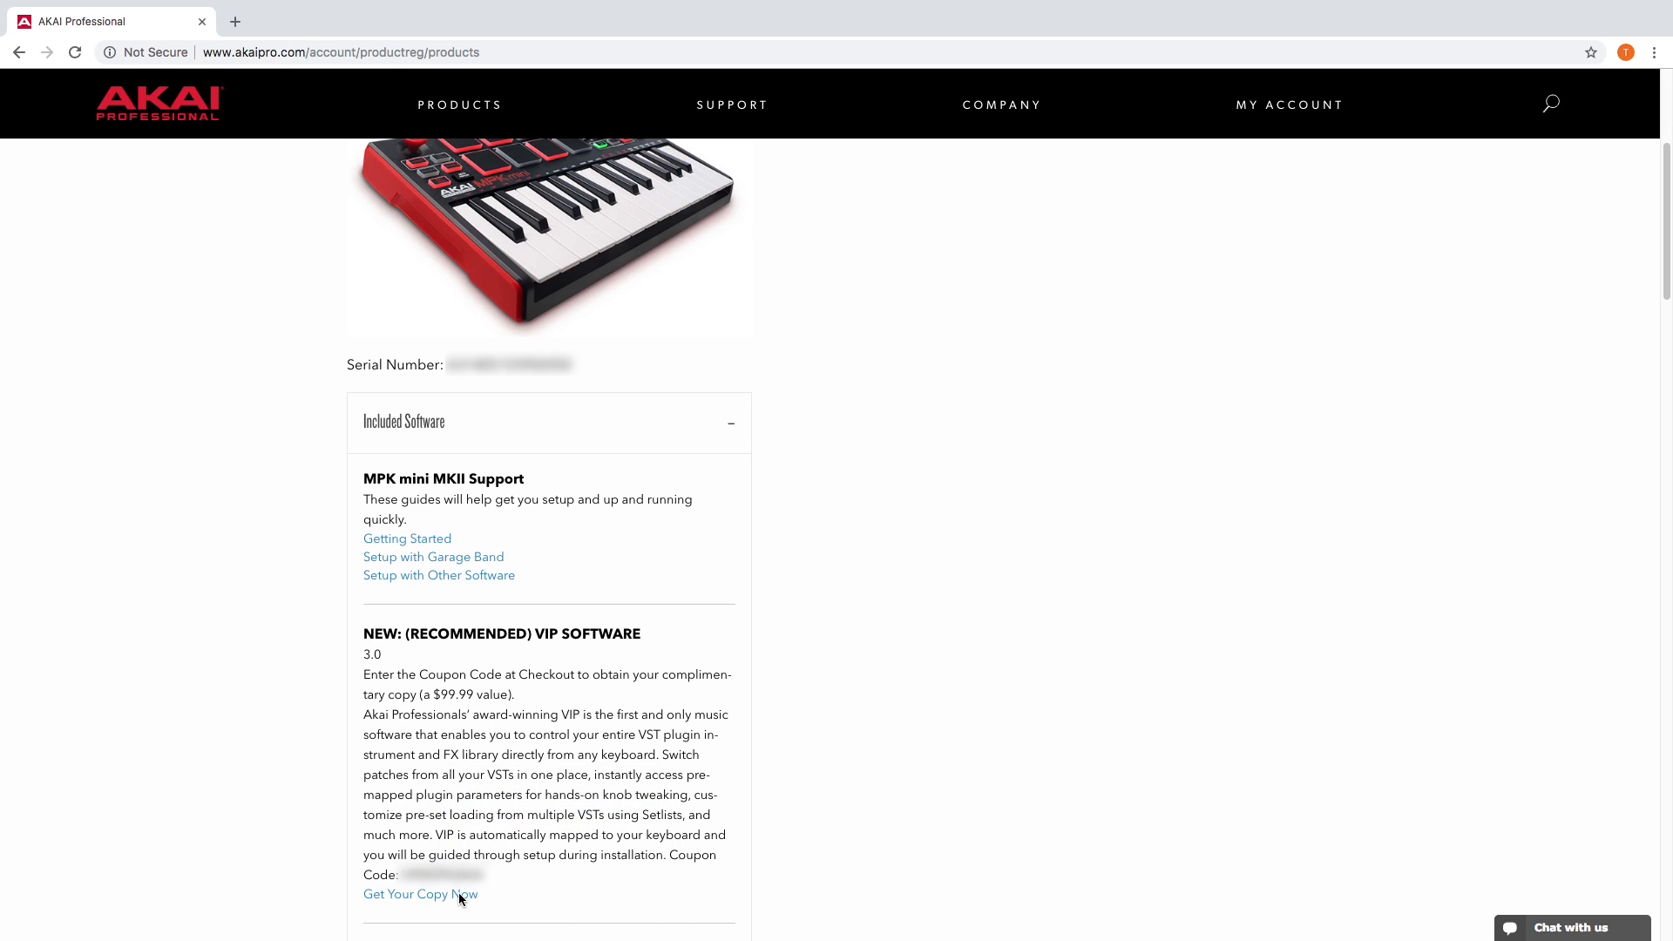
left_click(419, 894)
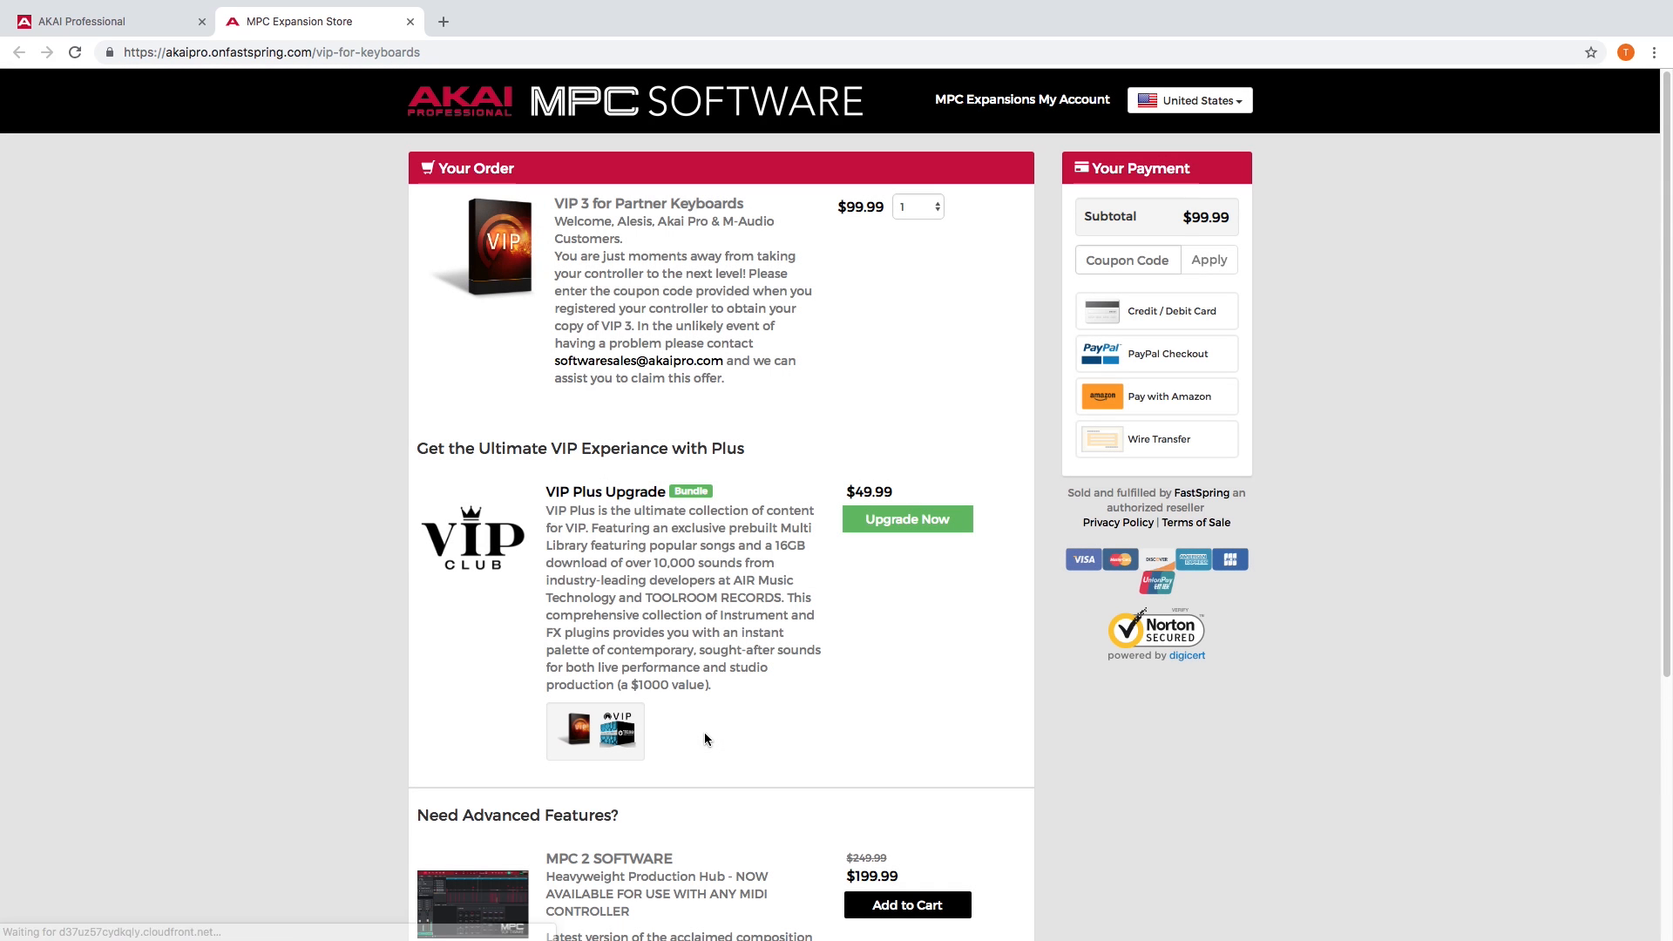
mouse_move(941, 407)
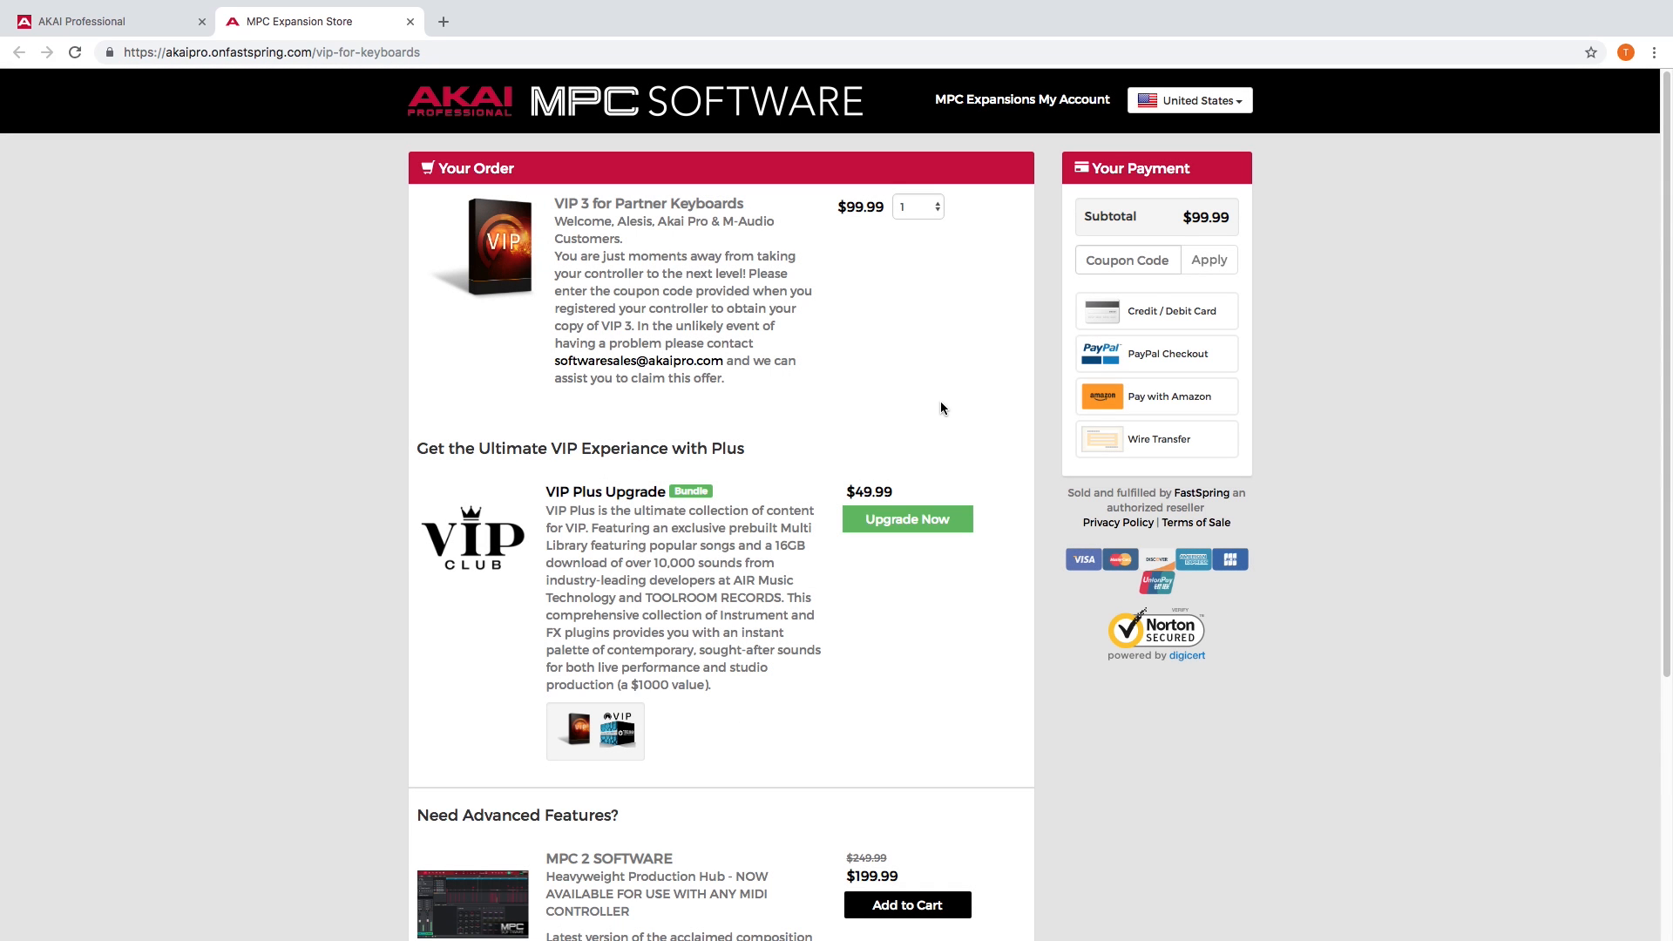
mouse_move(1112, 267)
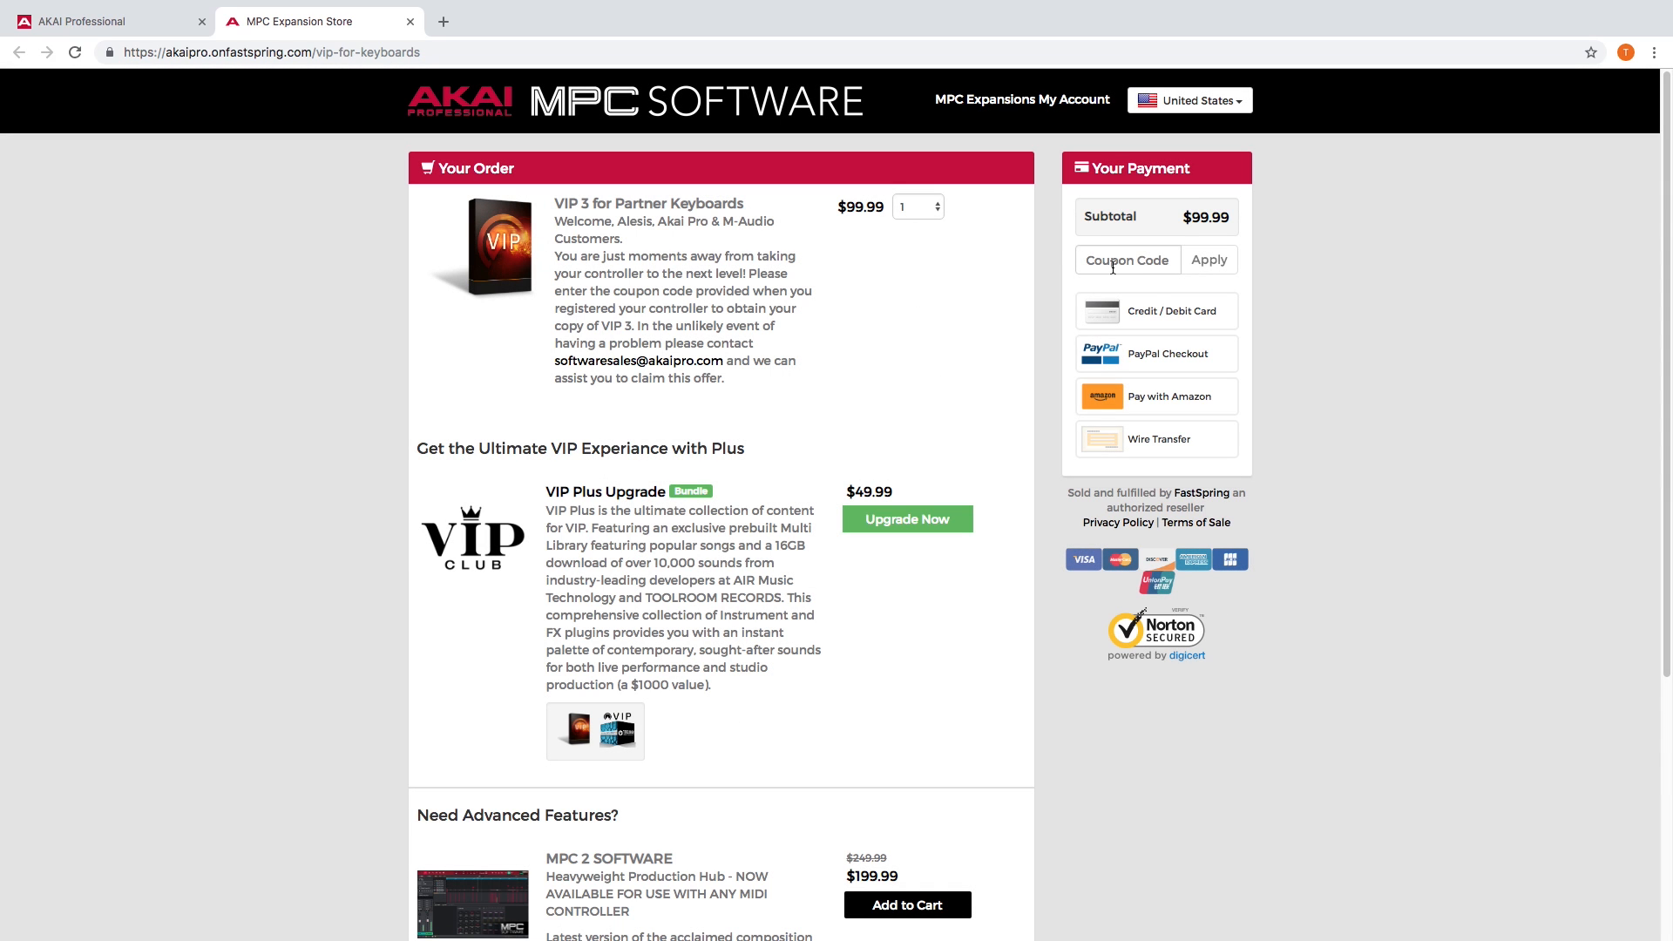
Apply the pasted partner coupon so VIP 3 costs nothing, then place the order.
right_click(1109, 260)
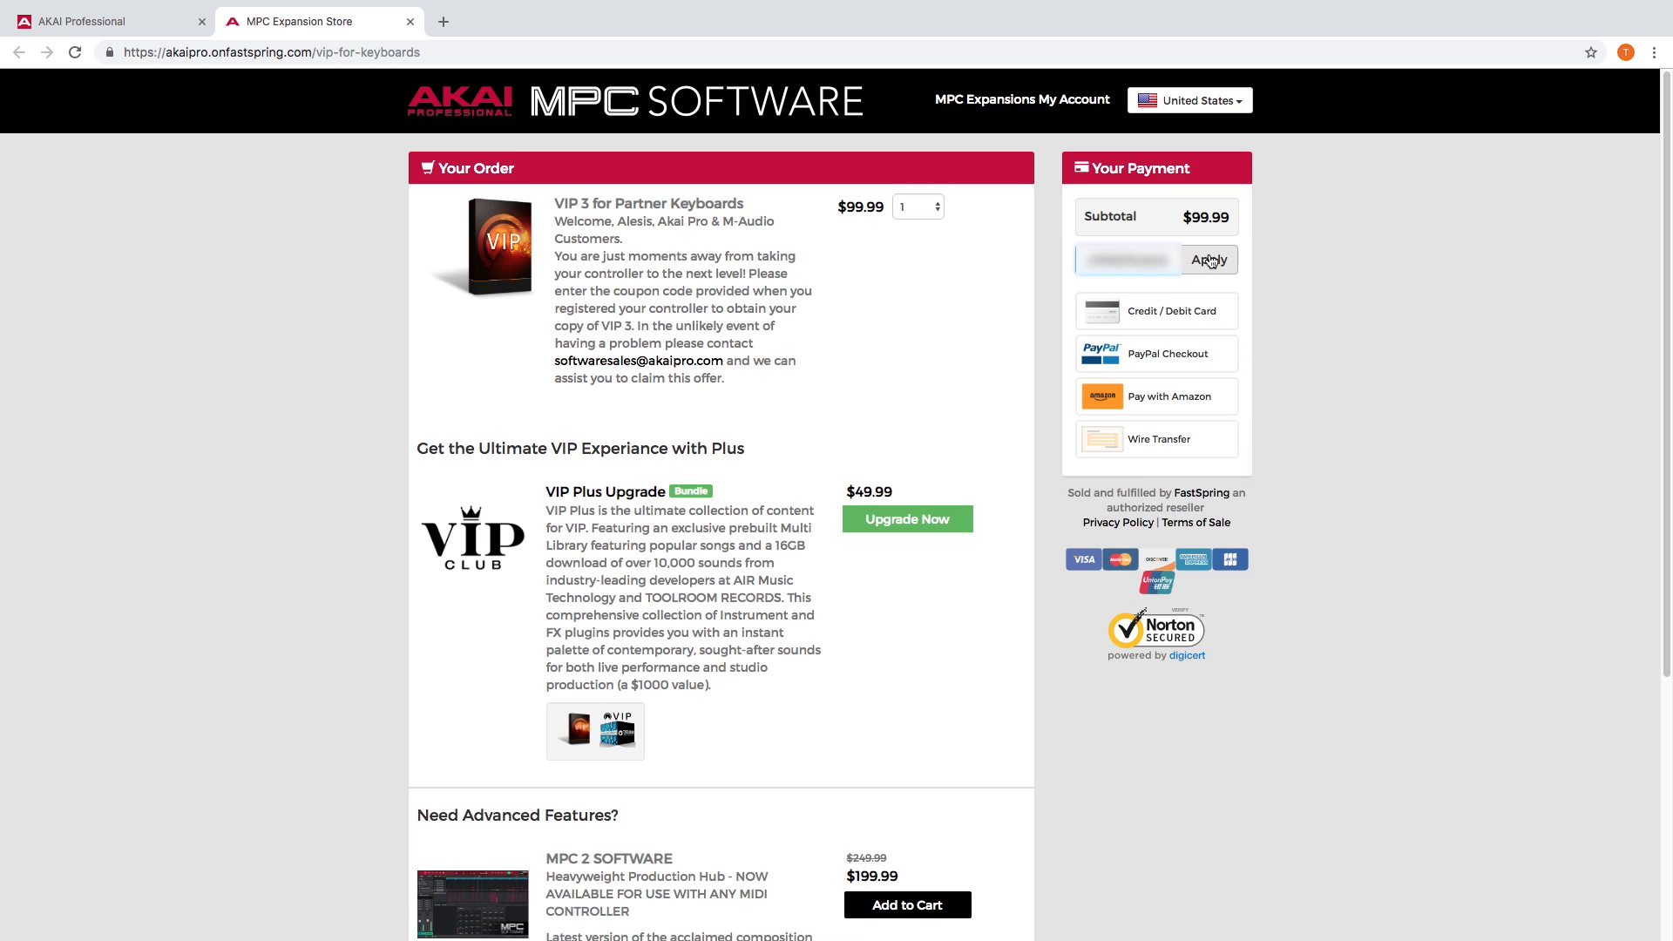
left_click(1208, 259)
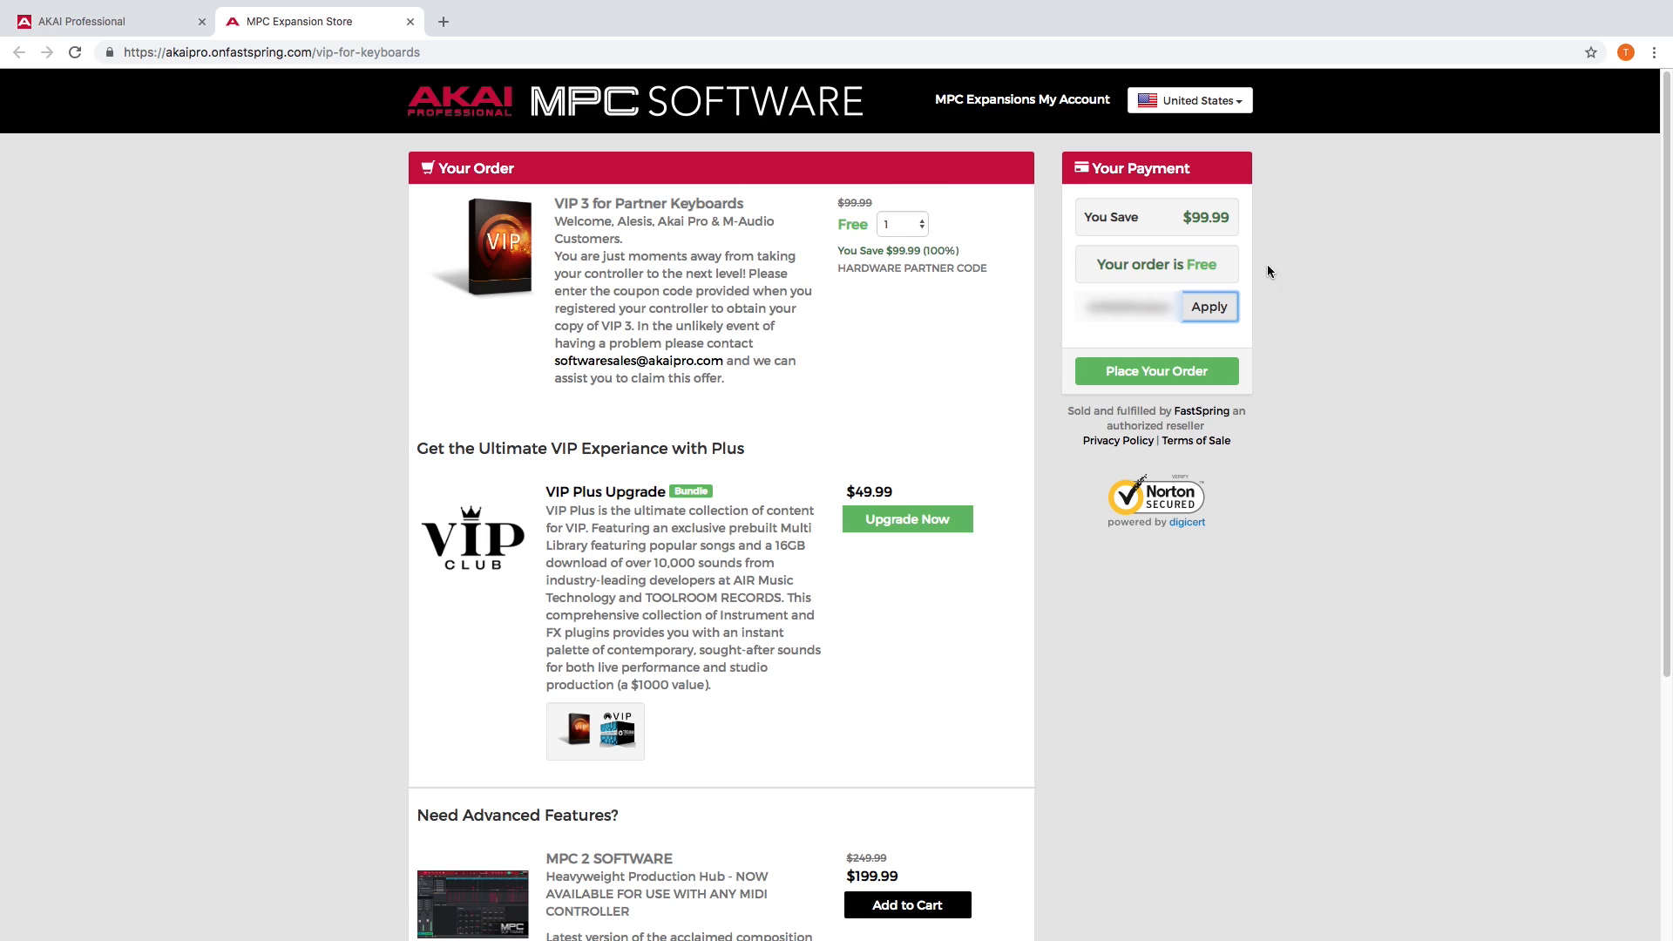
left_click(1155, 370)
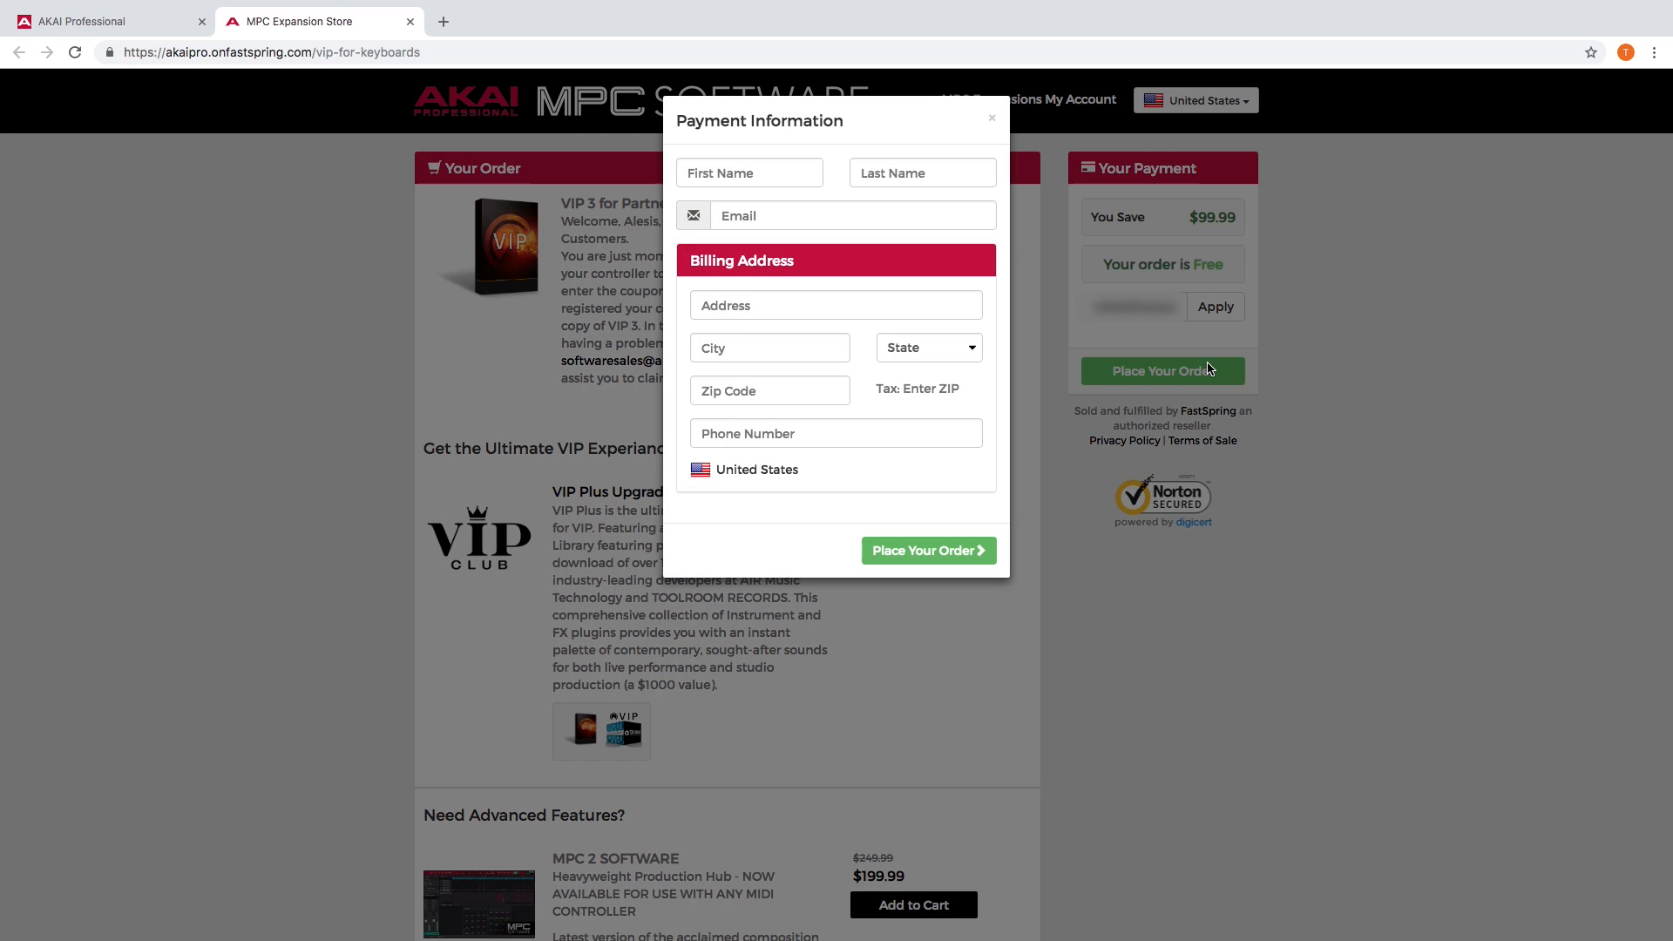
type("Tech")
type("Support")
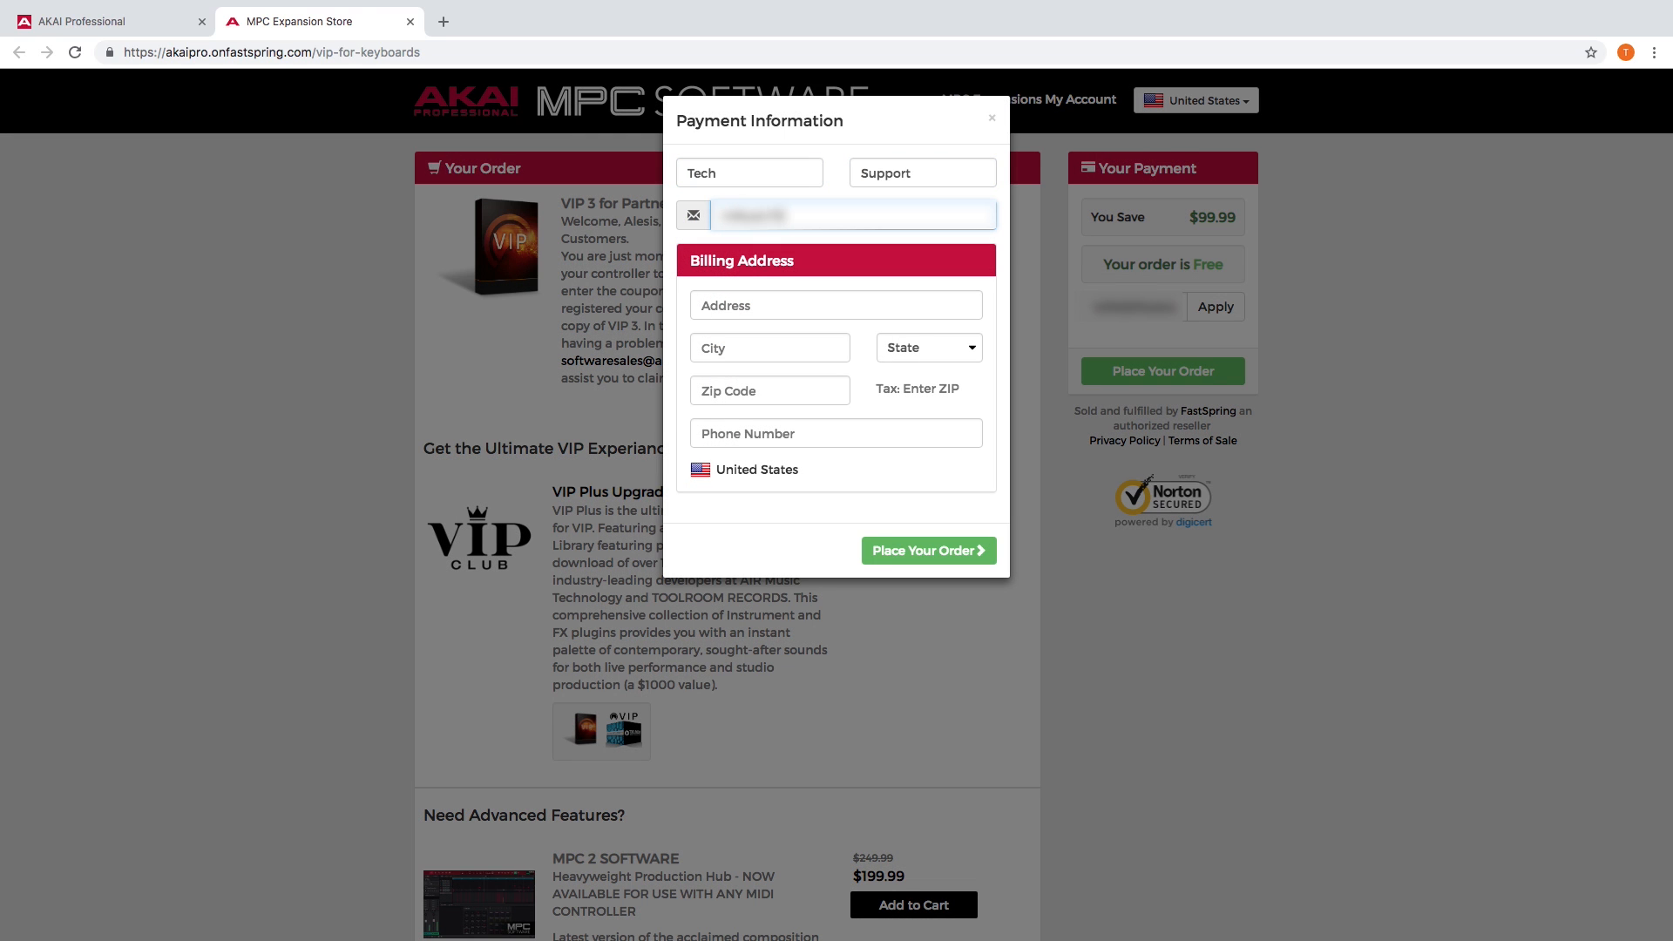
type("200 Scenic View Drive")
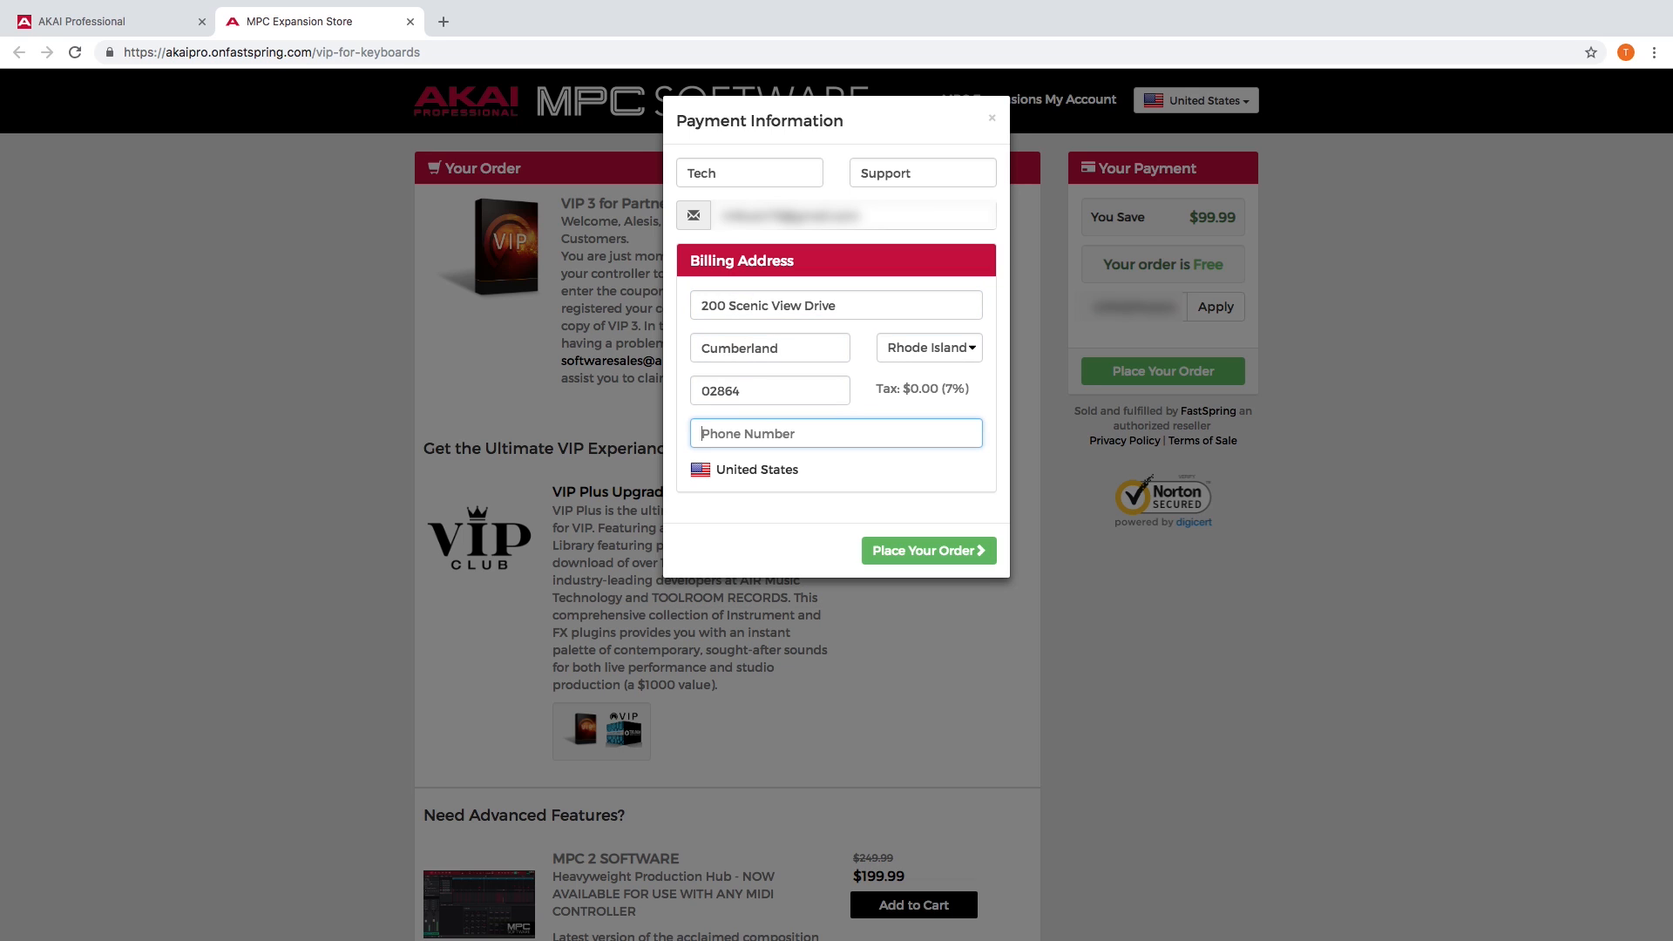
left_click(927, 549)
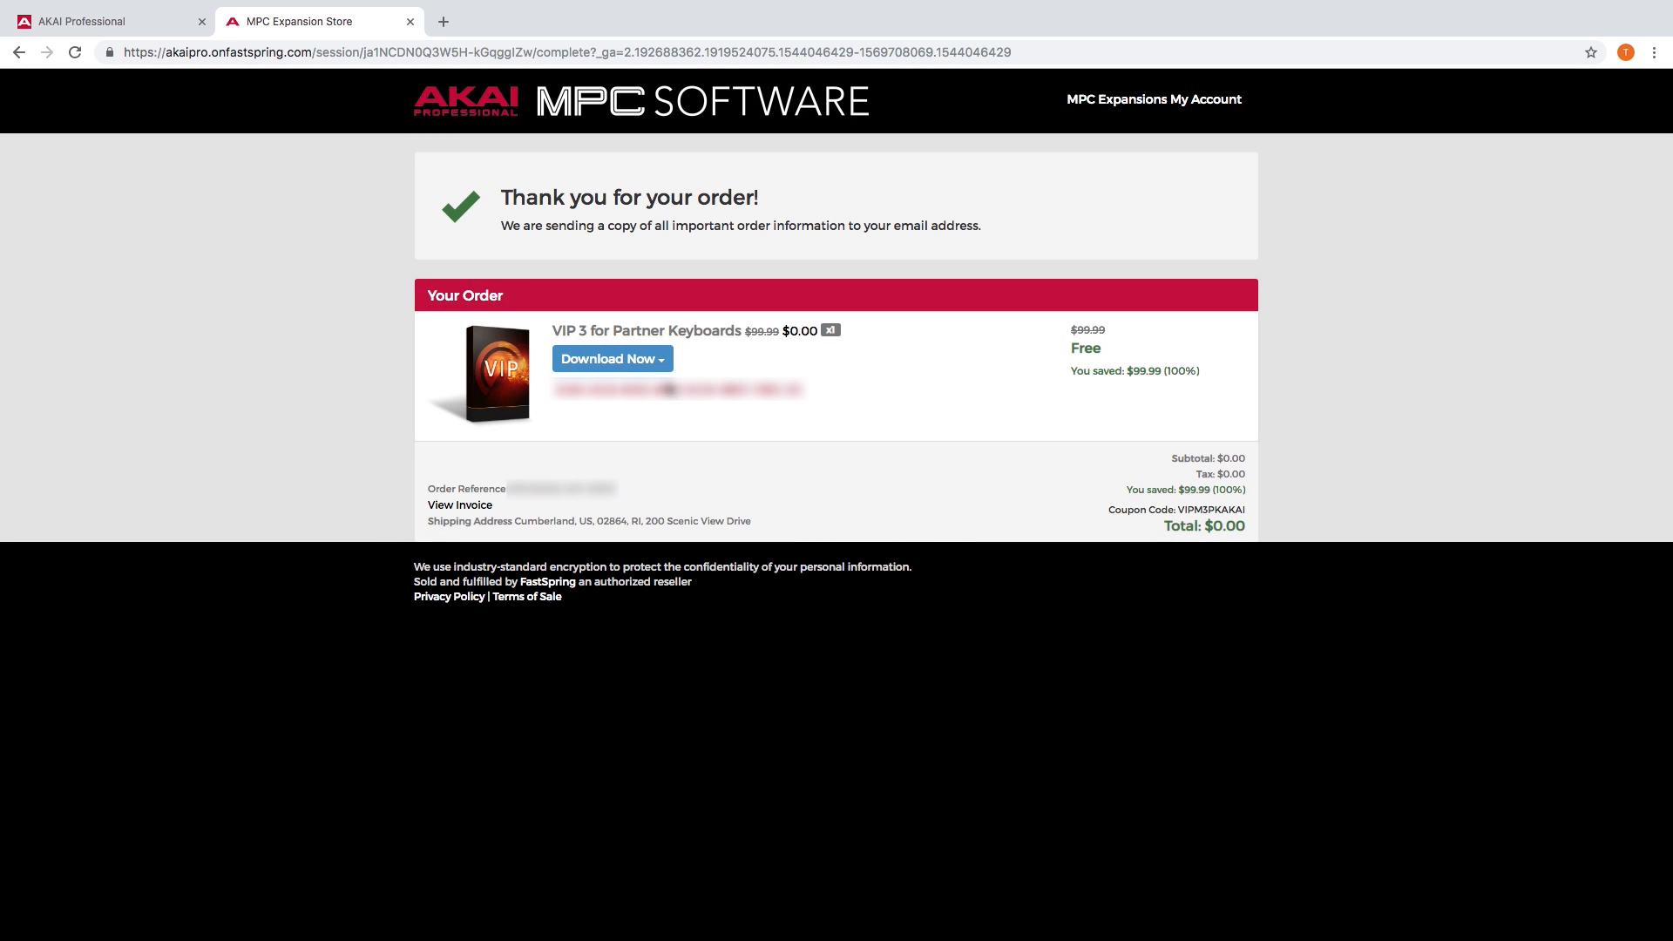
Download VIPStandard3.1MAC.dmg from the order confirmation's Download Now options.
left_click(611, 357)
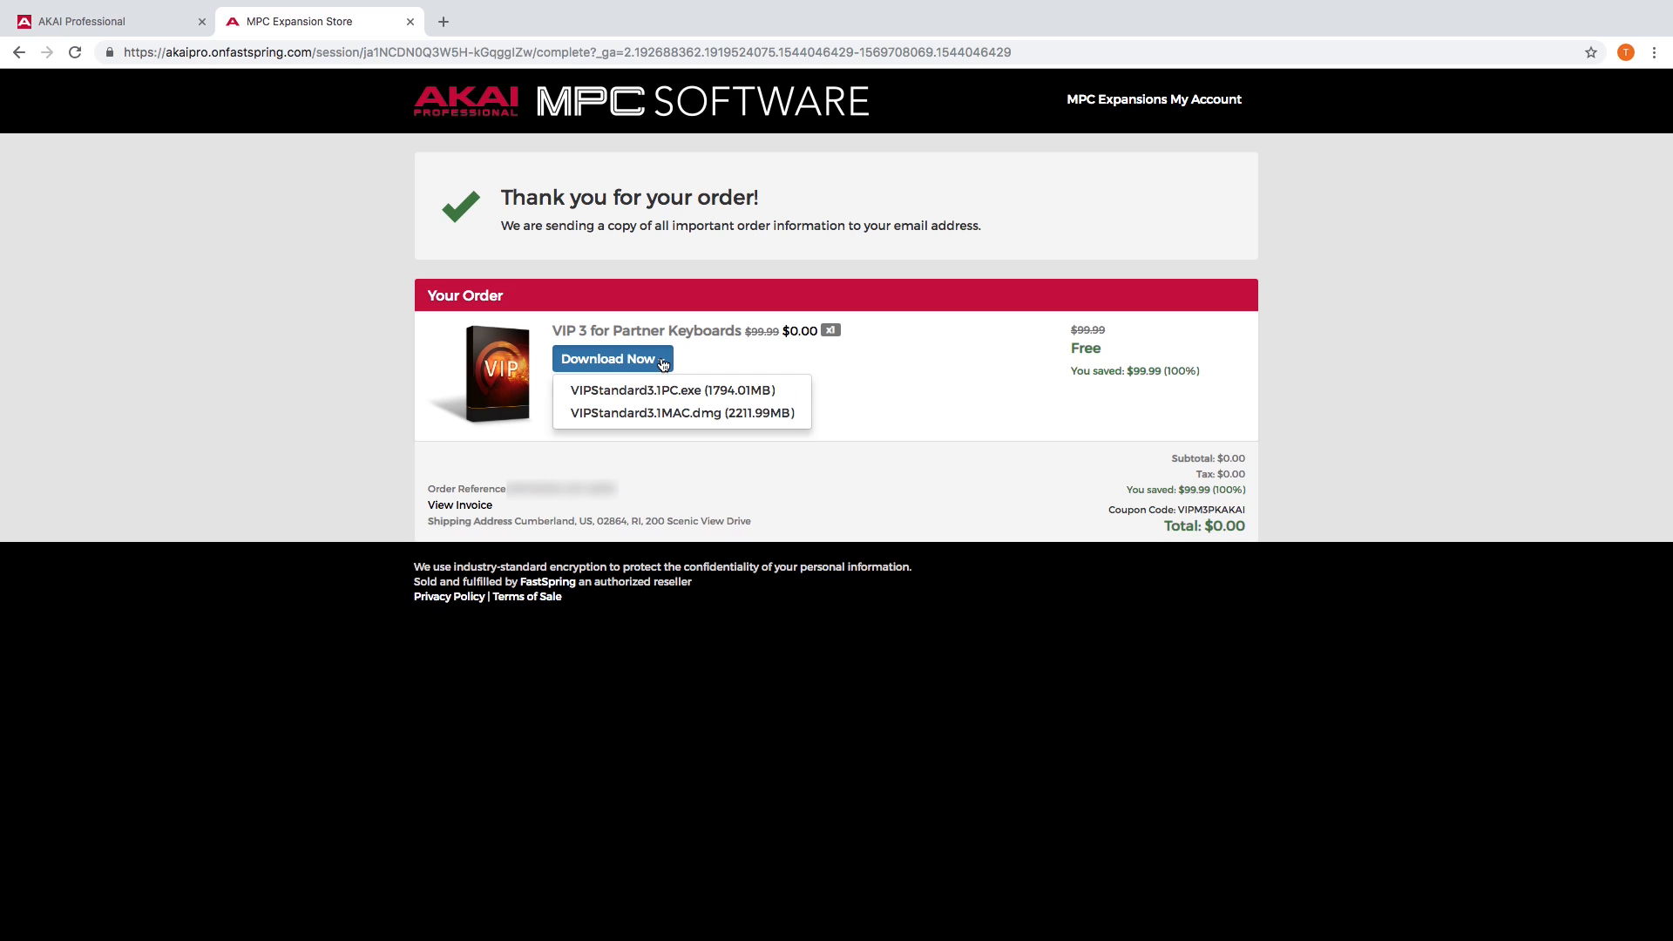
left_click(645, 413)
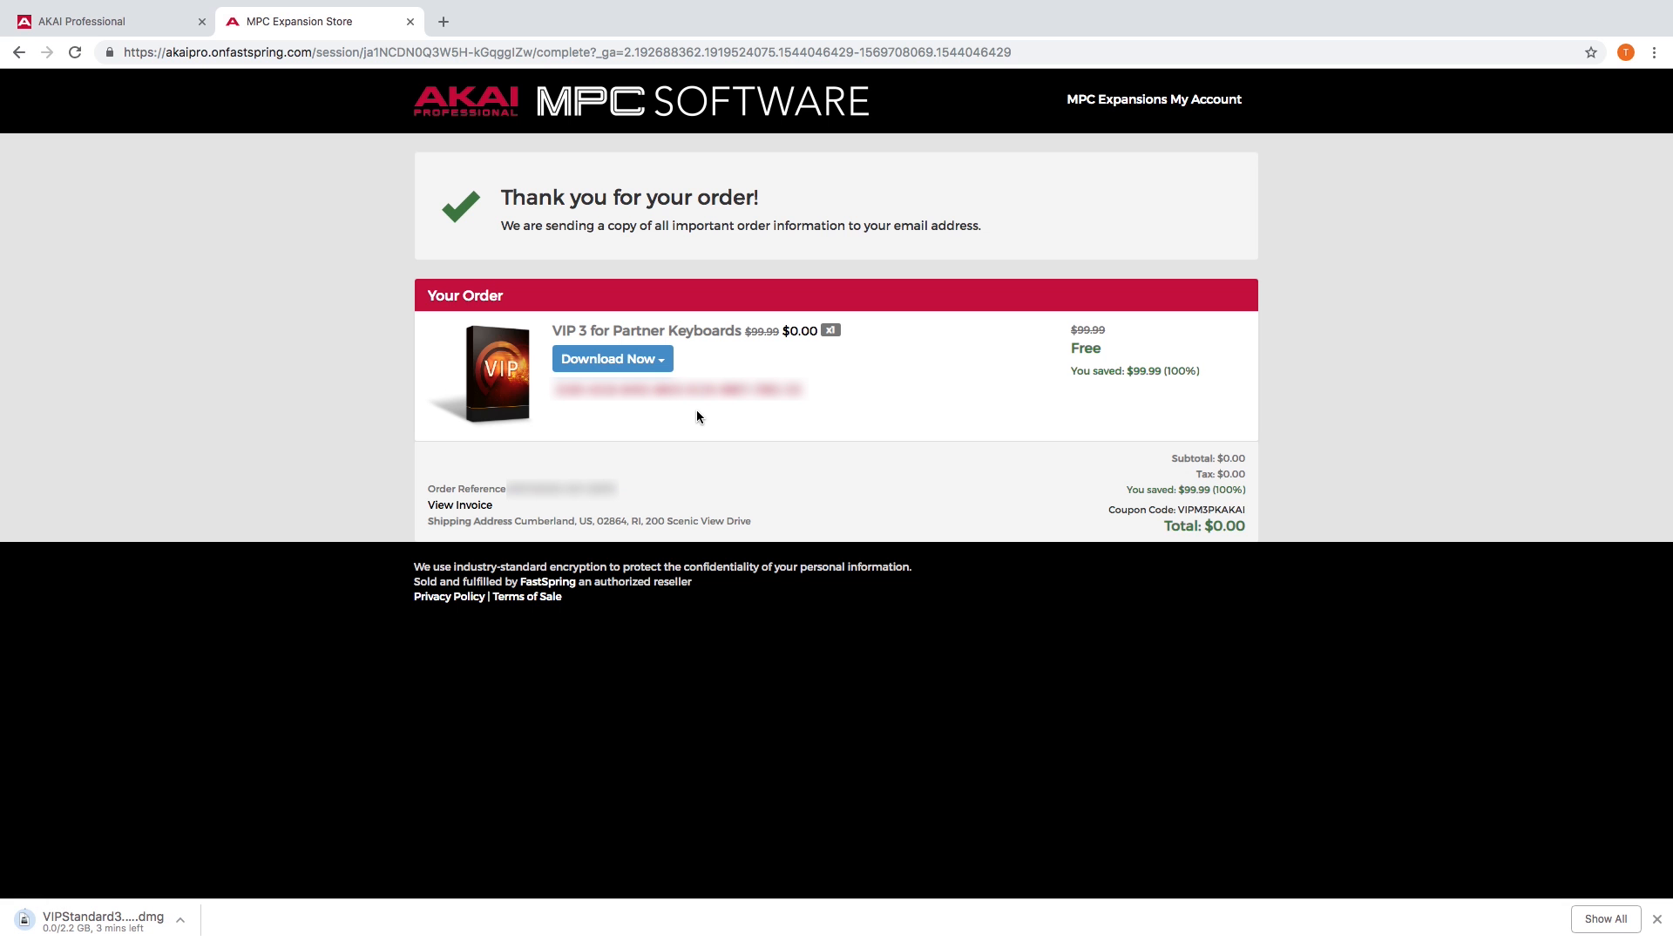
mouse_move(817, 399)
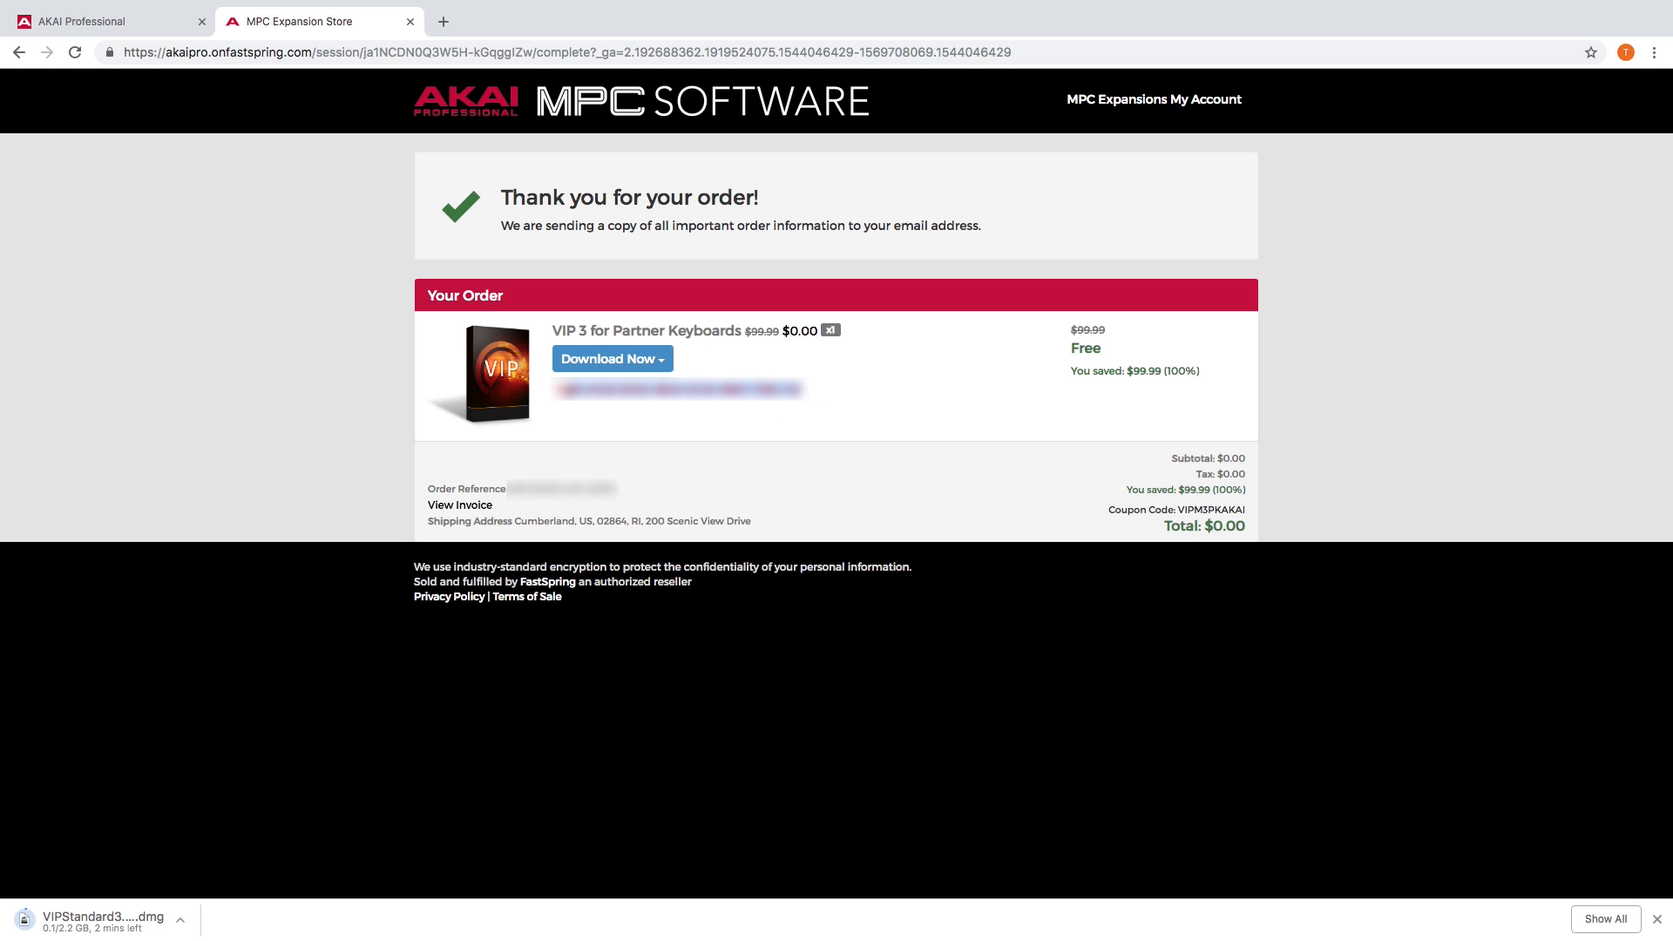
right_click(678, 389)
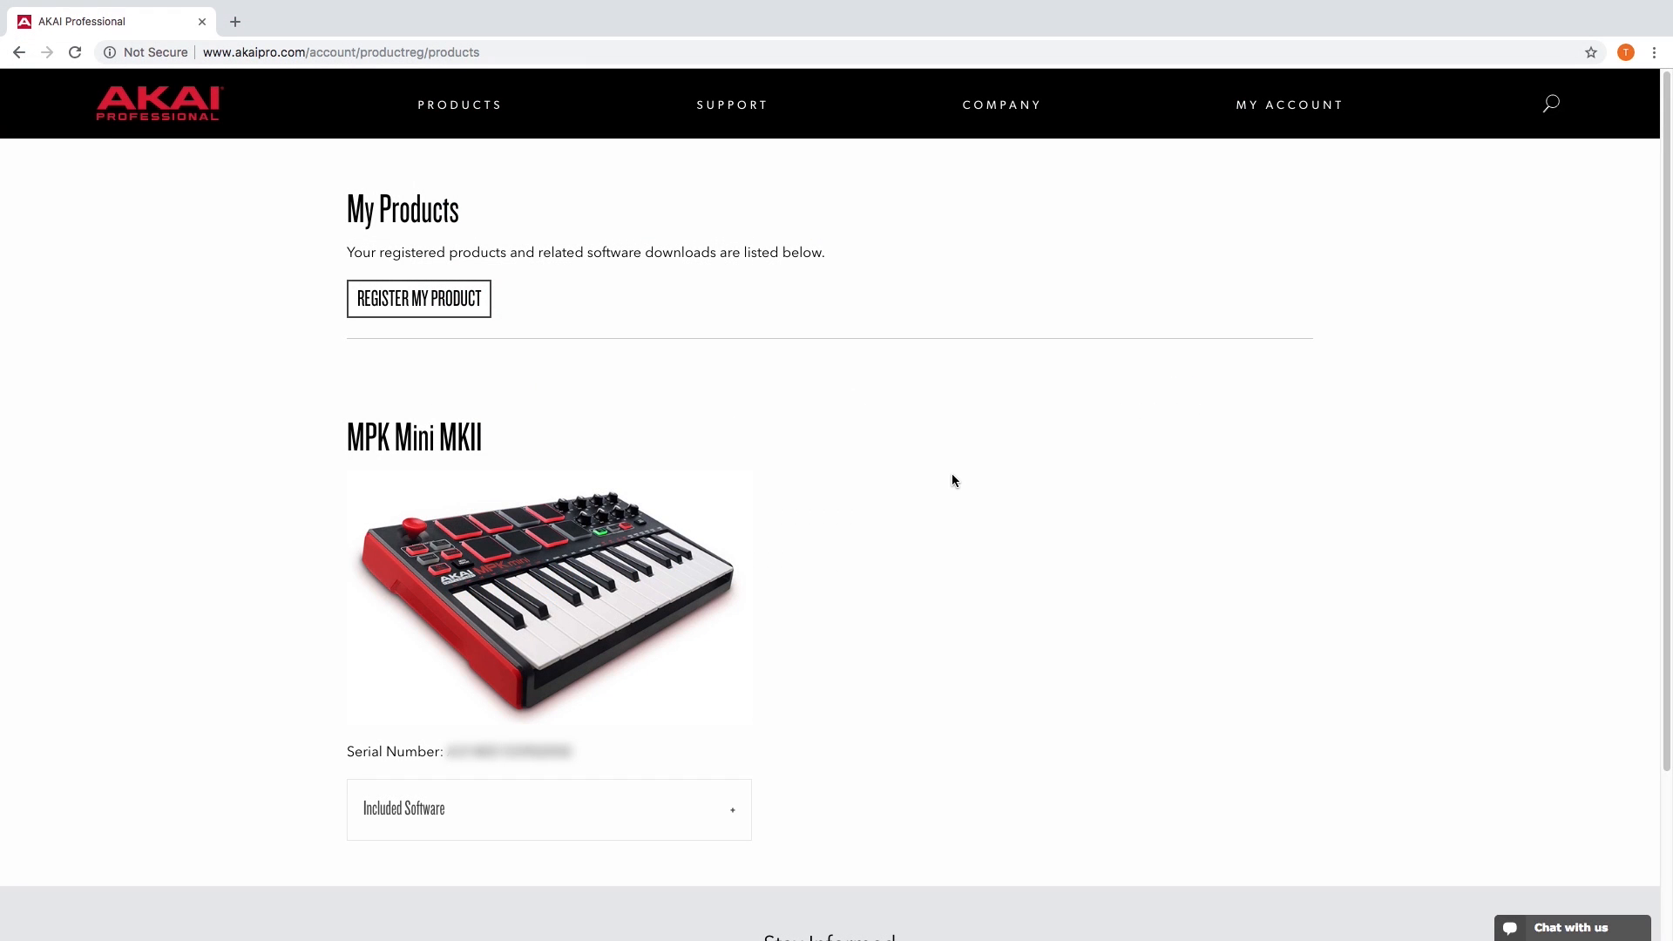
mouse_move(753, 798)
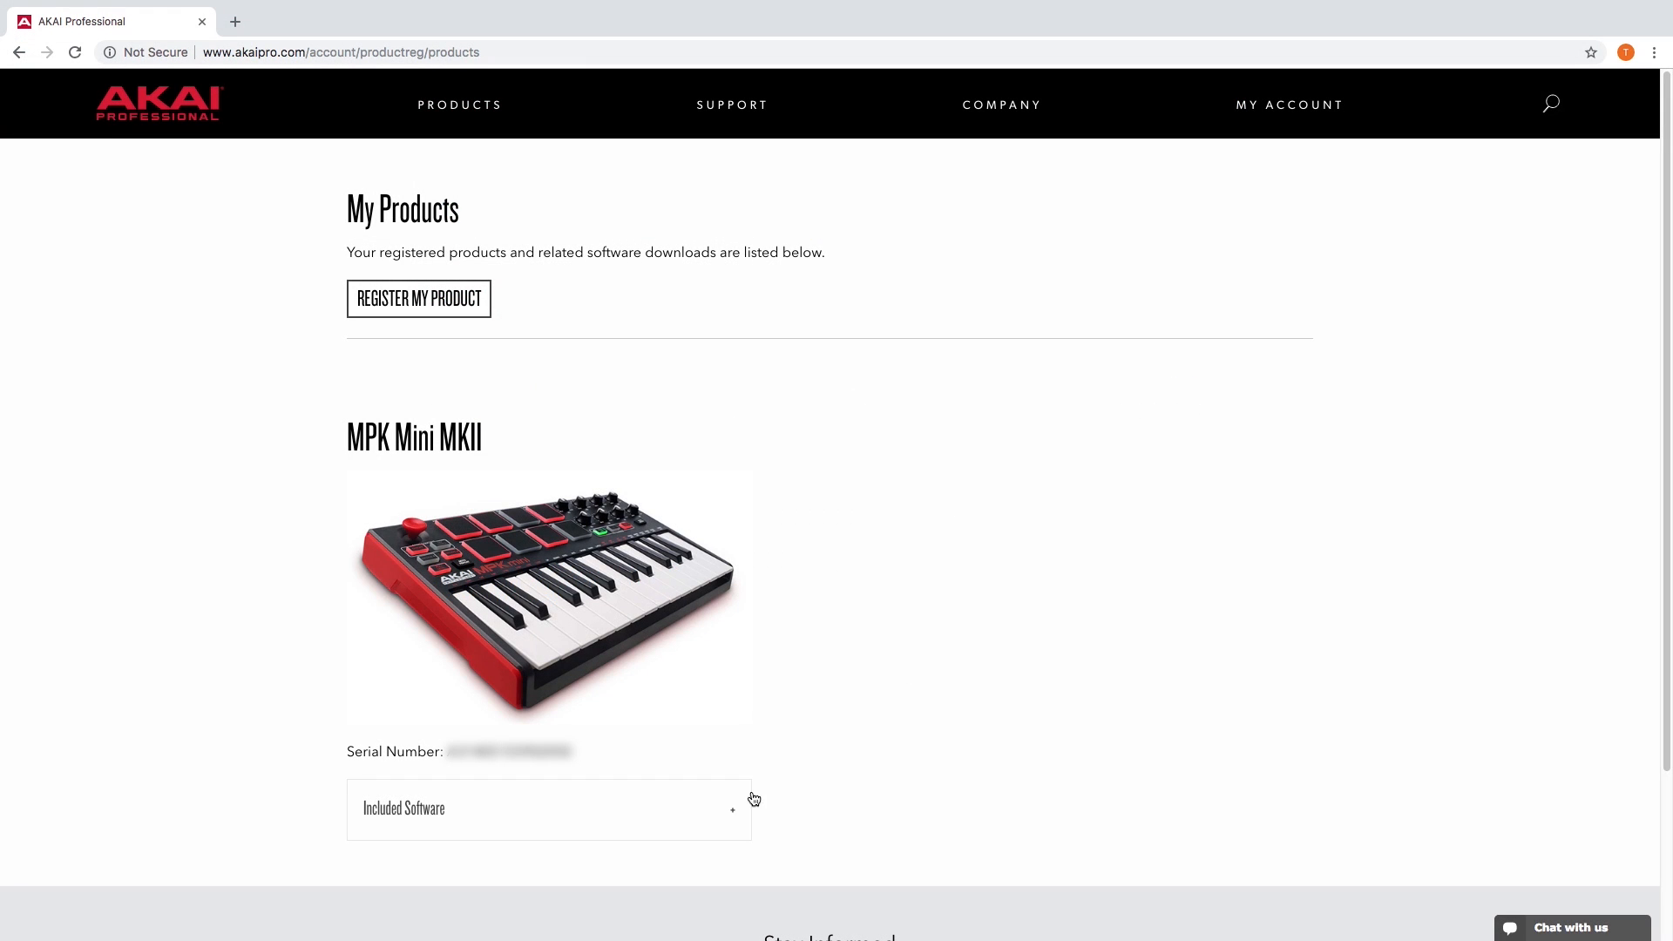
Download the AIR Hybrid Mac installer and copy its authorization code.
left_click(547, 807)
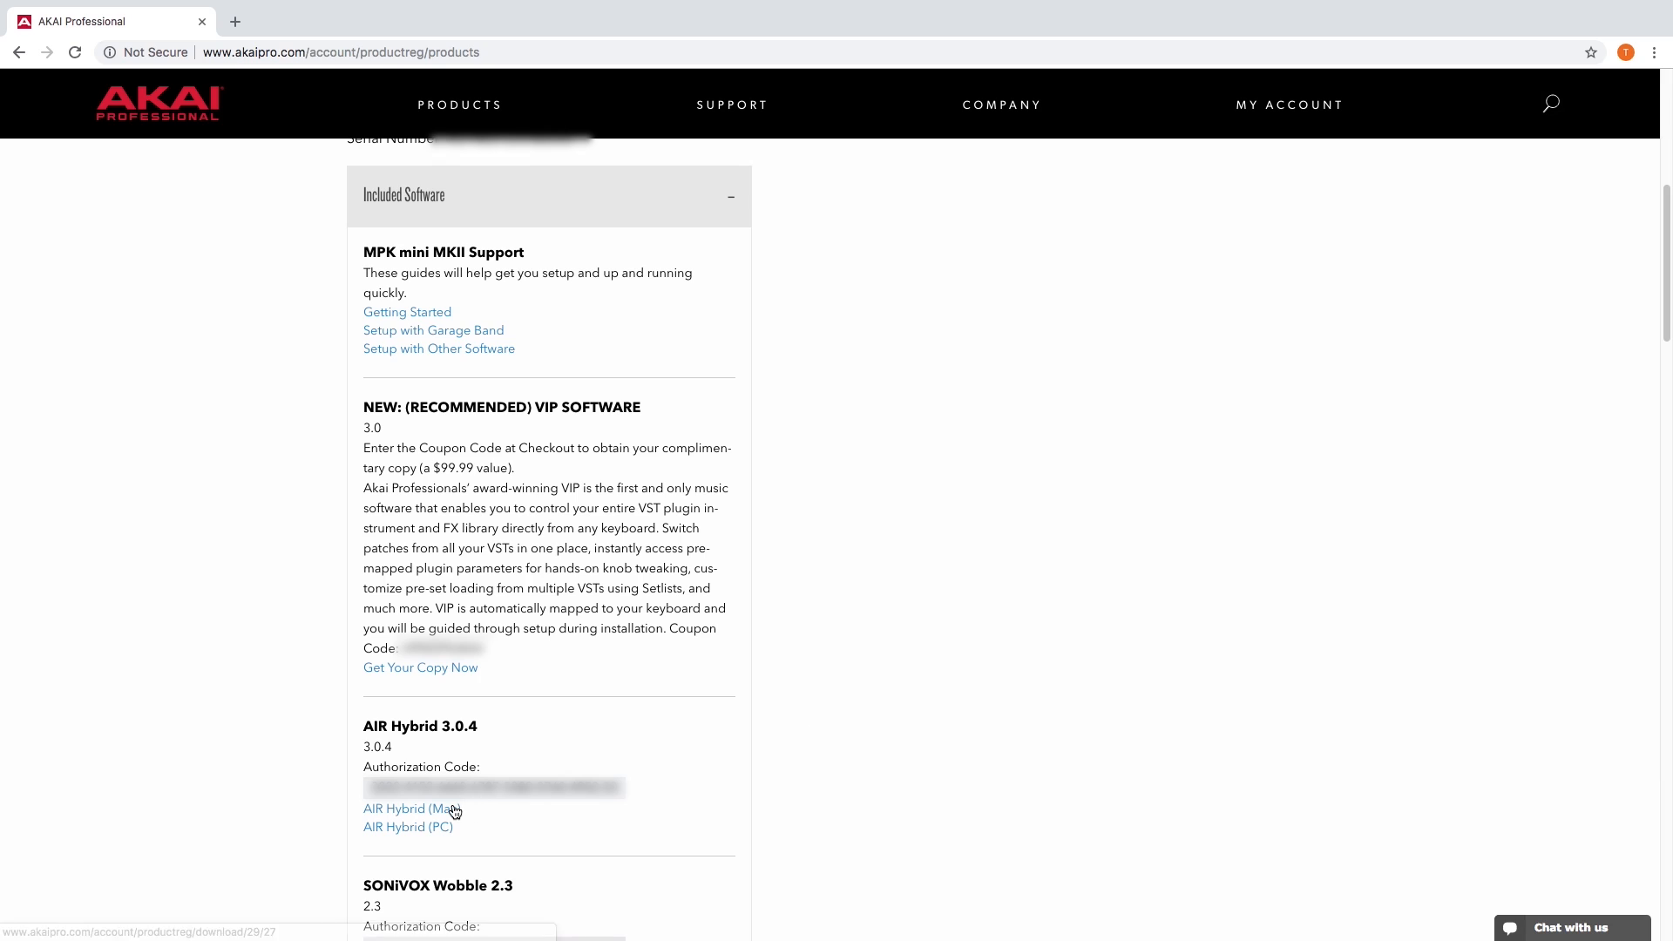
left_click(412, 808)
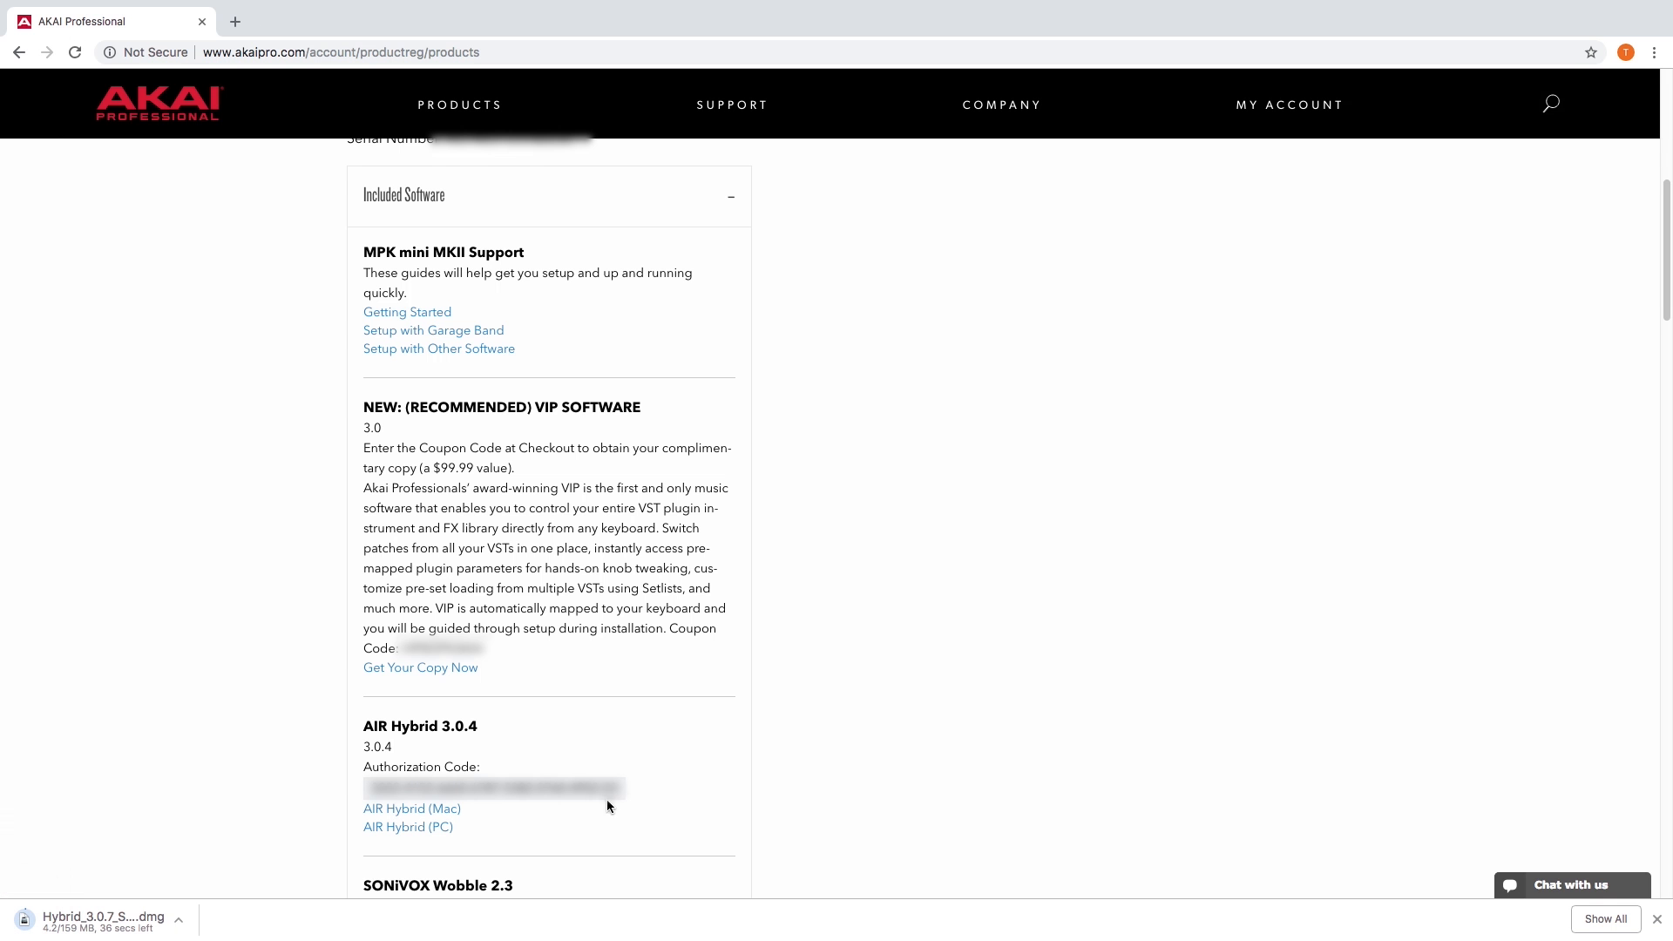
mouse_move(814, 757)
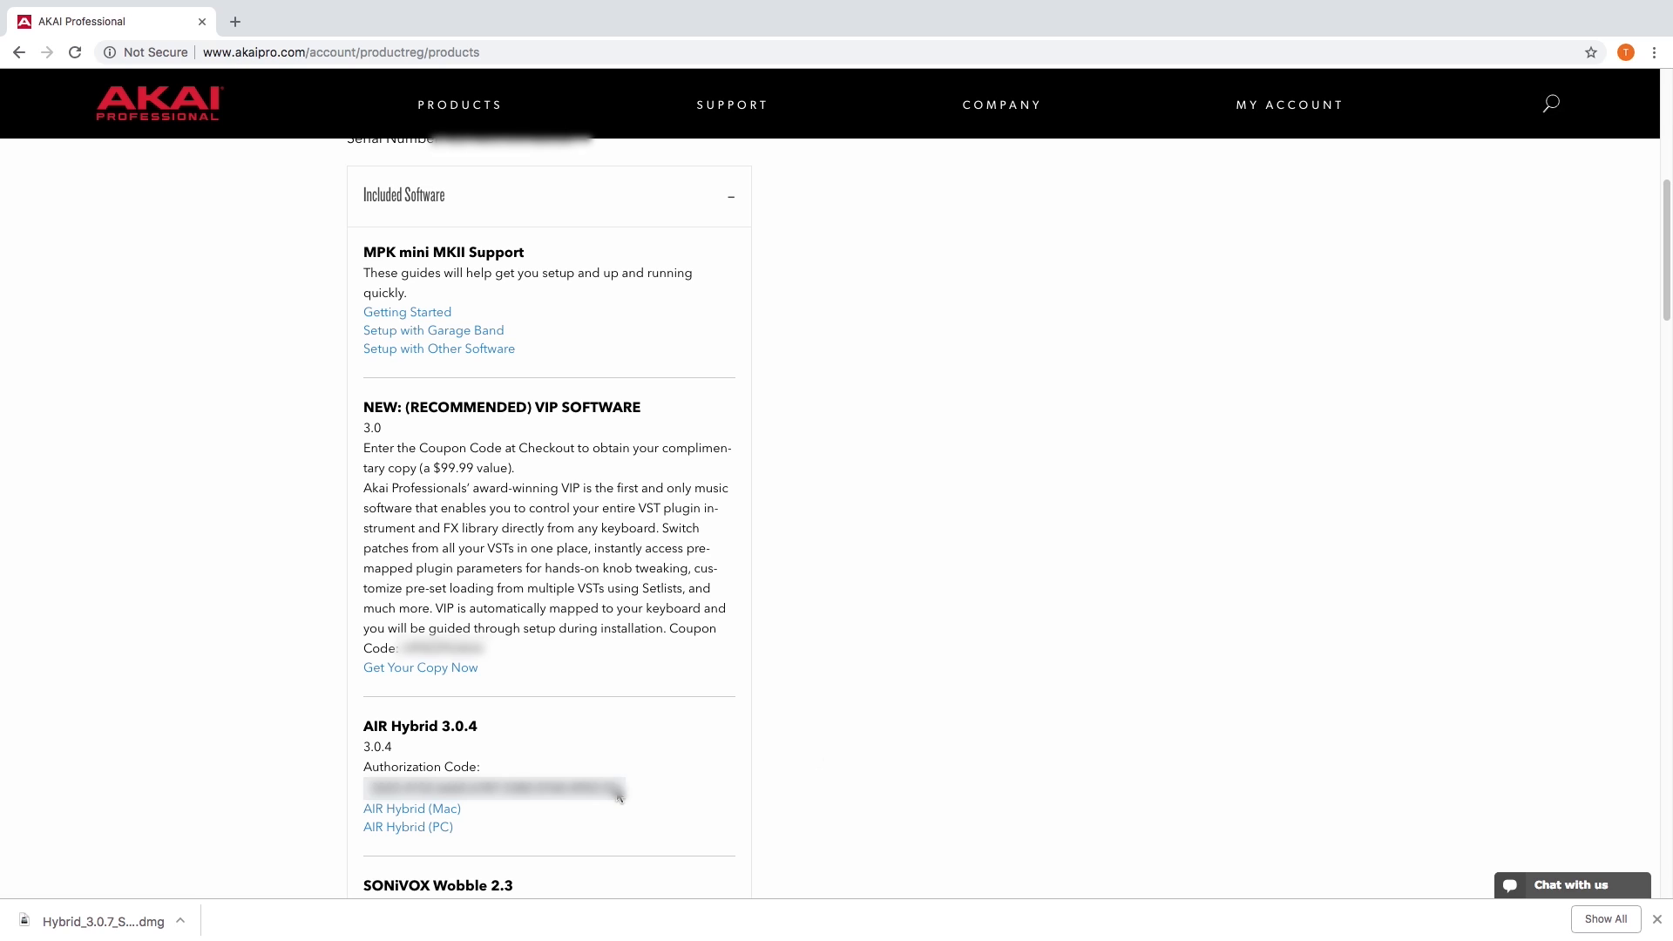
right_click(502, 789)
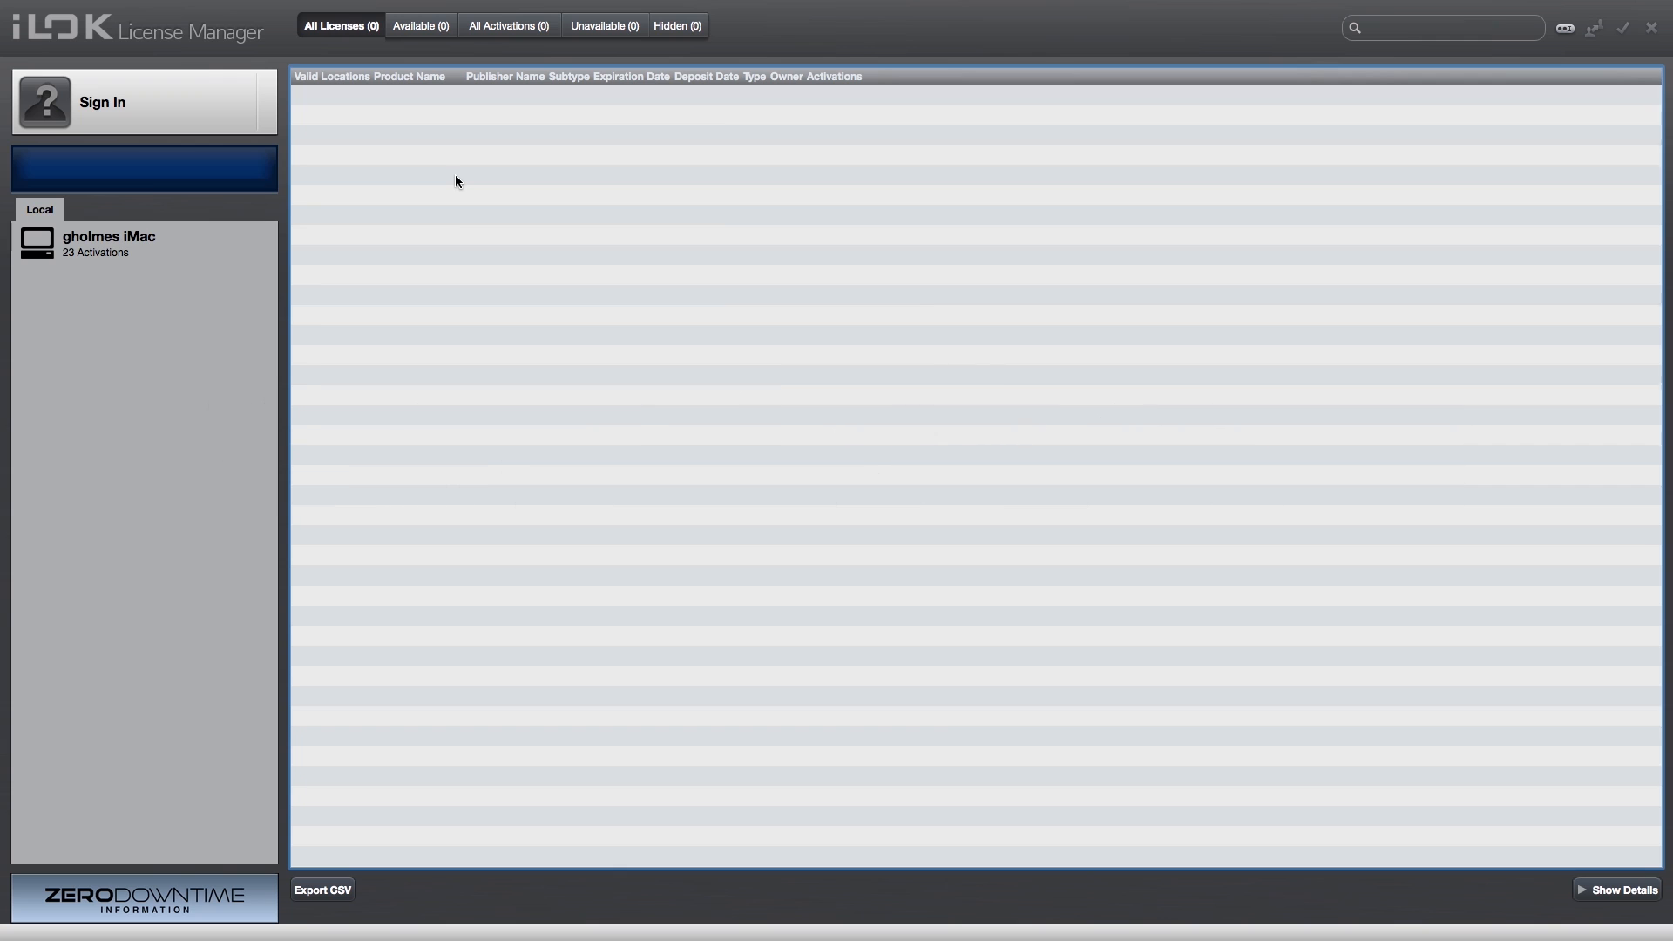
Sign in to iLok License Manager with user ID inMusic and its password.
left_click(144, 101)
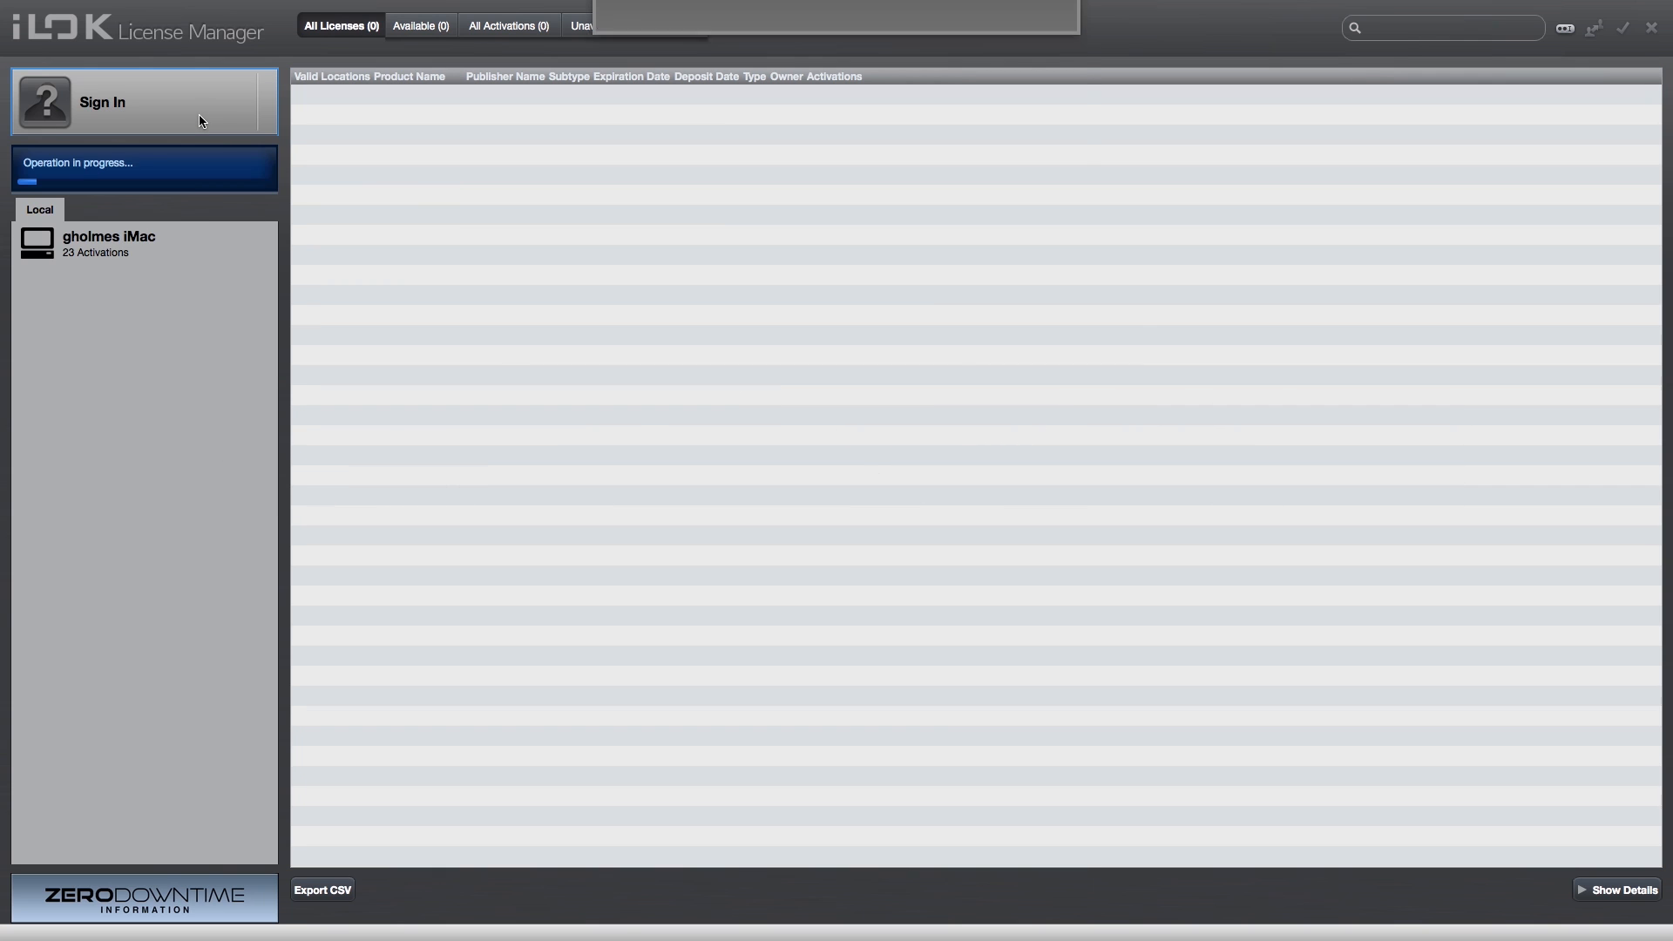
left_click(103, 101)
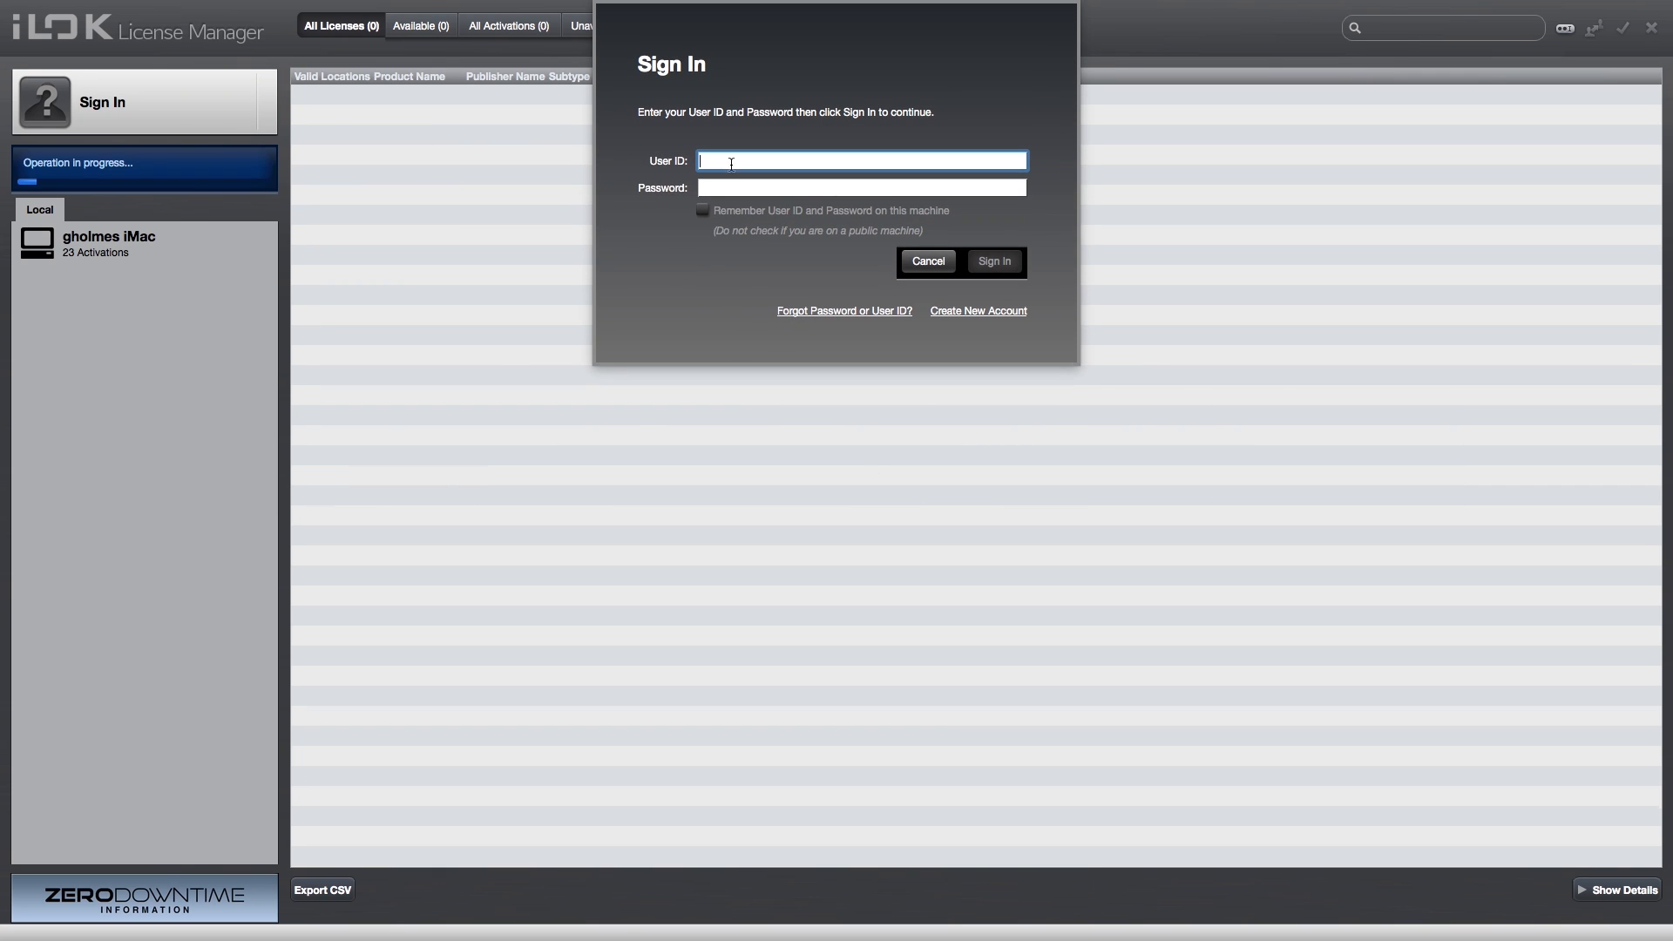
type("inMusiciLok")
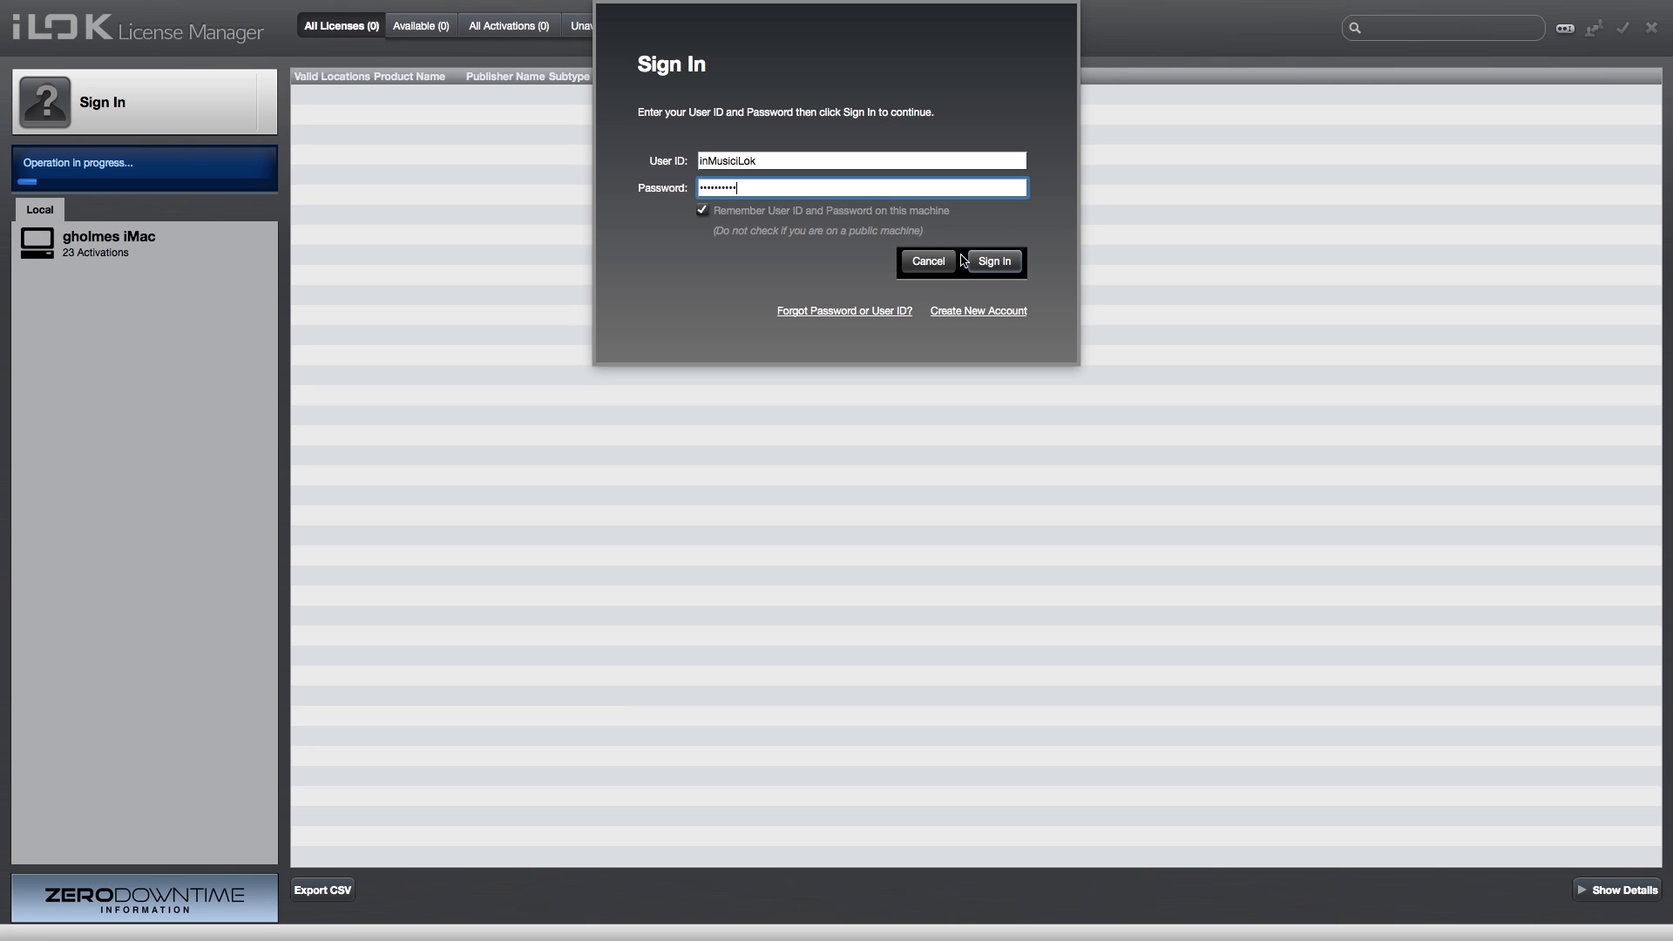
left_click(991, 261)
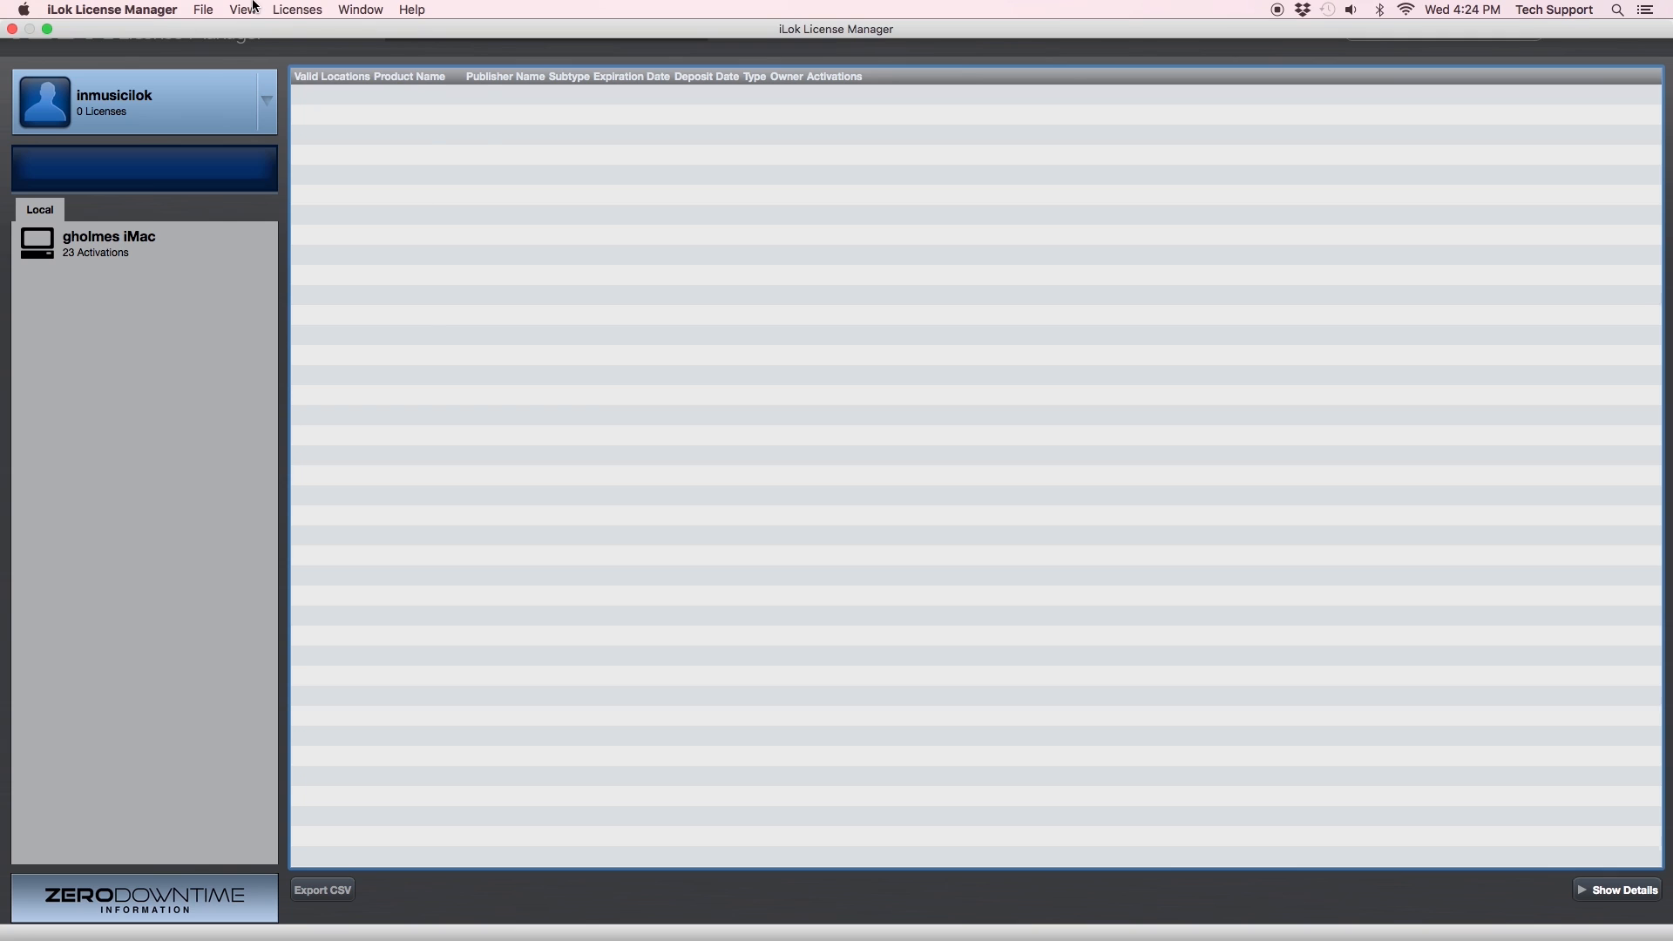
Redeem the pasted Hybrid code and activate the Hybrid Hardware Bundle on the iMac.
left_click(296, 9)
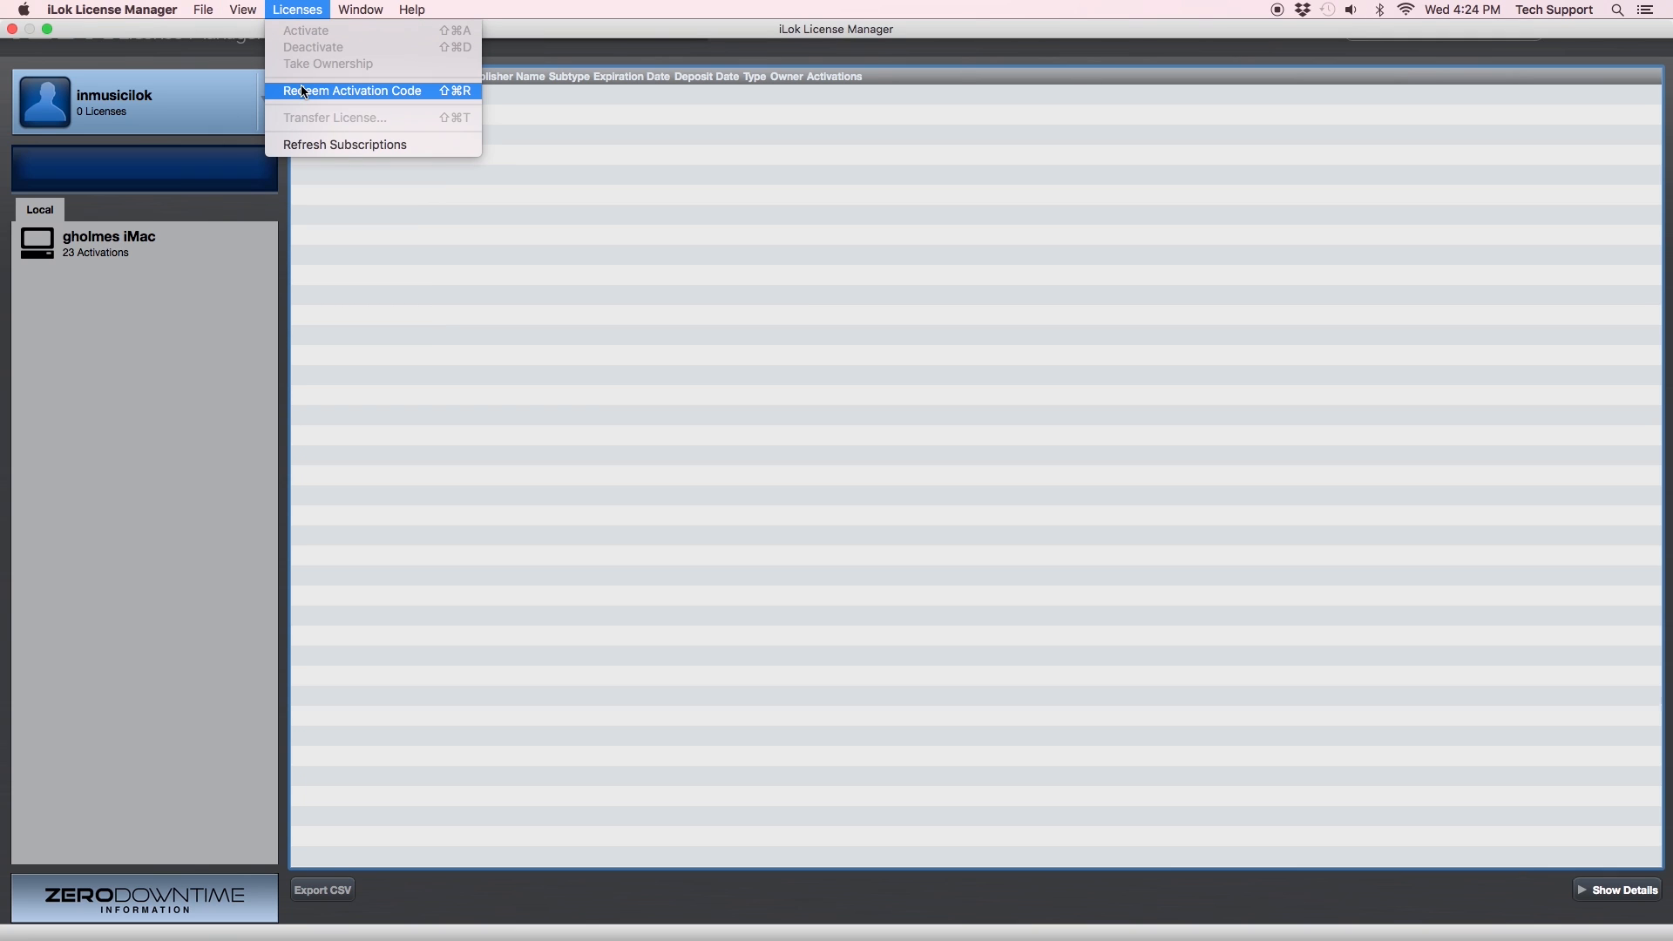
left_click(350, 90)
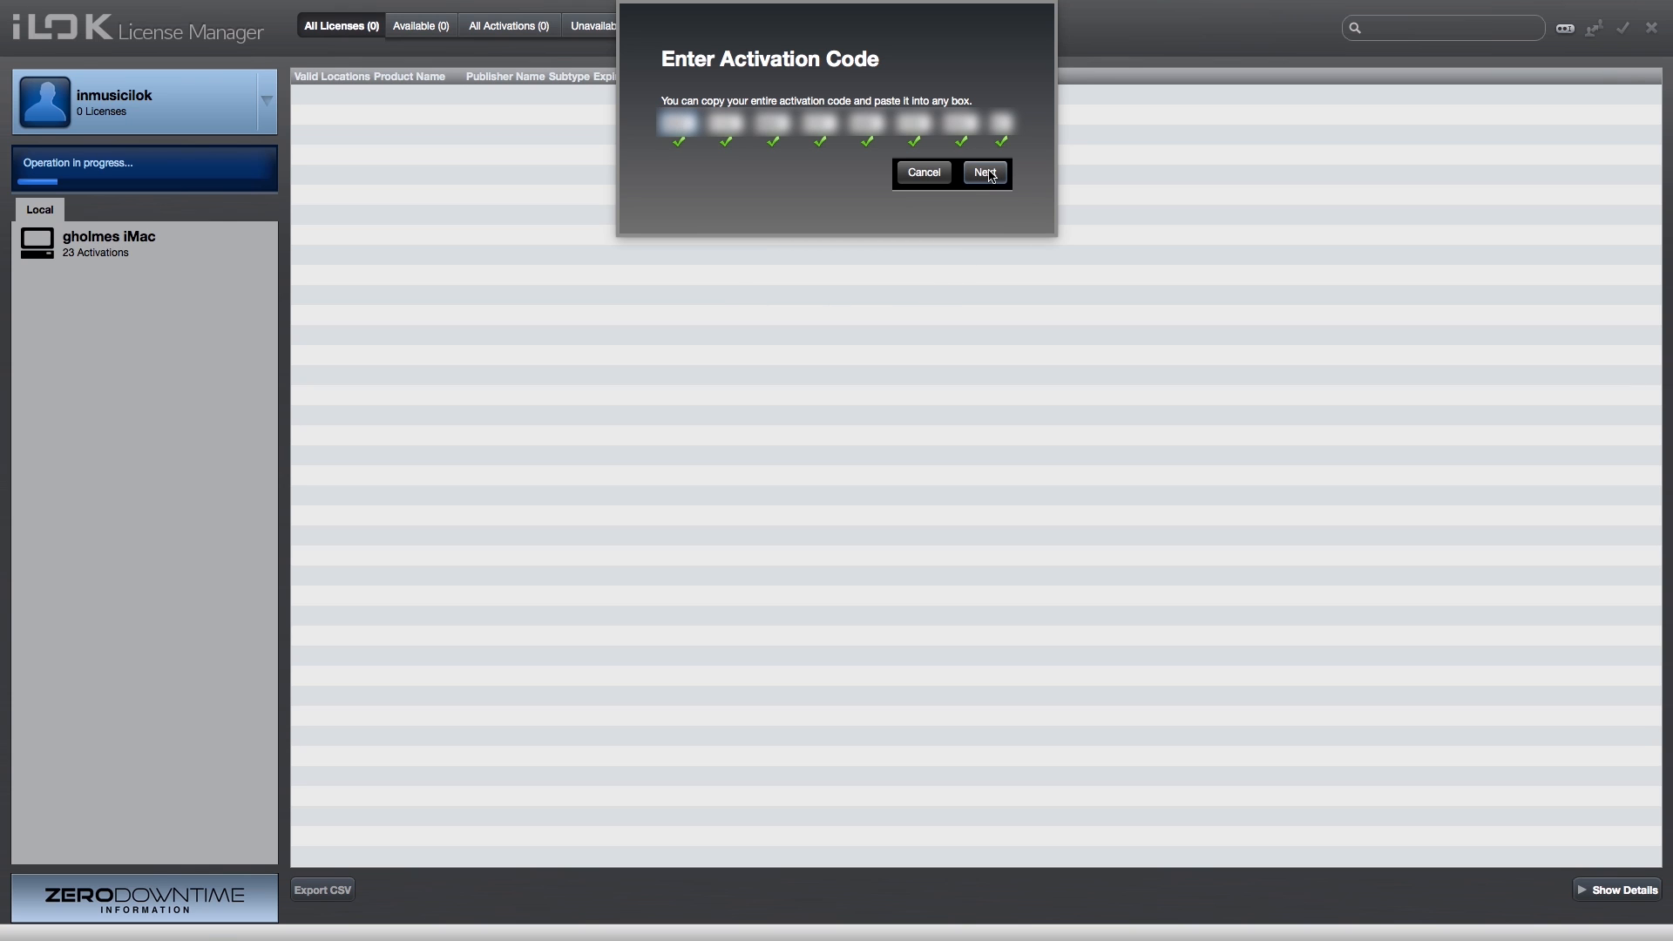
left_click(983, 173)
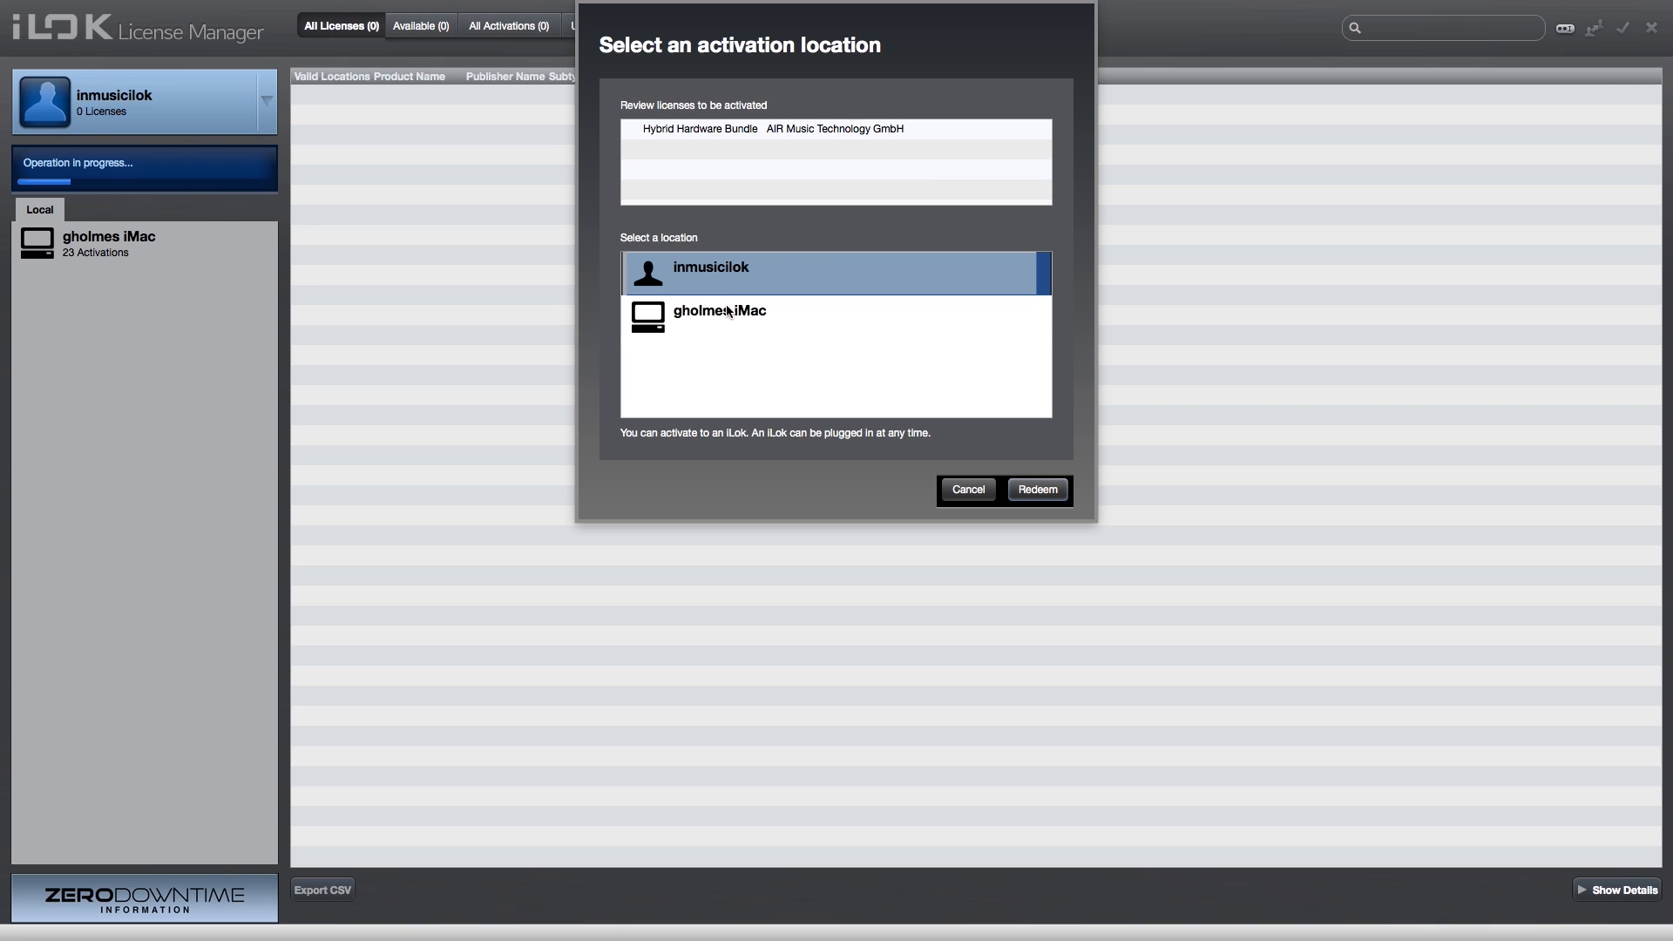
left_click(719, 310)
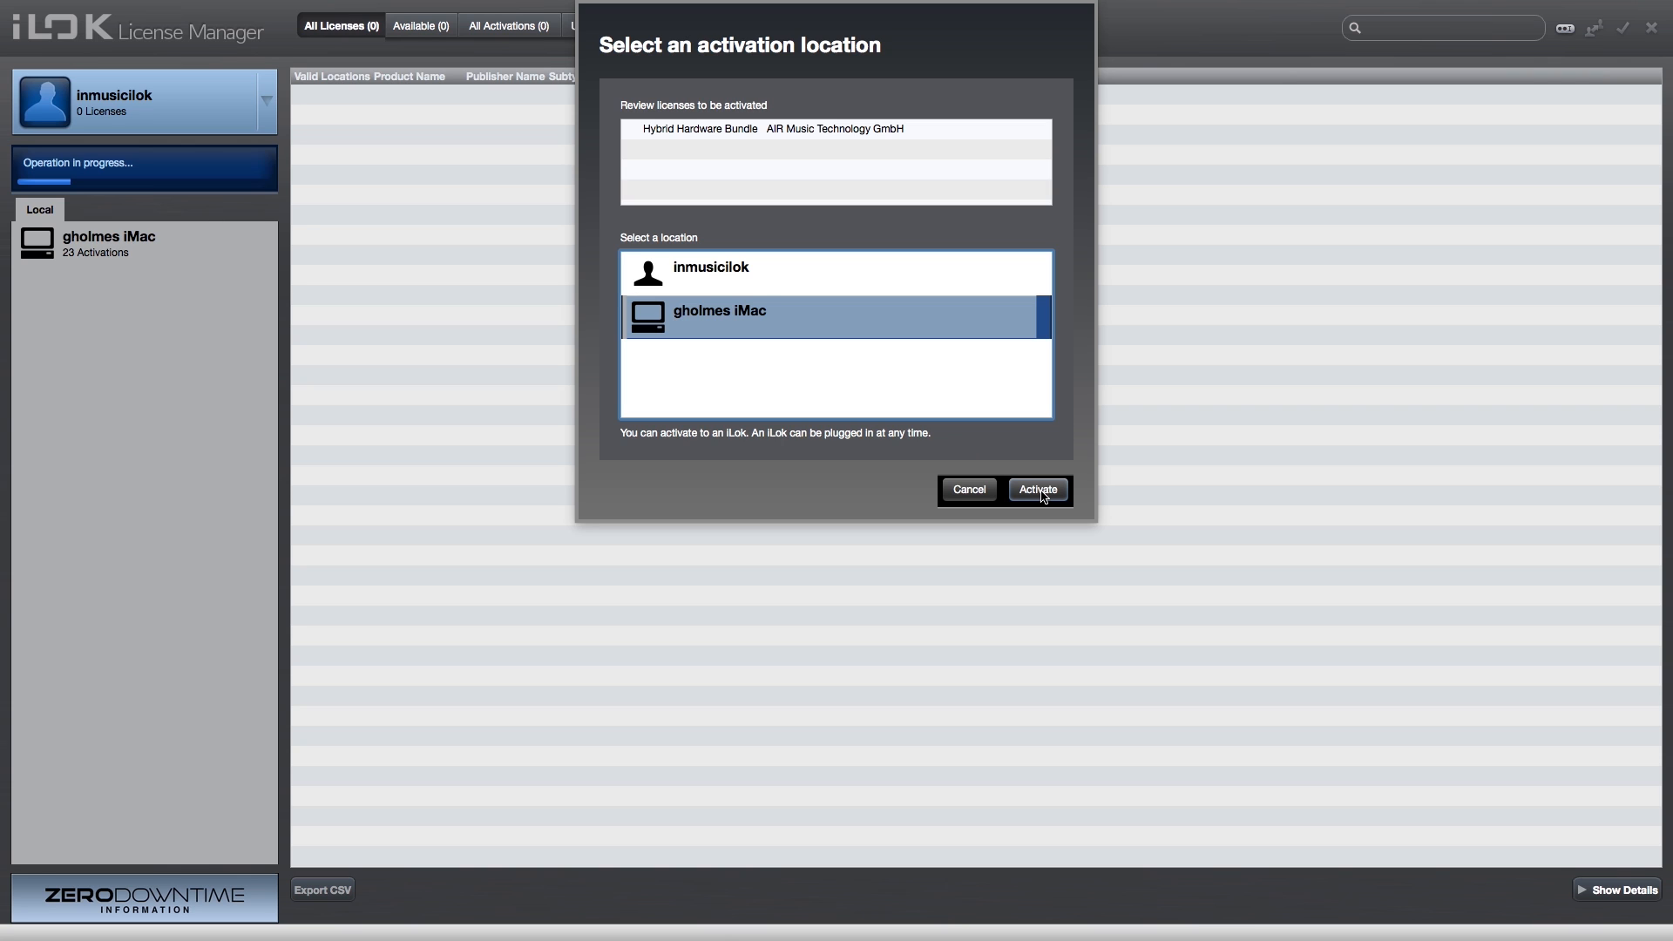
left_click(1035, 488)
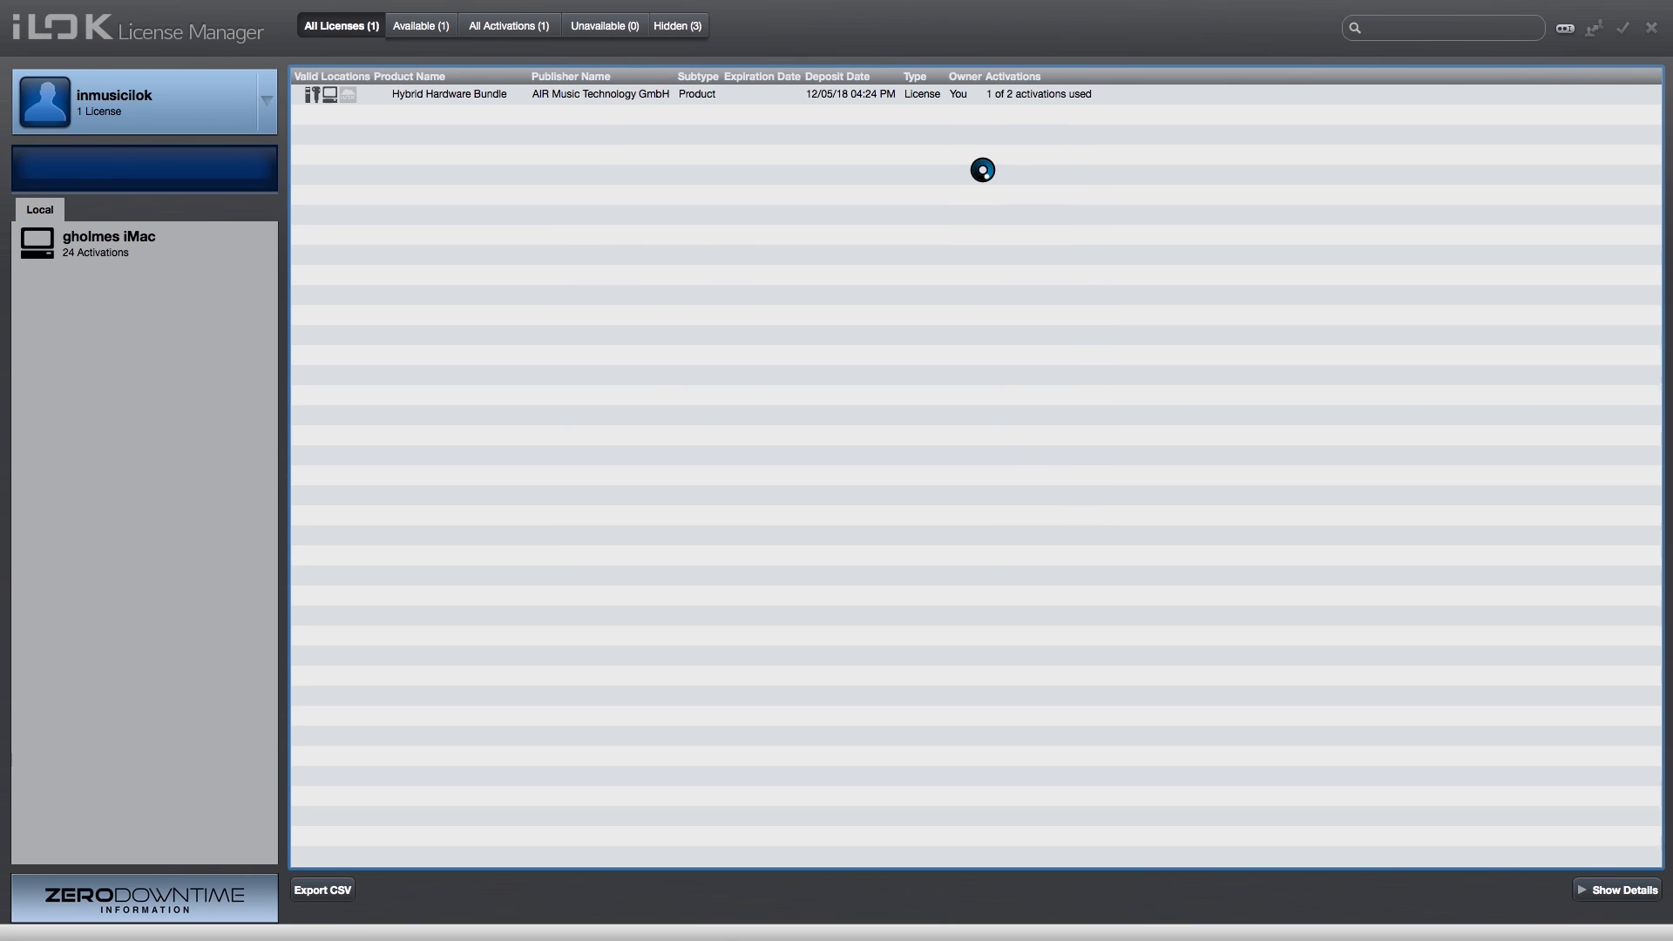
mouse_move(110, 243)
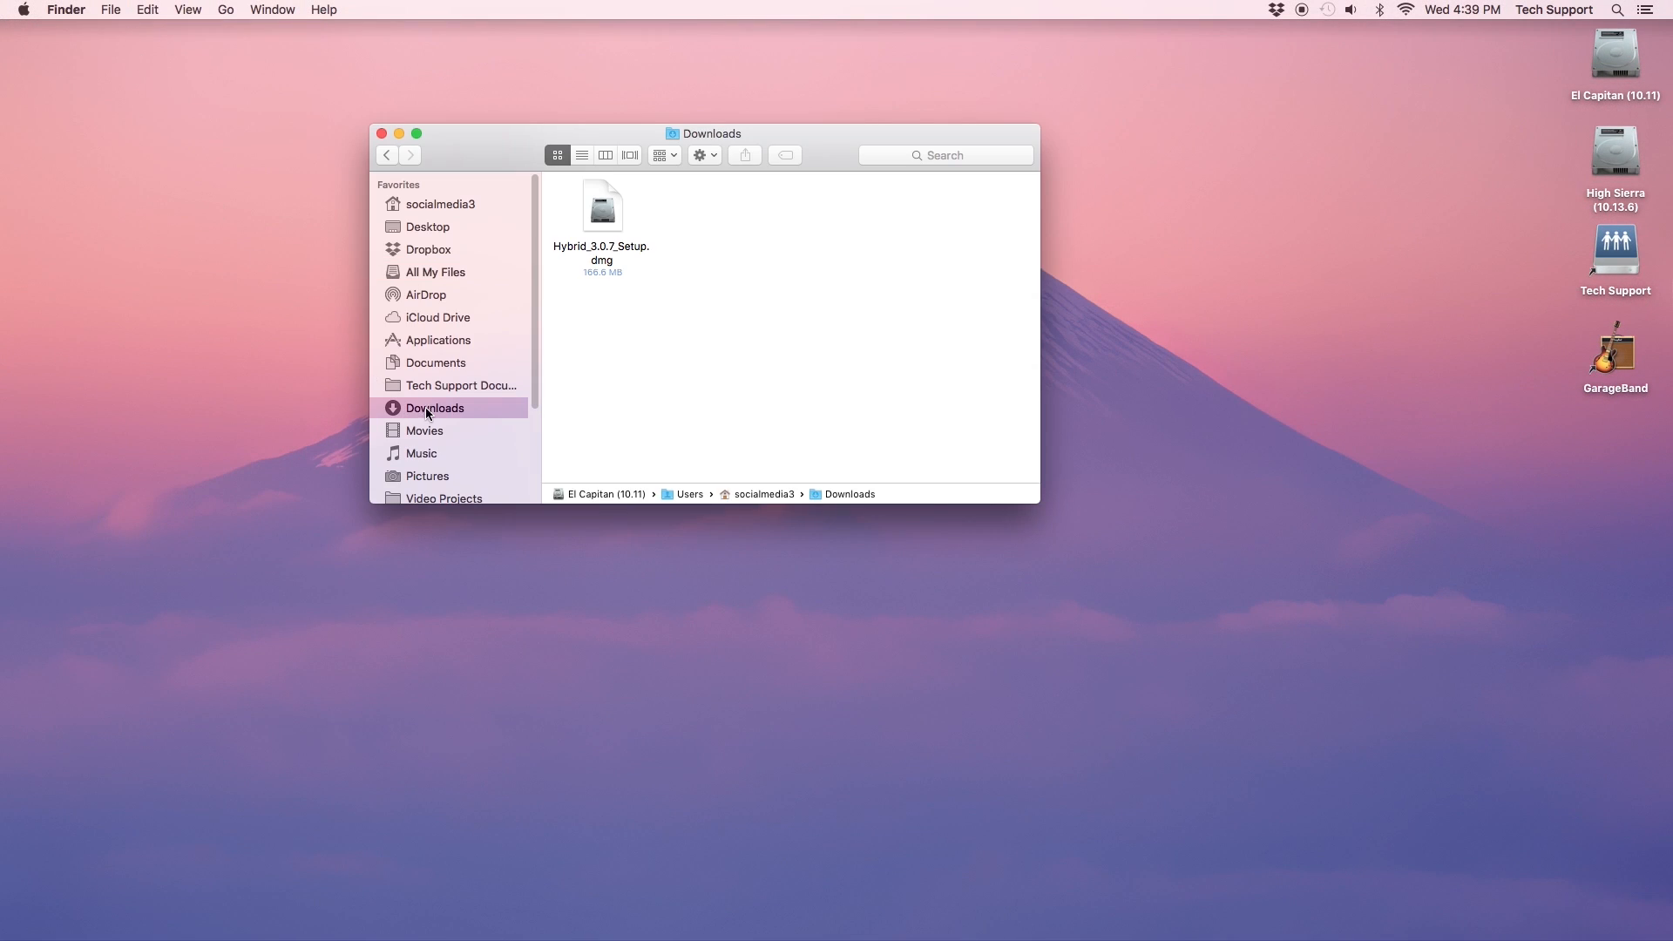
Run Hybrid_3.0.7_Setup from the Hybrid disk image, accepting the license, until installation completes.
double_click(600, 204)
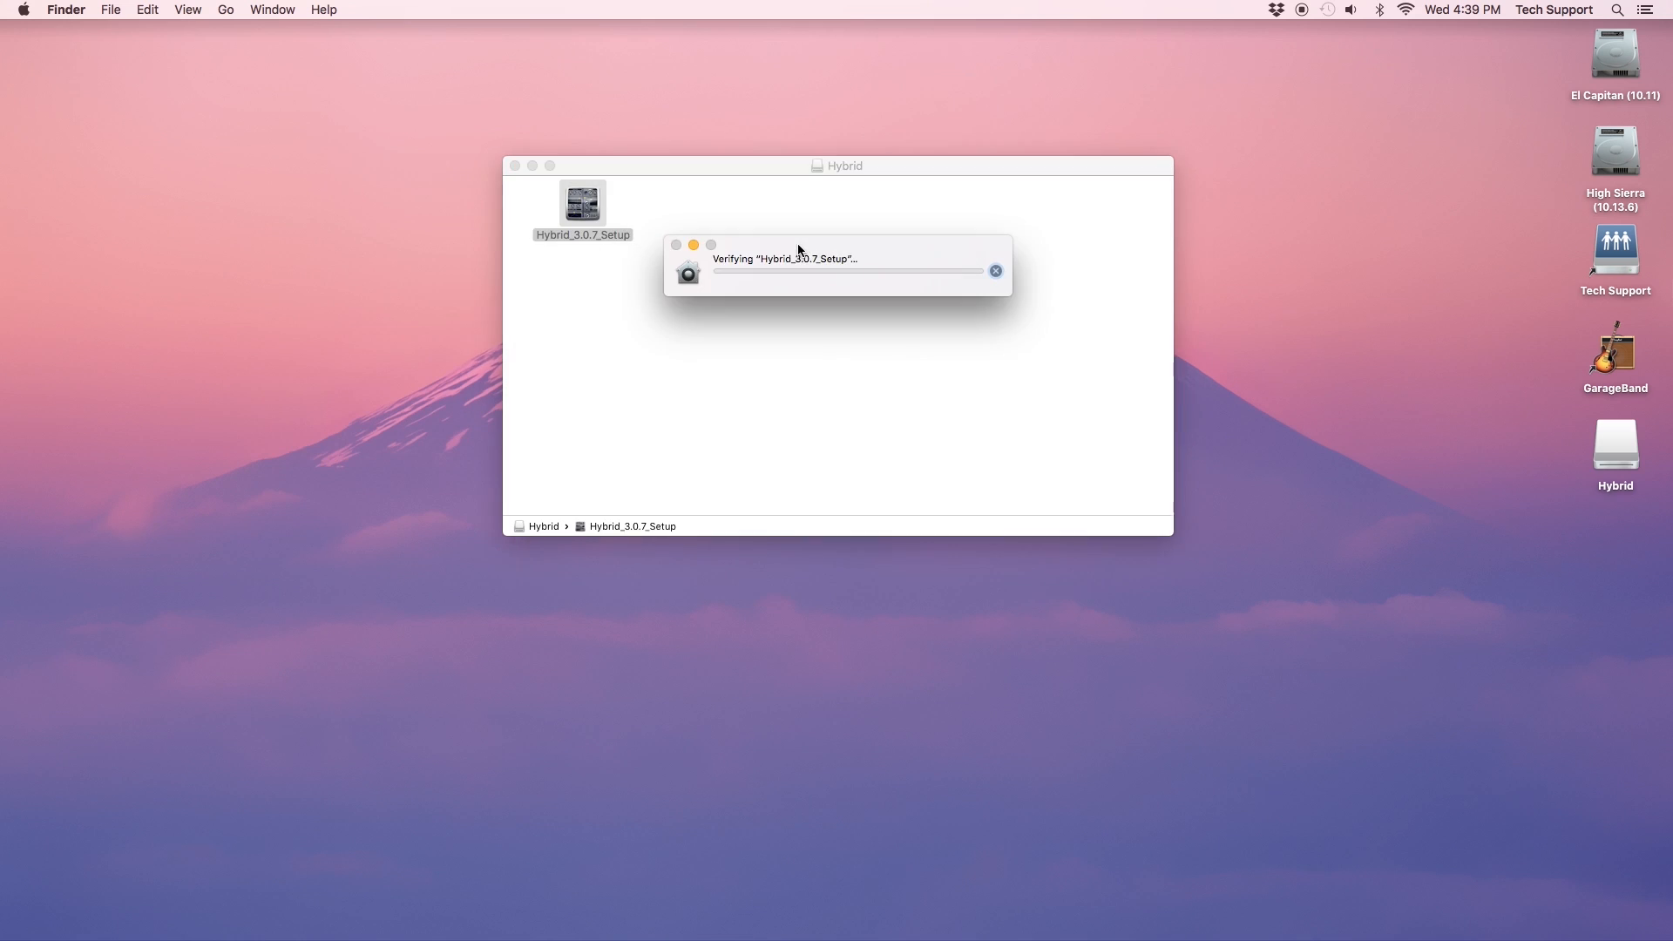
left_click(1049, 574)
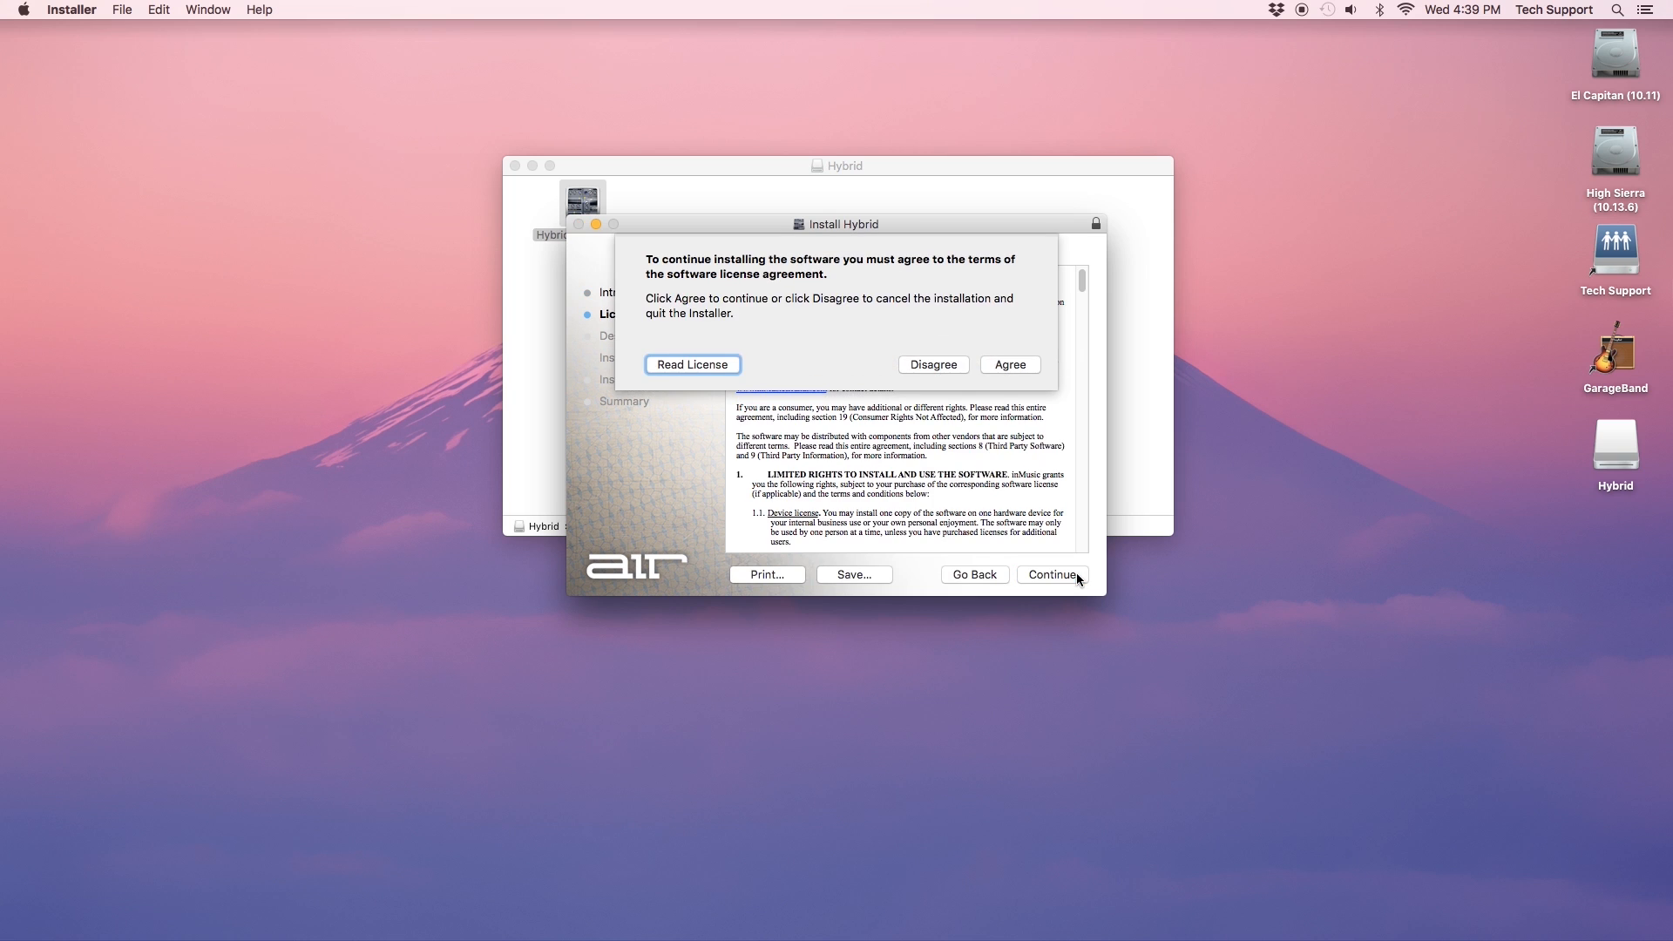
left_click(1008, 365)
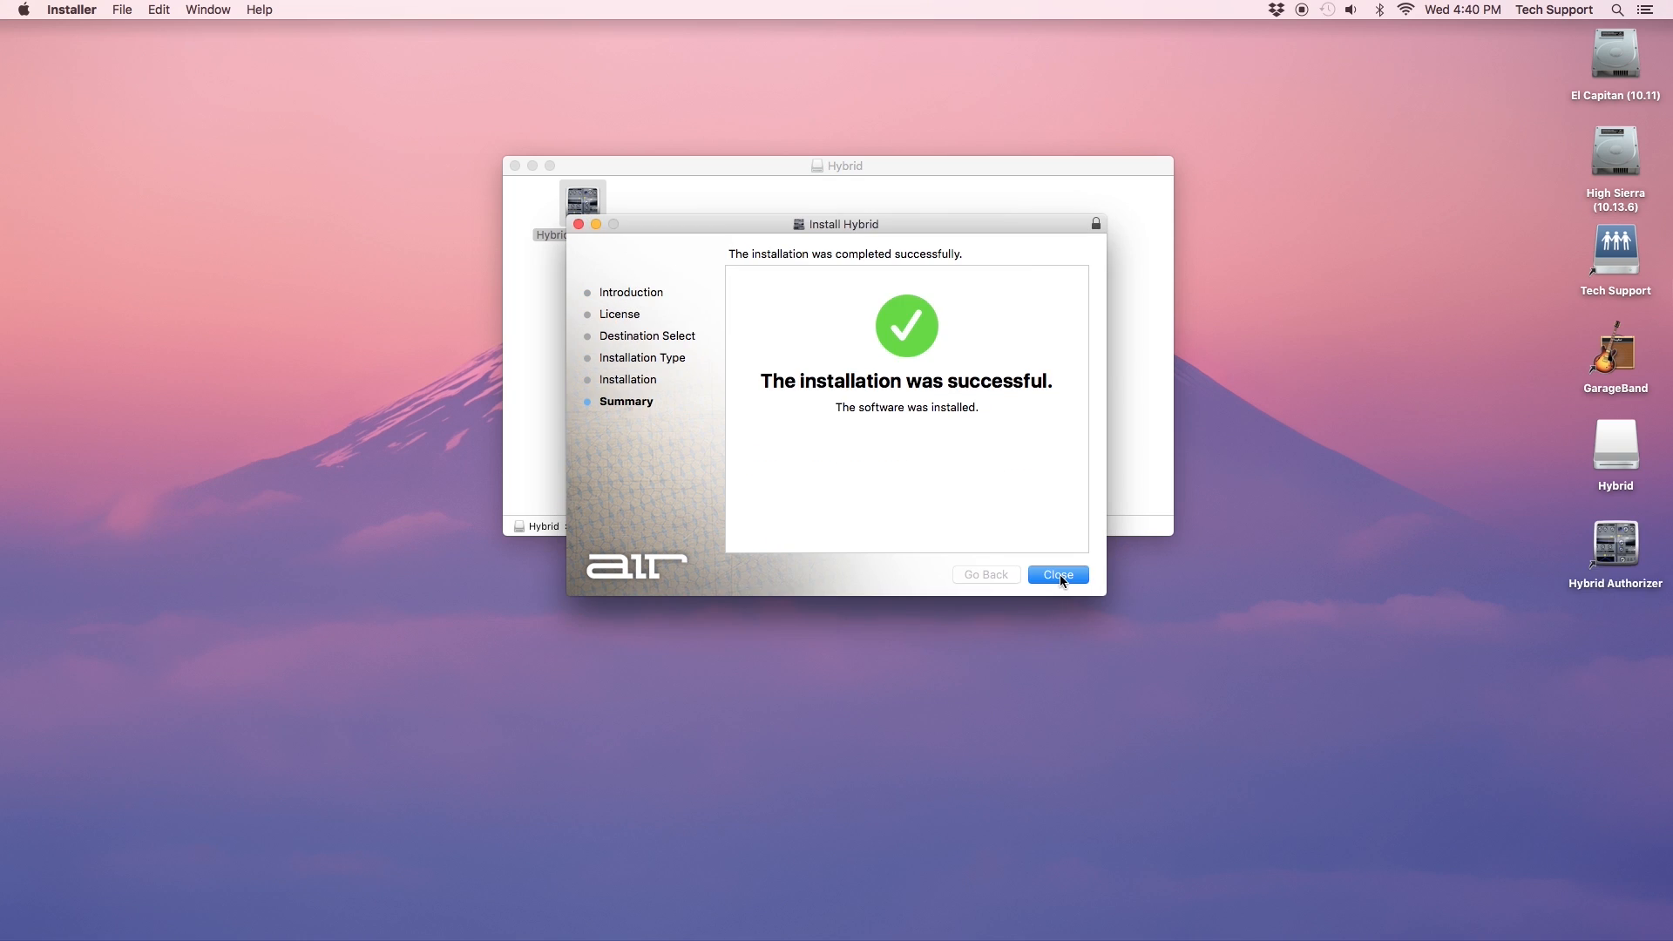
left_click(1057, 574)
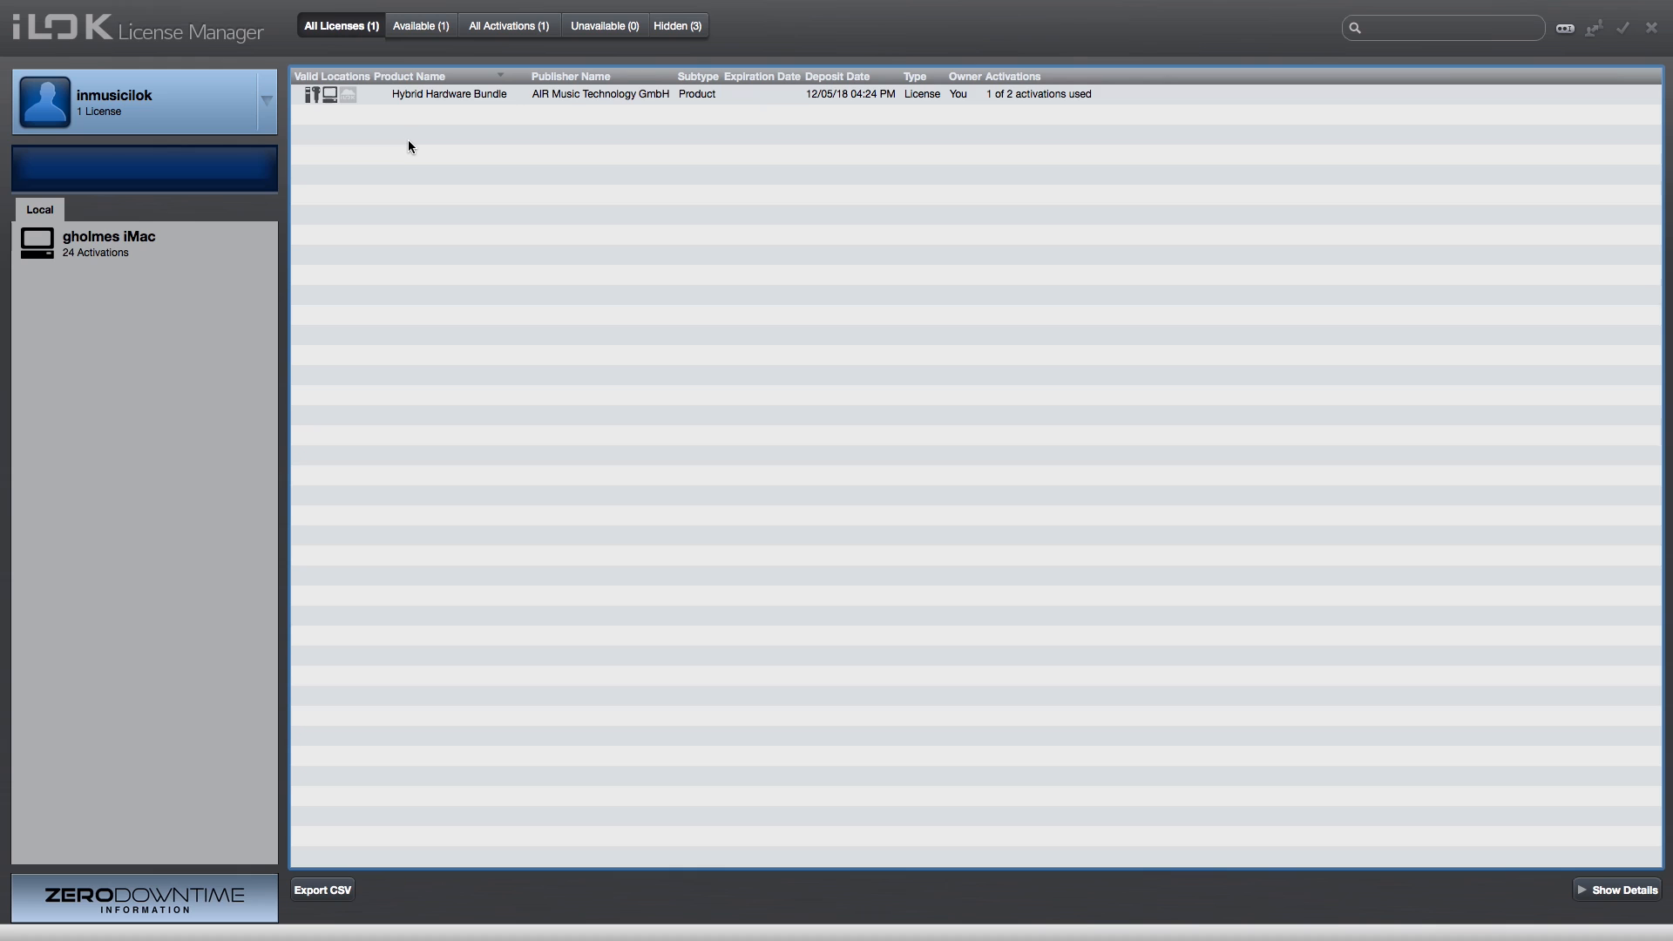
Redeem the pasted VIP activation code and activate the VIP license on the iMac.
left_click(296, 10)
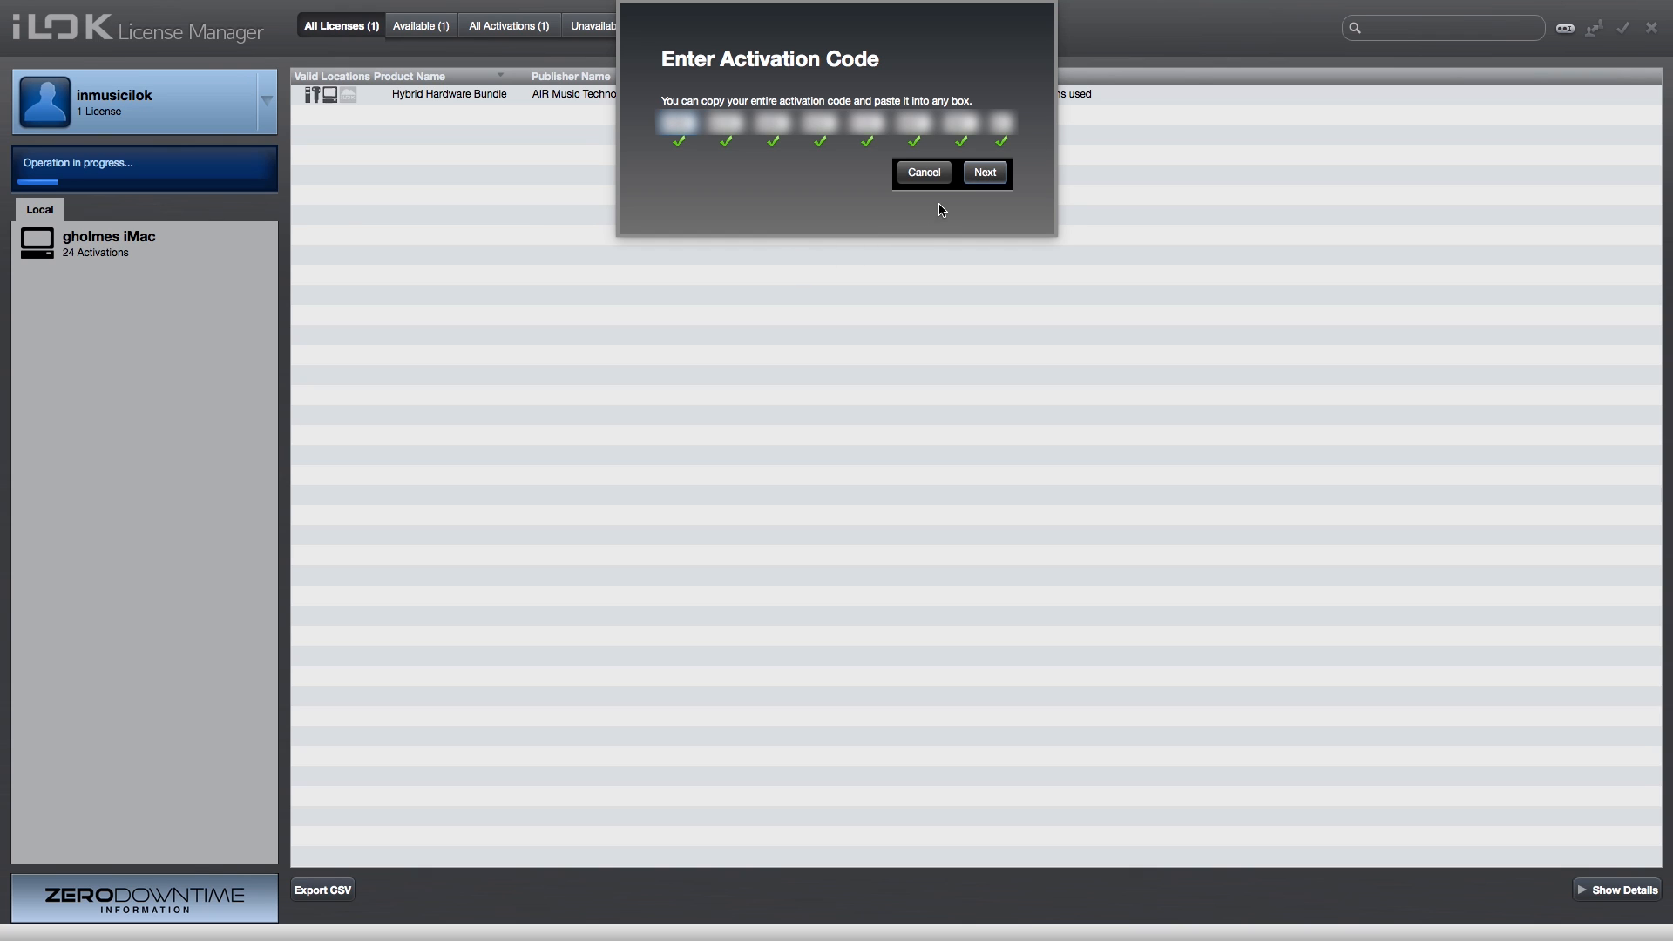
left_click(983, 172)
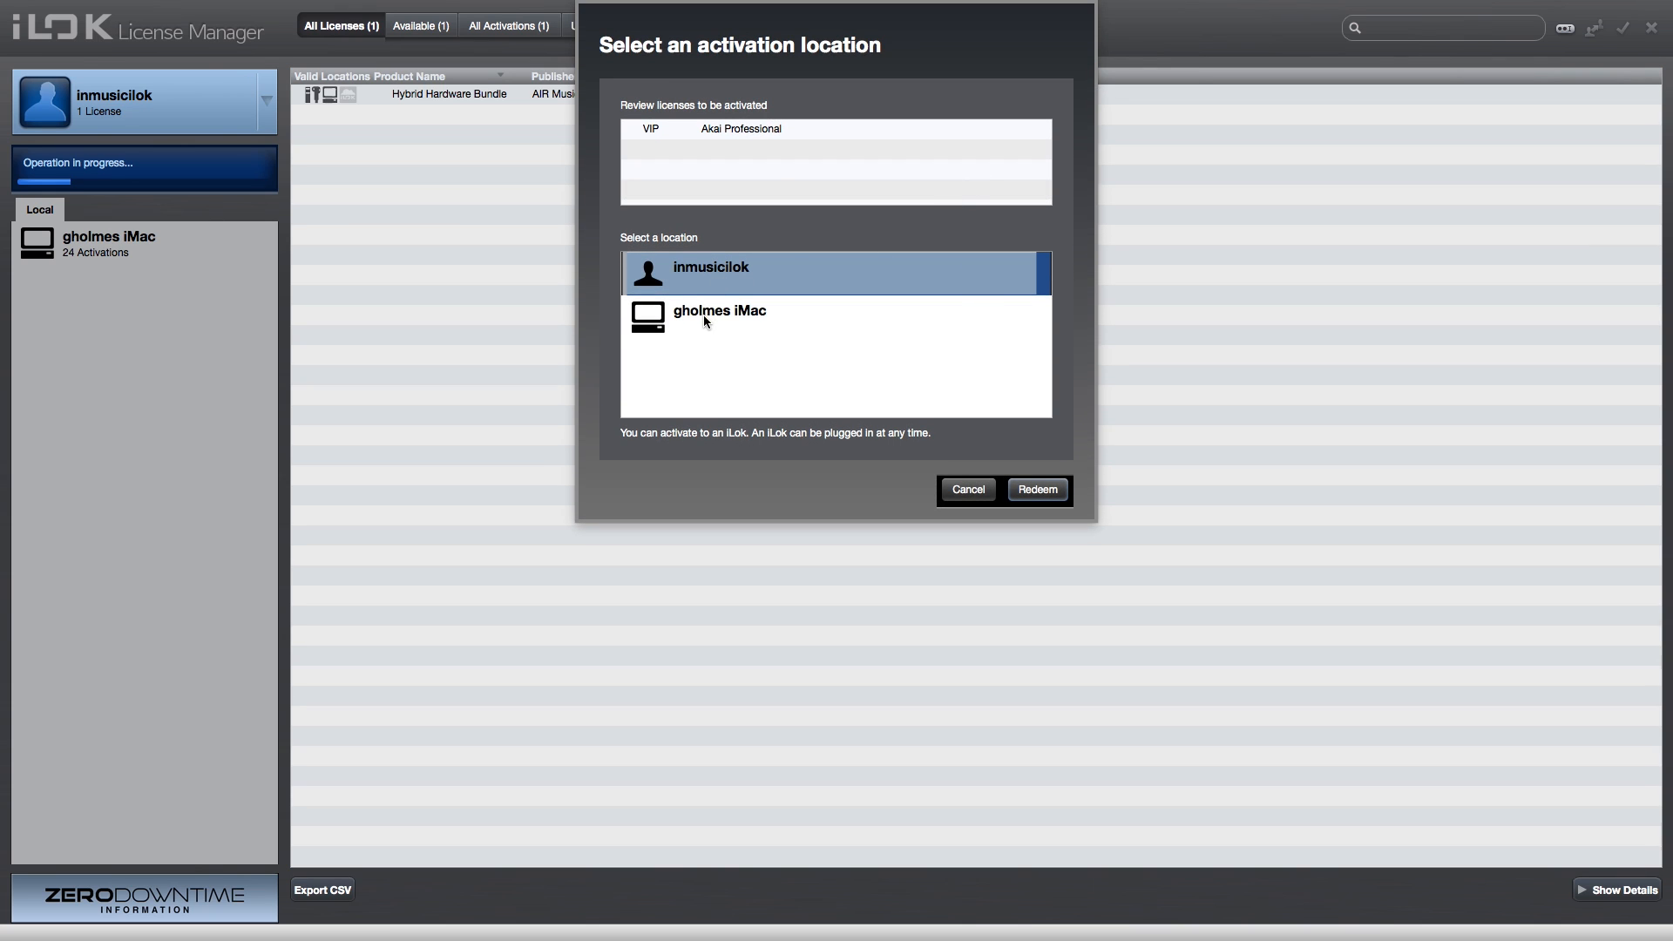
left_click(720, 310)
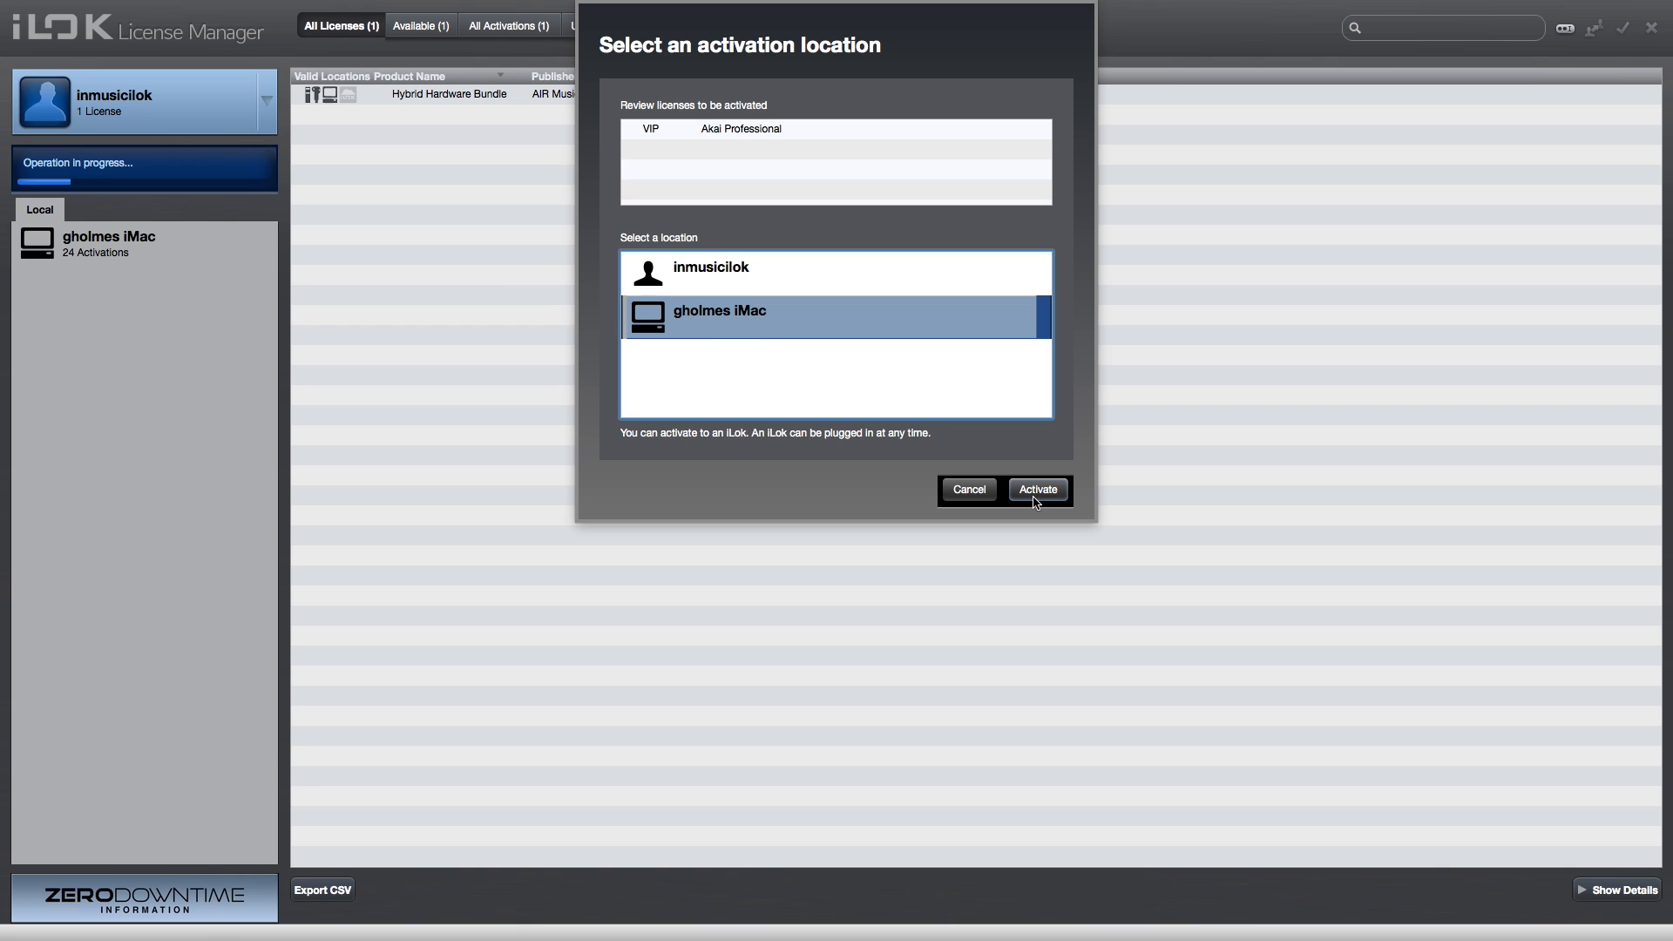
left_click(1036, 489)
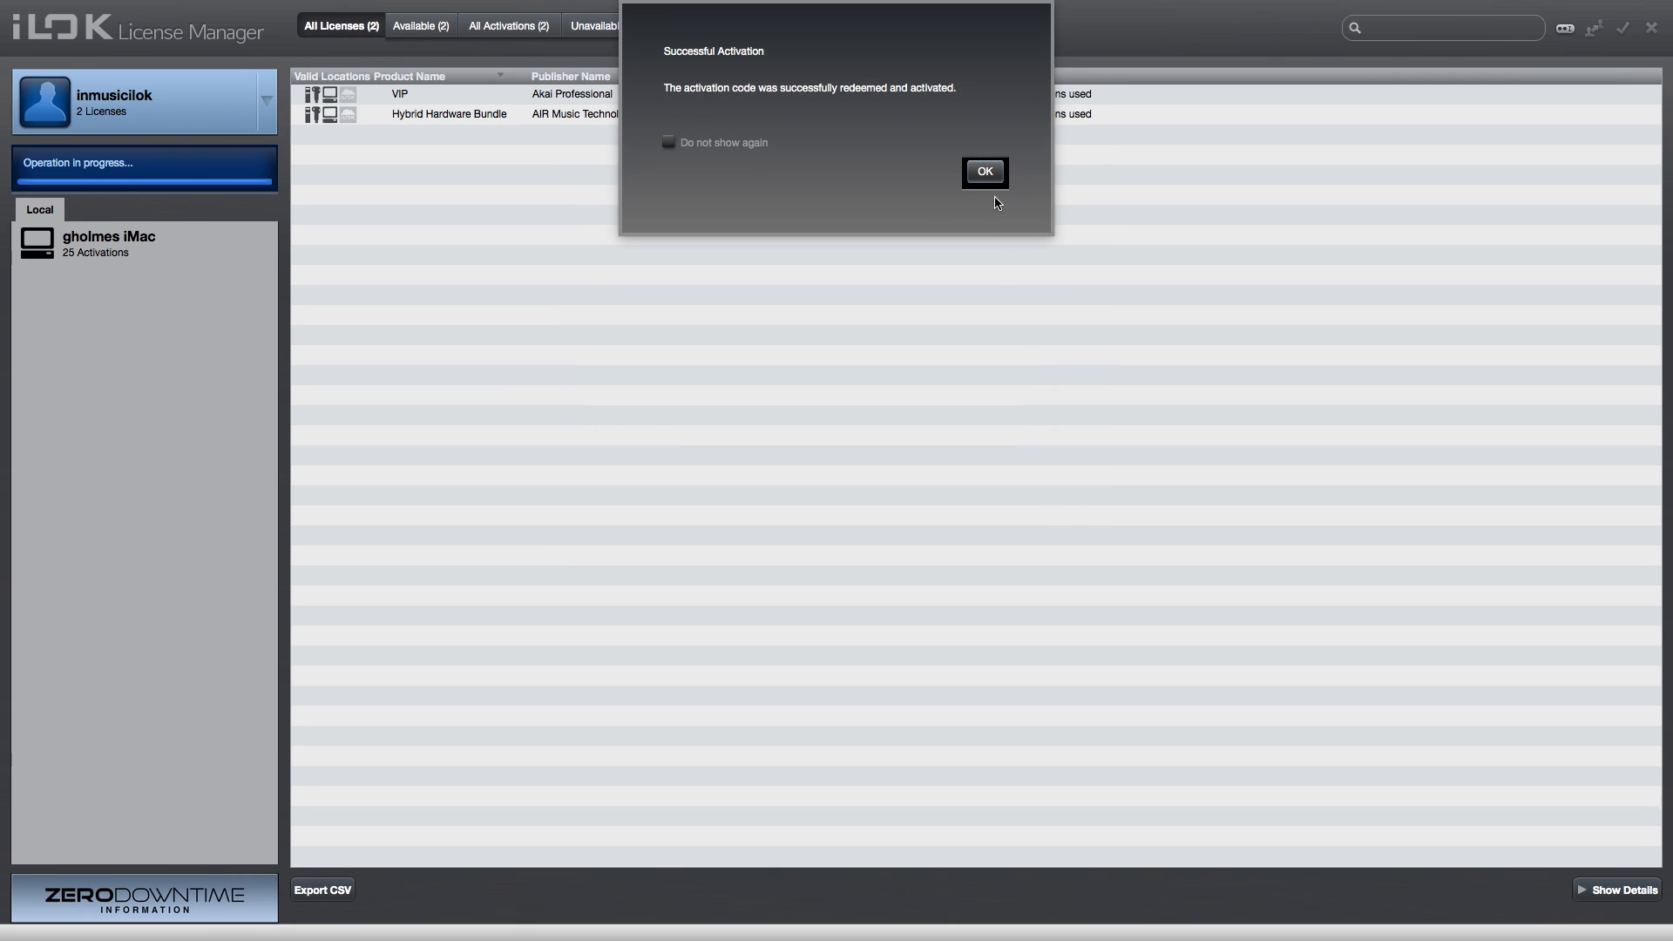
left_click(983, 172)
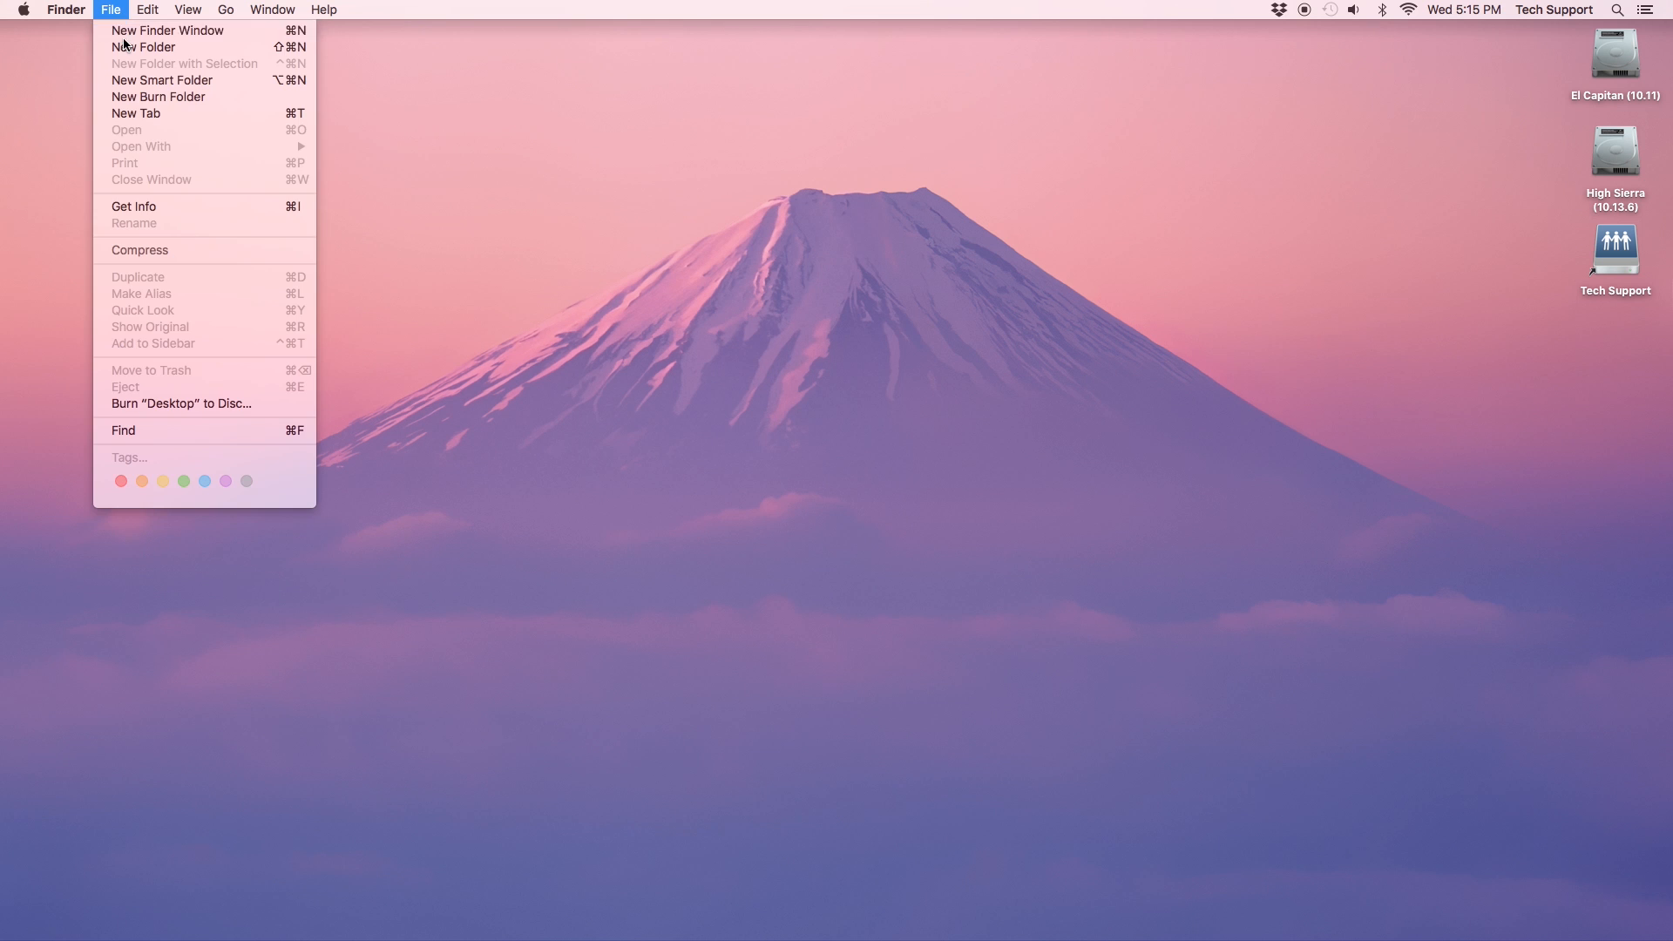
Open the downloaded VIP disk image, run its installer and accept the license agreement.
left_click(167, 29)
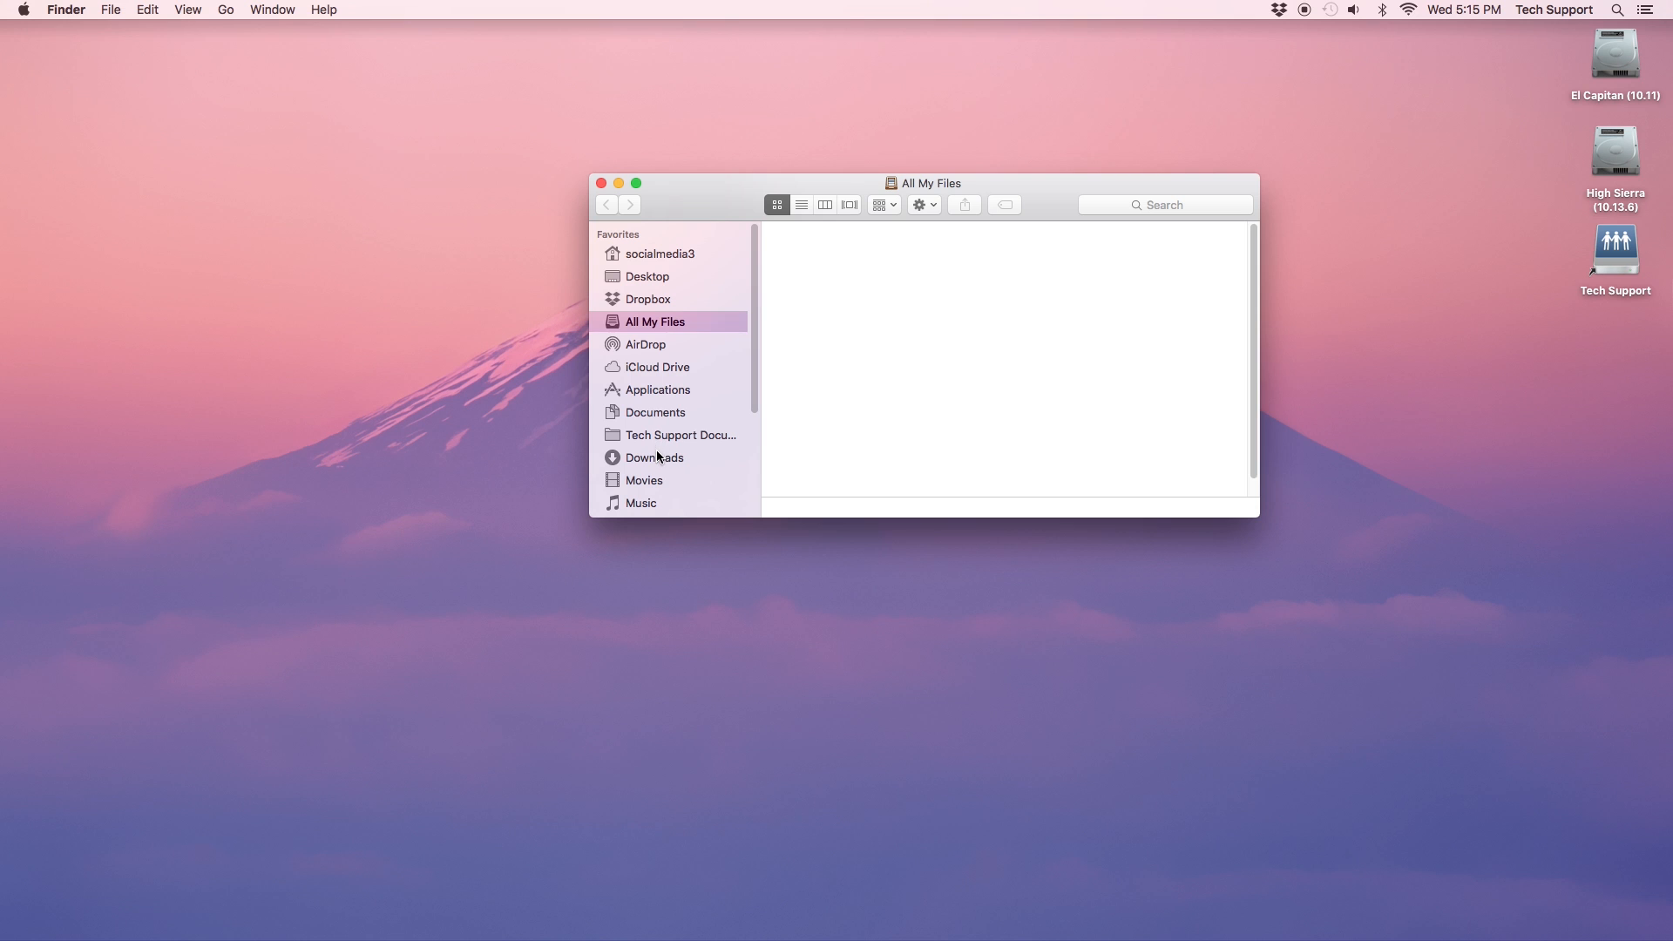
left_click(653, 456)
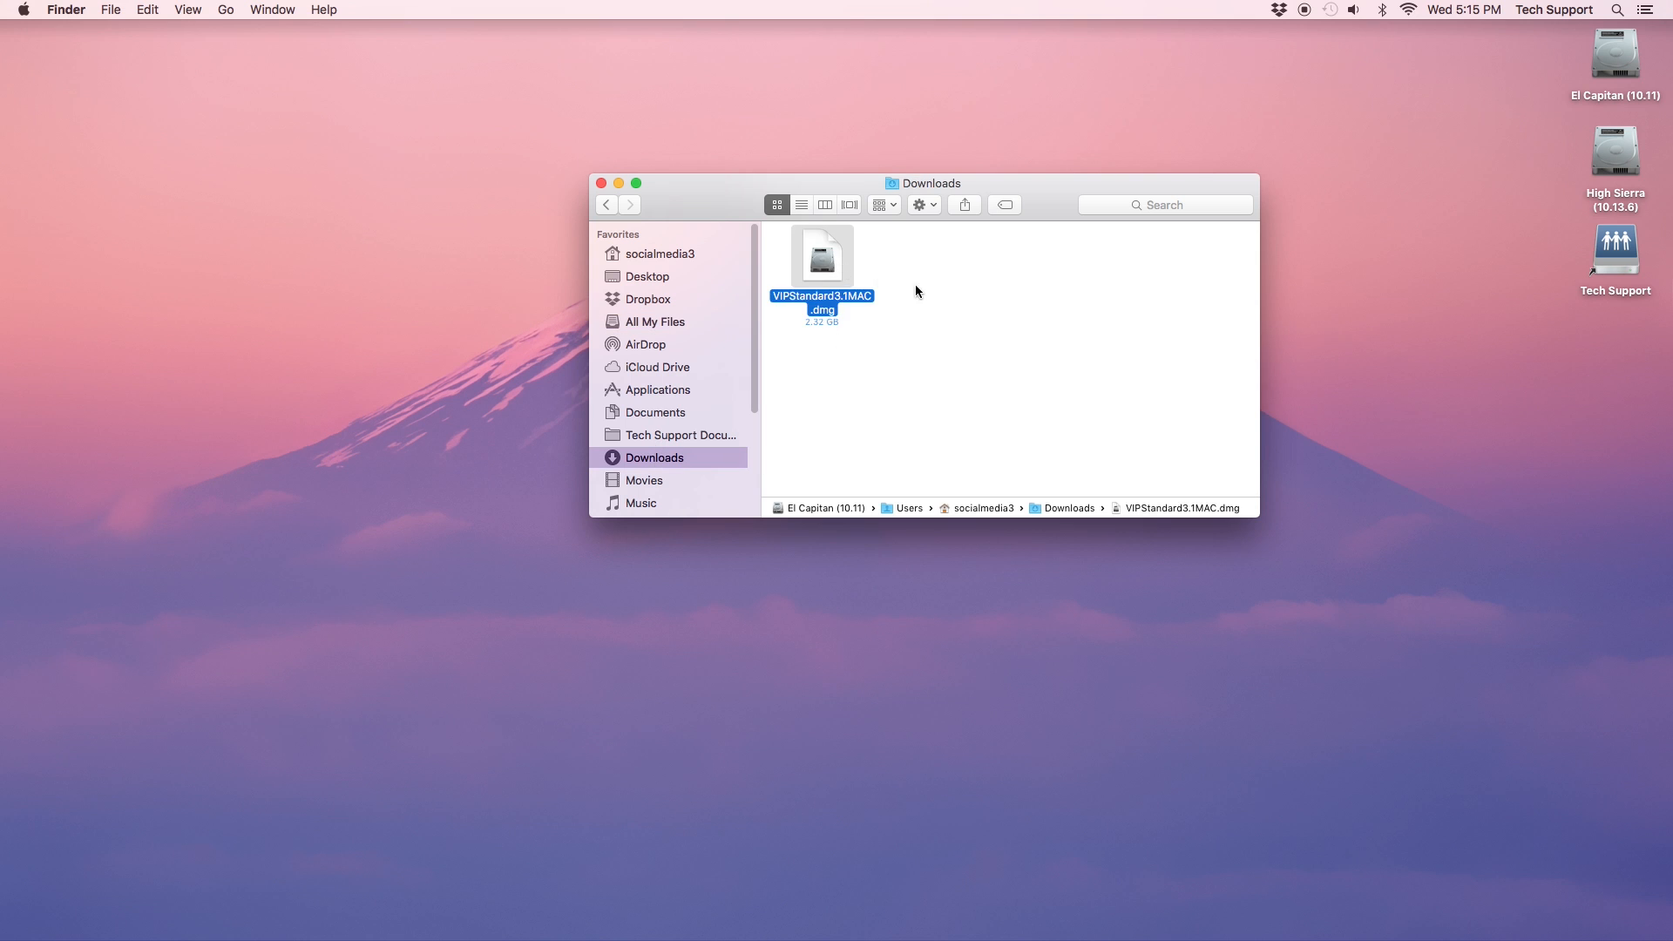
double_click(821, 254)
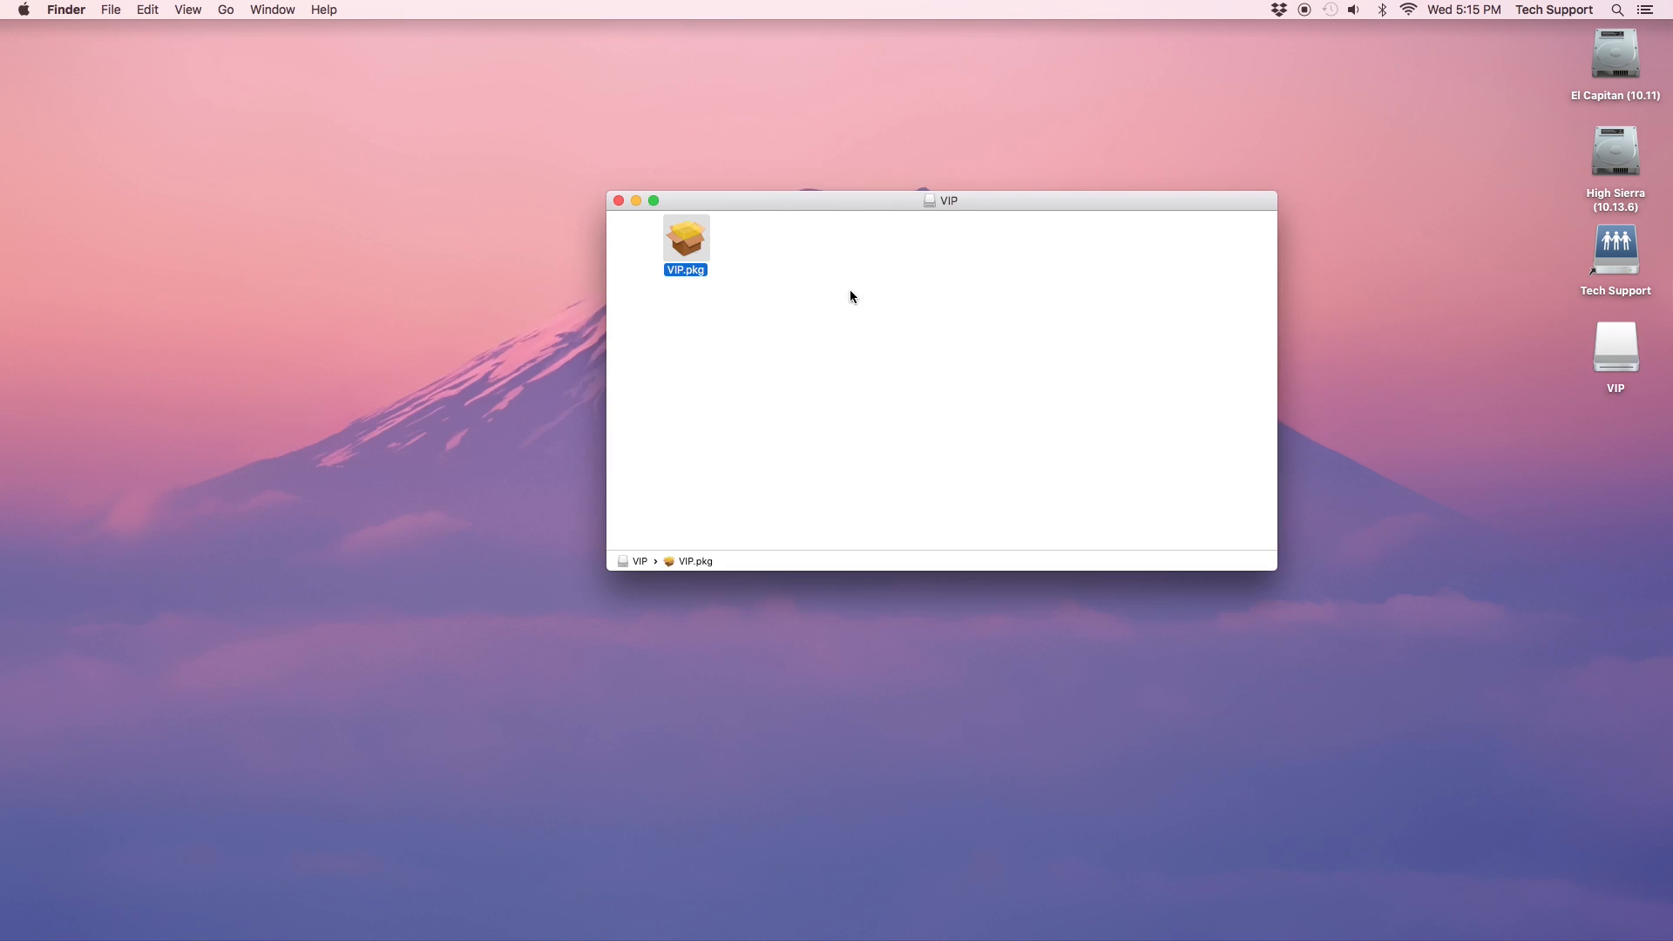
double_click(685, 237)
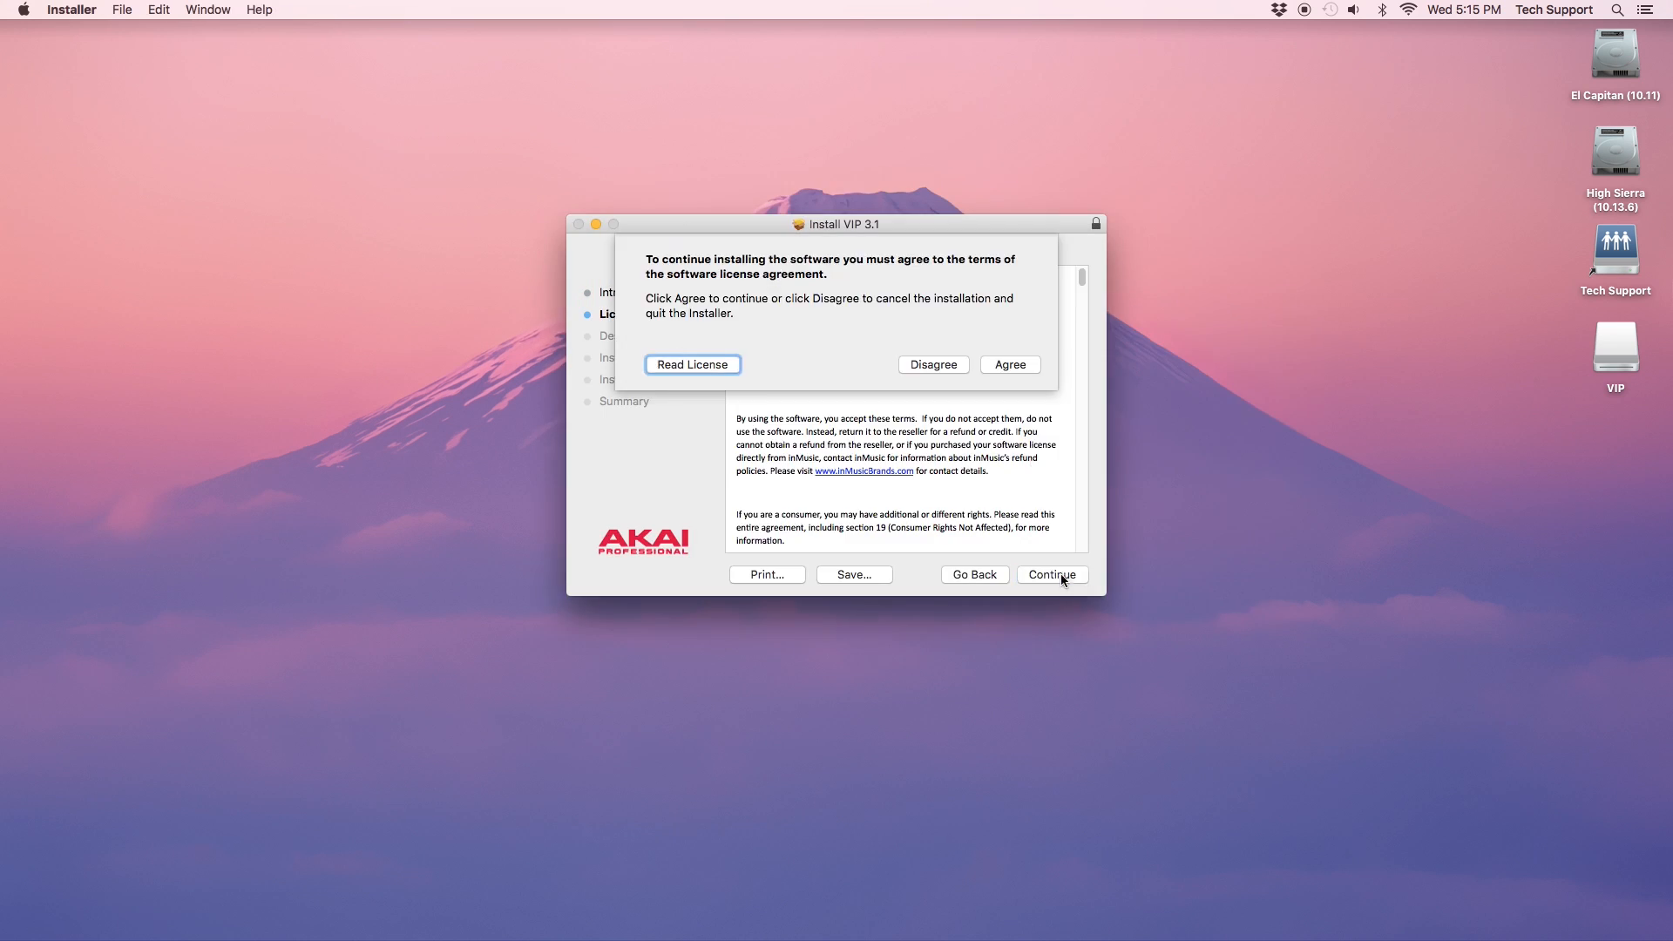
left_click(1007, 364)
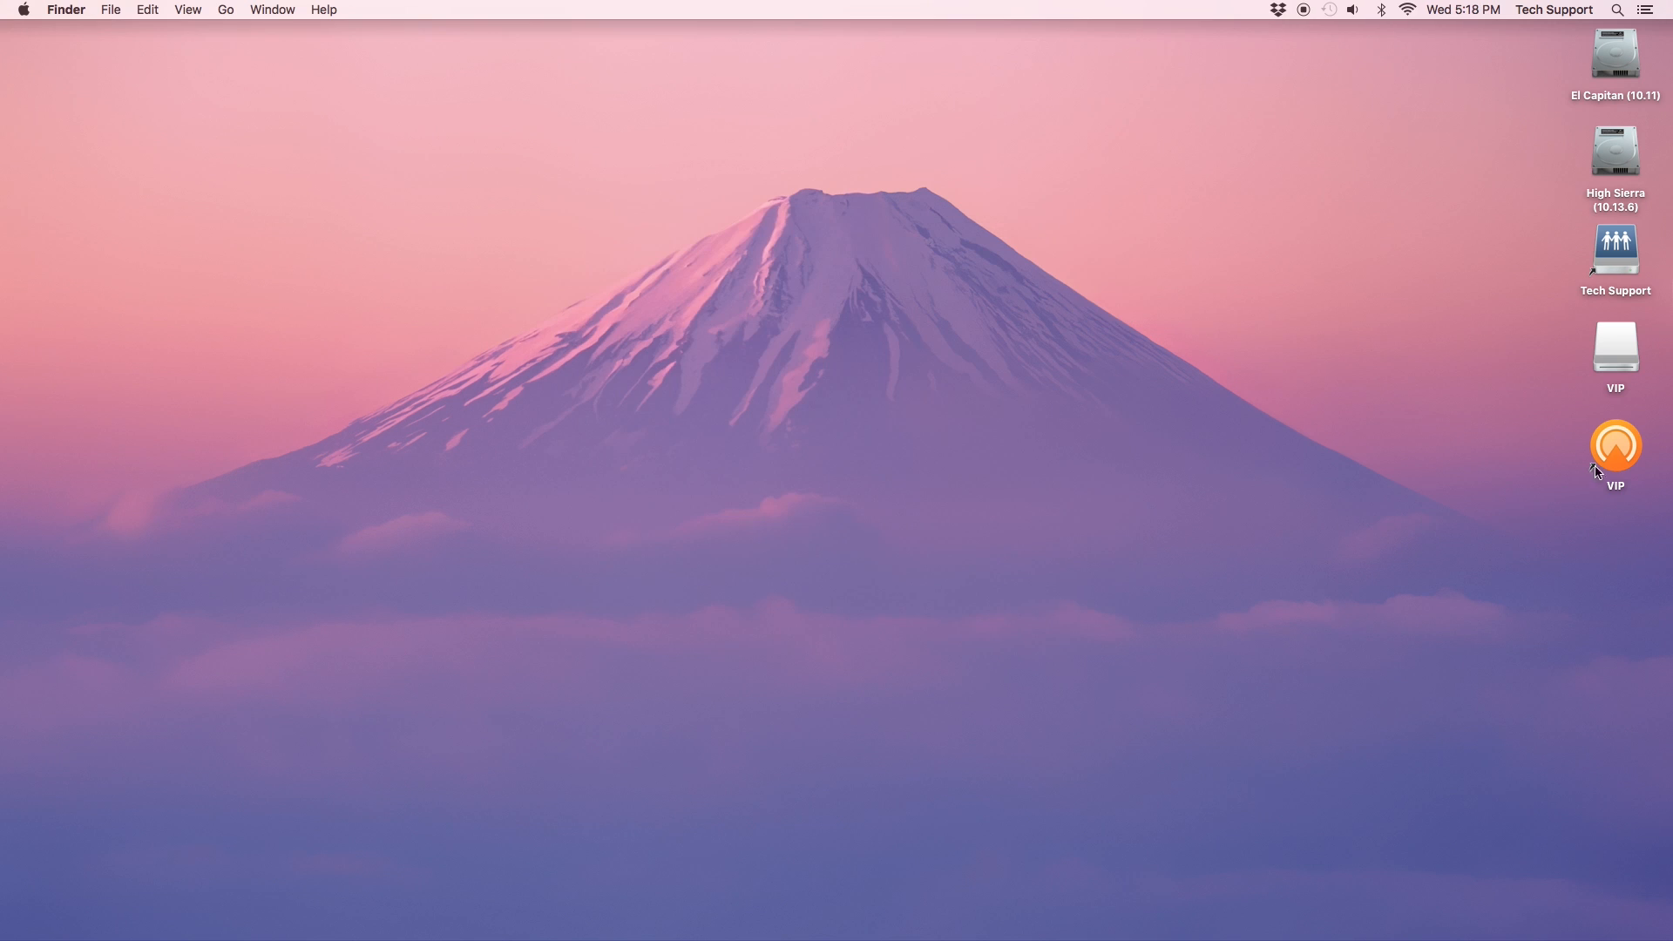
Launch VIP from the desktop icon and pick the Akai MPK mini mkII controller template.
left_click(1614, 445)
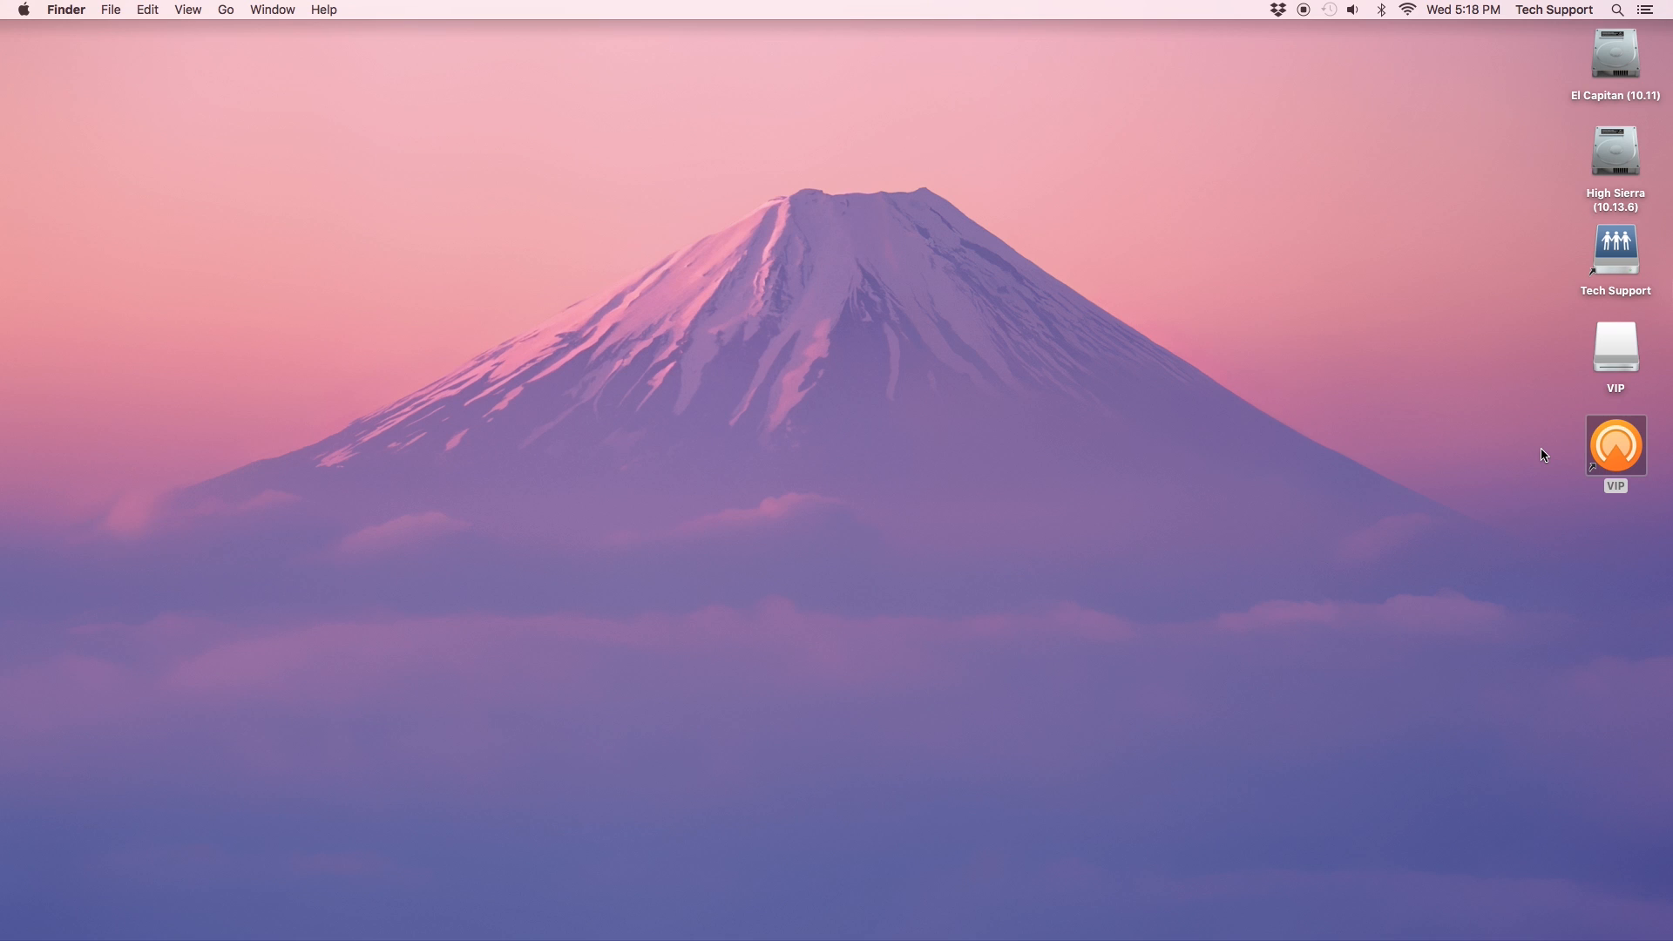
double_click(1614, 446)
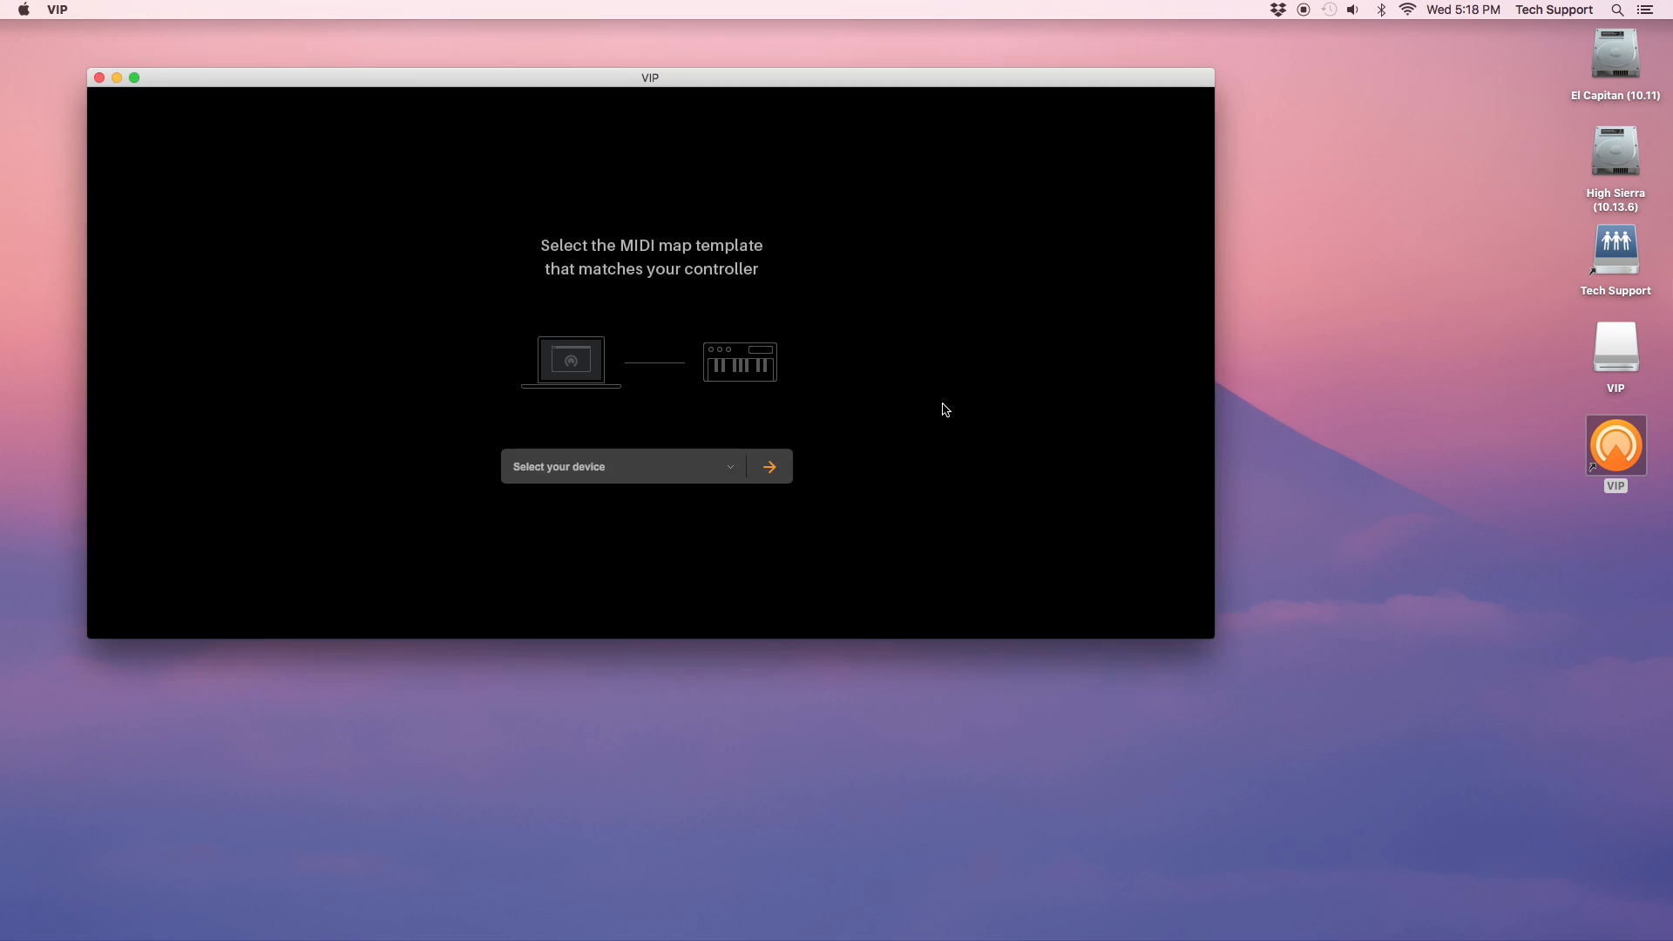
left_click(622, 466)
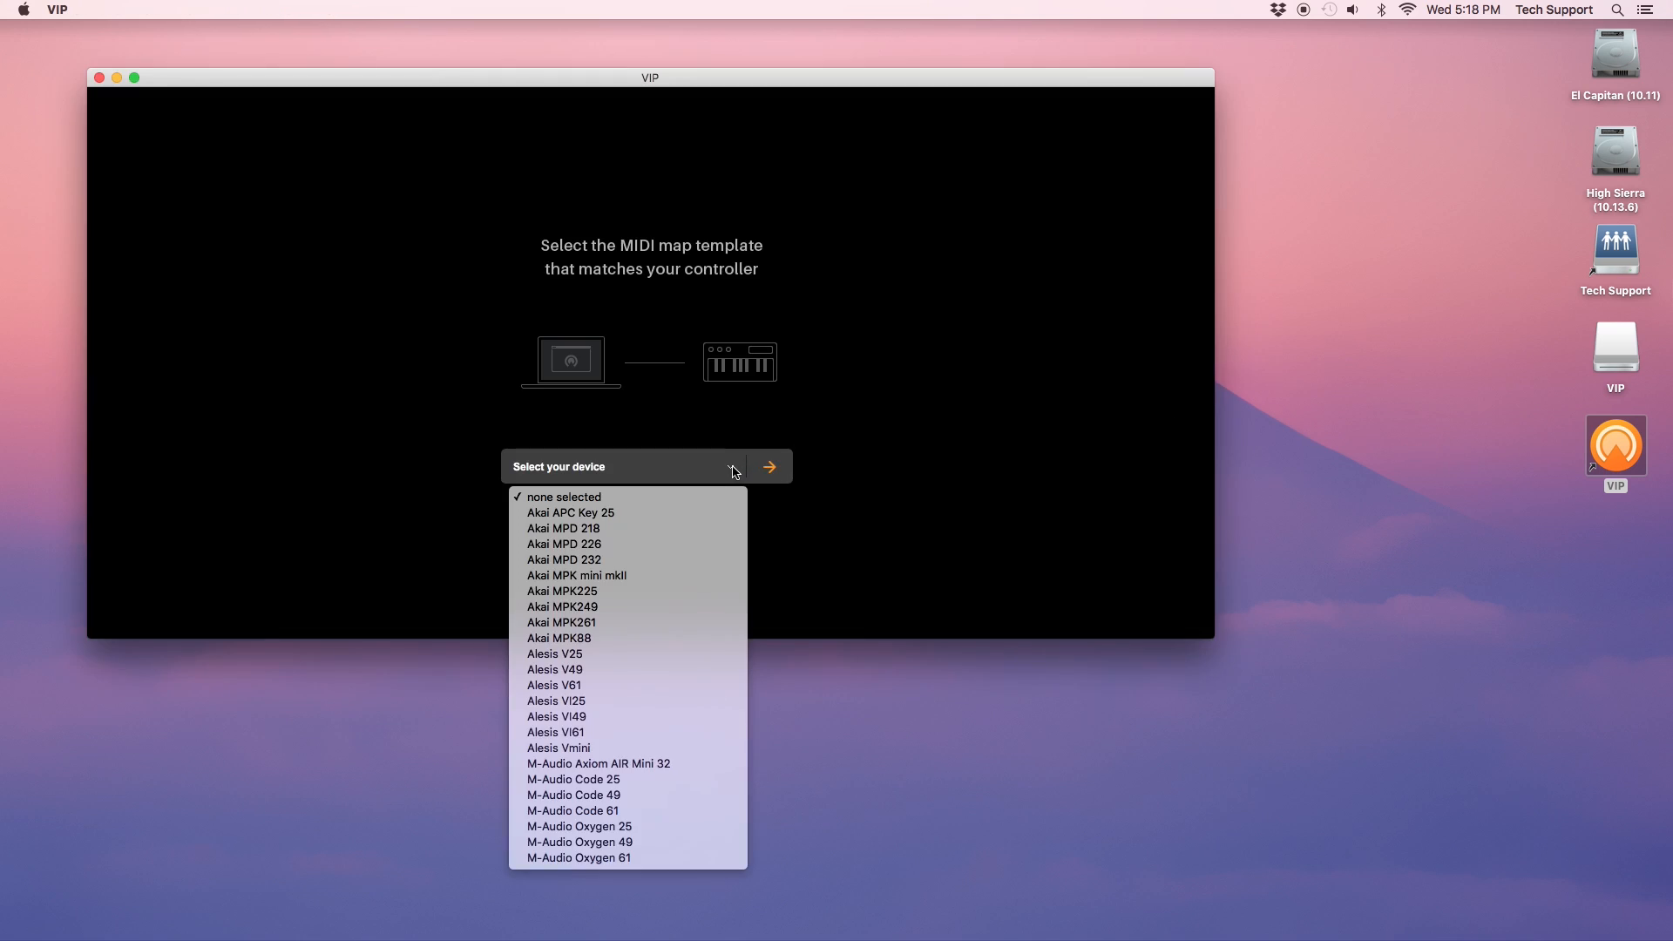
mouse_move(646, 559)
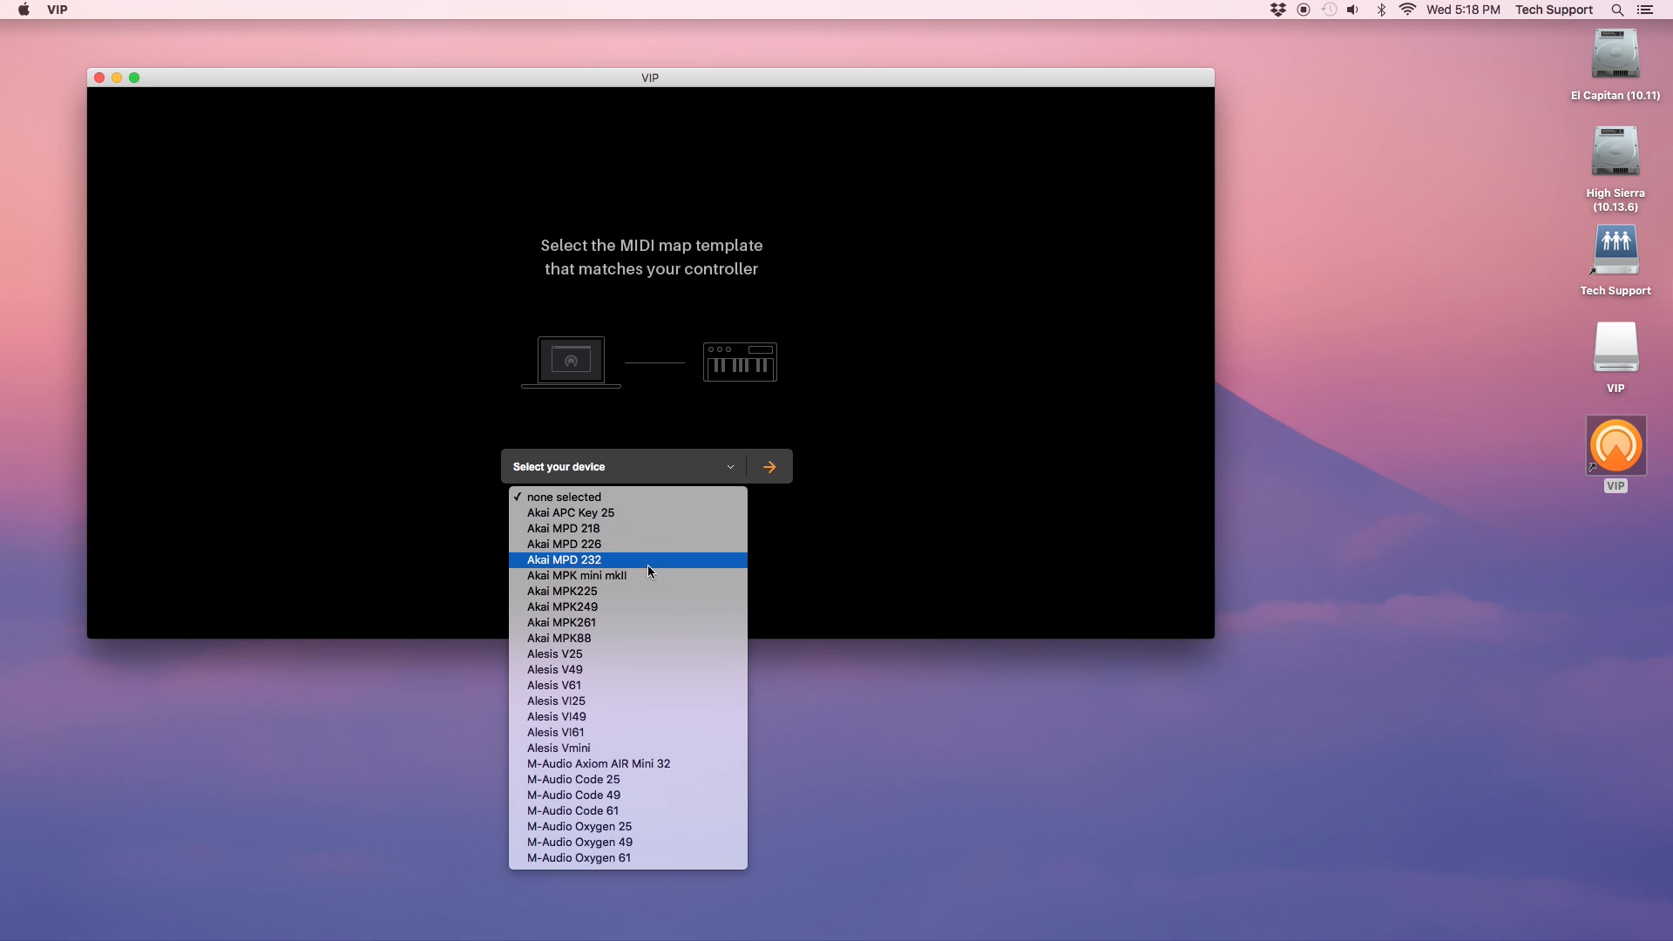
mouse_move(631, 575)
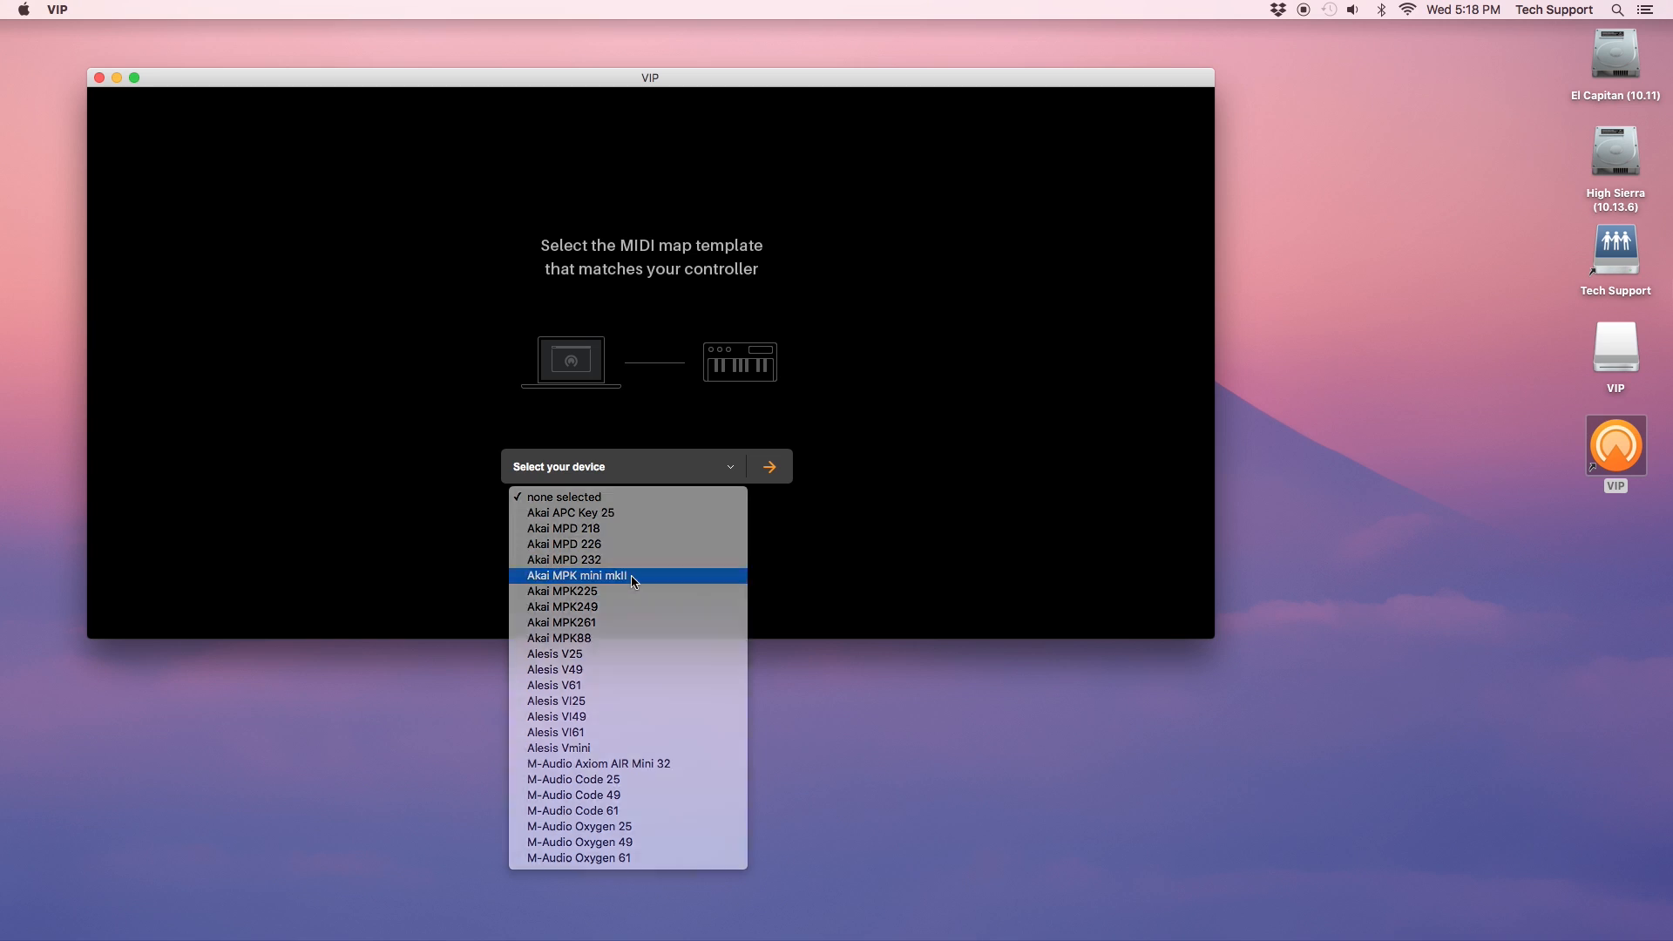
left_click(575, 575)
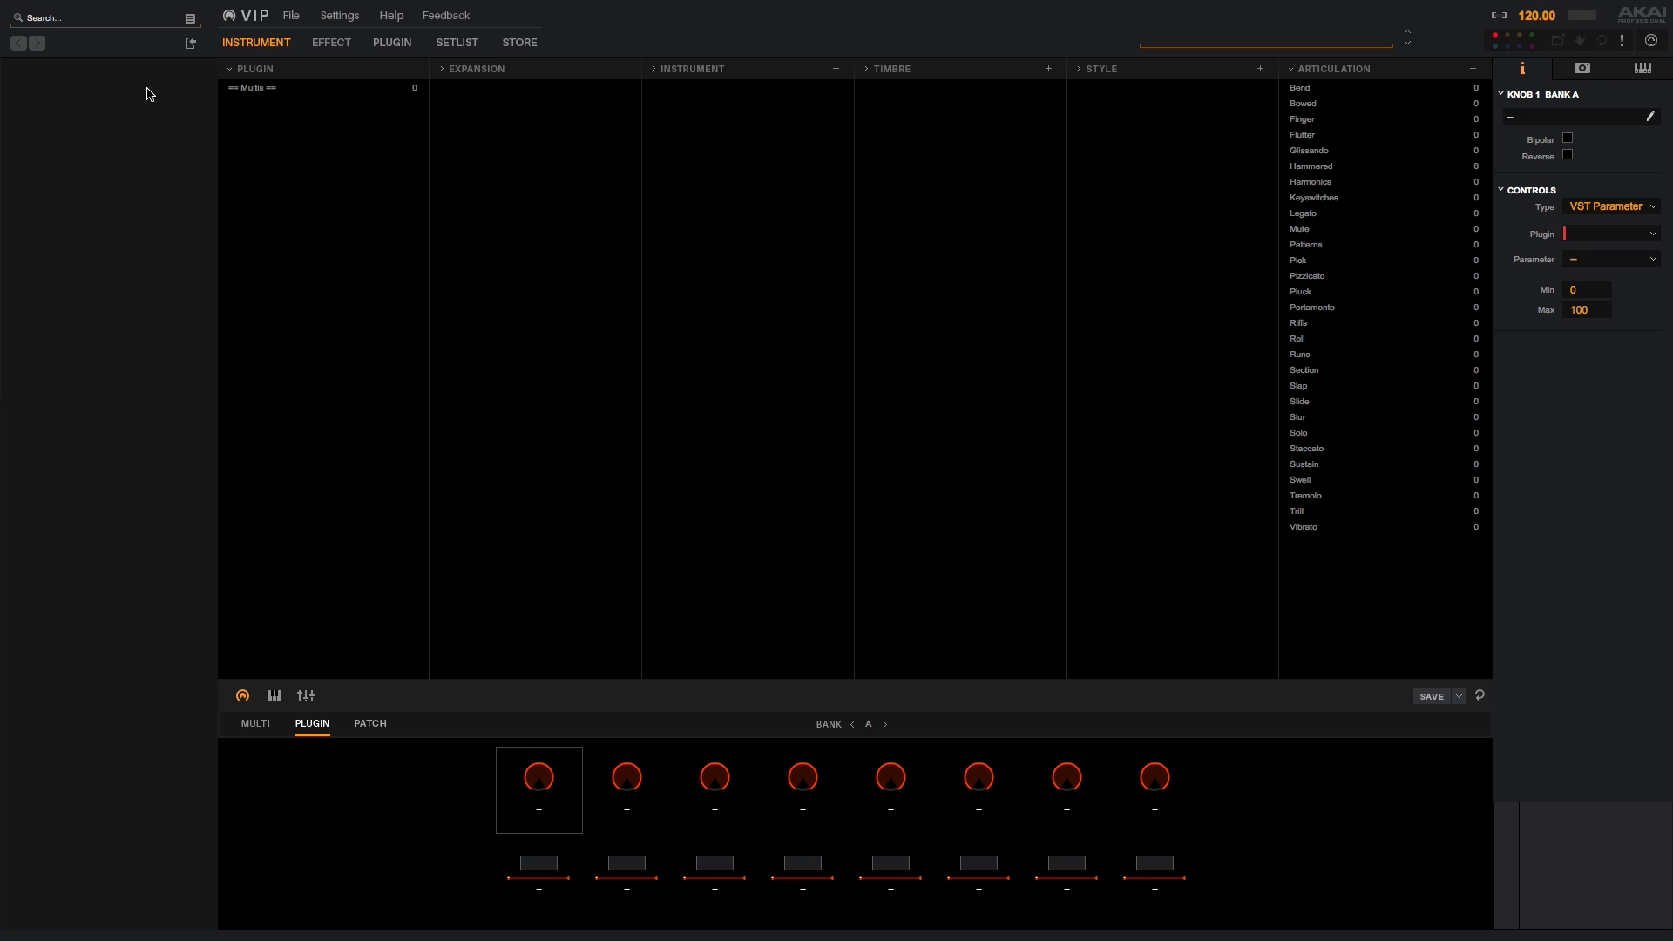
Tick MPK Mini Mk II under Active MIDI inputs in Audio/MIDI Settings.
left_click(339, 15)
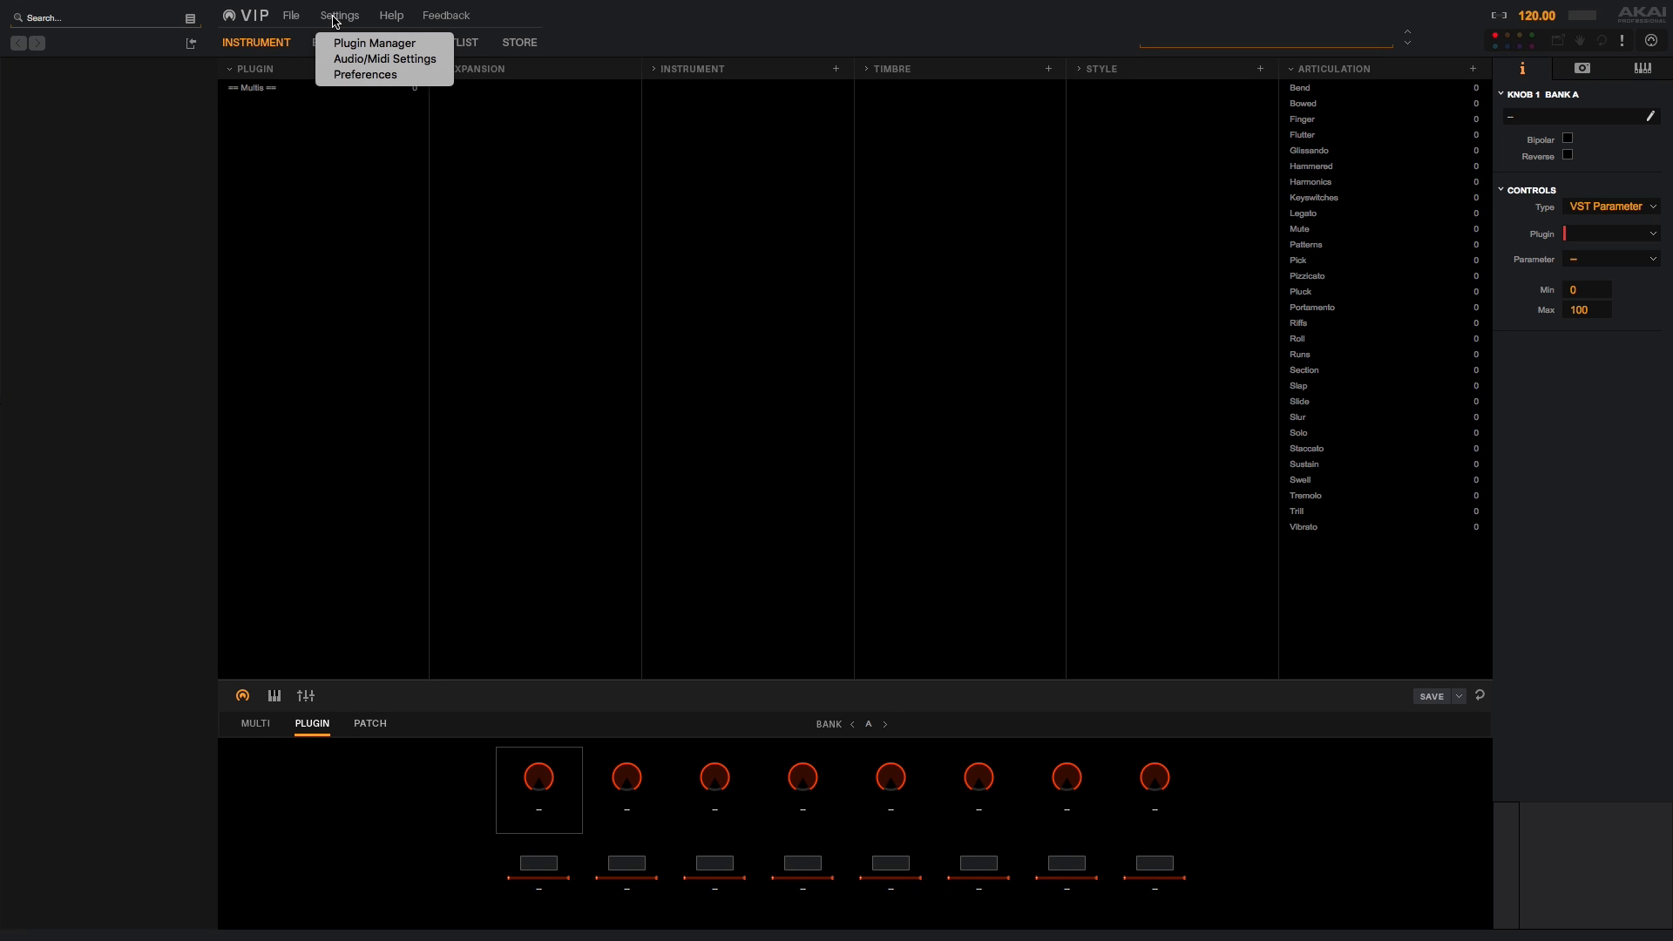
mouse_move(384, 59)
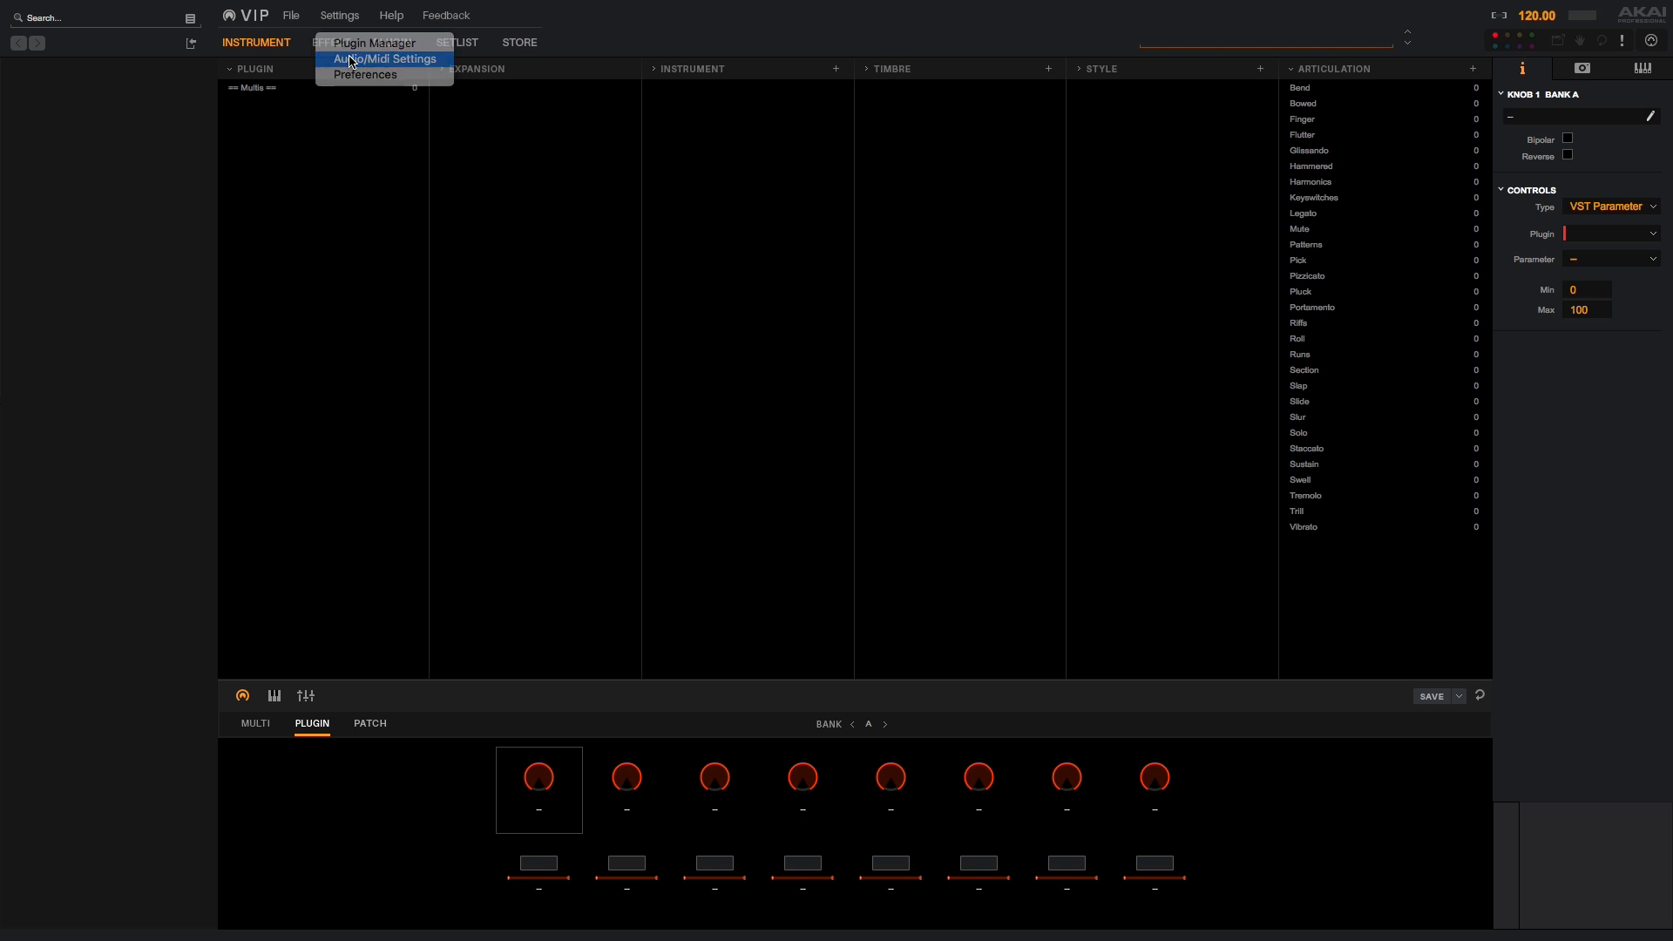
left_click(385, 58)
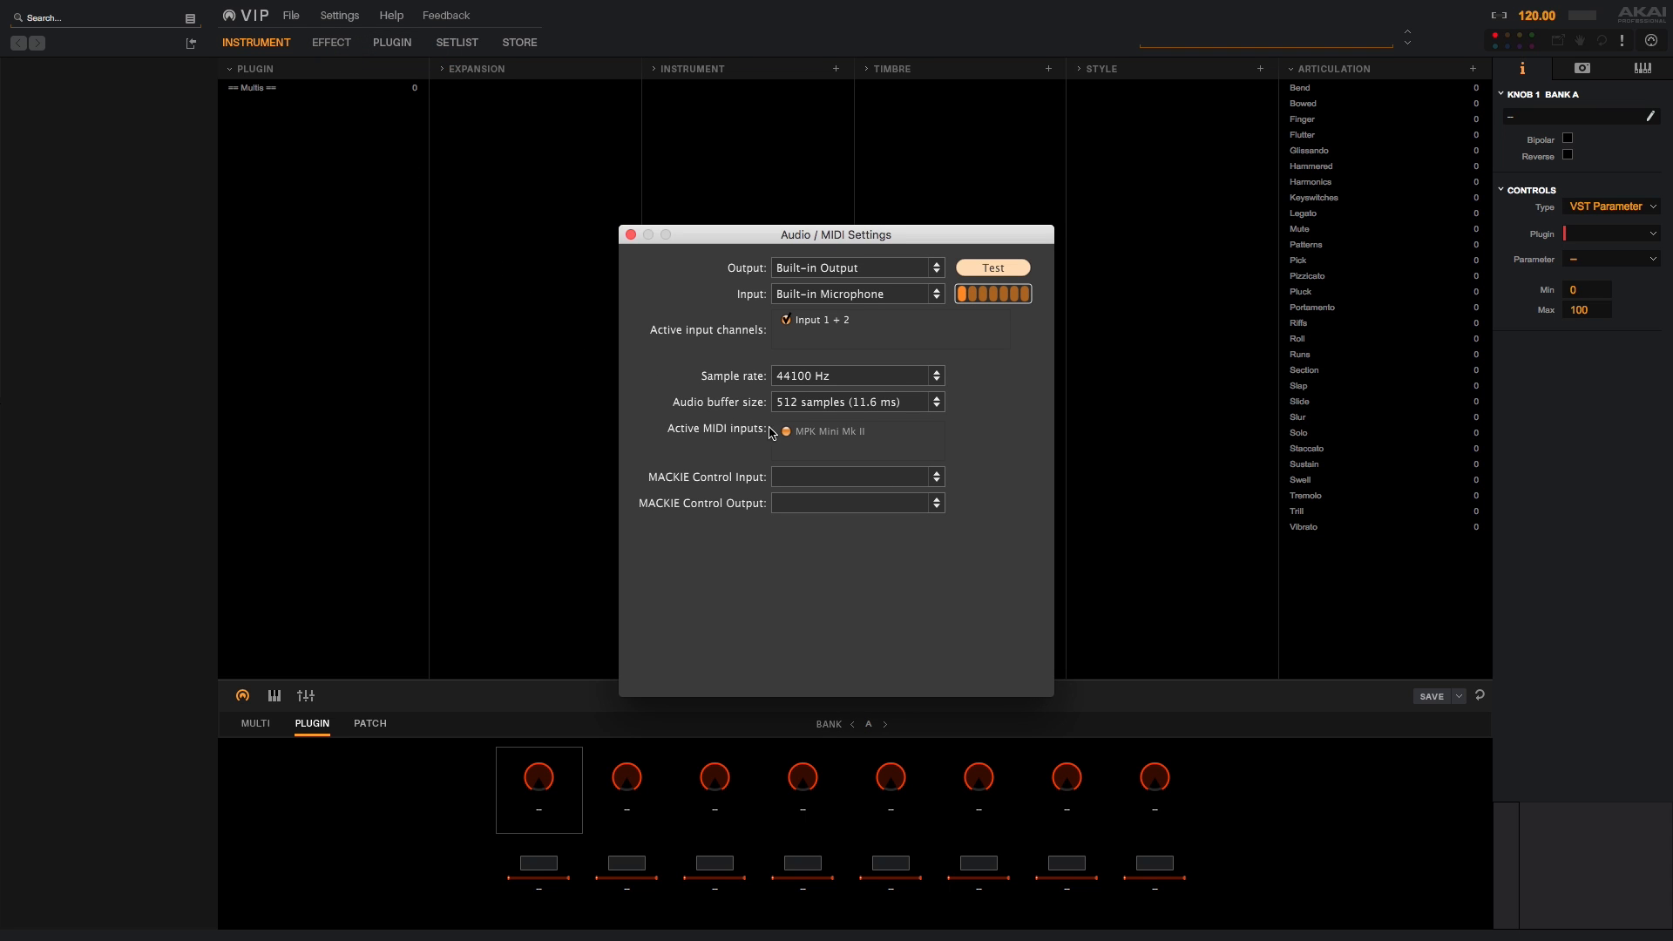
left_click(785, 431)
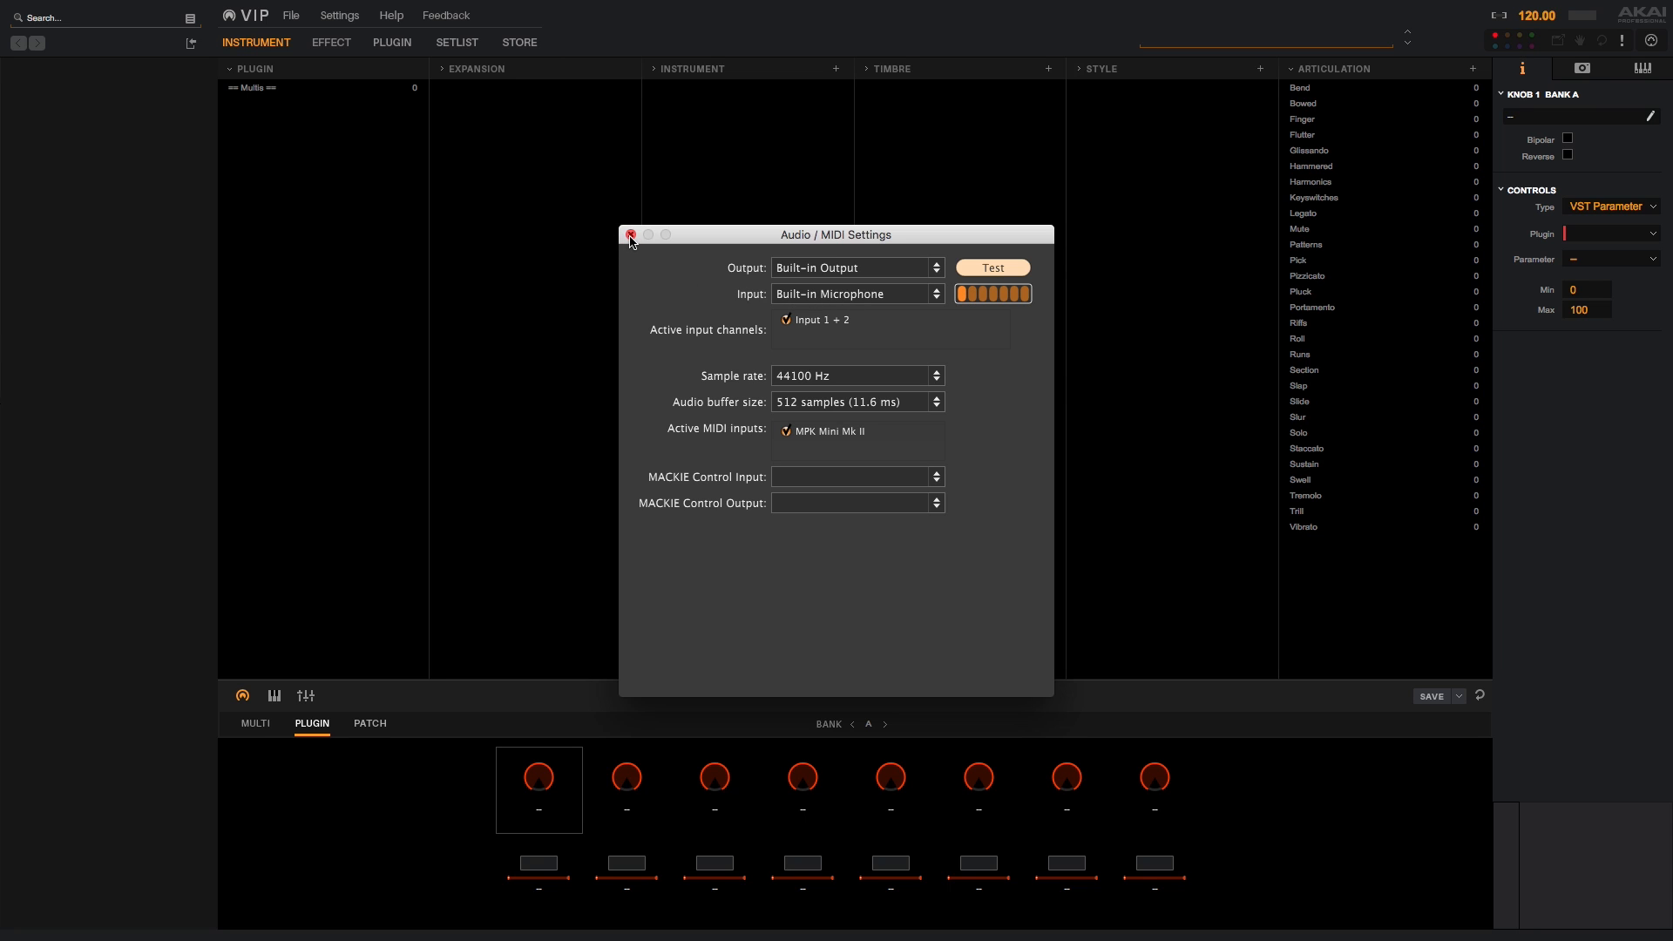
left_click(631, 236)
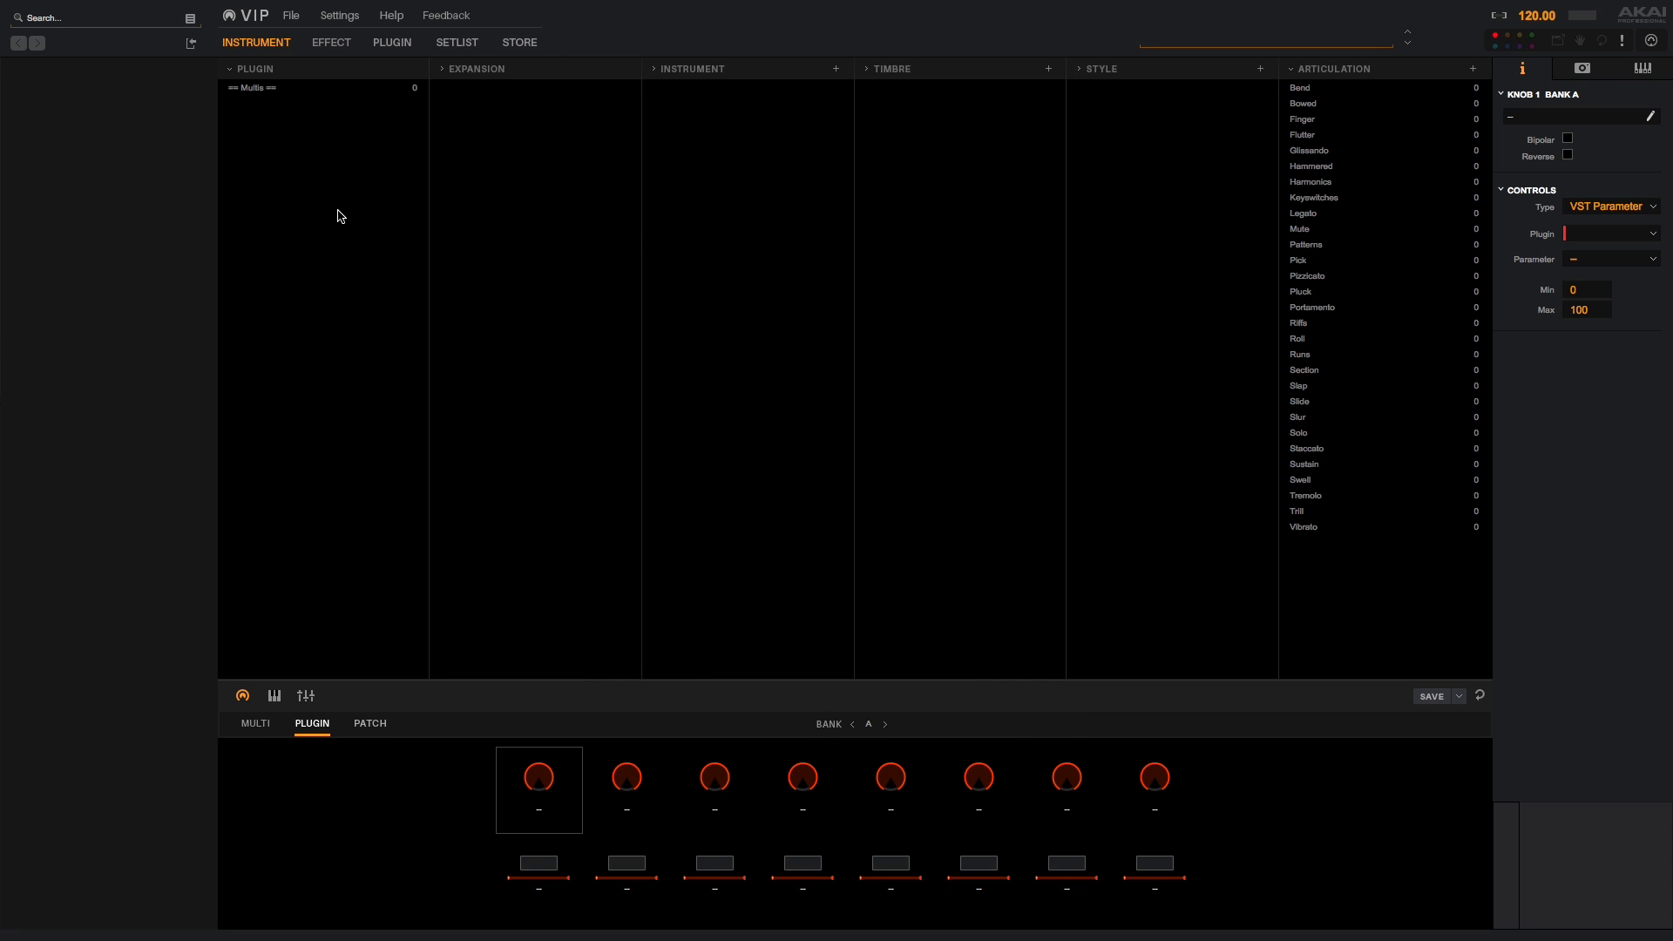
mouse_move(1313, 234)
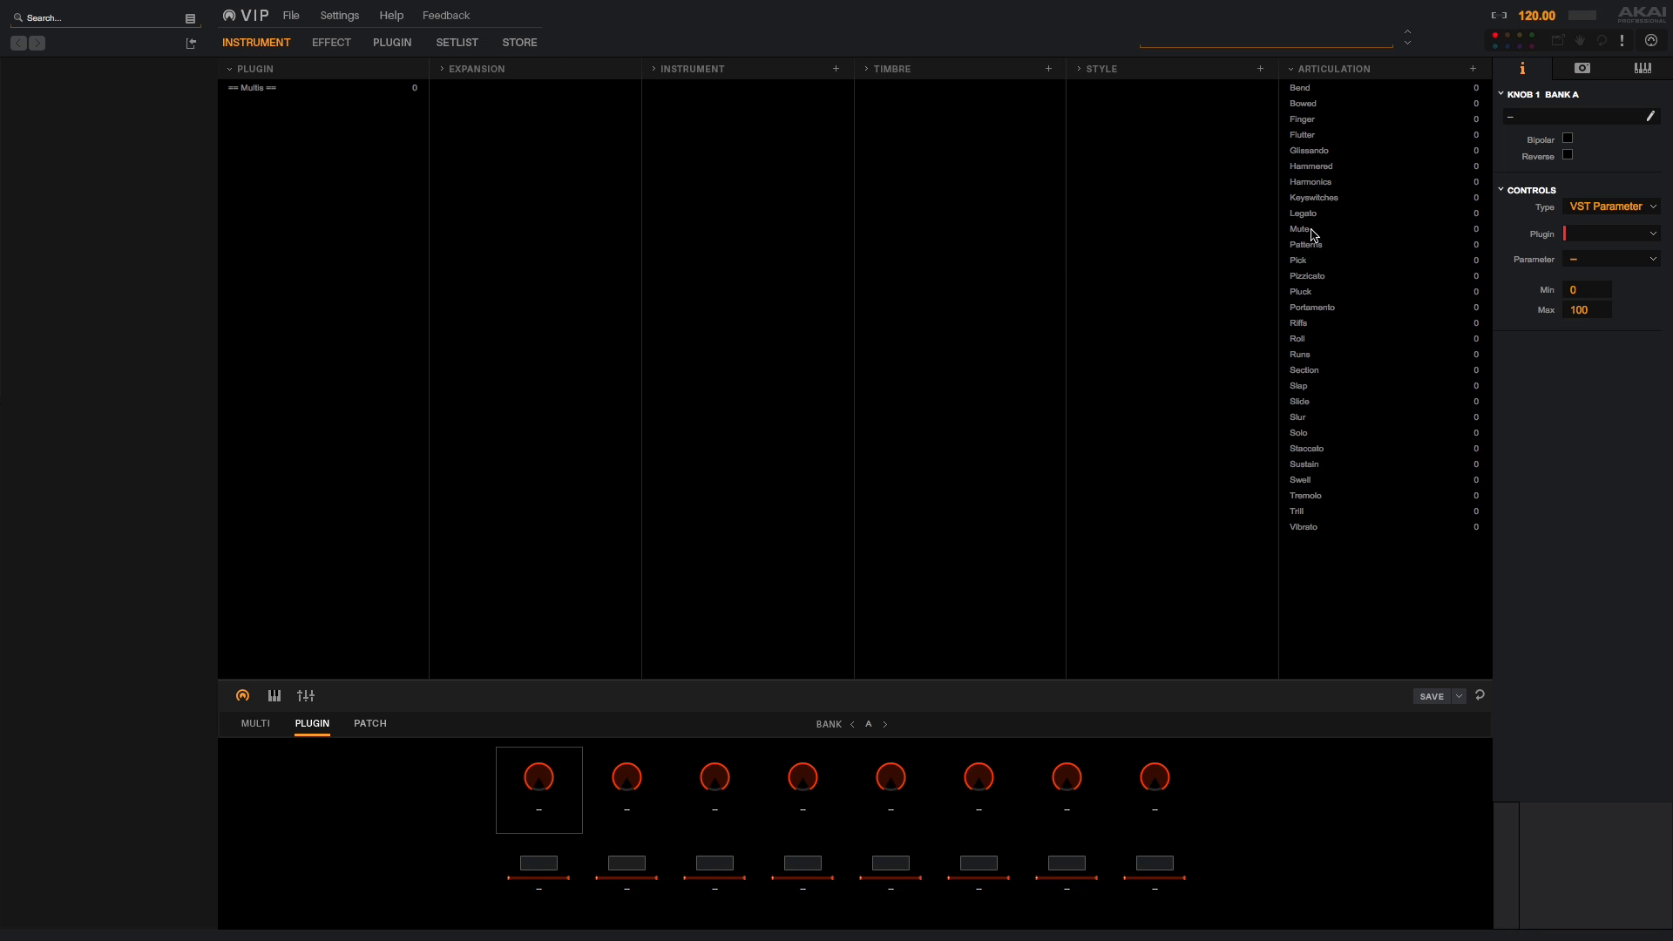
left_click(1649, 41)
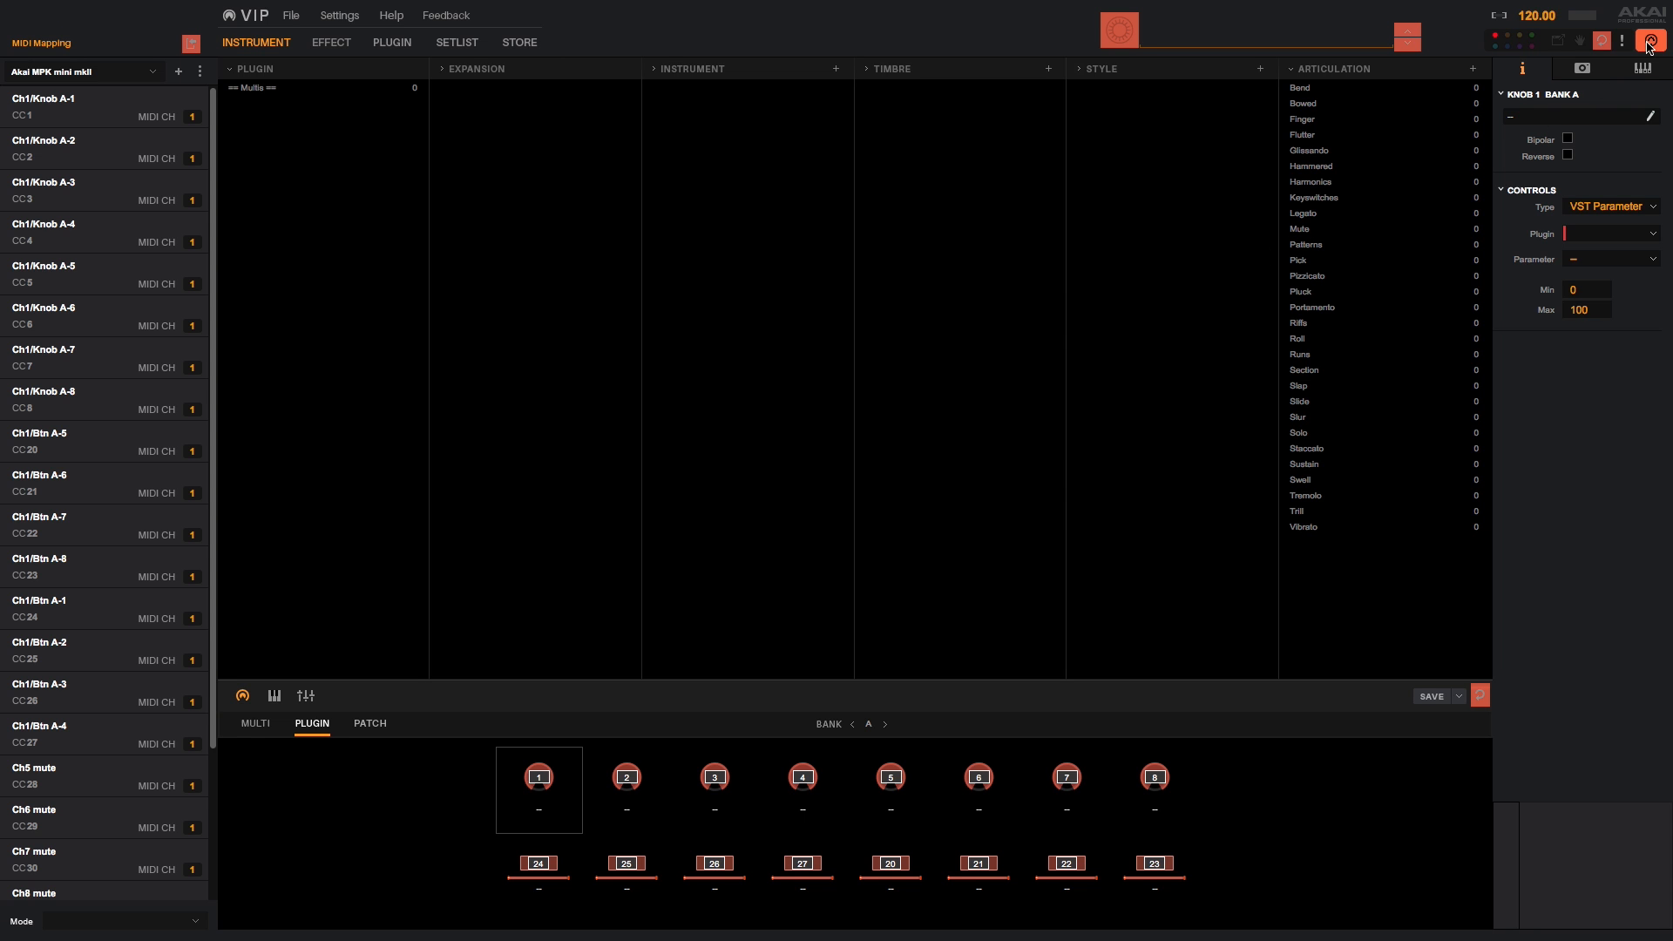
mouse_move(33, 81)
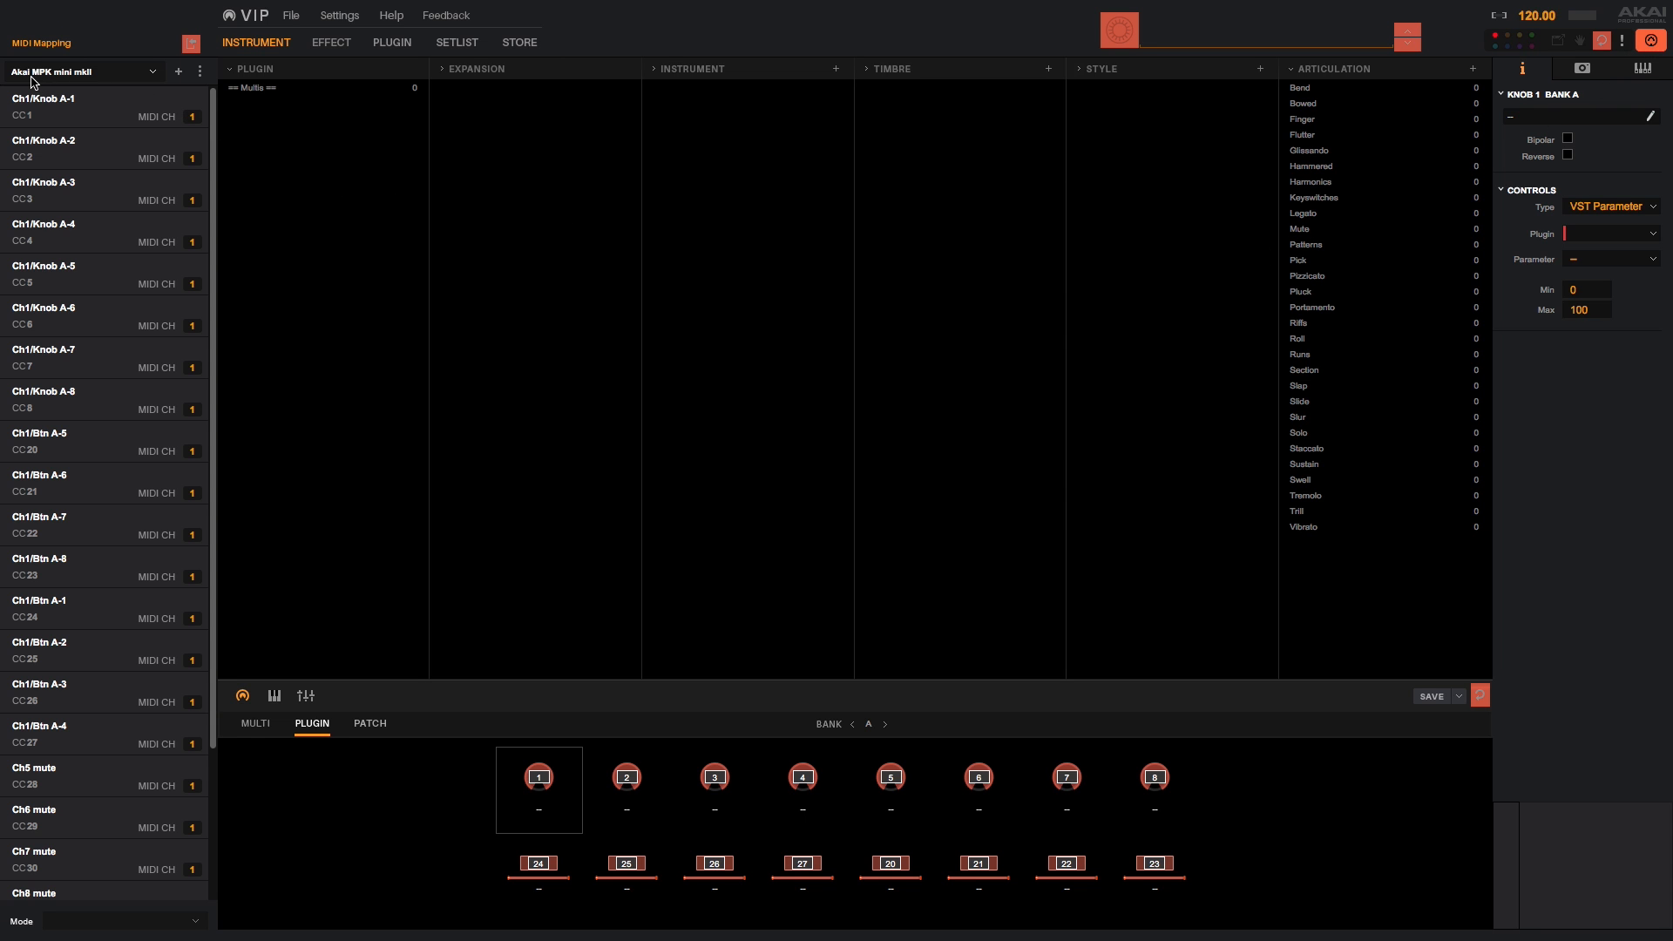
left_click(151, 71)
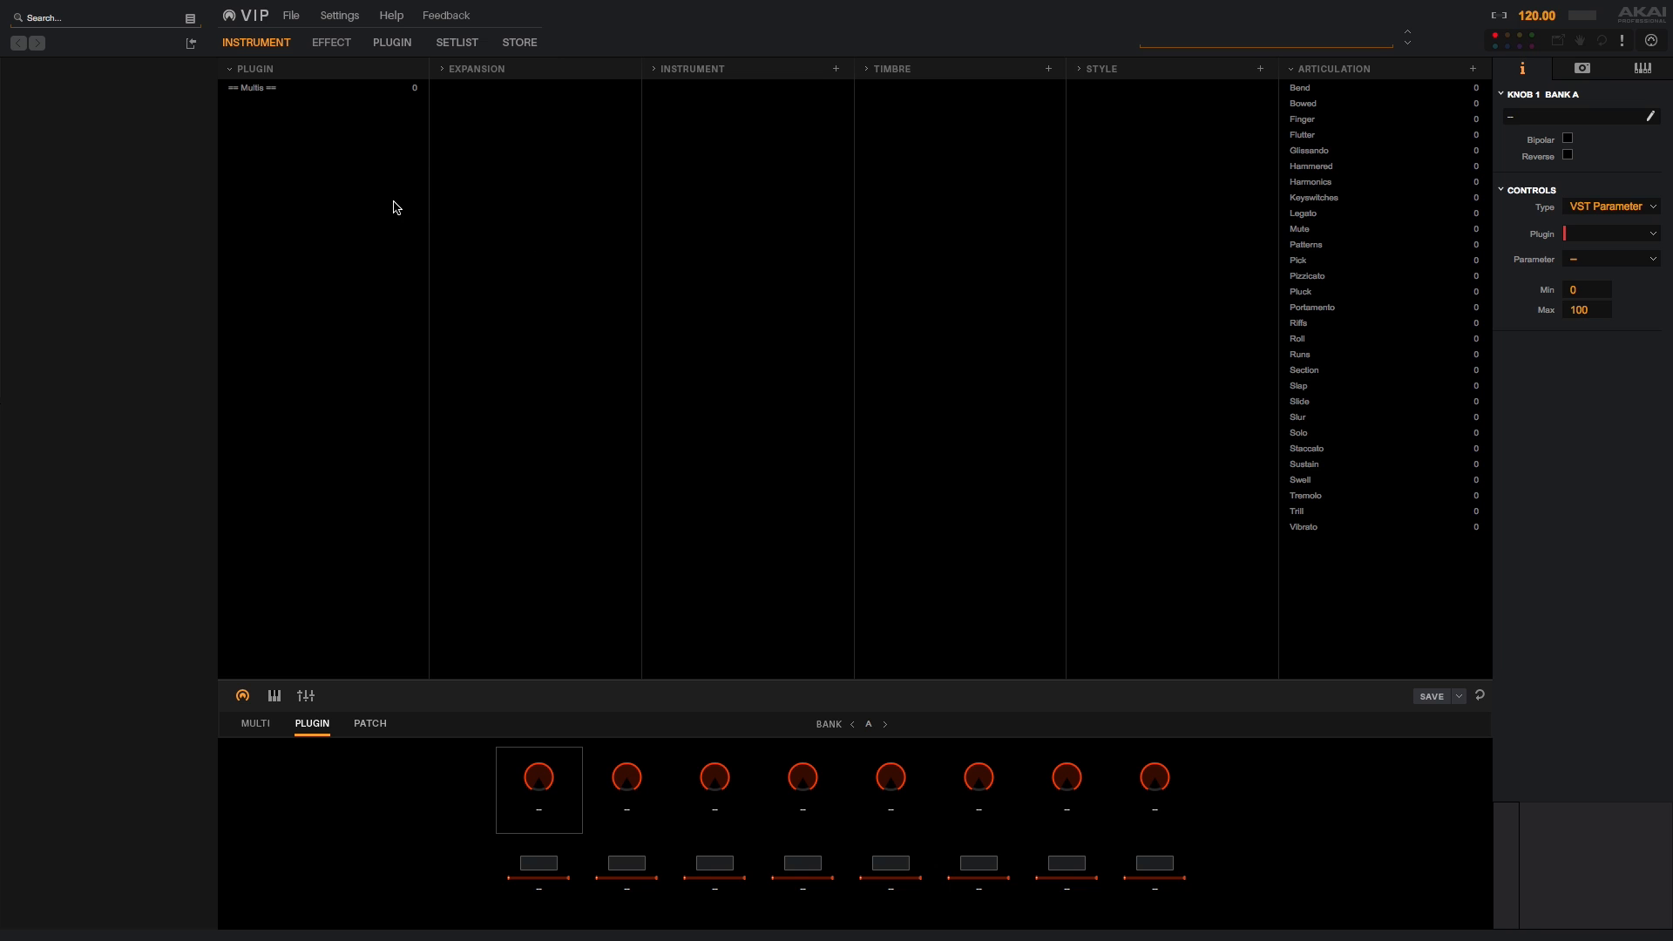
Select the Hybrid plugin and scroll its patch list to bring up 01 Beast.
left_click(339, 15)
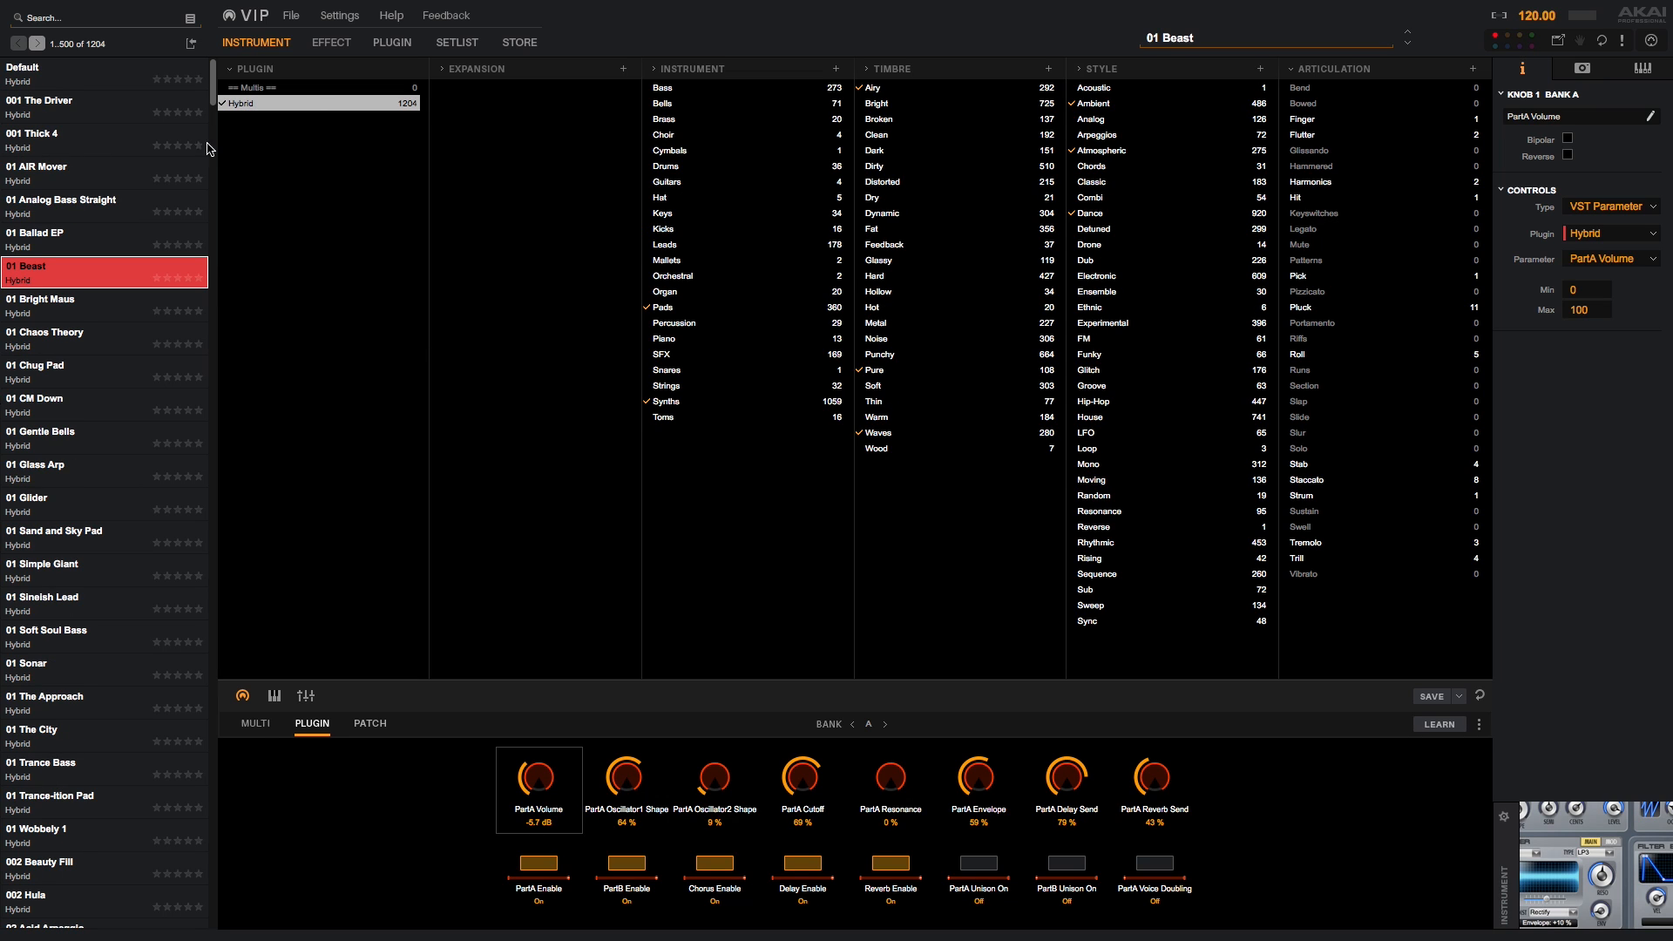
scroll("down", 3)
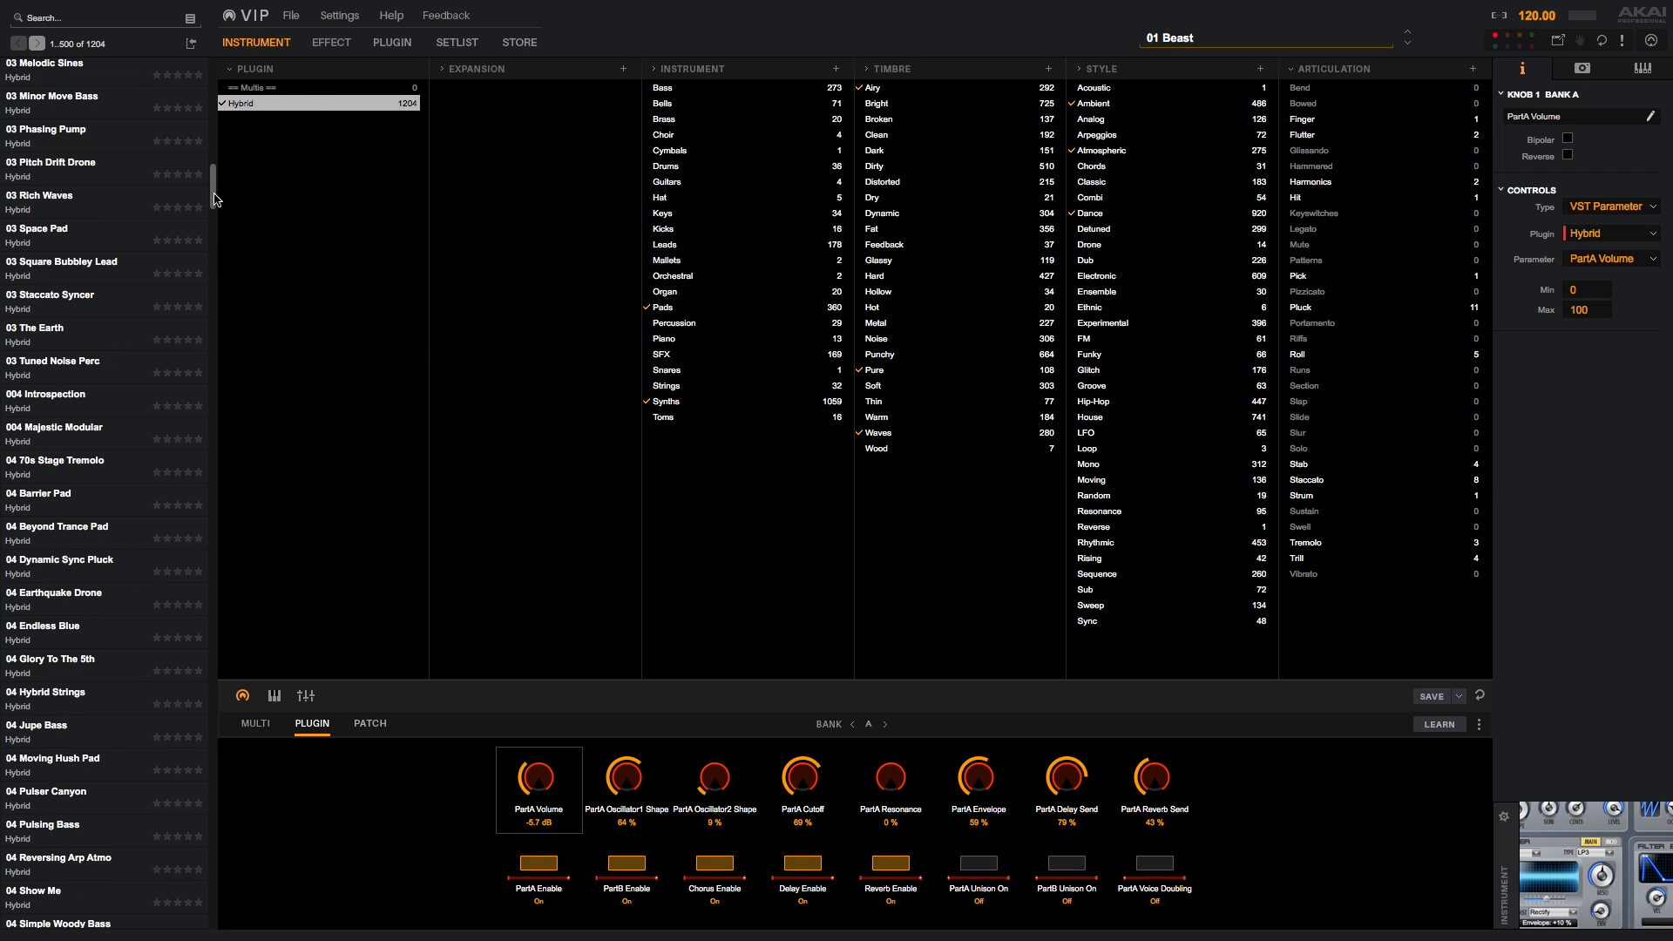
scroll("down", 3)
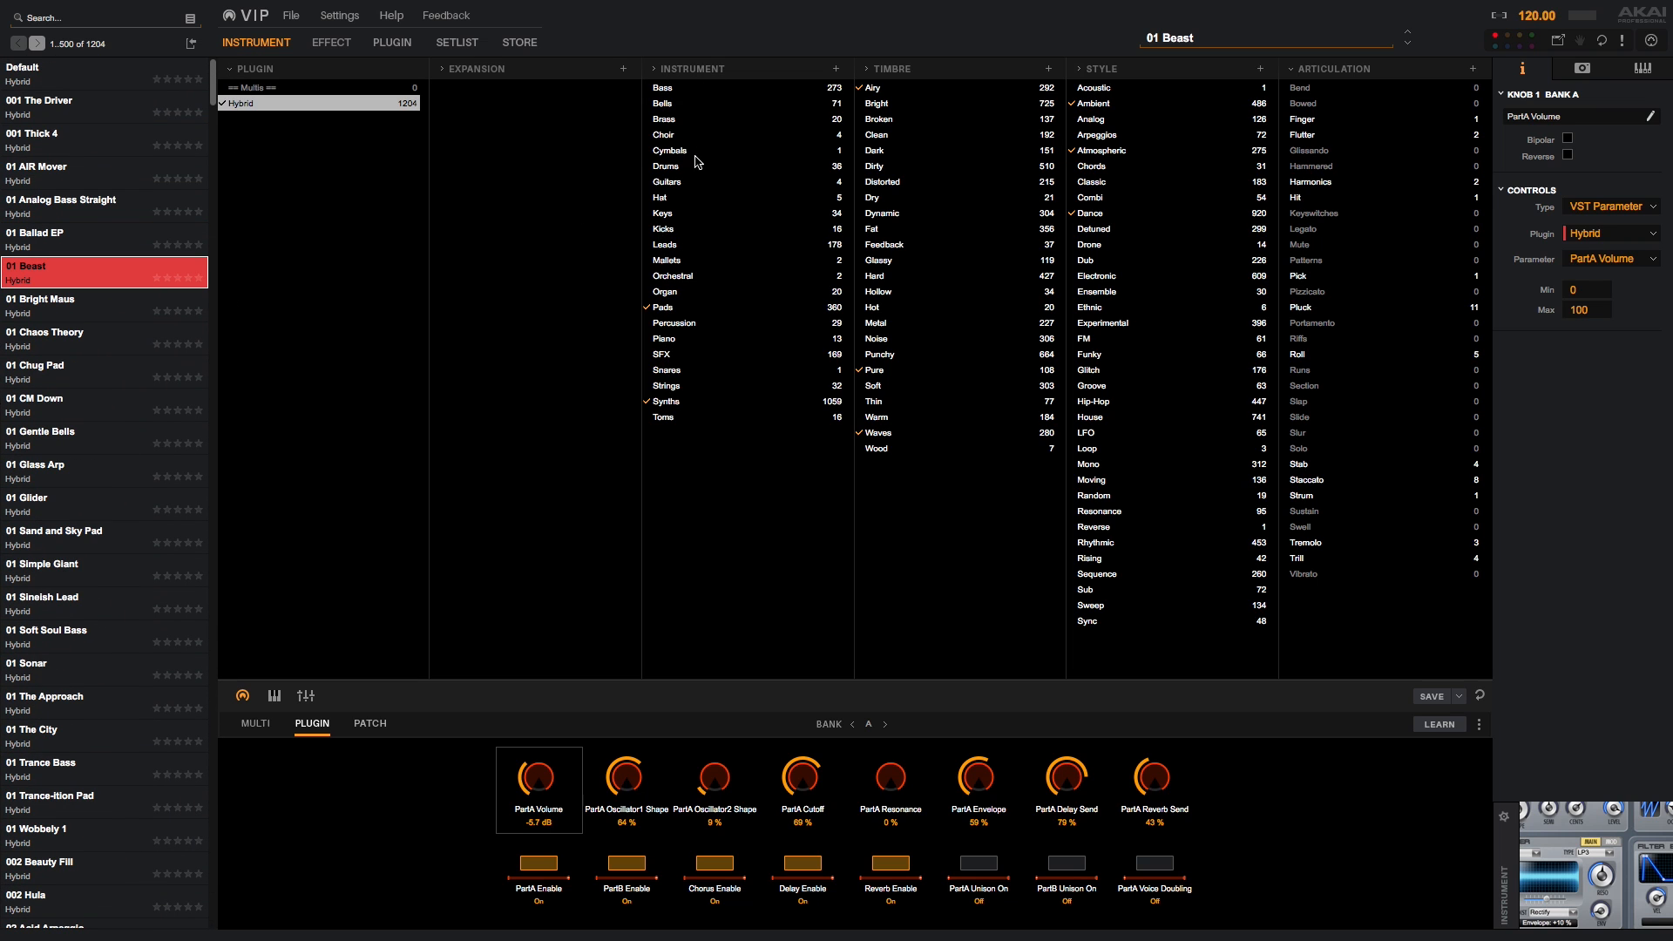
mouse_move(1330, 305)
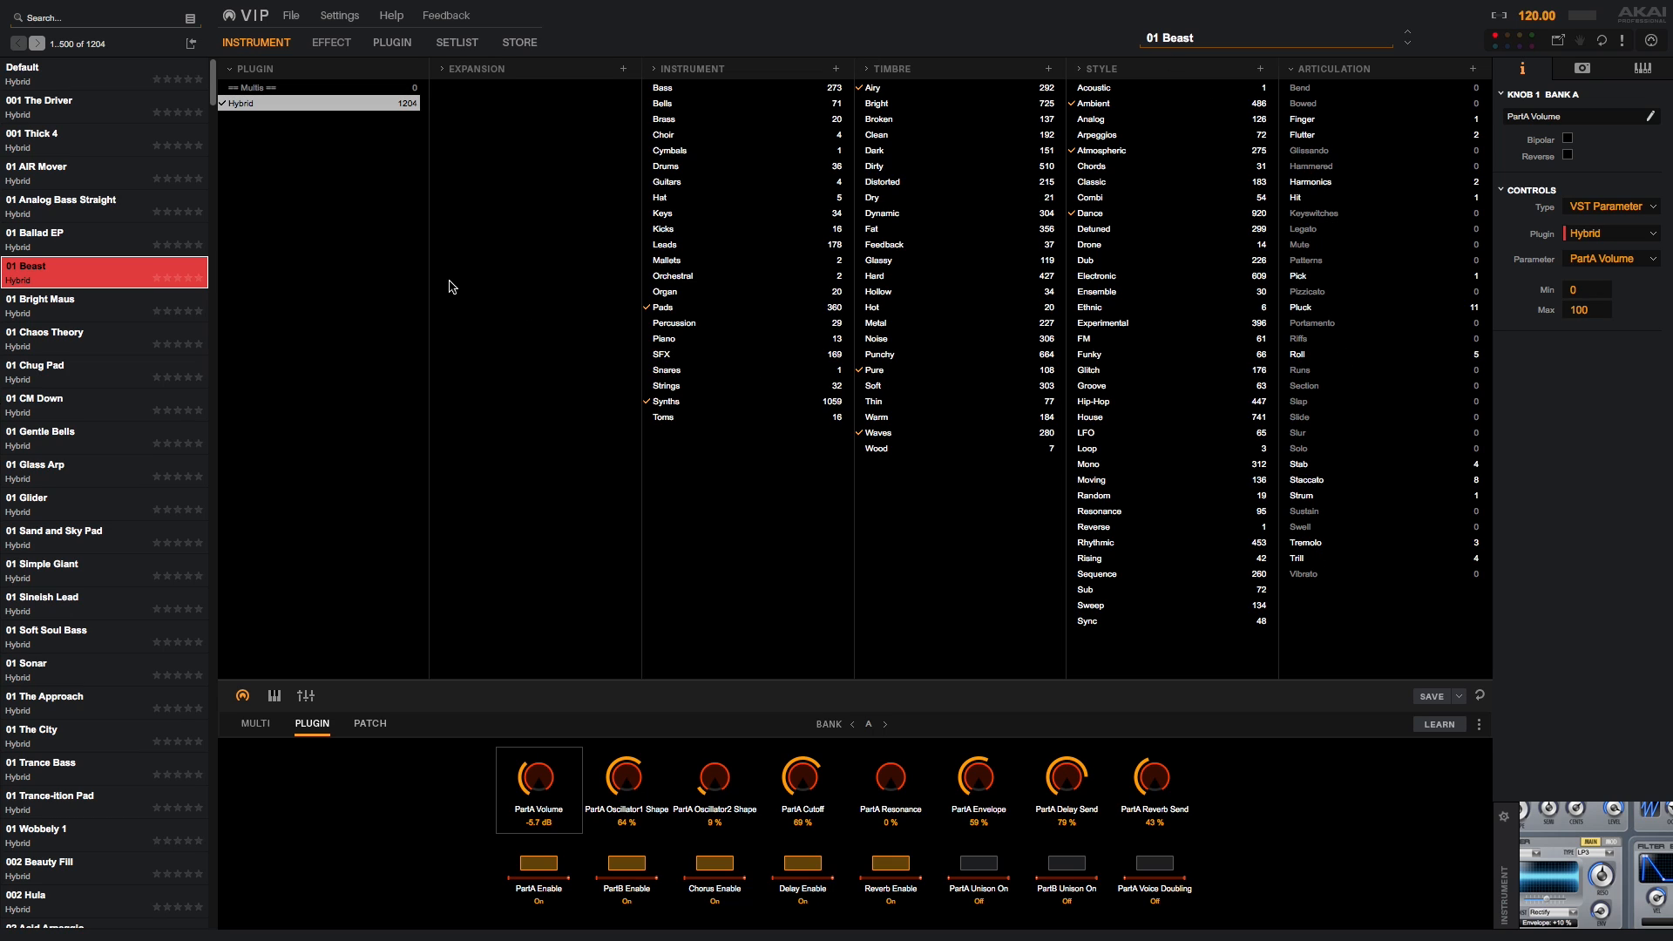
Raise 01 Beast's PartA Volume to +5.2 dB and PartA Cutoff to 80%.
left_click_drag(538, 784, 539, 757)
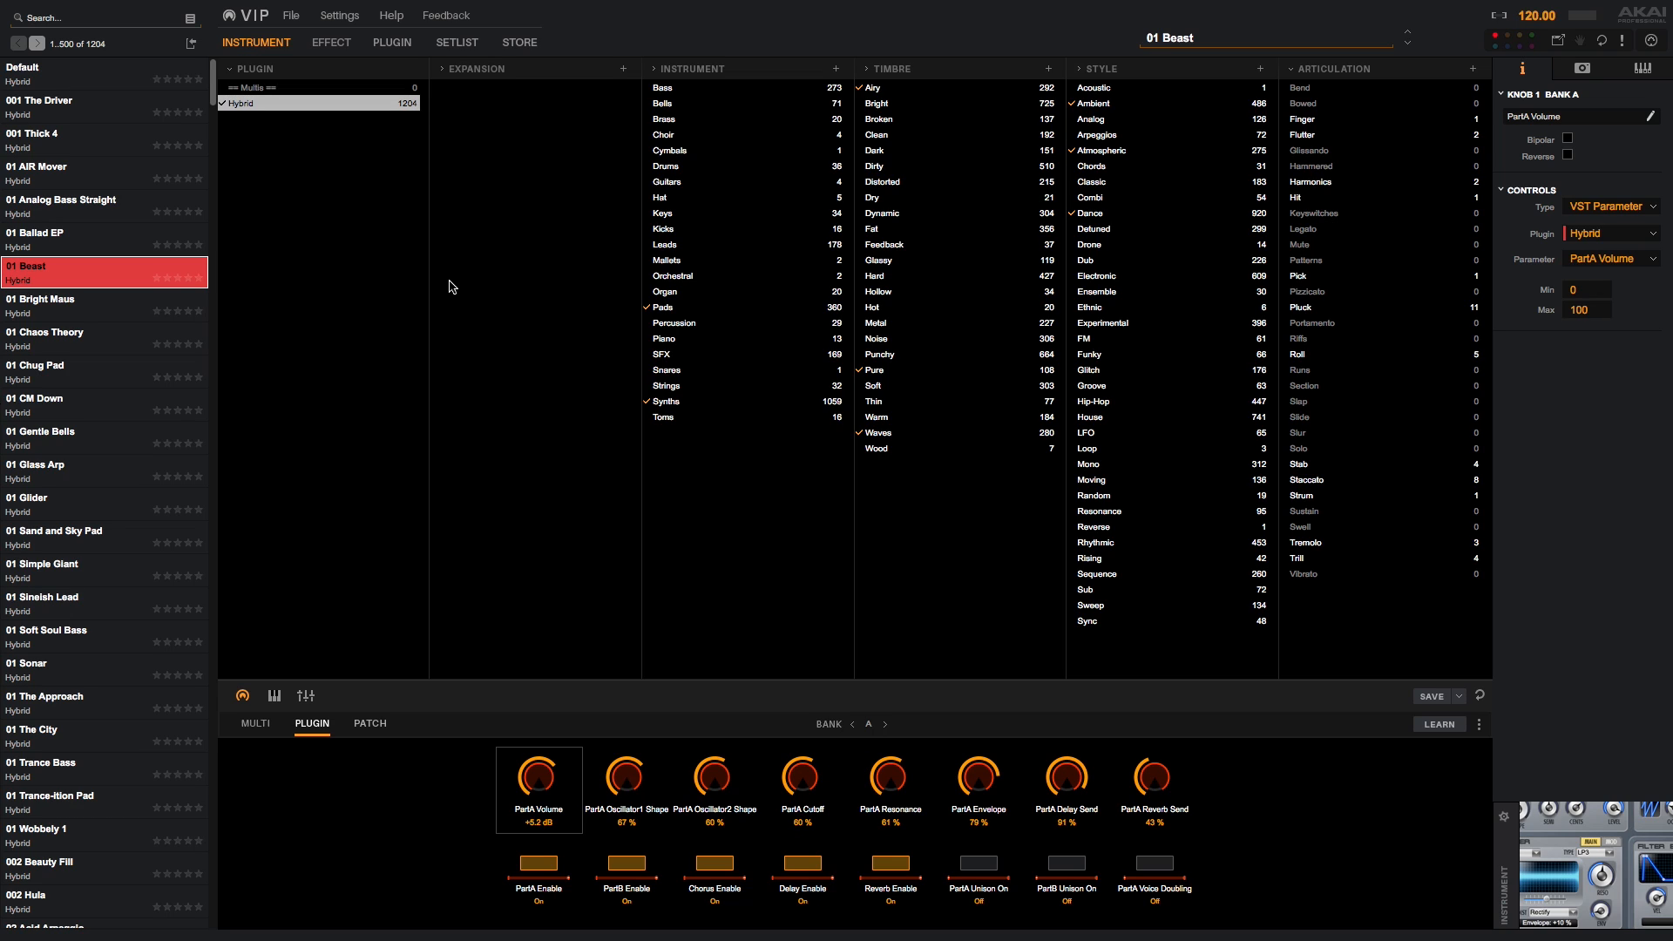
left_click_drag(1153, 783, 1154, 757)
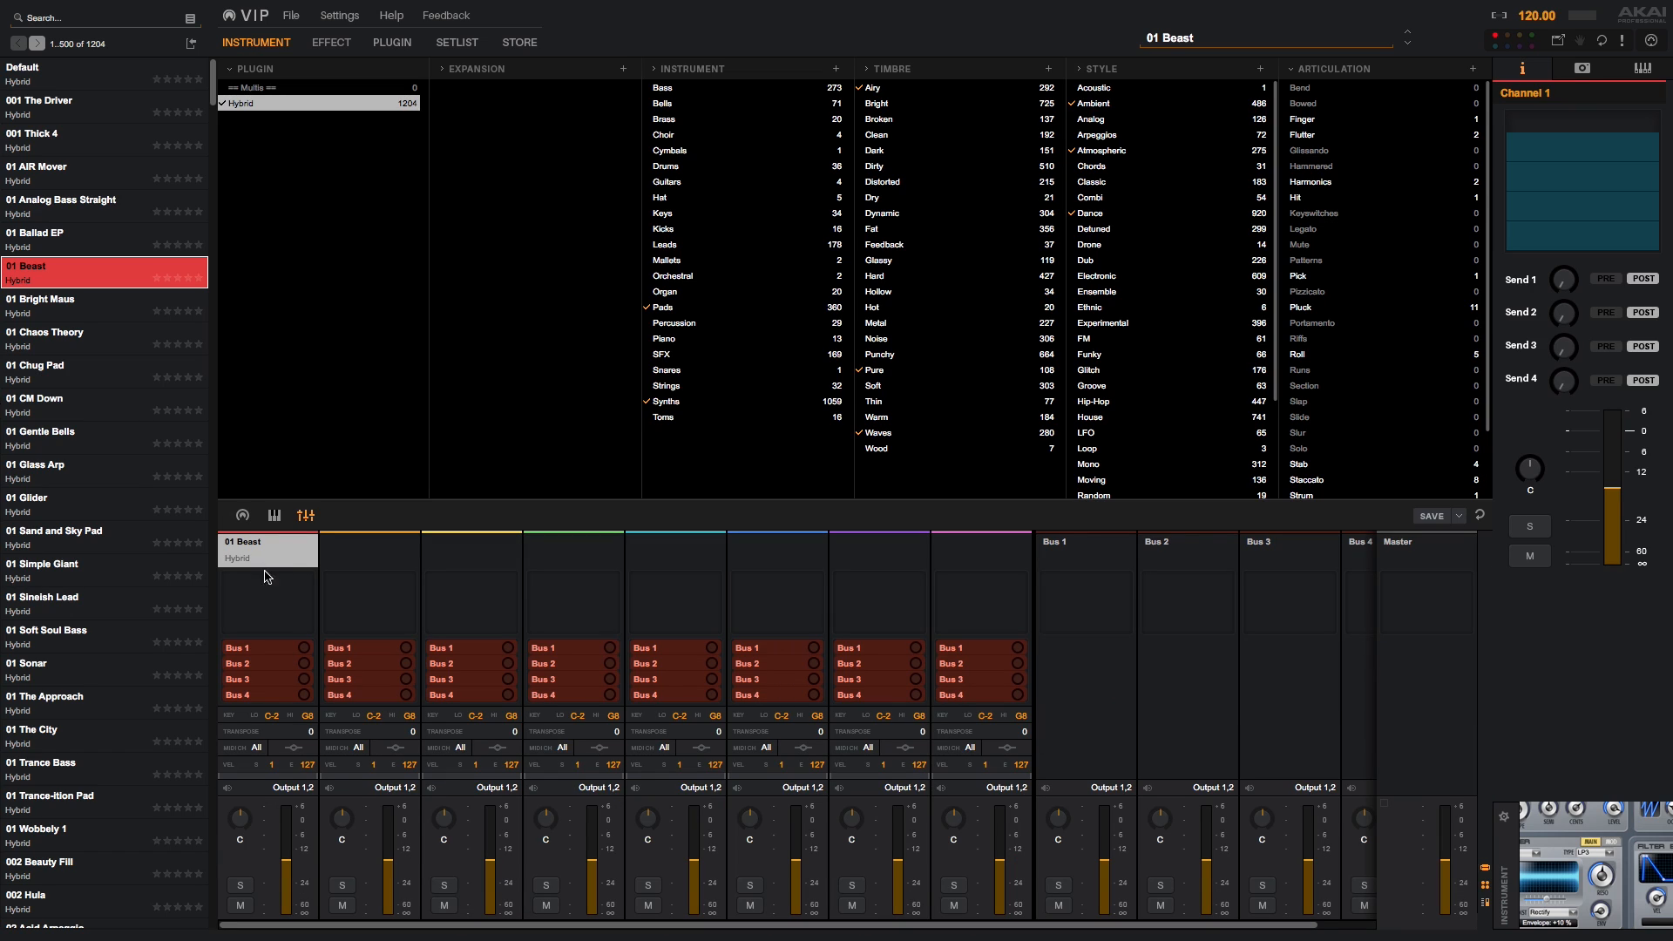
mouse_move(45, 511)
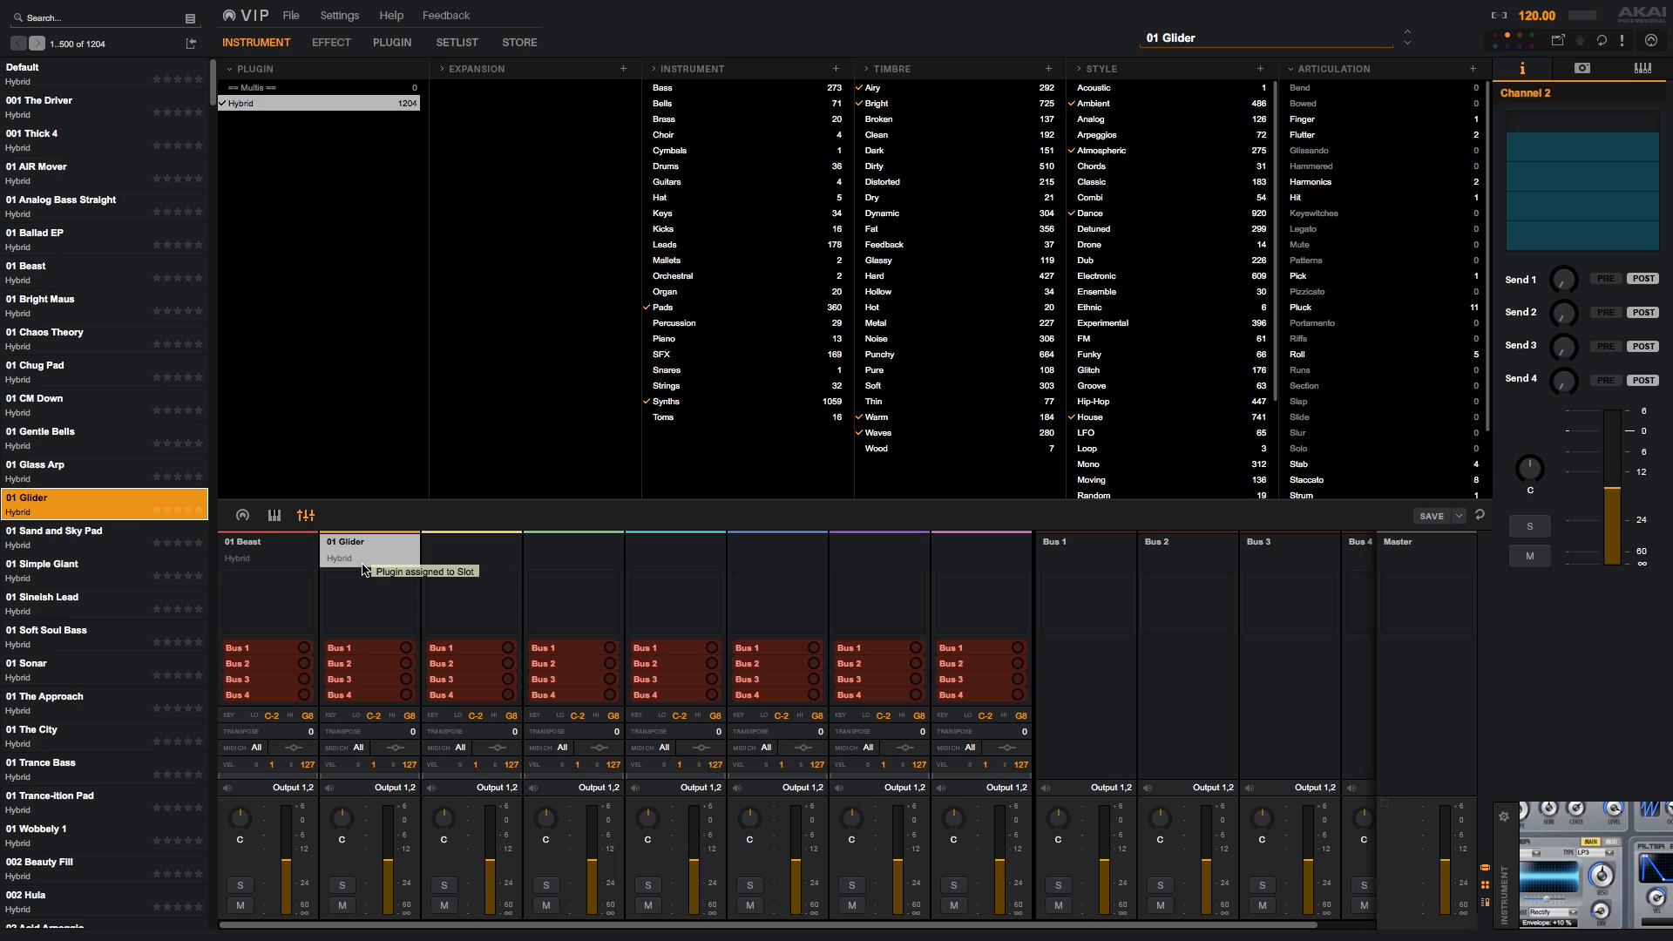
mouse_move(307, 617)
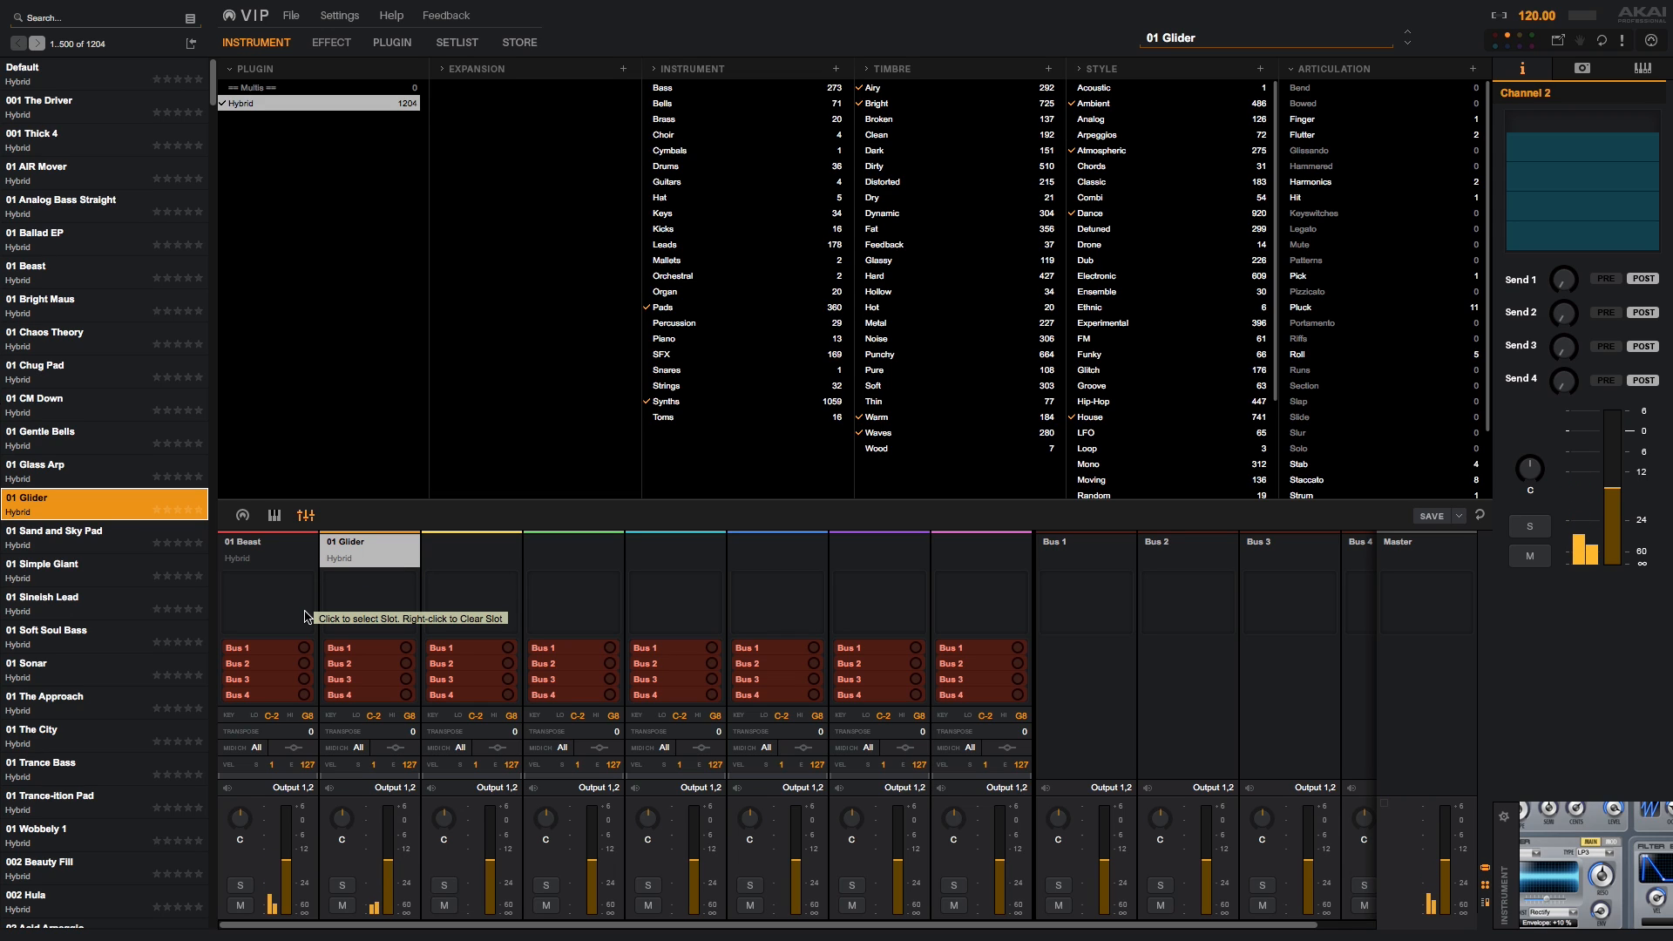
mouse_move(393, 491)
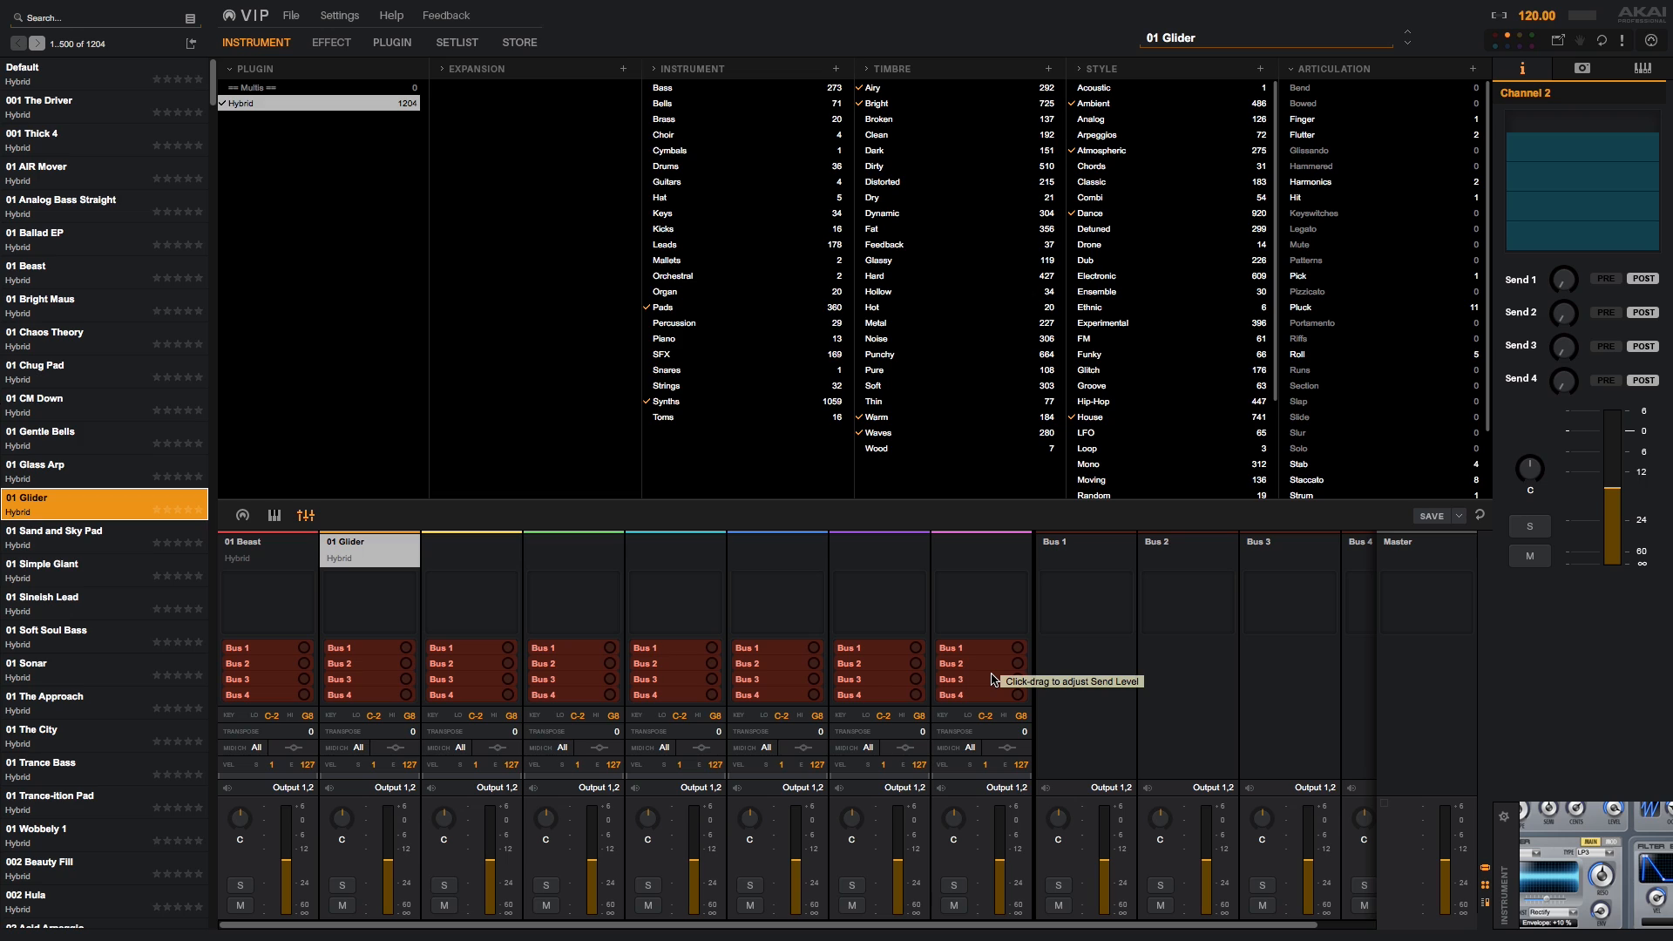
mouse_move(571, 442)
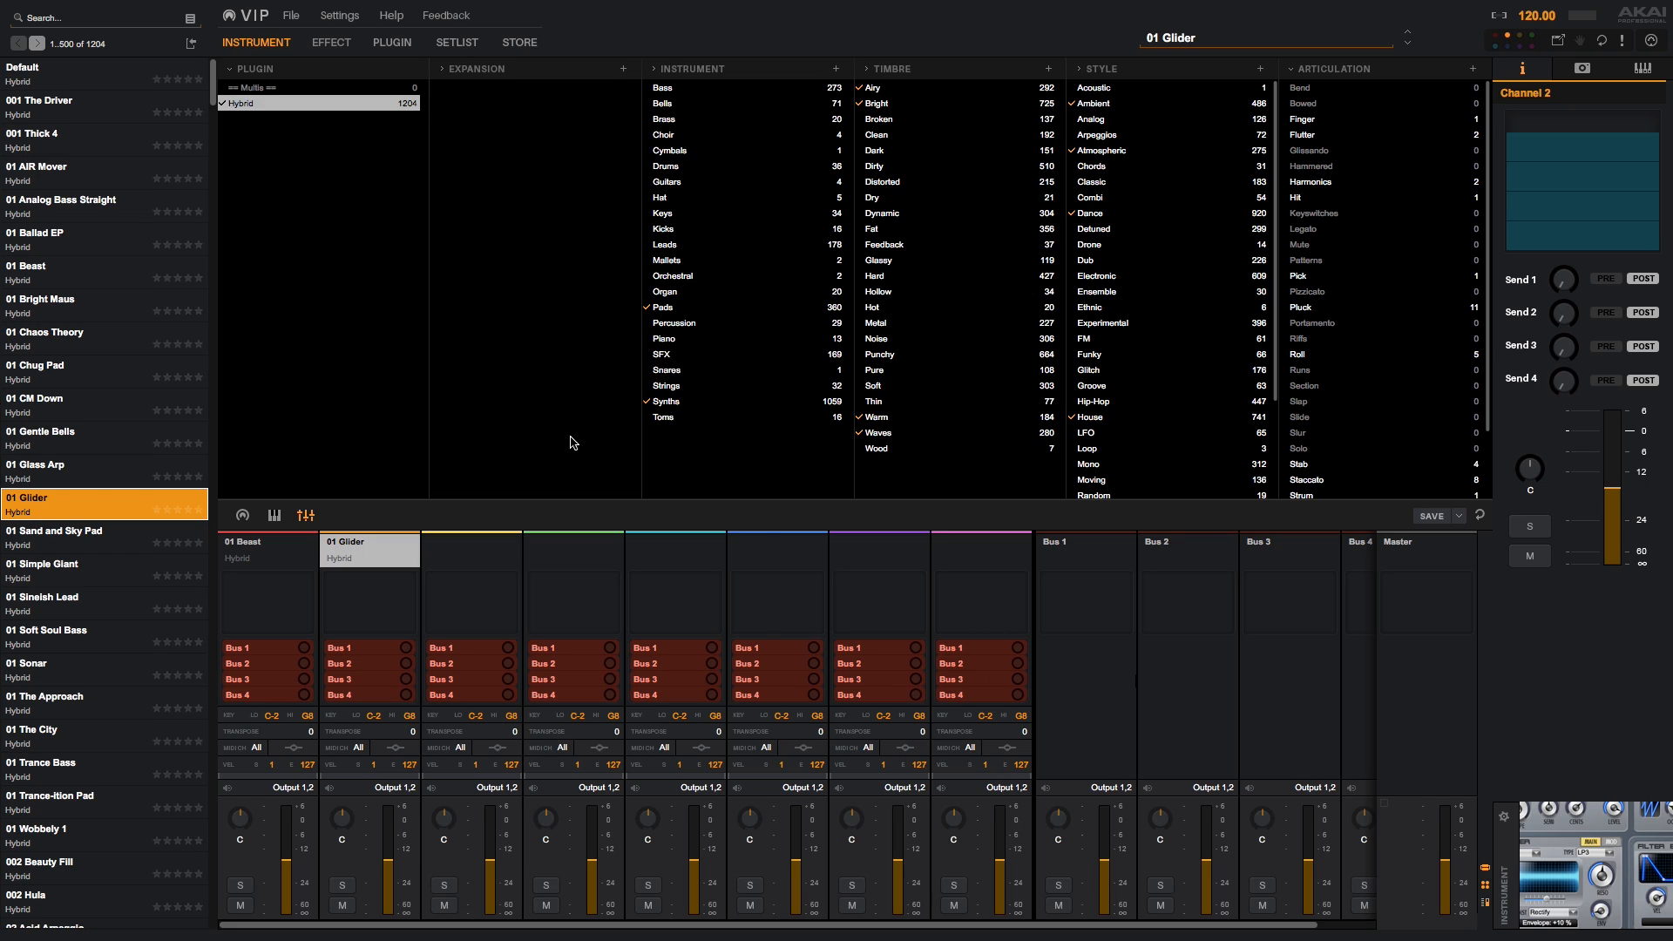
Assign 01 Glider to mixer slot 2 next to 01 Beast.
left_click(1645, 40)
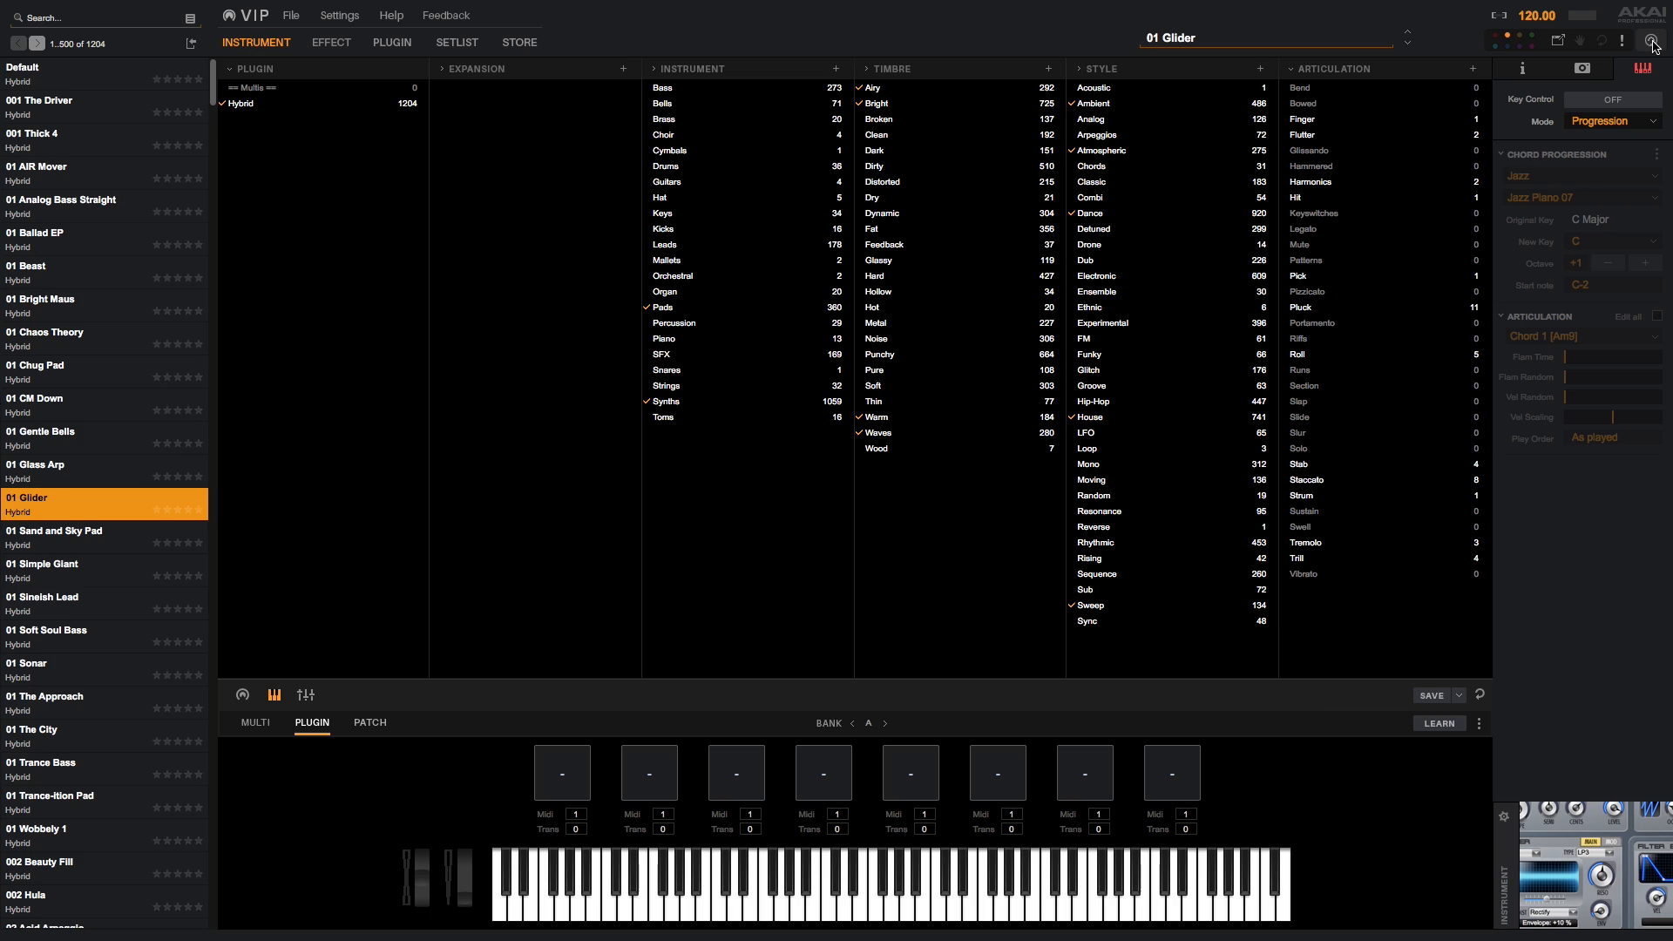
Map Next Preset to CC6, then load 01 Sand and Sky Pad and 01 The Approach.
left_click(1648, 41)
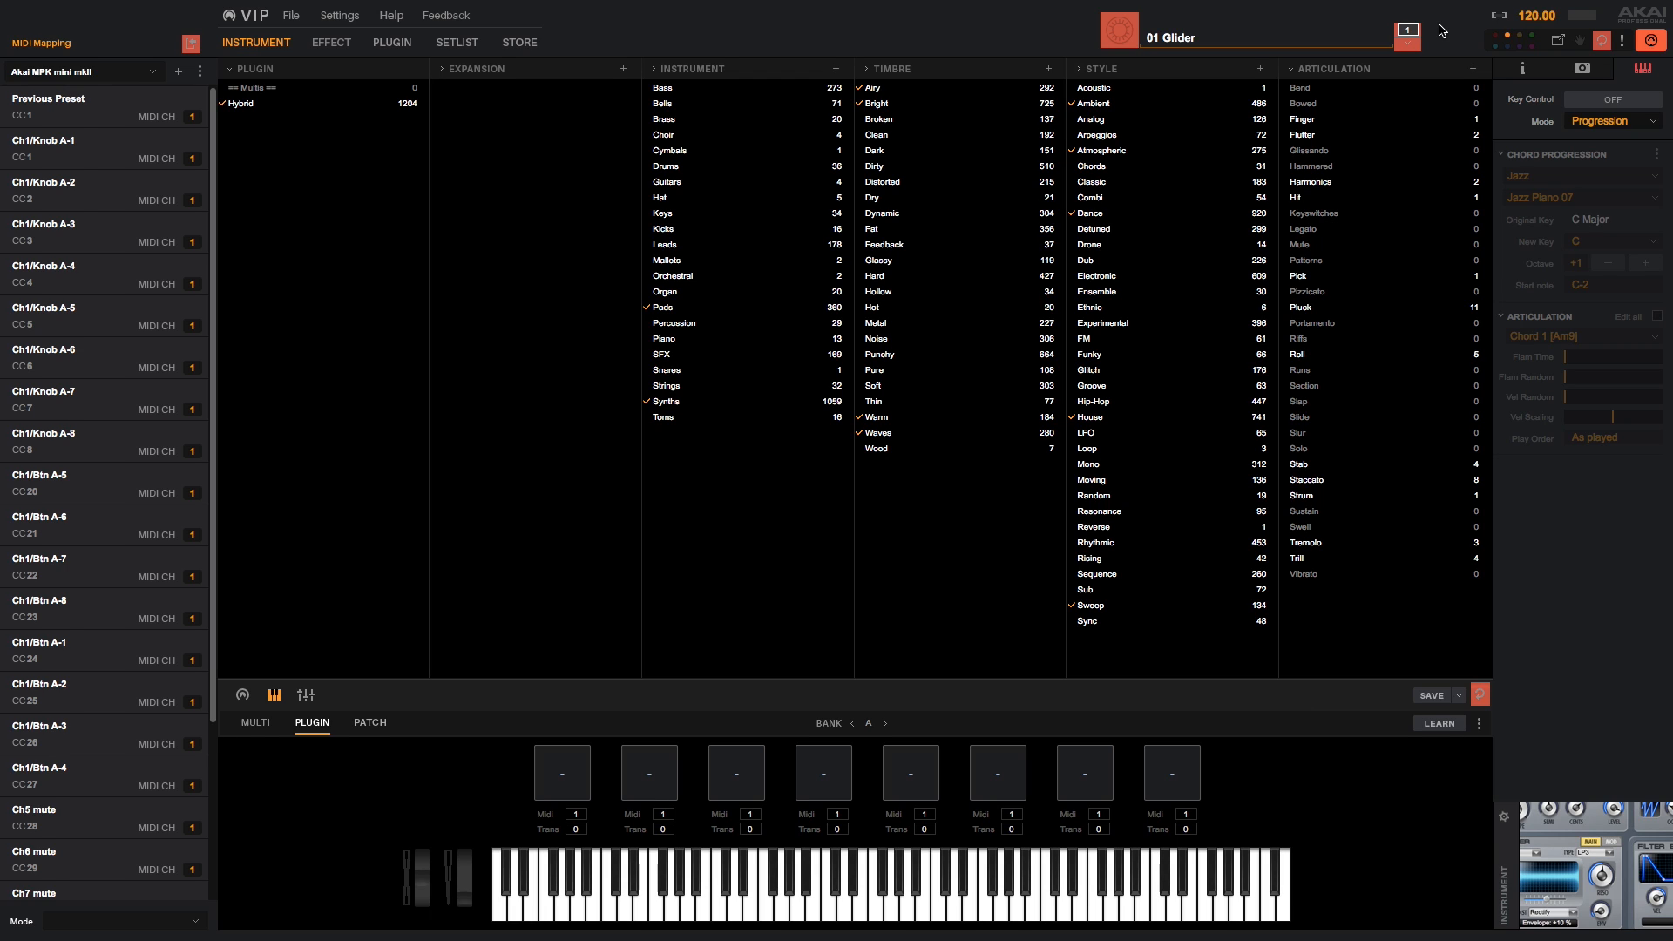
mouse_move(1435, 43)
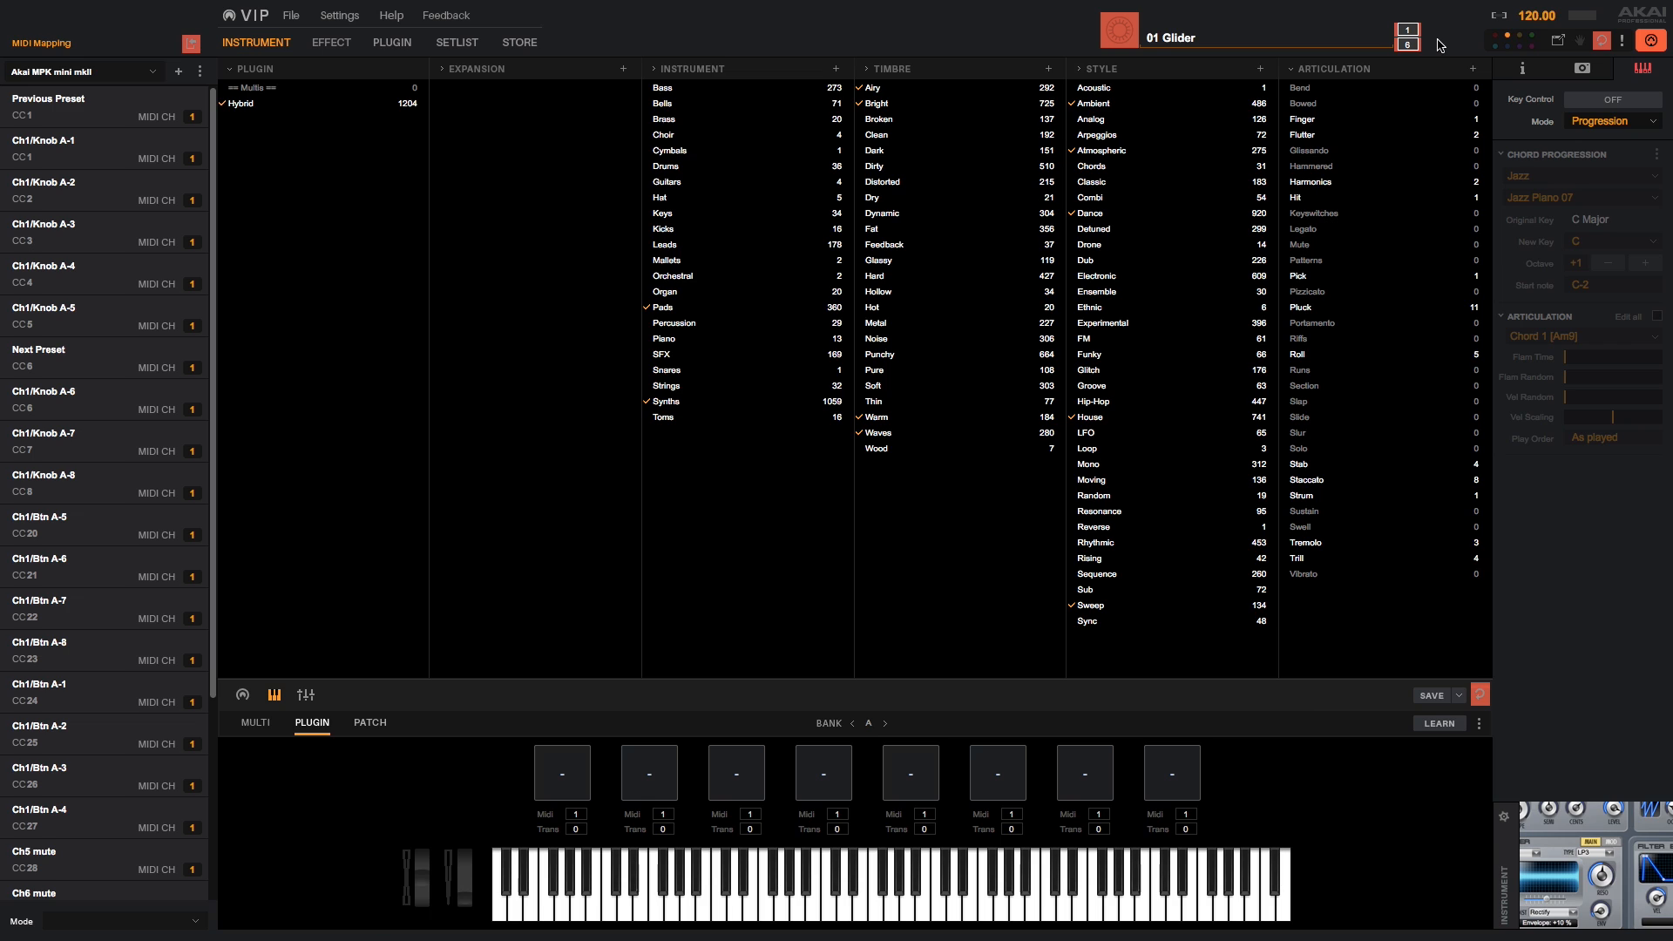
left_click(1650, 40)
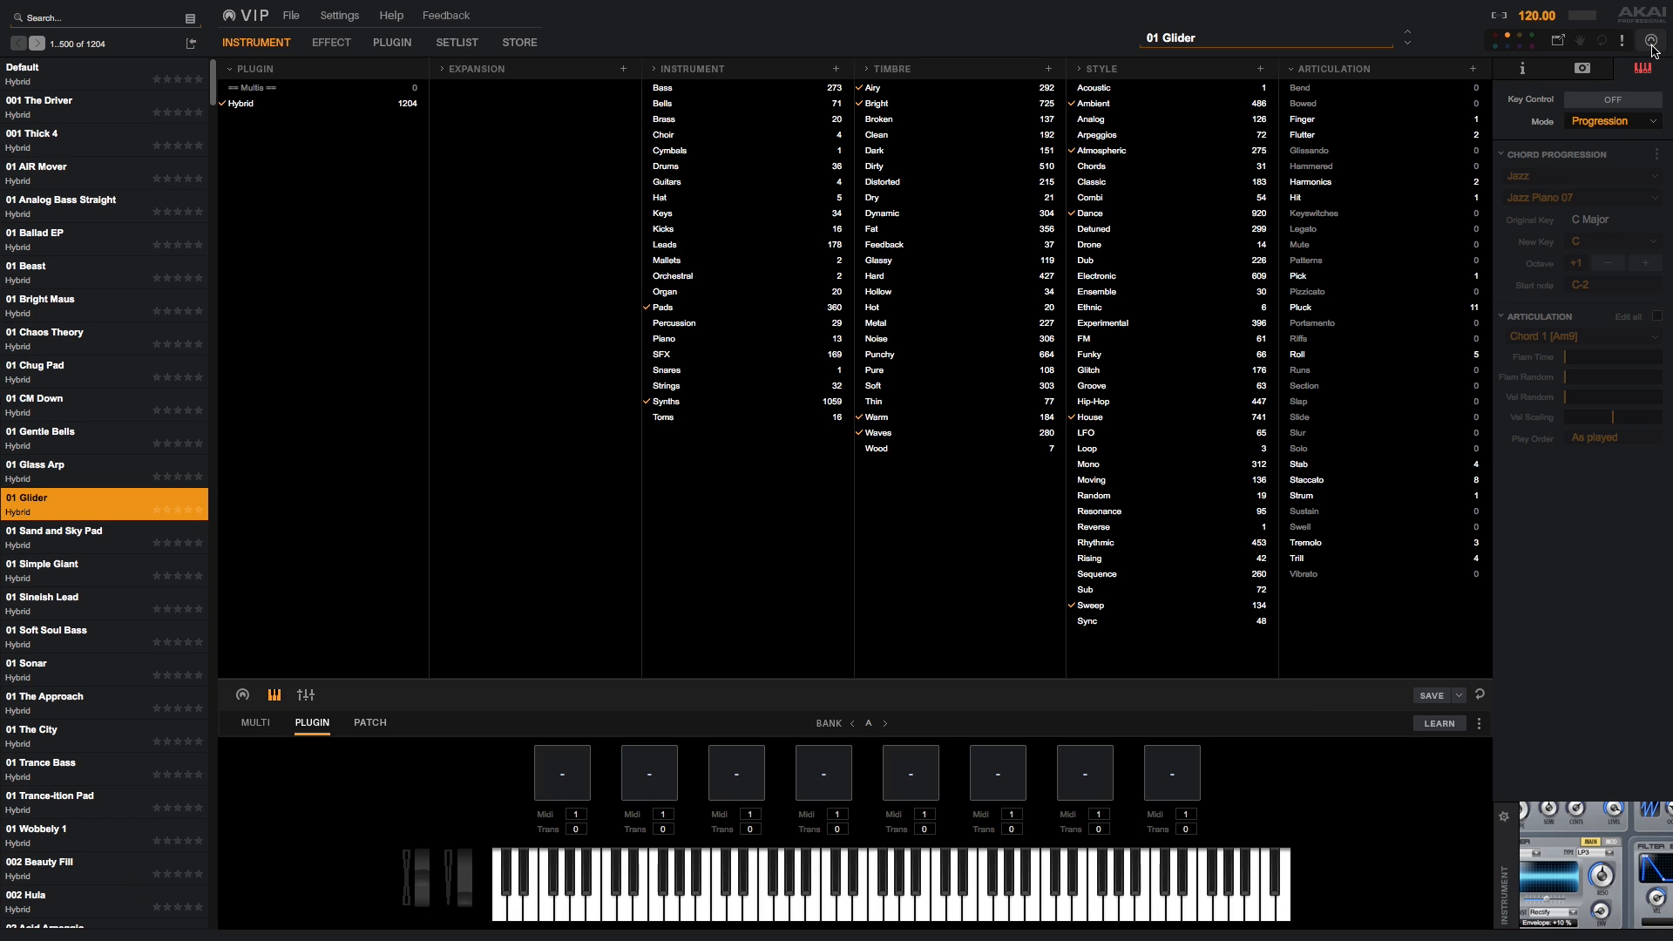
left_click(64, 531)
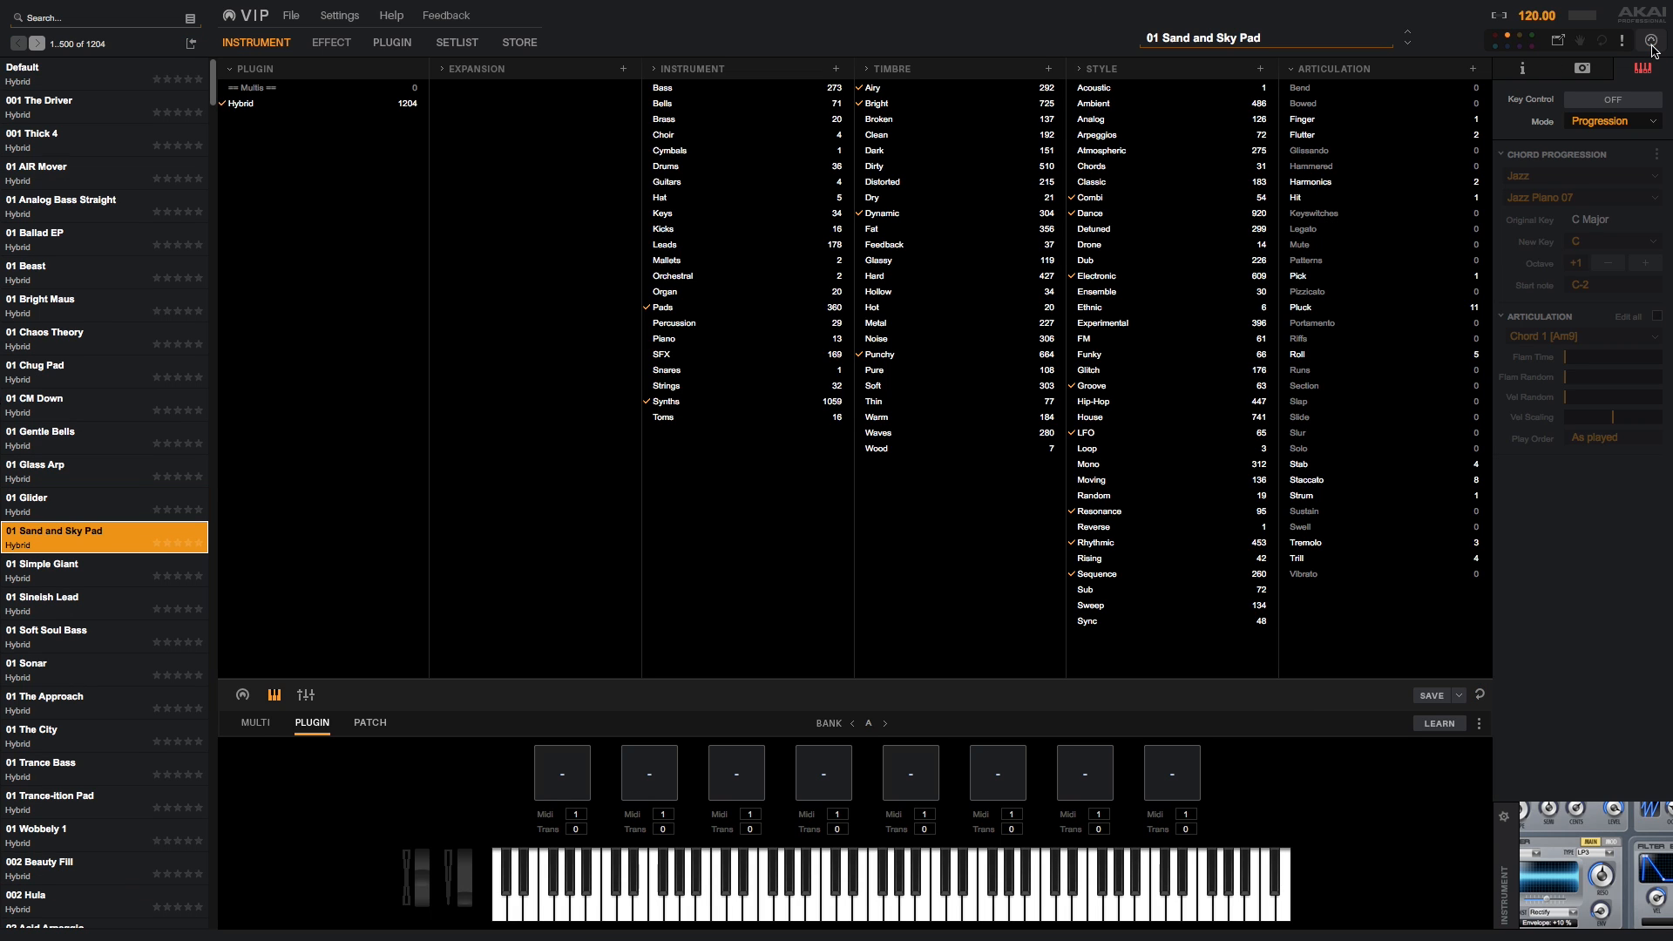
left_click(104, 664)
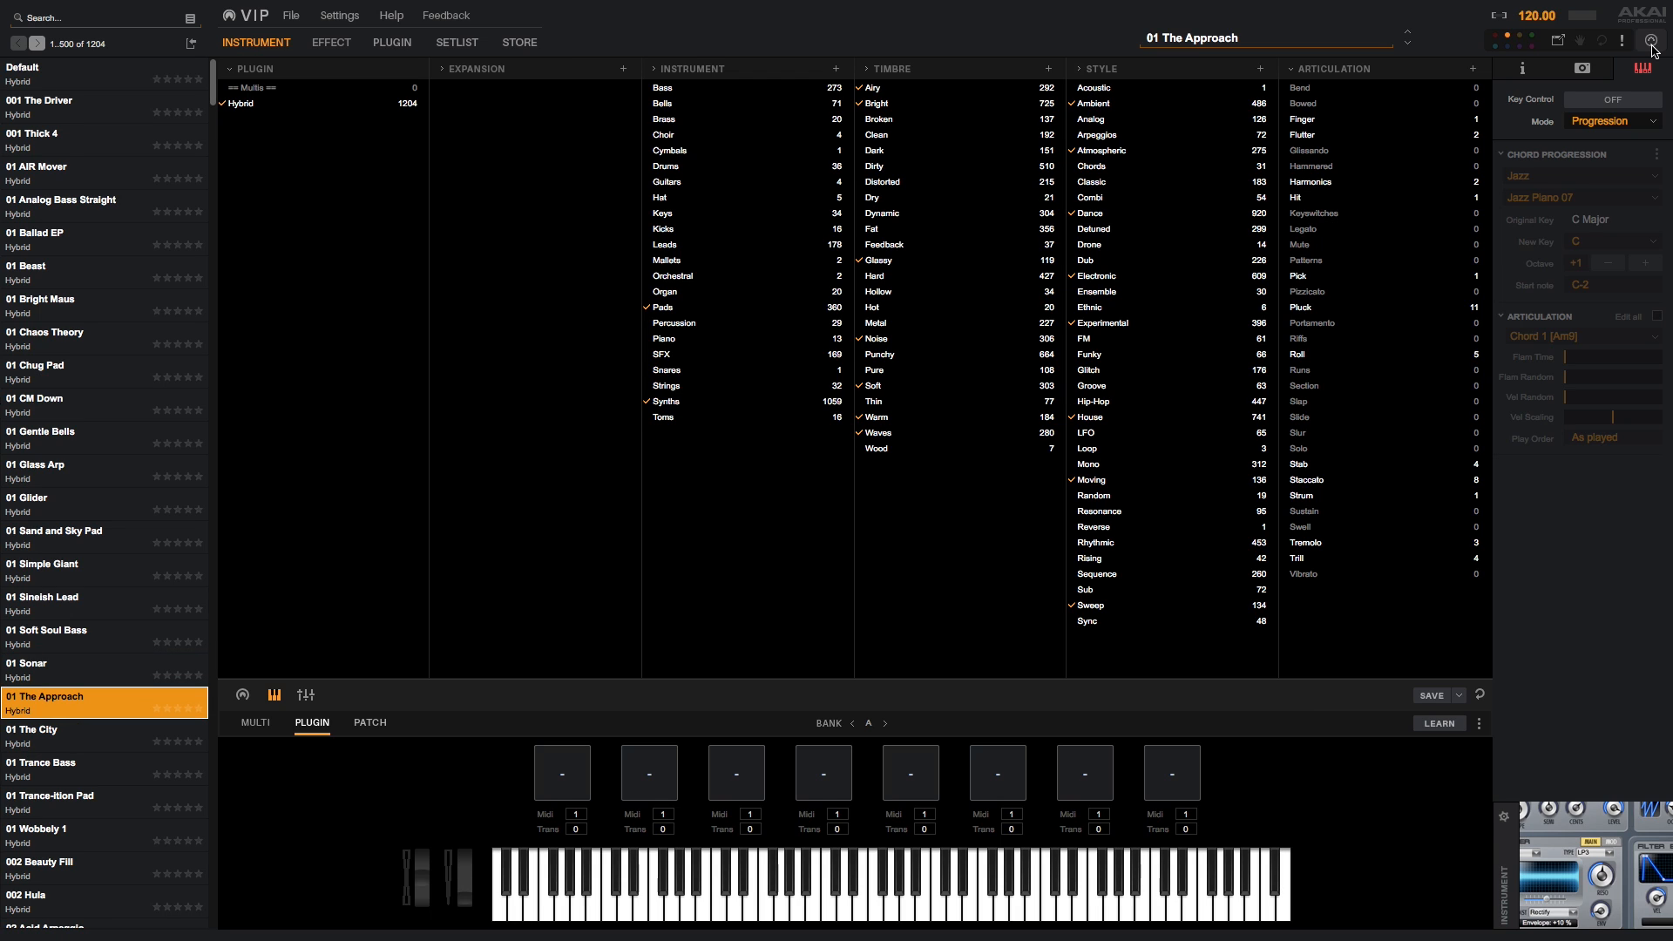
left_click(1600, 41)
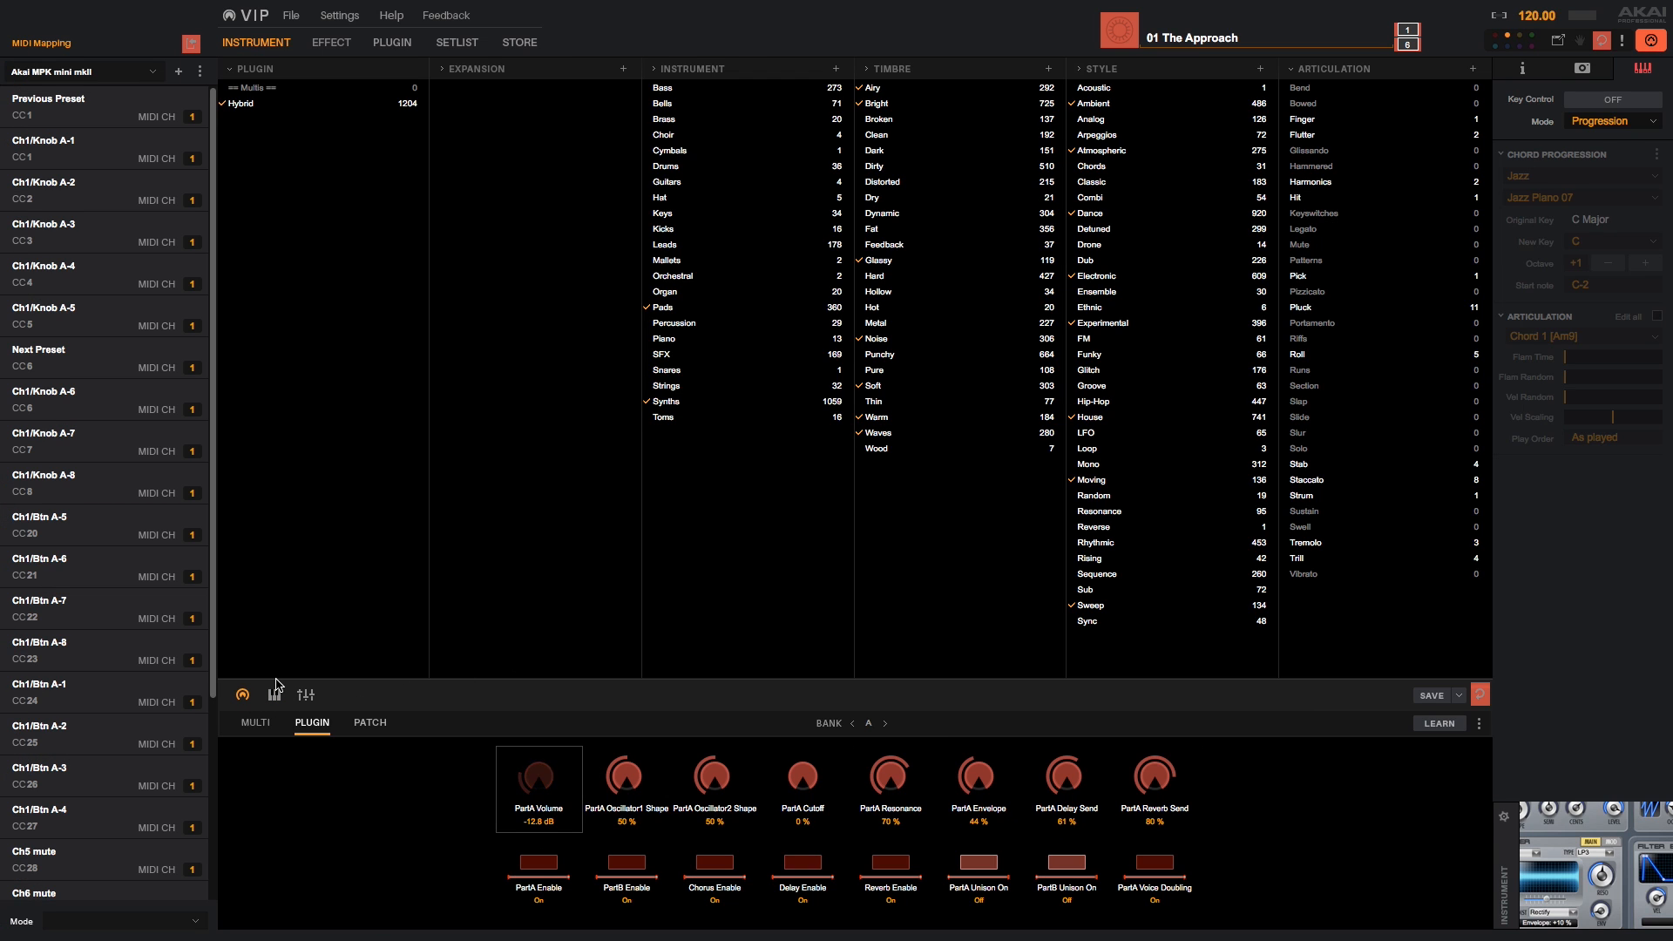
left_click(887, 724)
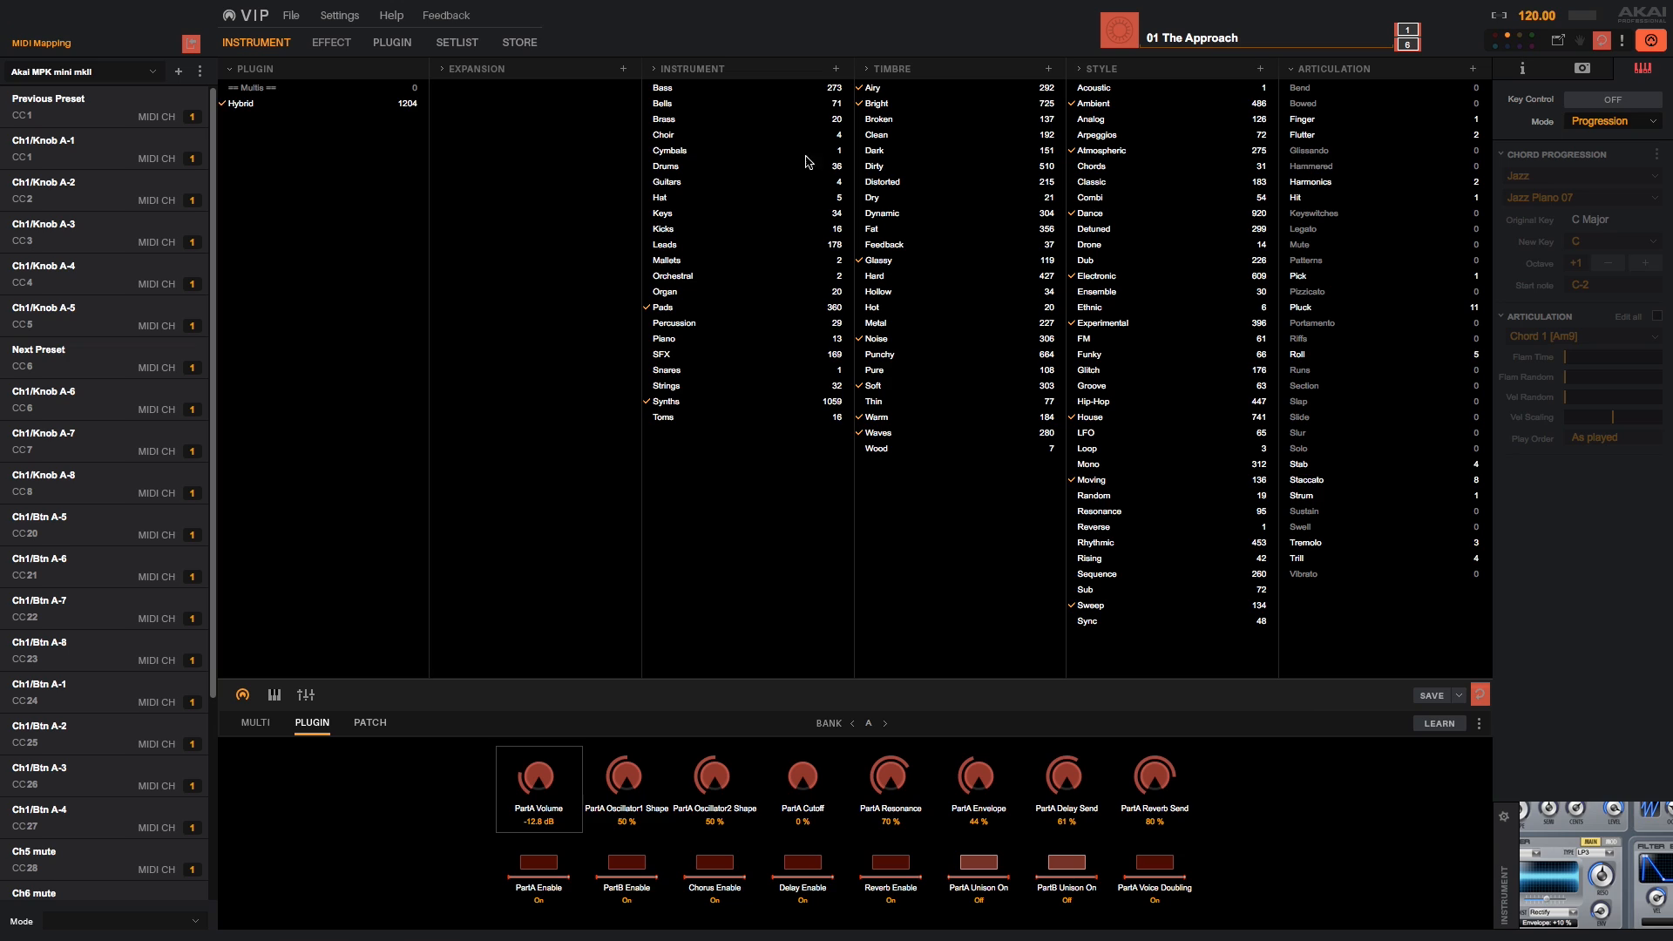
mouse_move(177, 72)
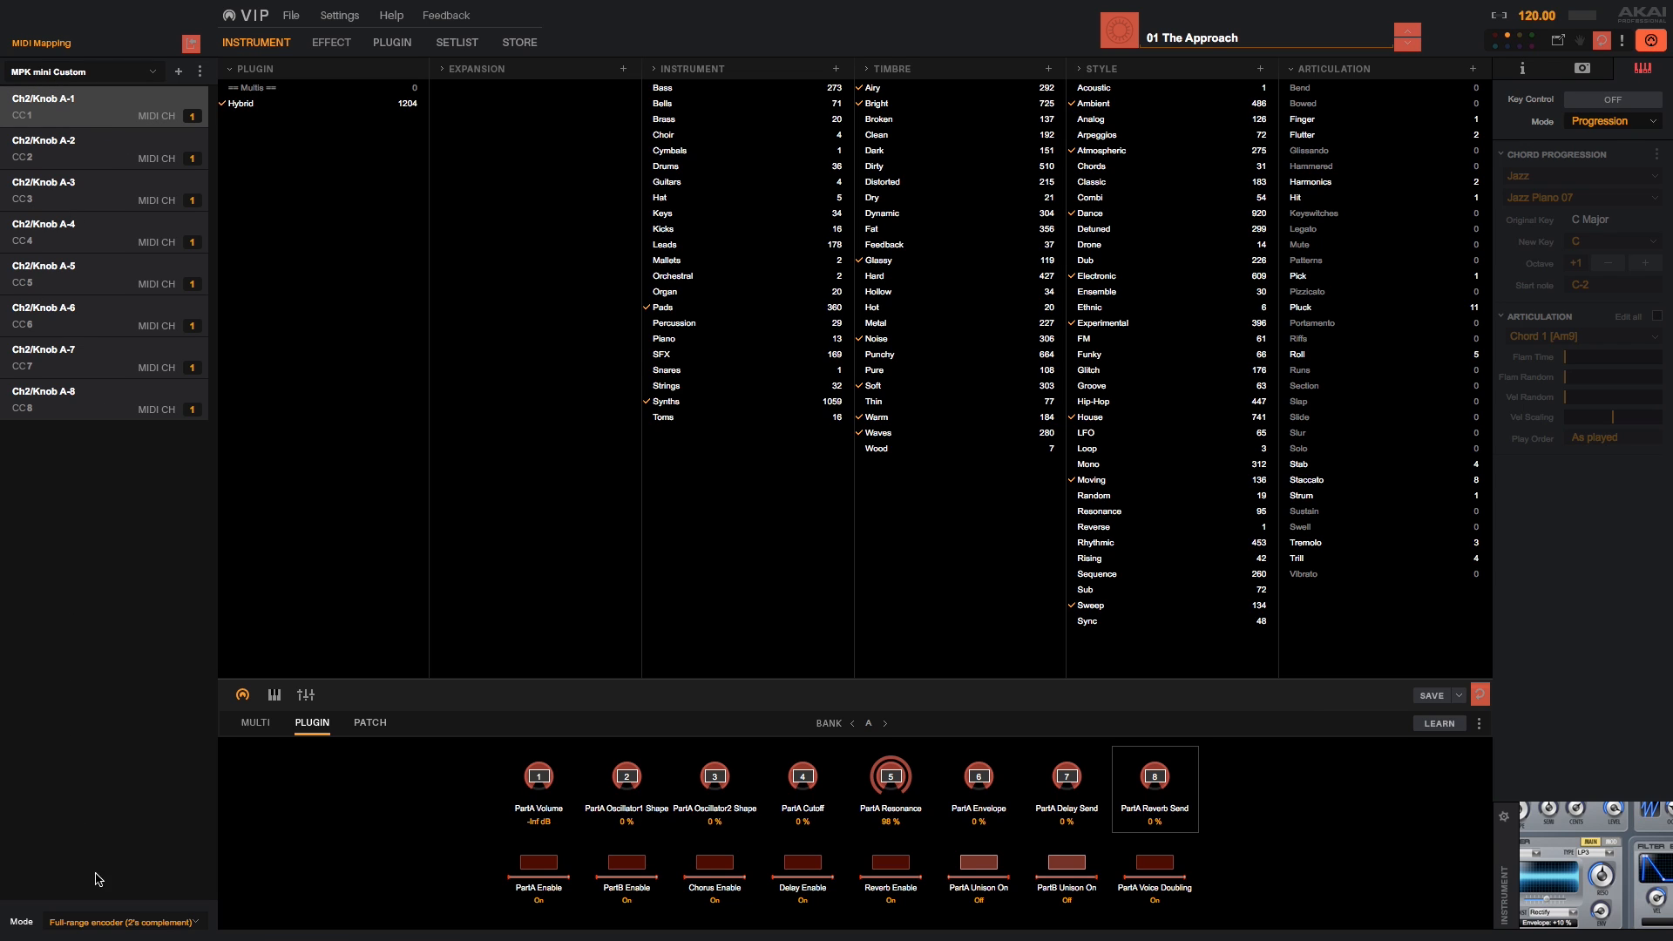
left_click(122, 922)
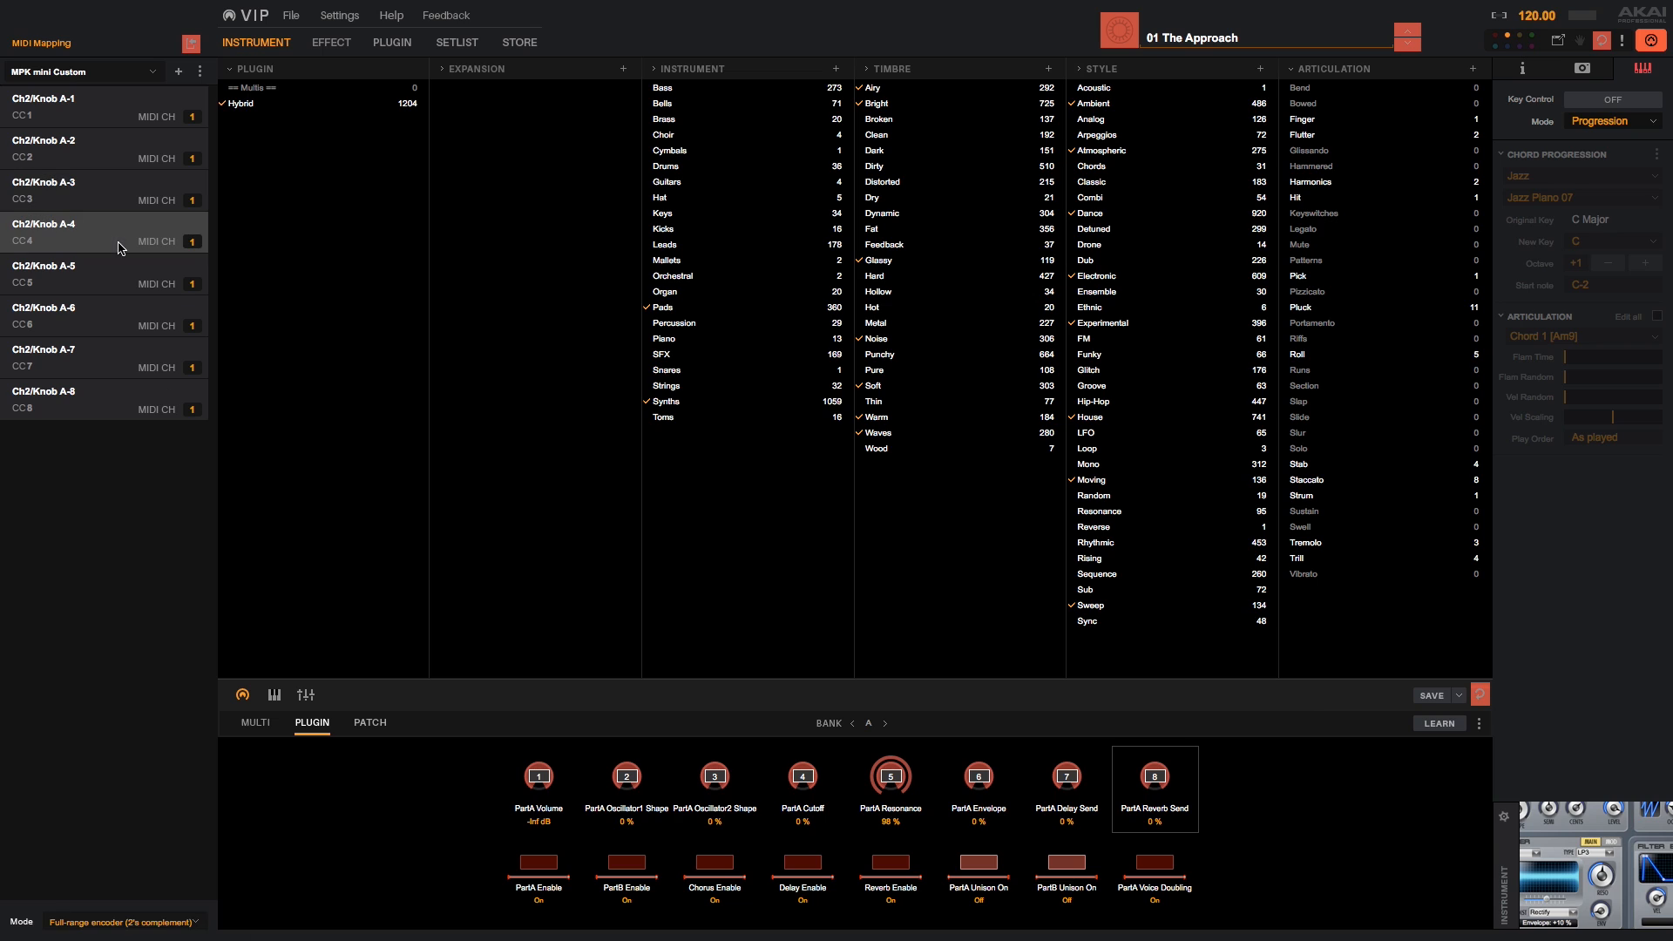
left_click(104, 316)
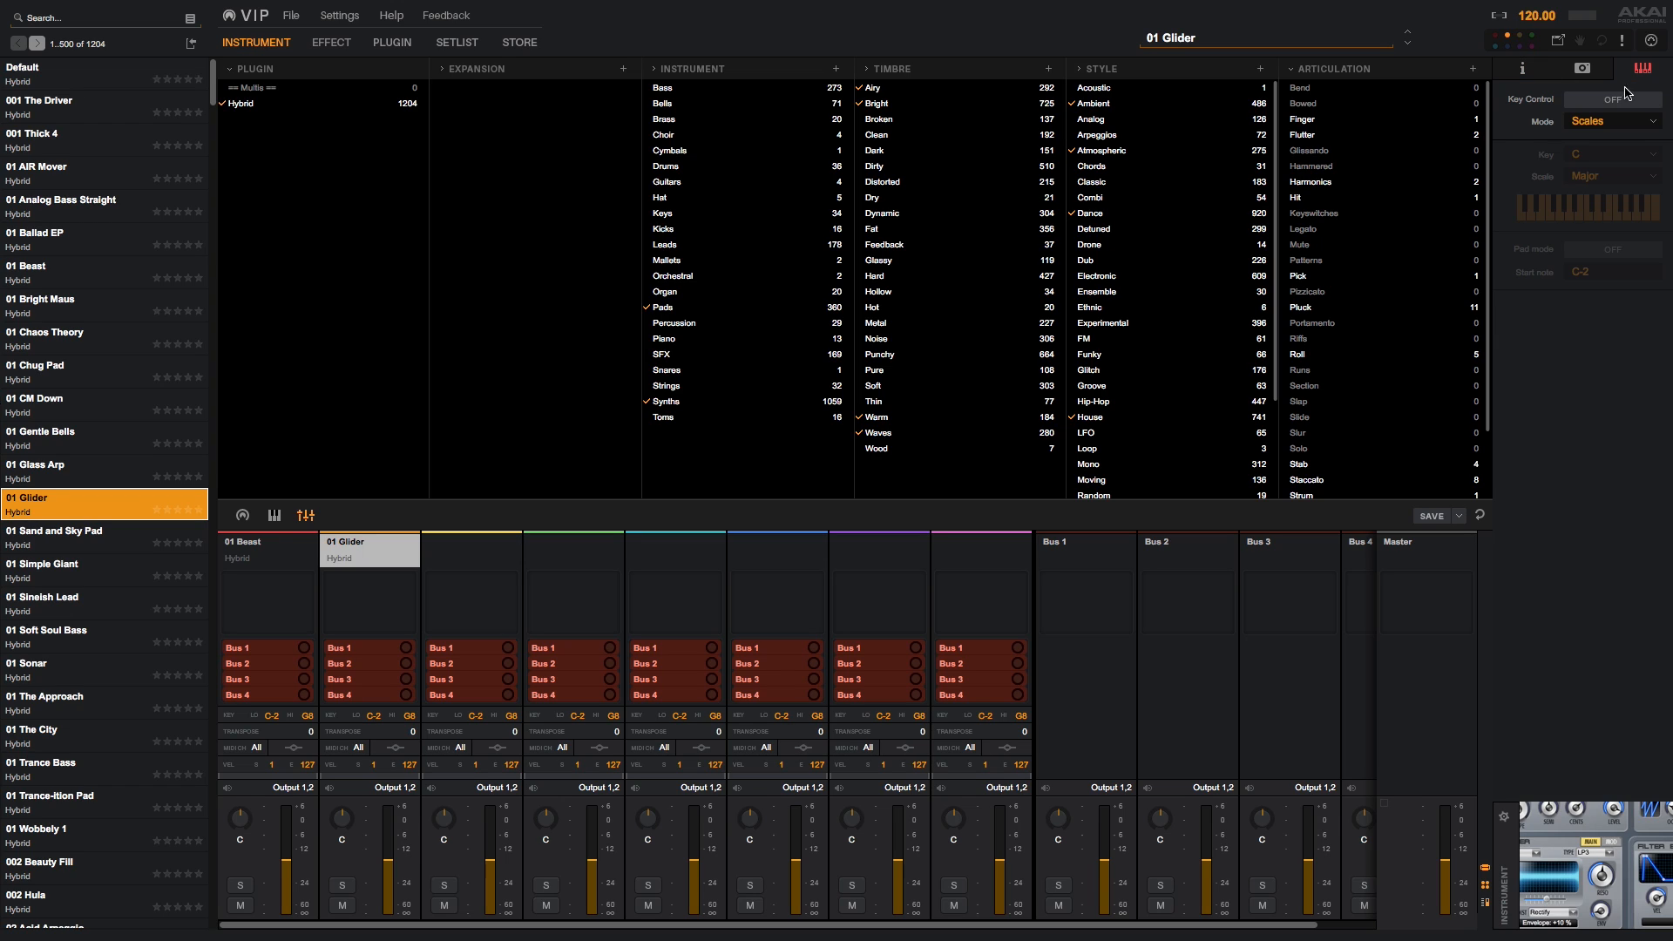
Turn on key control in Progression mode with Jazz Piano 04, one octave up.
left_click(1612, 99)
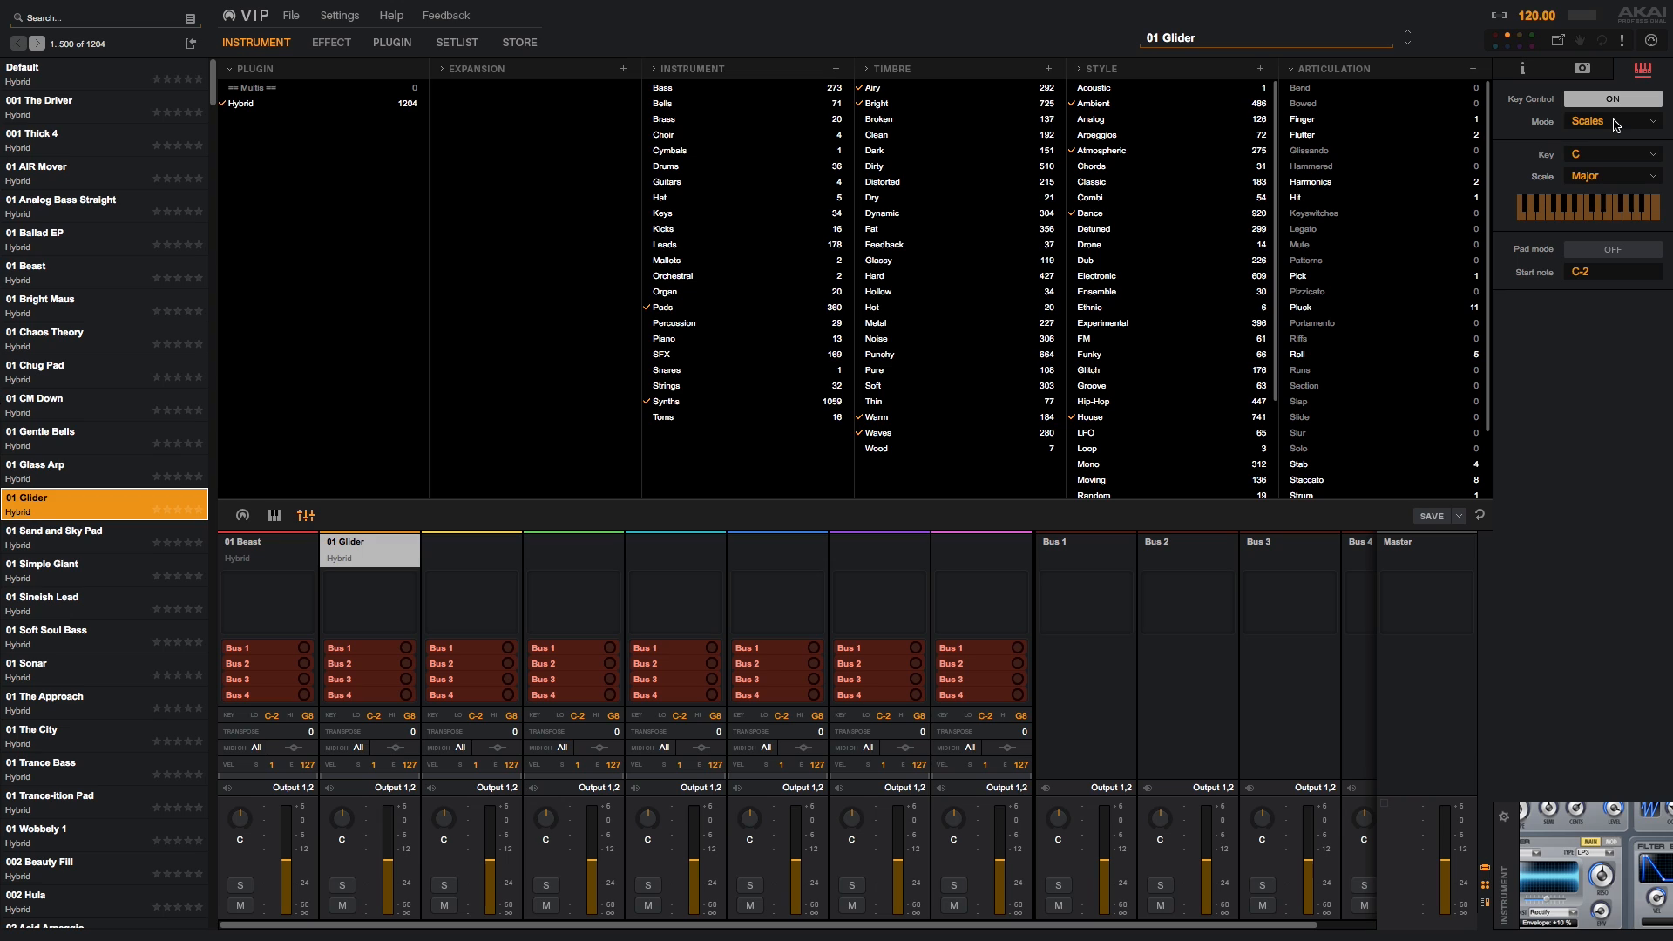
left_click(1600, 120)
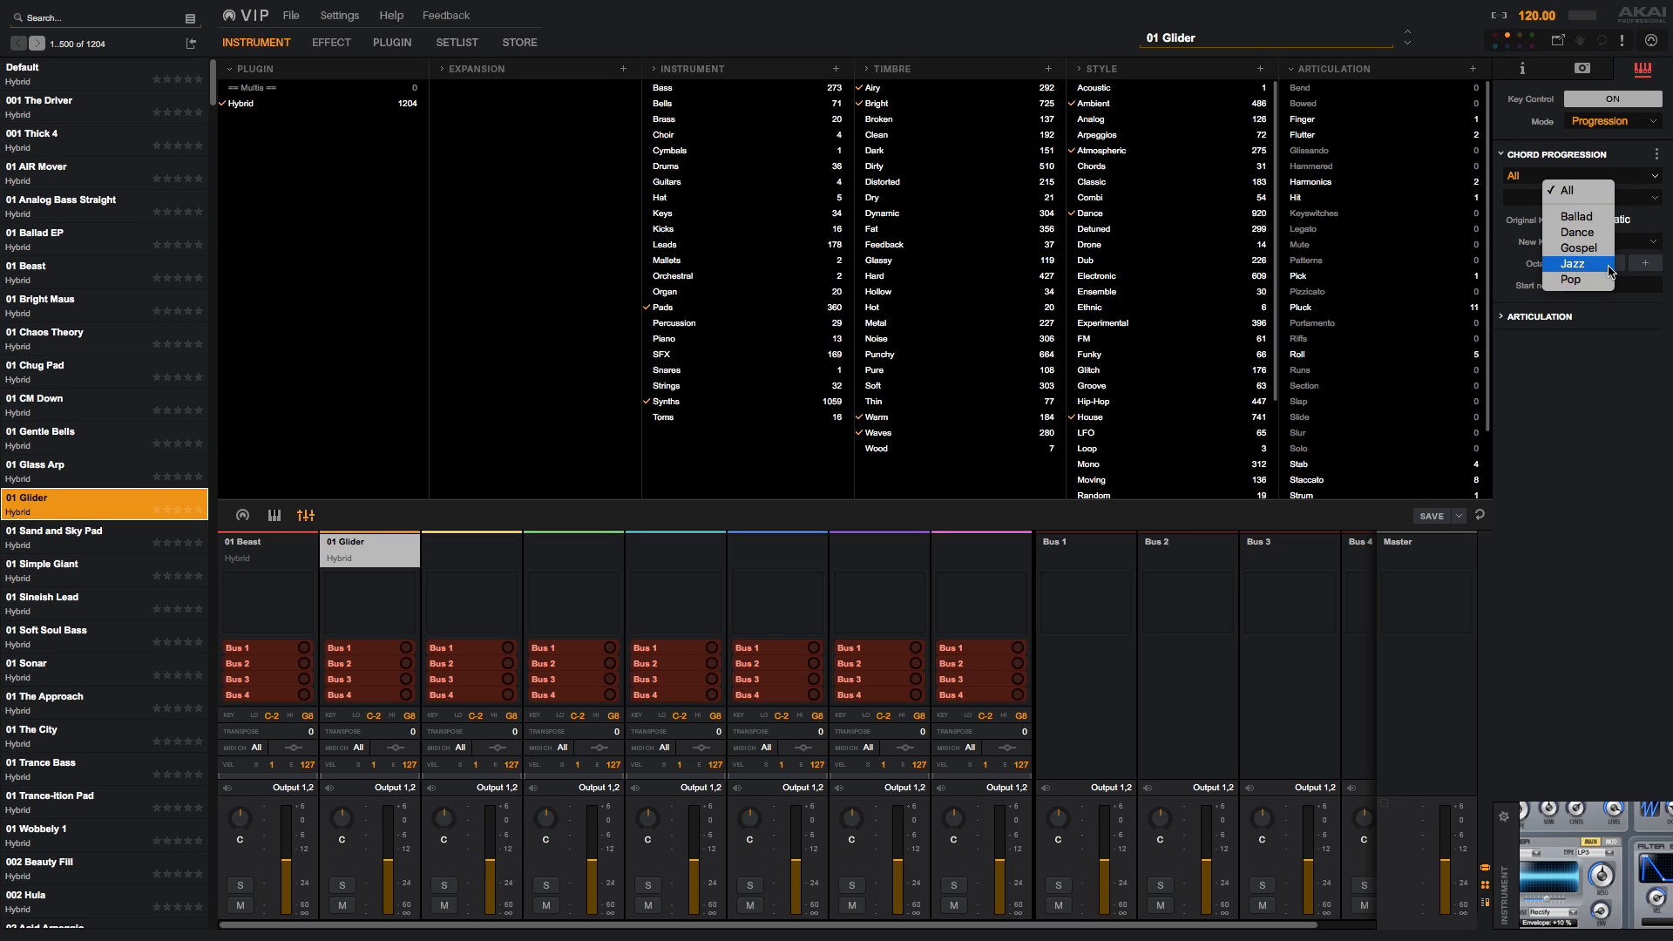
left_click(1573, 263)
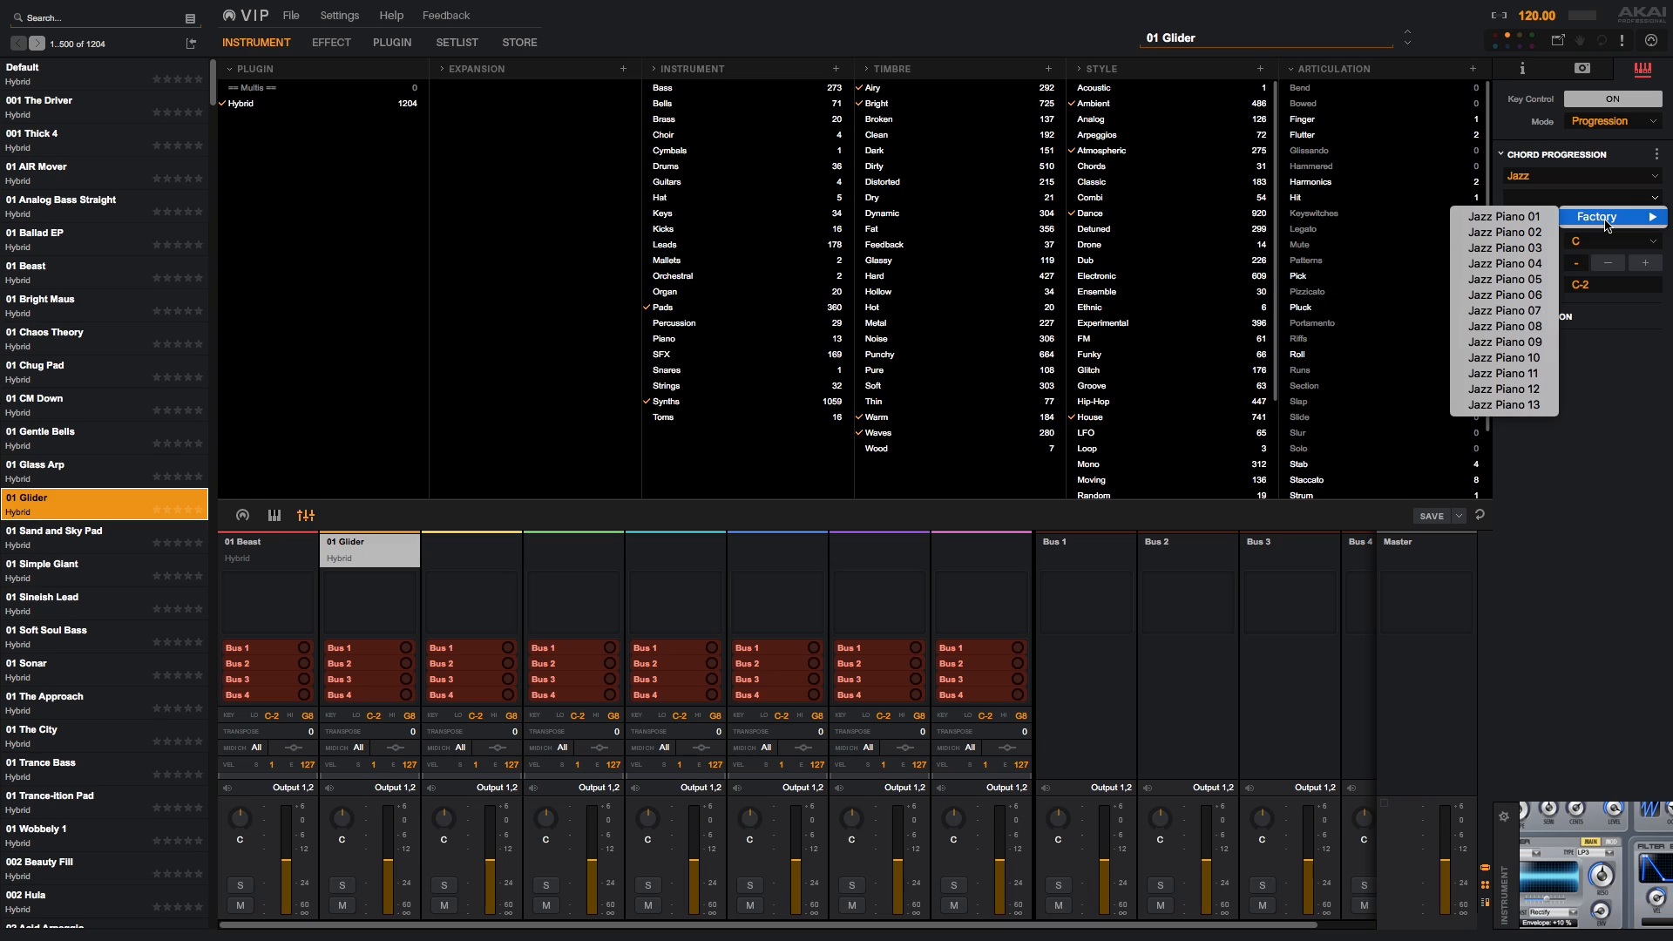
left_click(1505, 262)
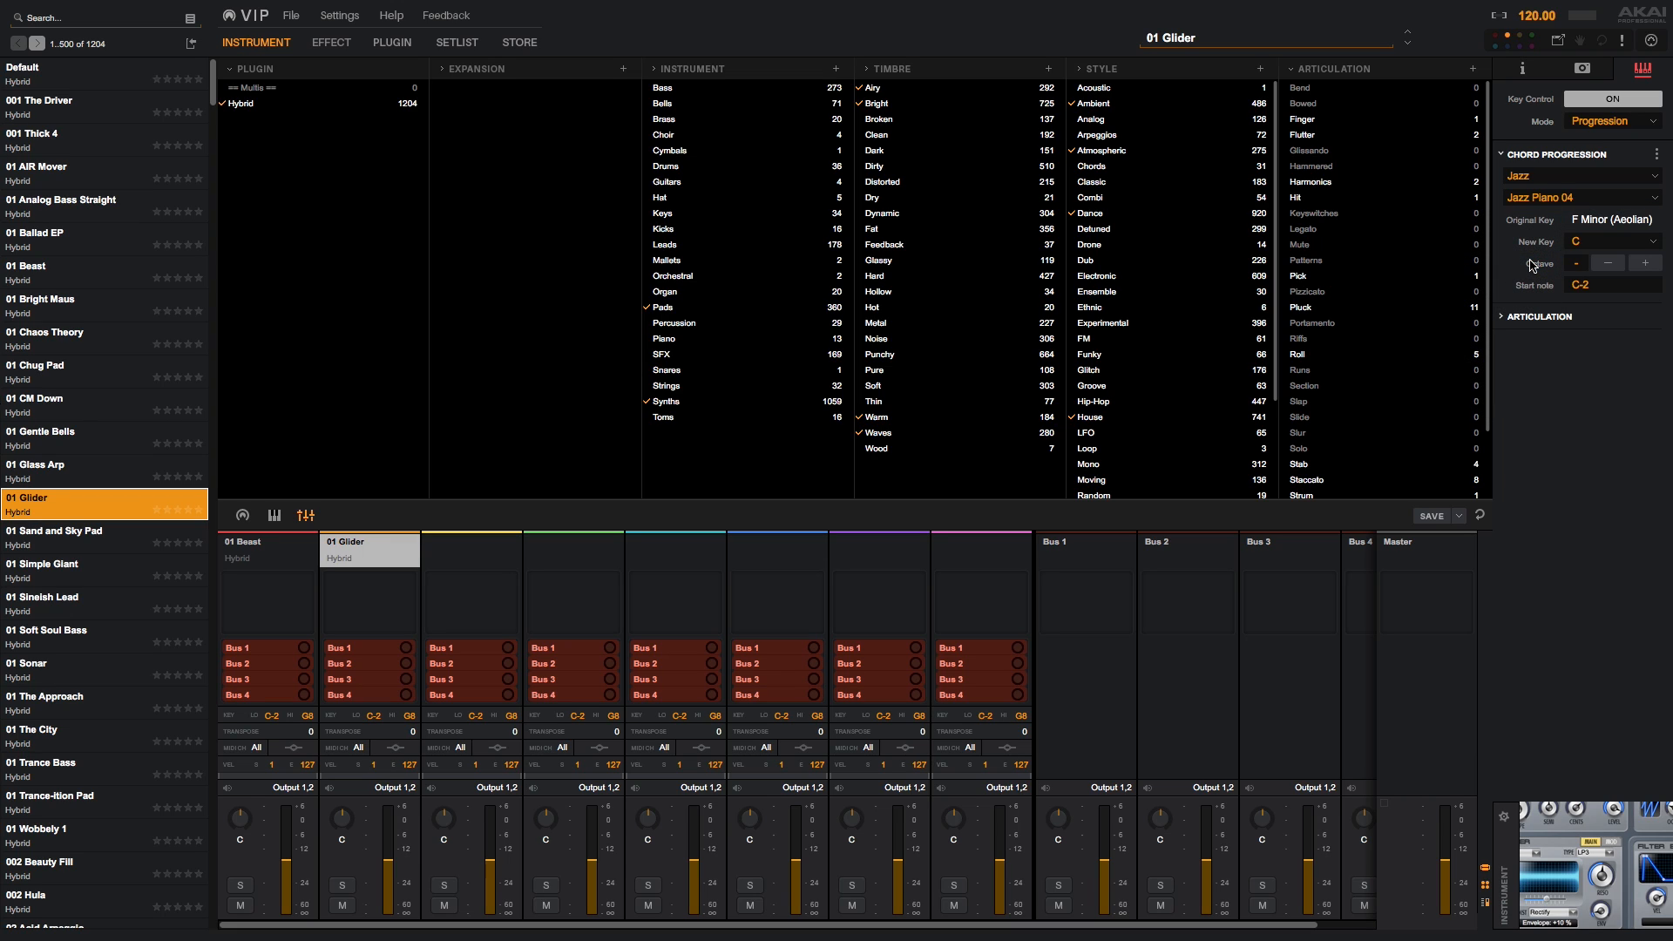
left_click(1646, 262)
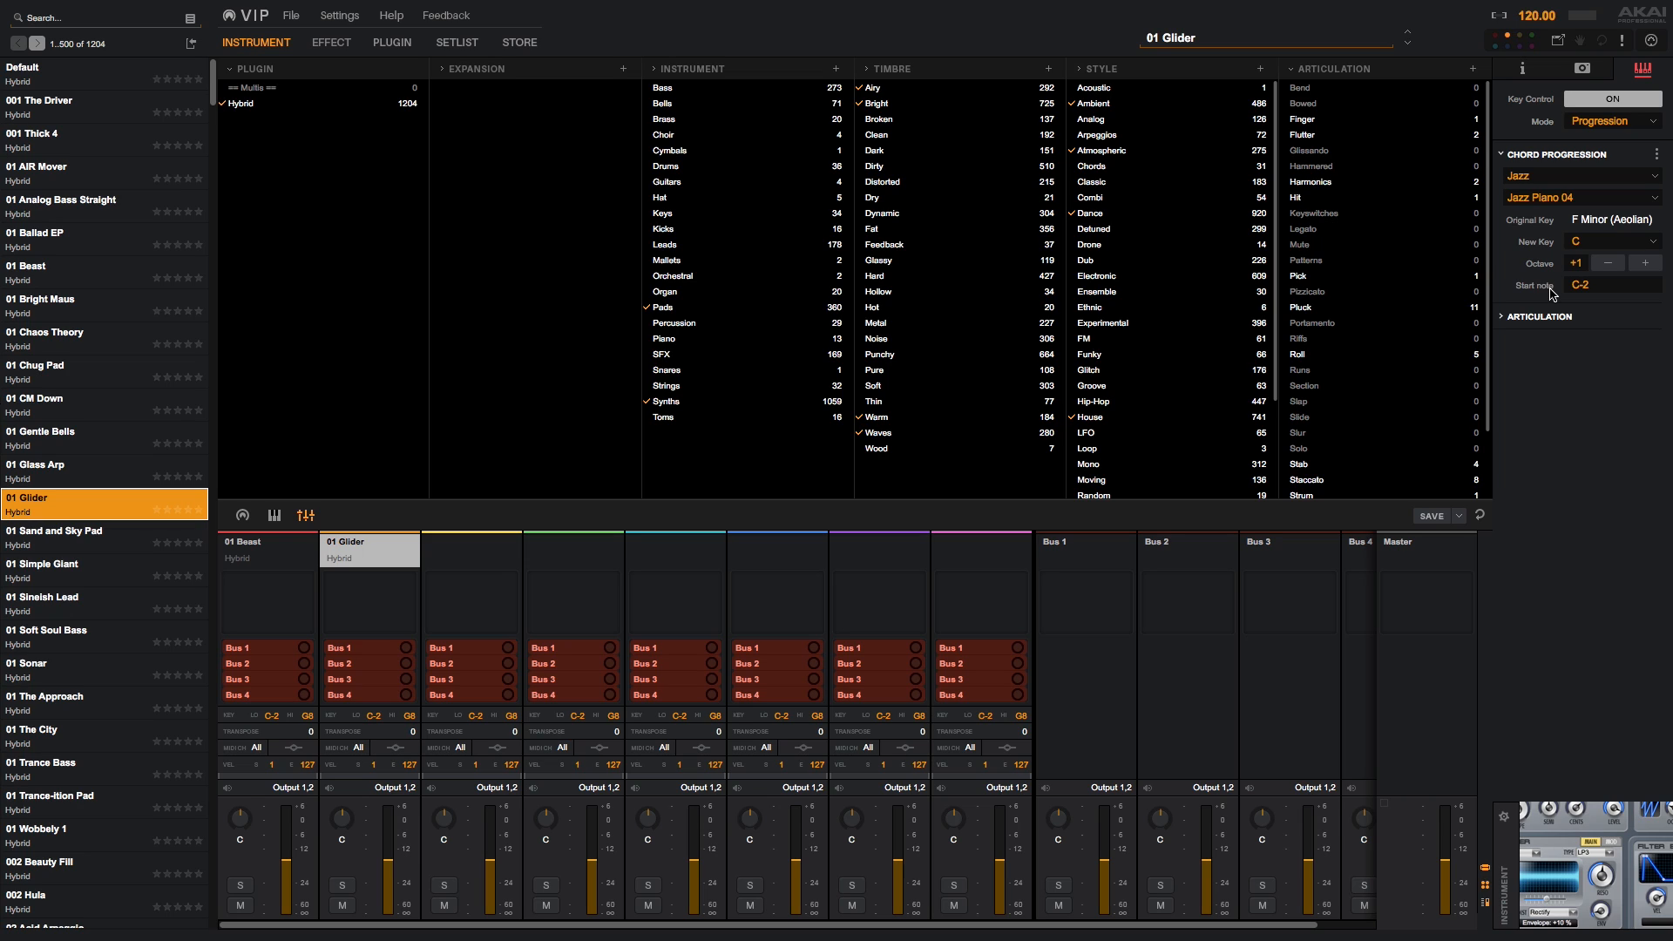
Expand Articulation, show the keyboard view, and load the Default patch.
left_click(1503, 317)
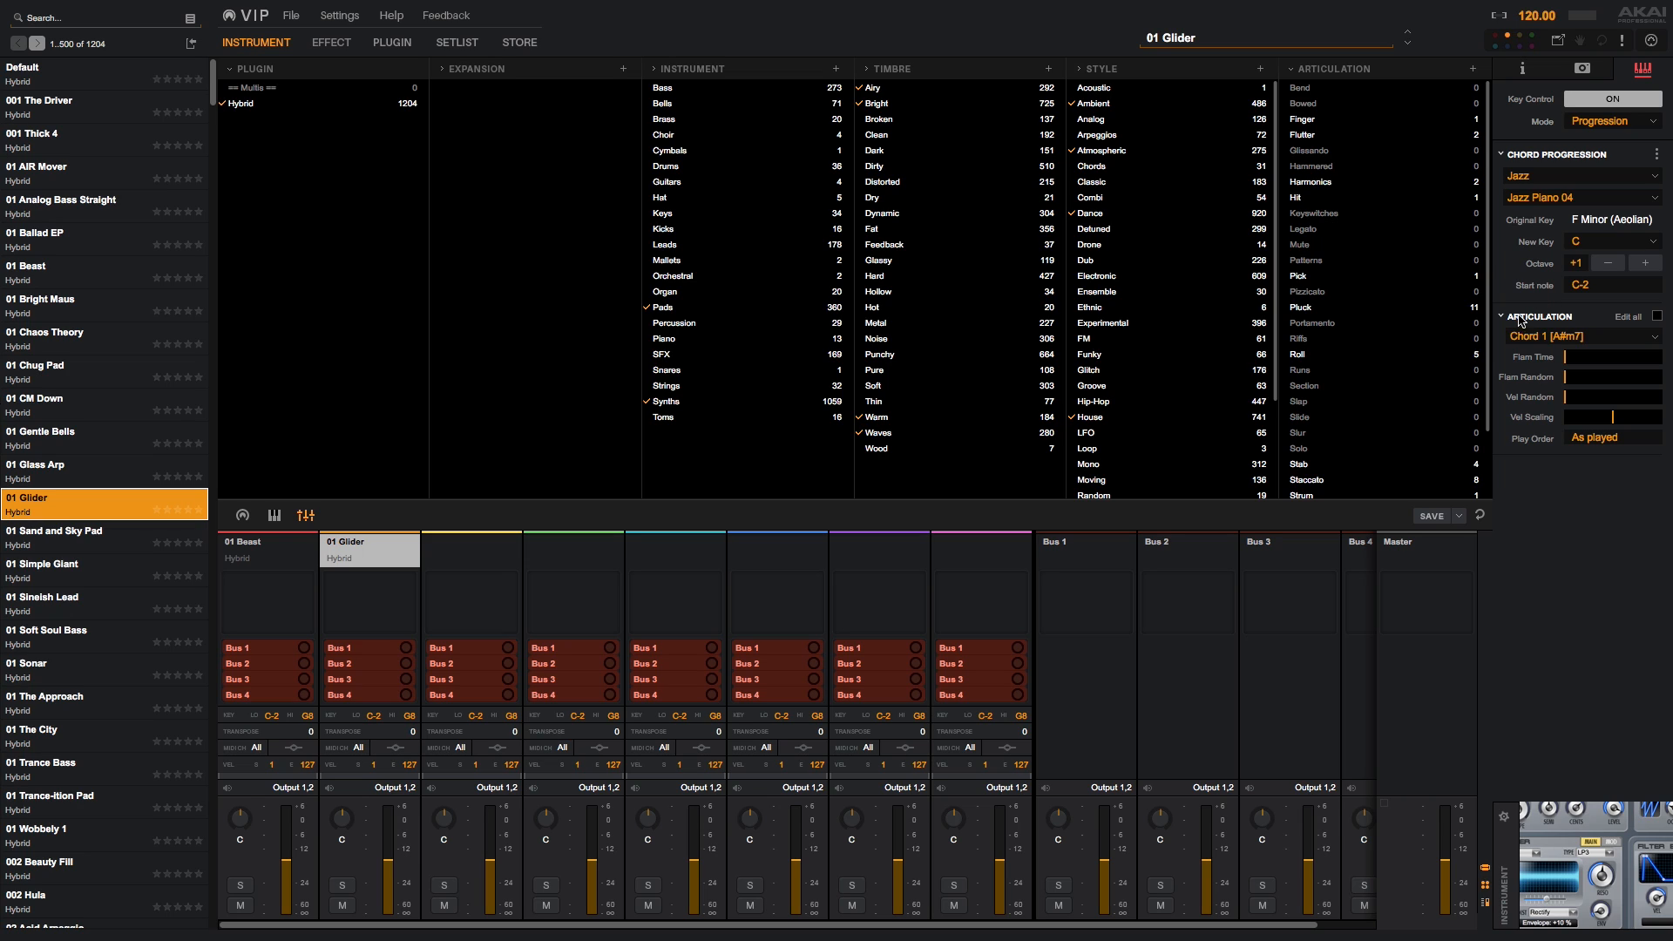
left_click(1578, 336)
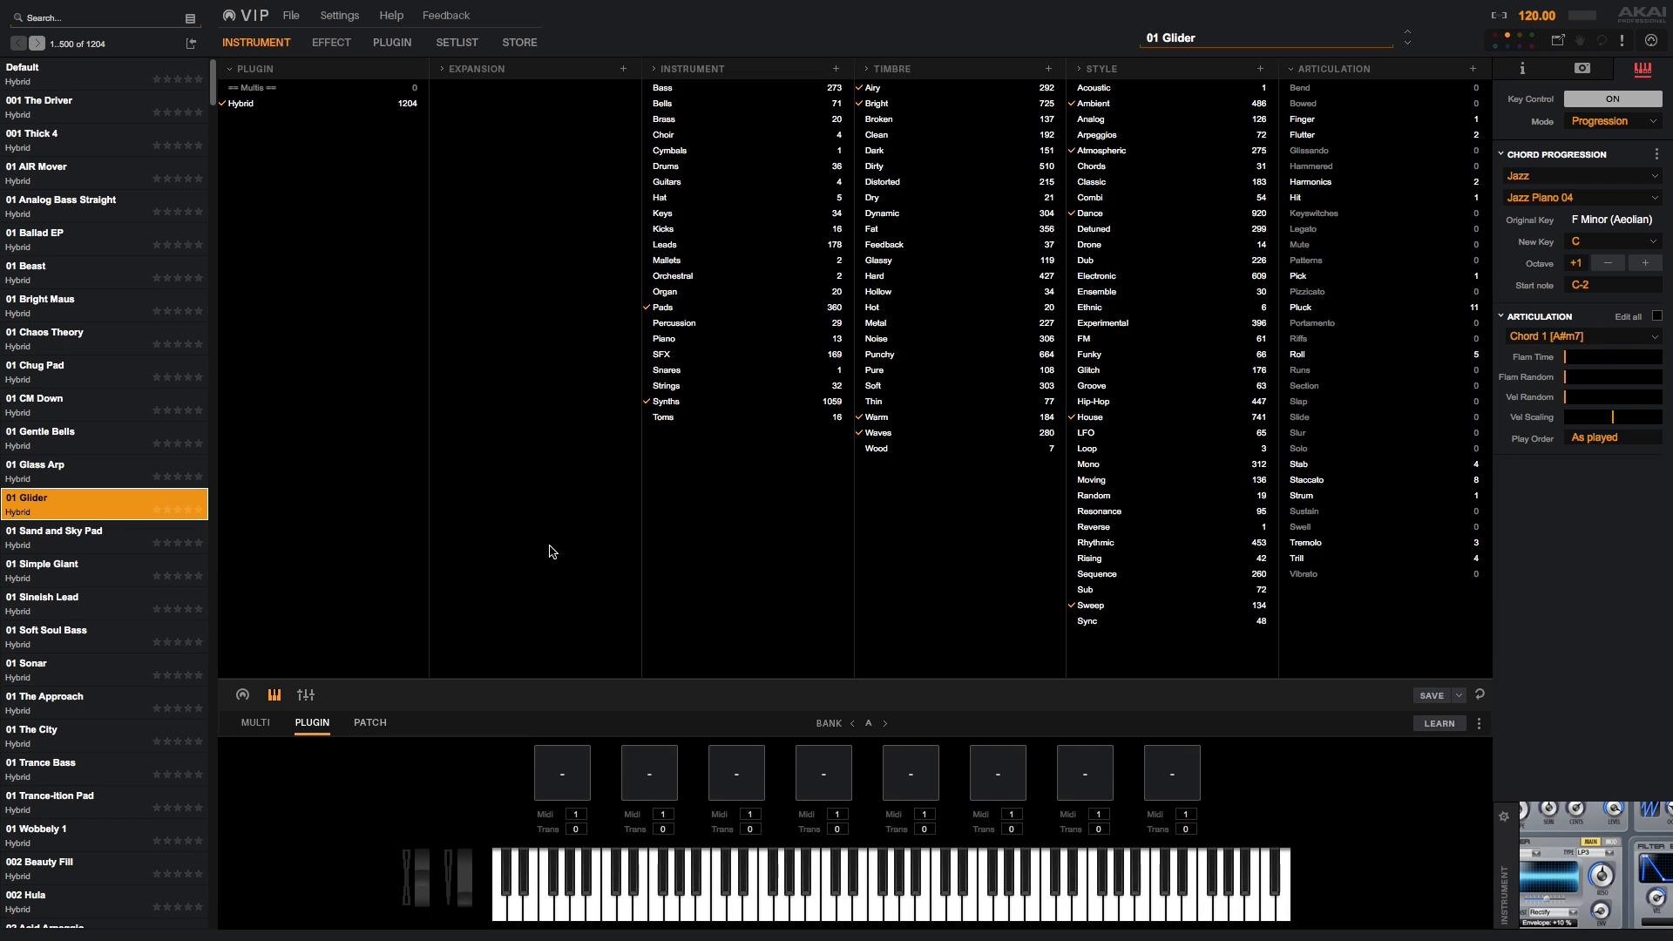
left_click(1018, 875)
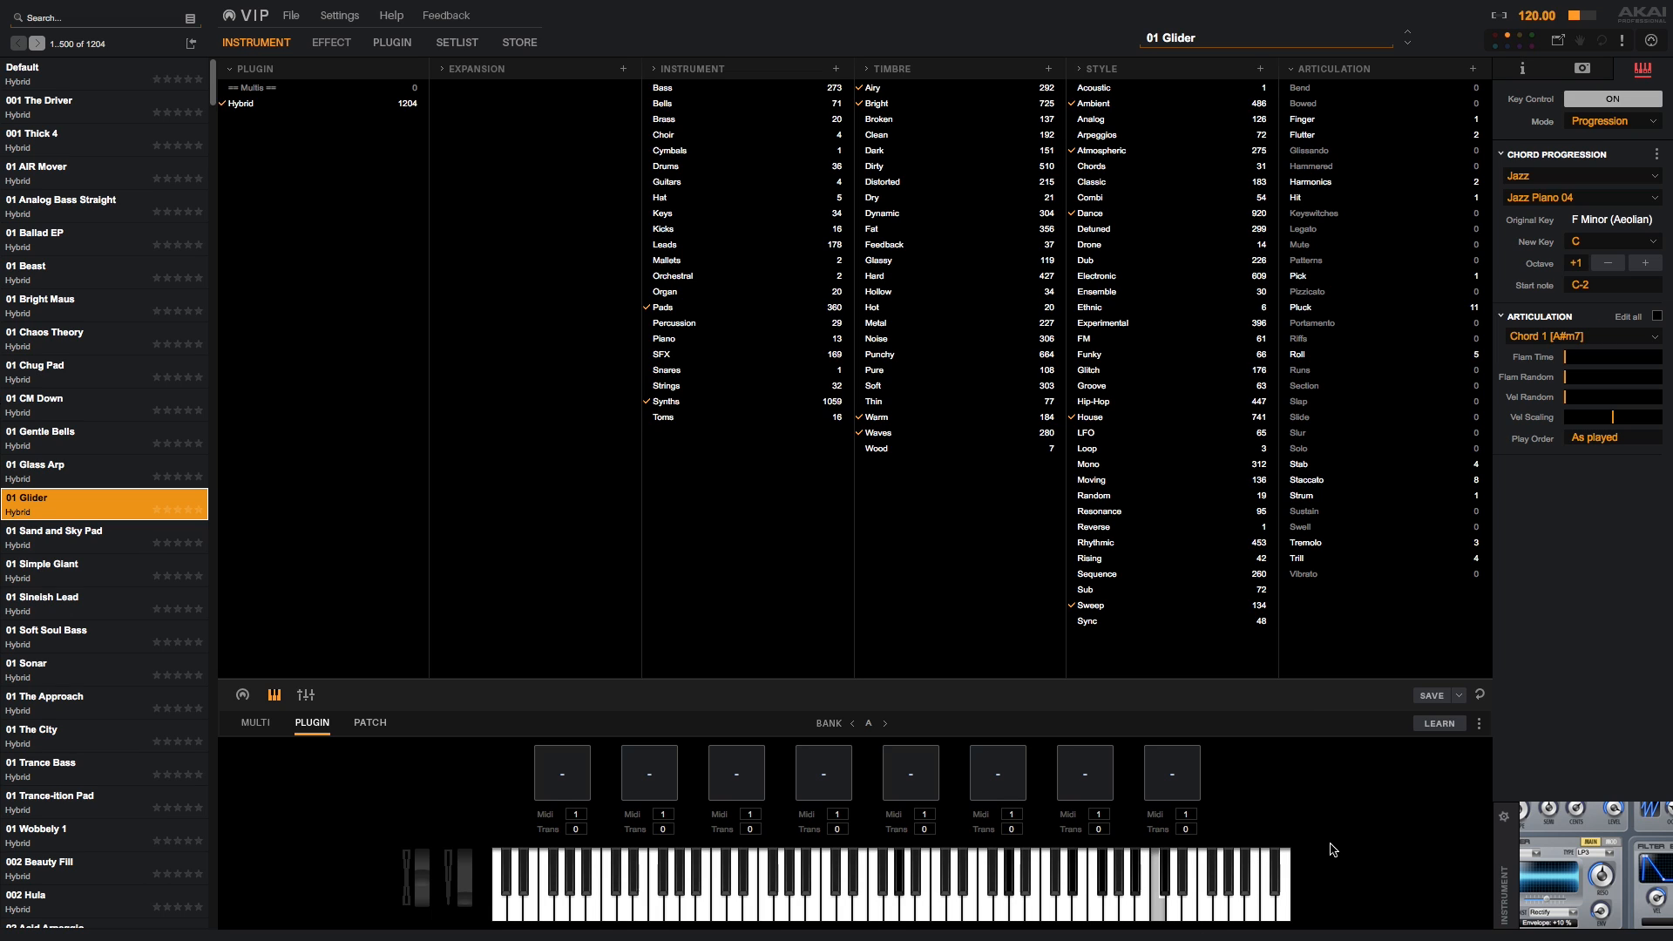
left_click(101, 73)
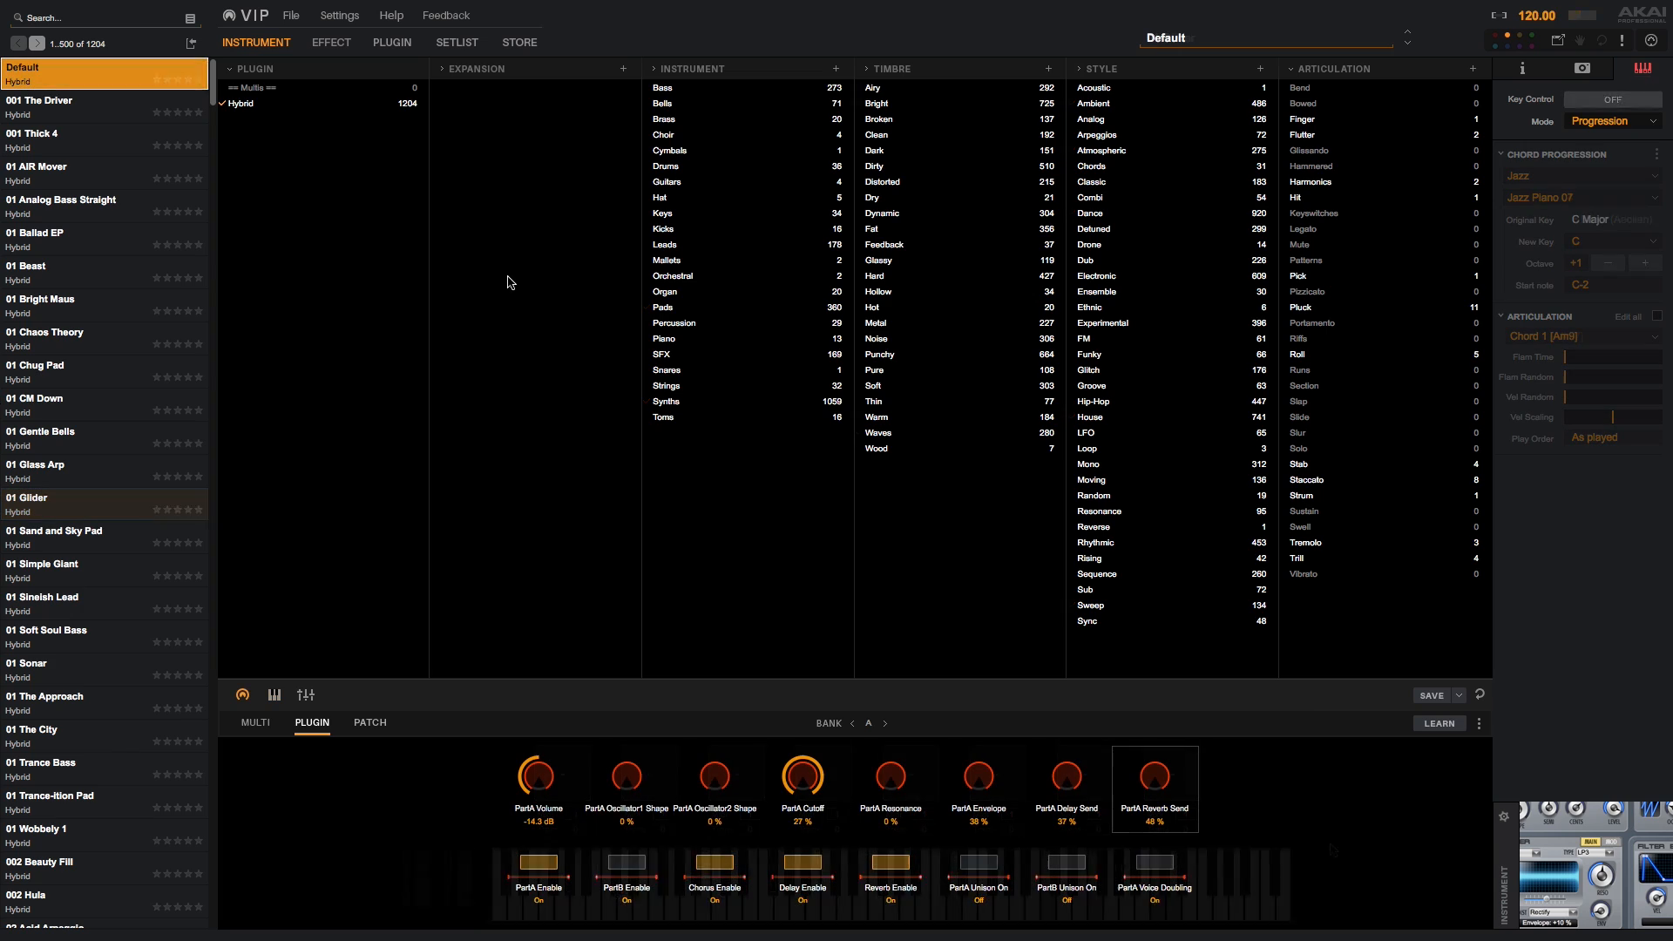
Create Setlist 1 and add patches such as 01 Ballad EP from the browser.
left_click(456, 42)
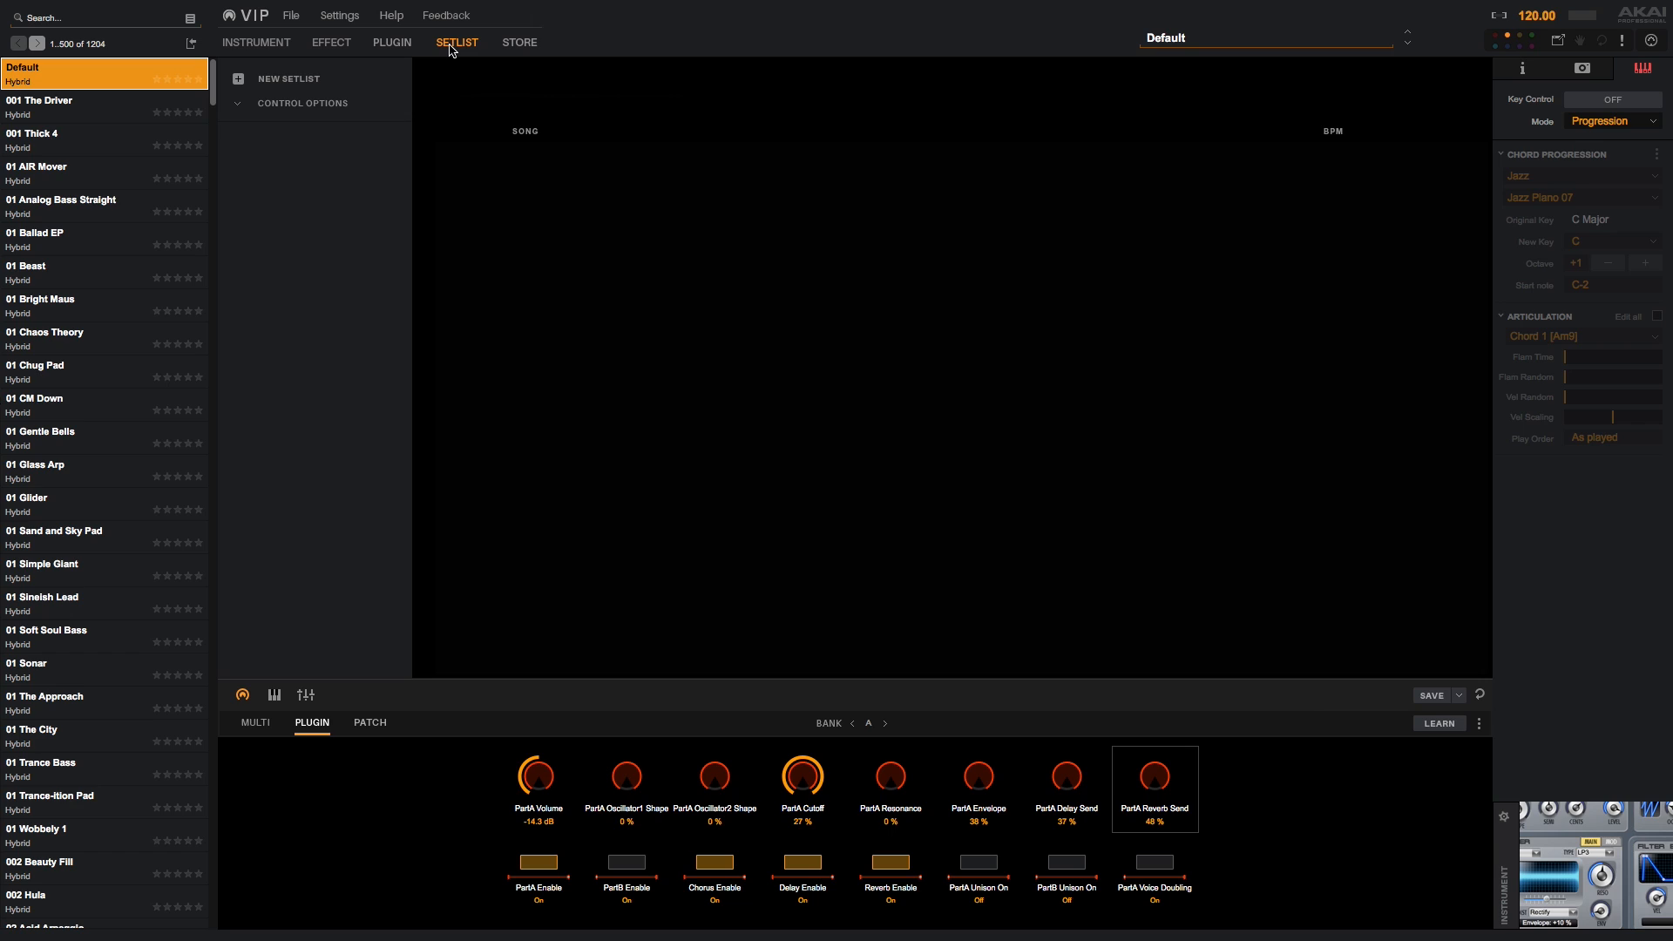
left_click(281, 78)
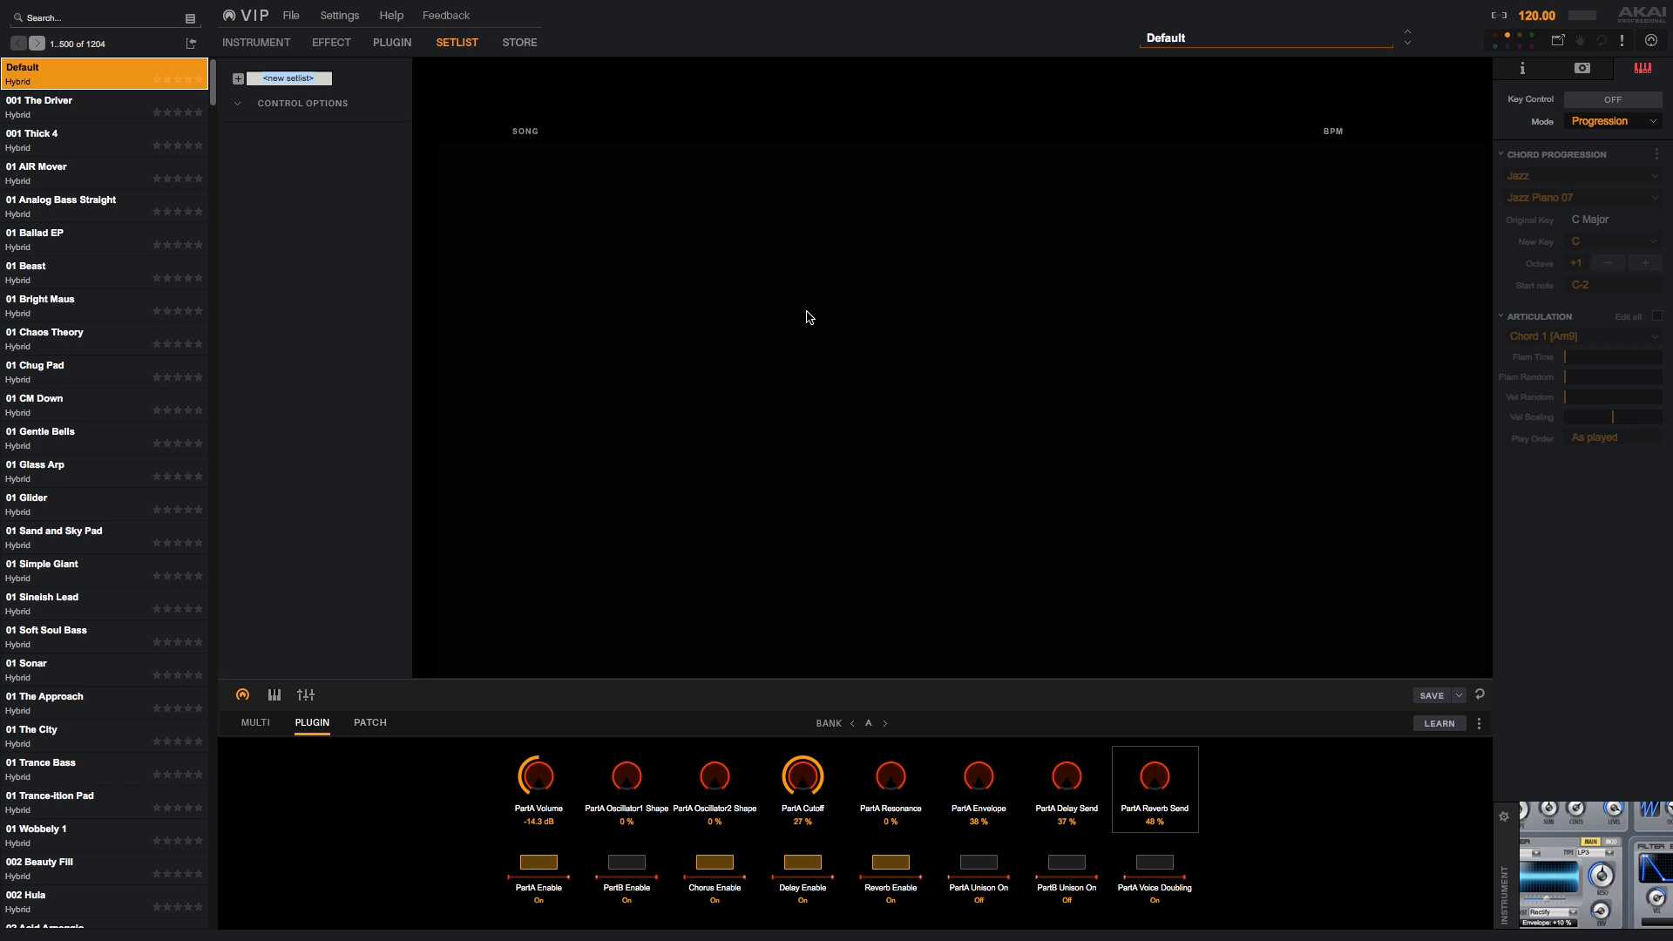
left_click(288, 77)
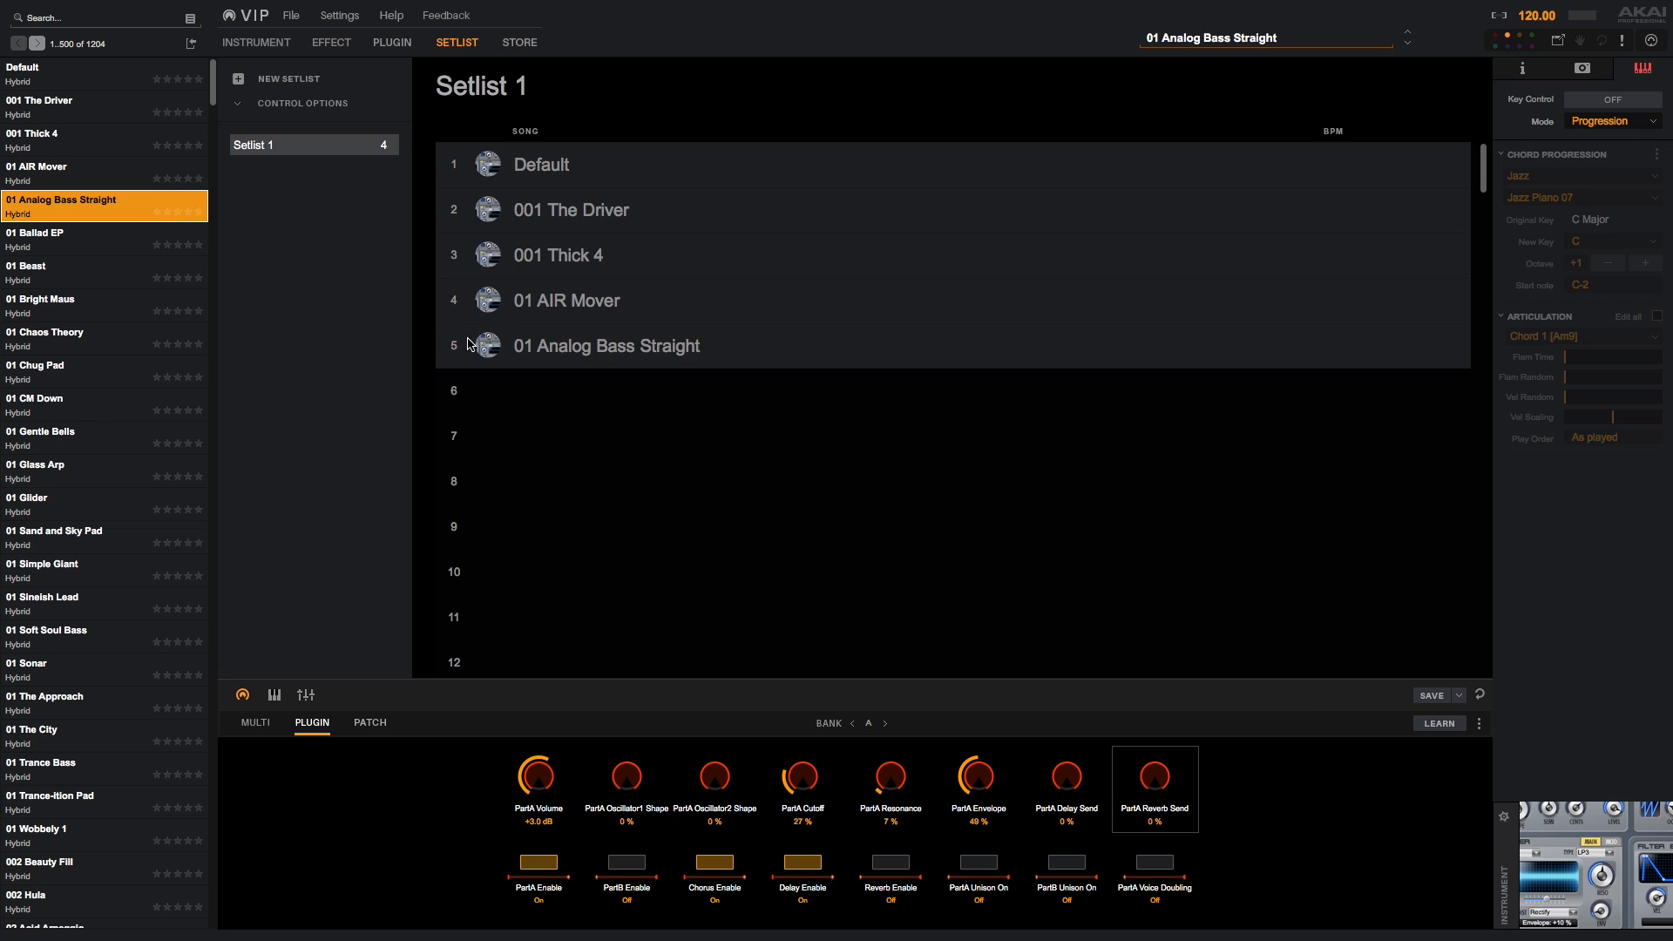
double_click(48, 233)
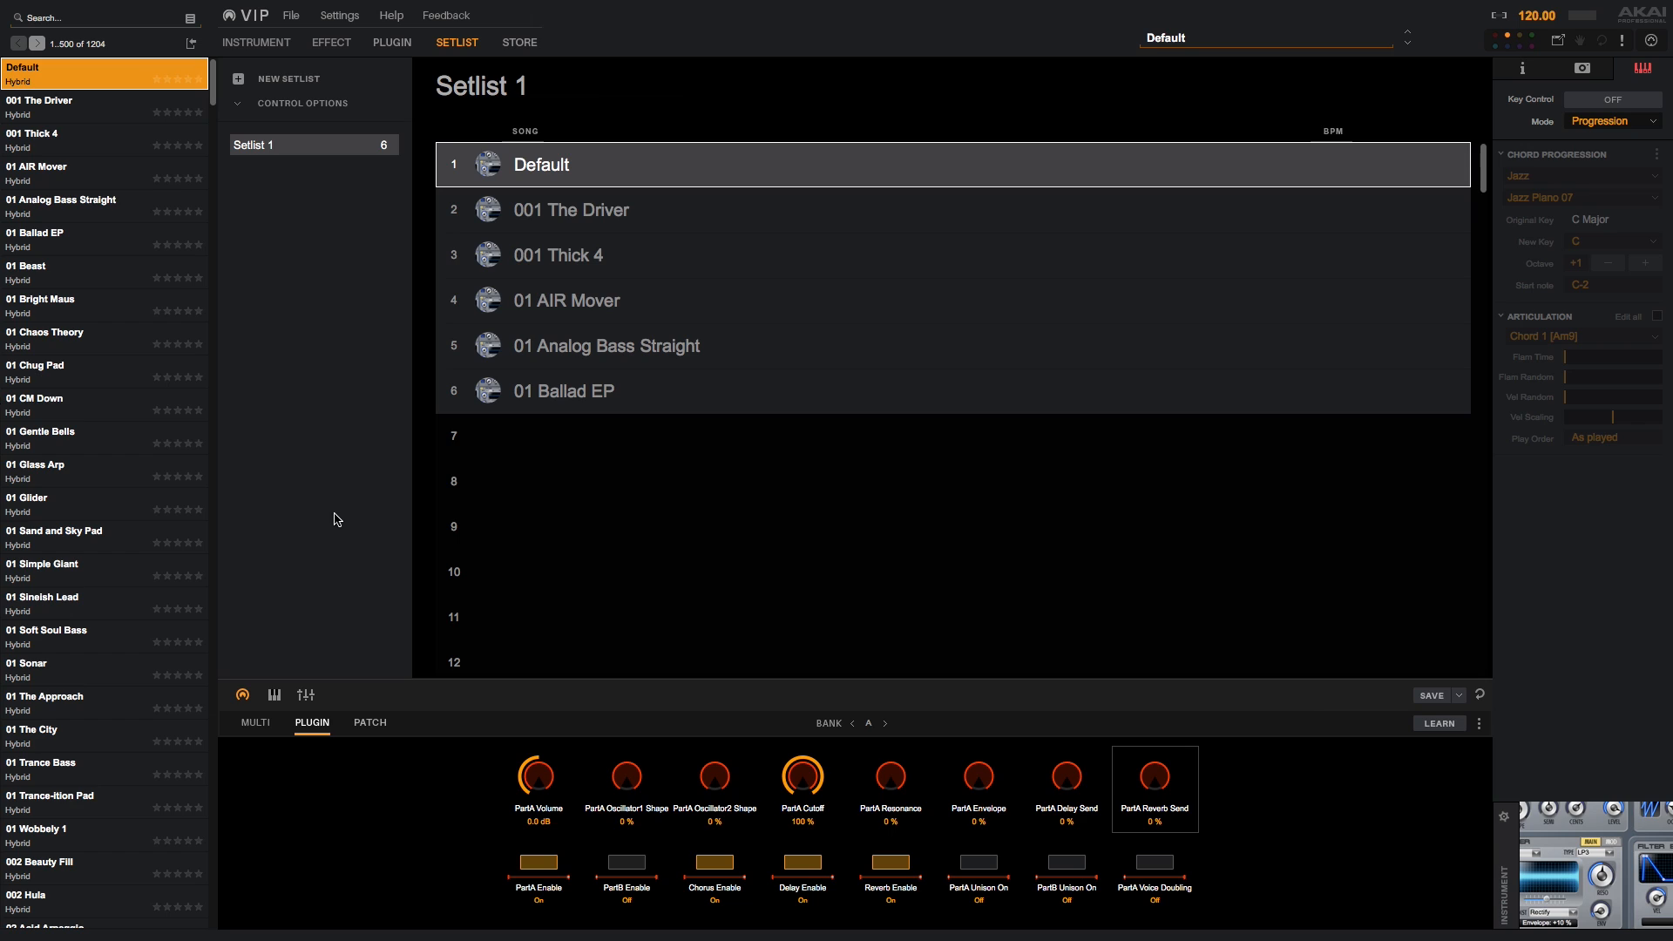
Select the 01 Ballad EP and Default setlist entries, then return to the instrument browser.
left_click(570, 209)
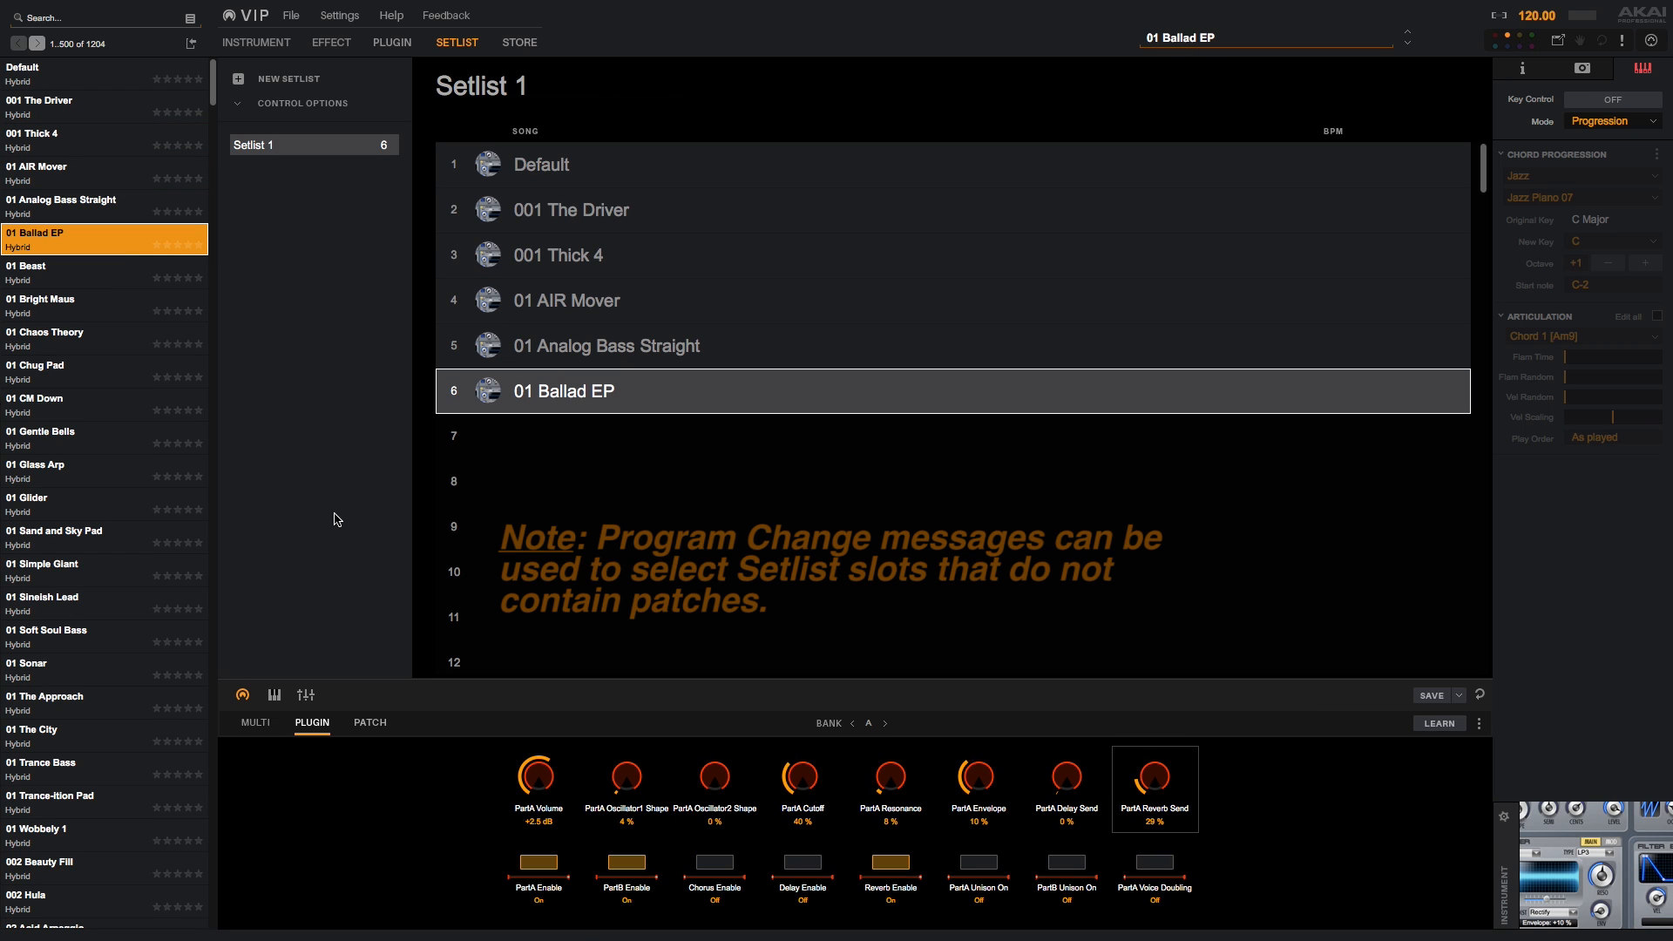
left_click(949, 480)
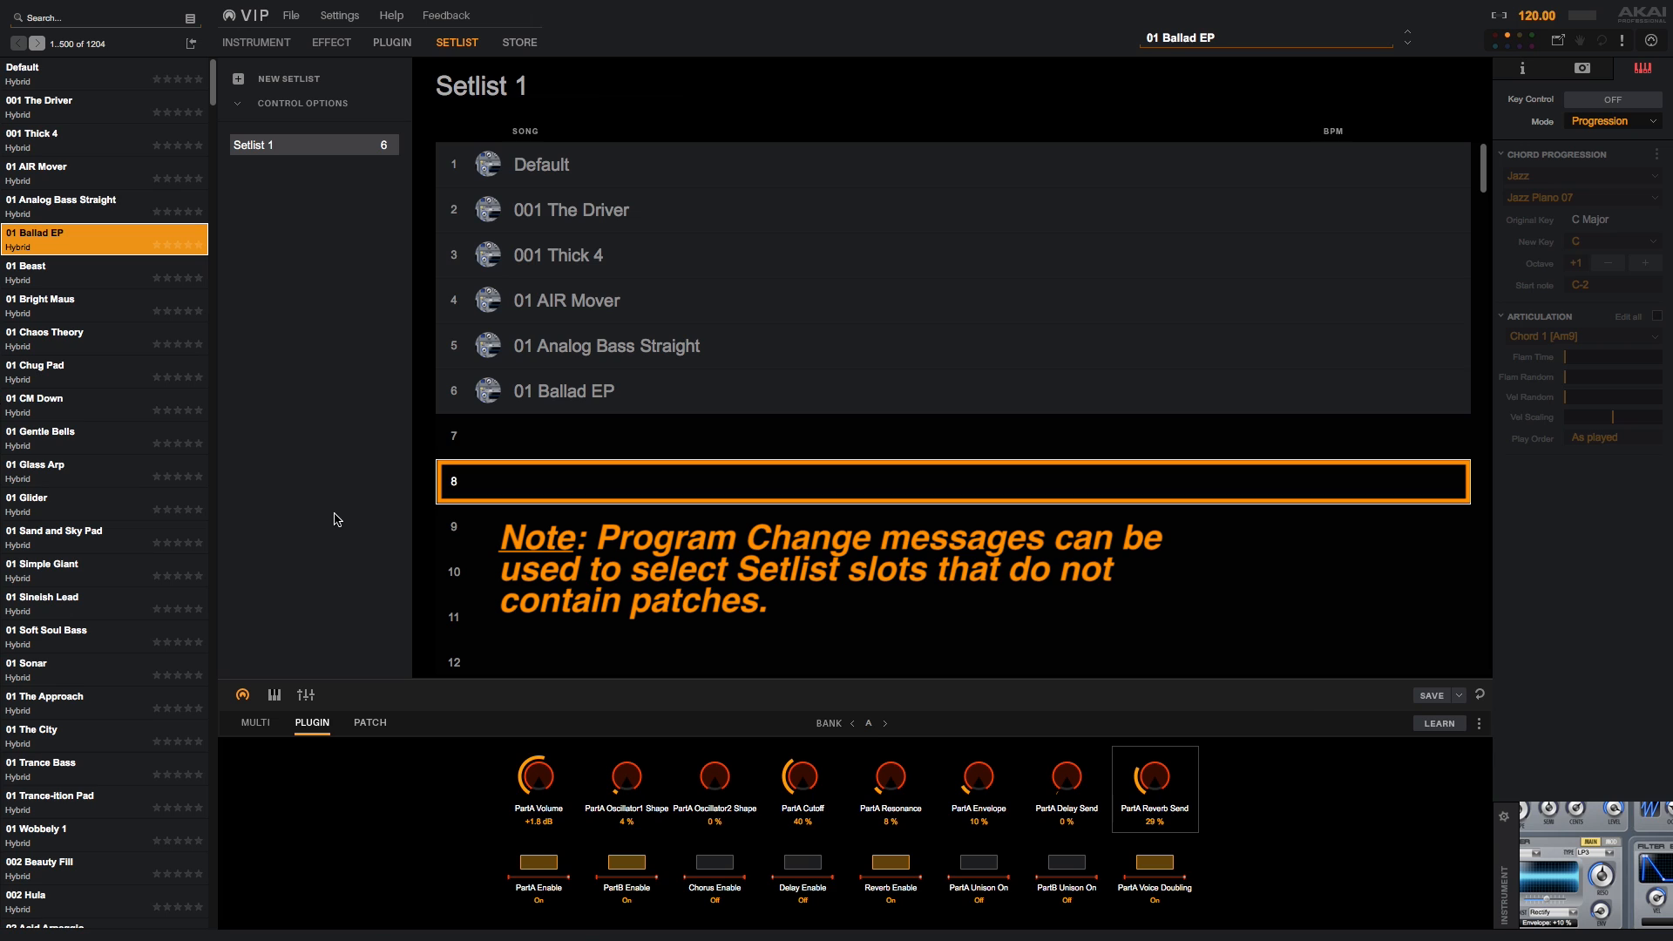
left_click(541, 165)
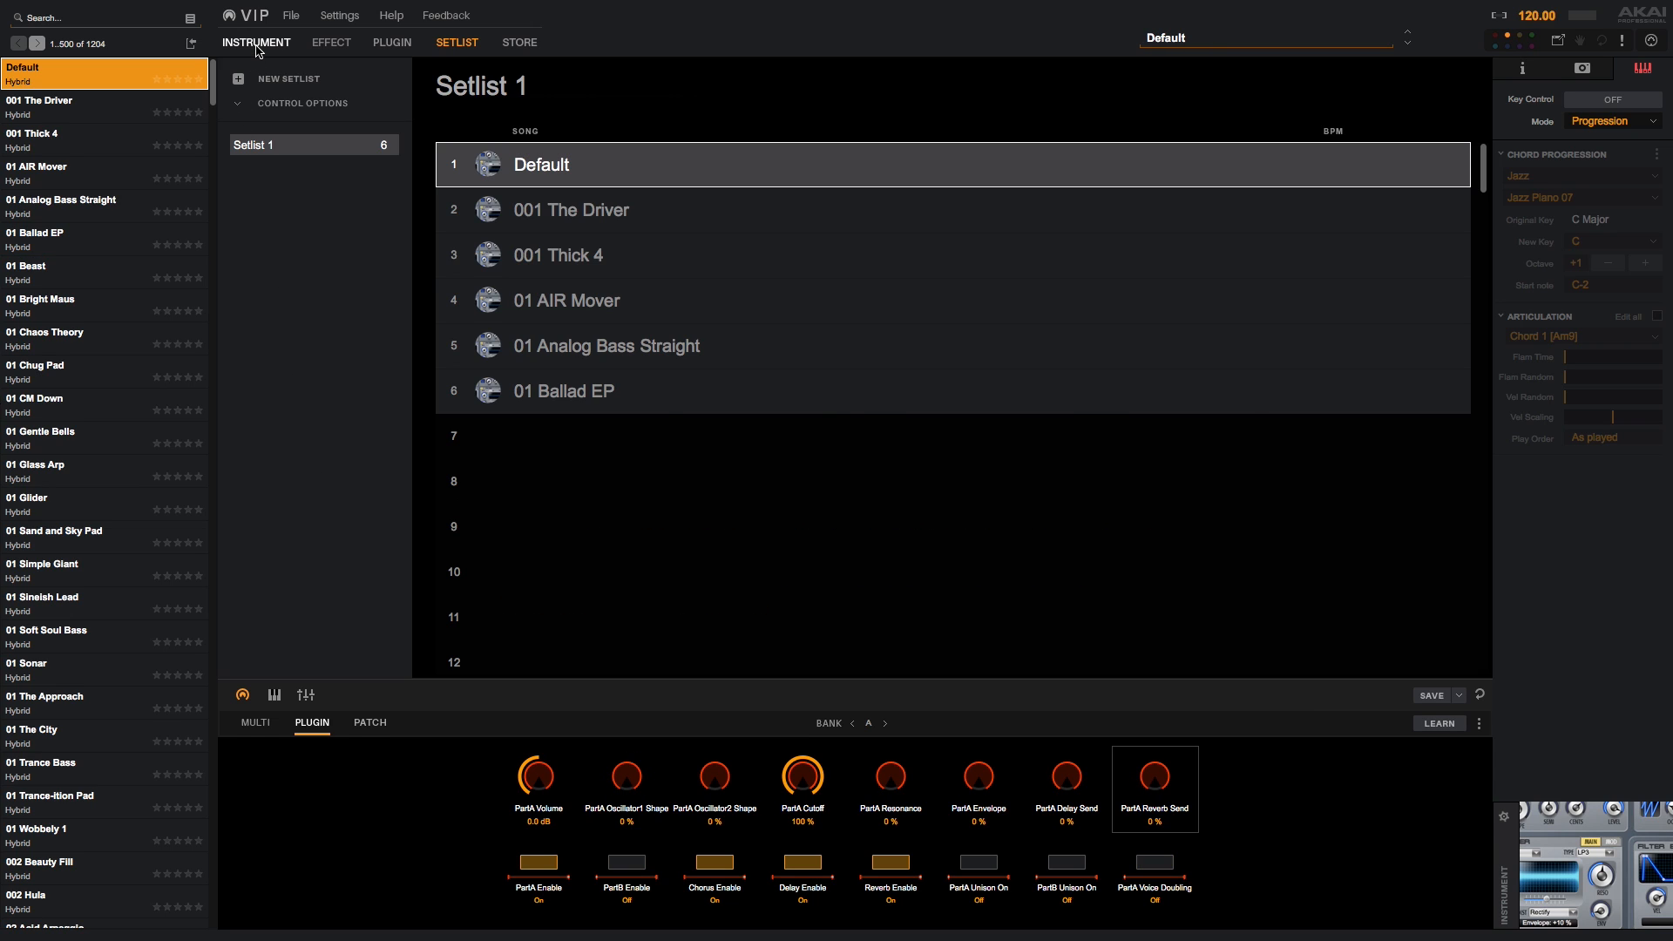
left_click(256, 43)
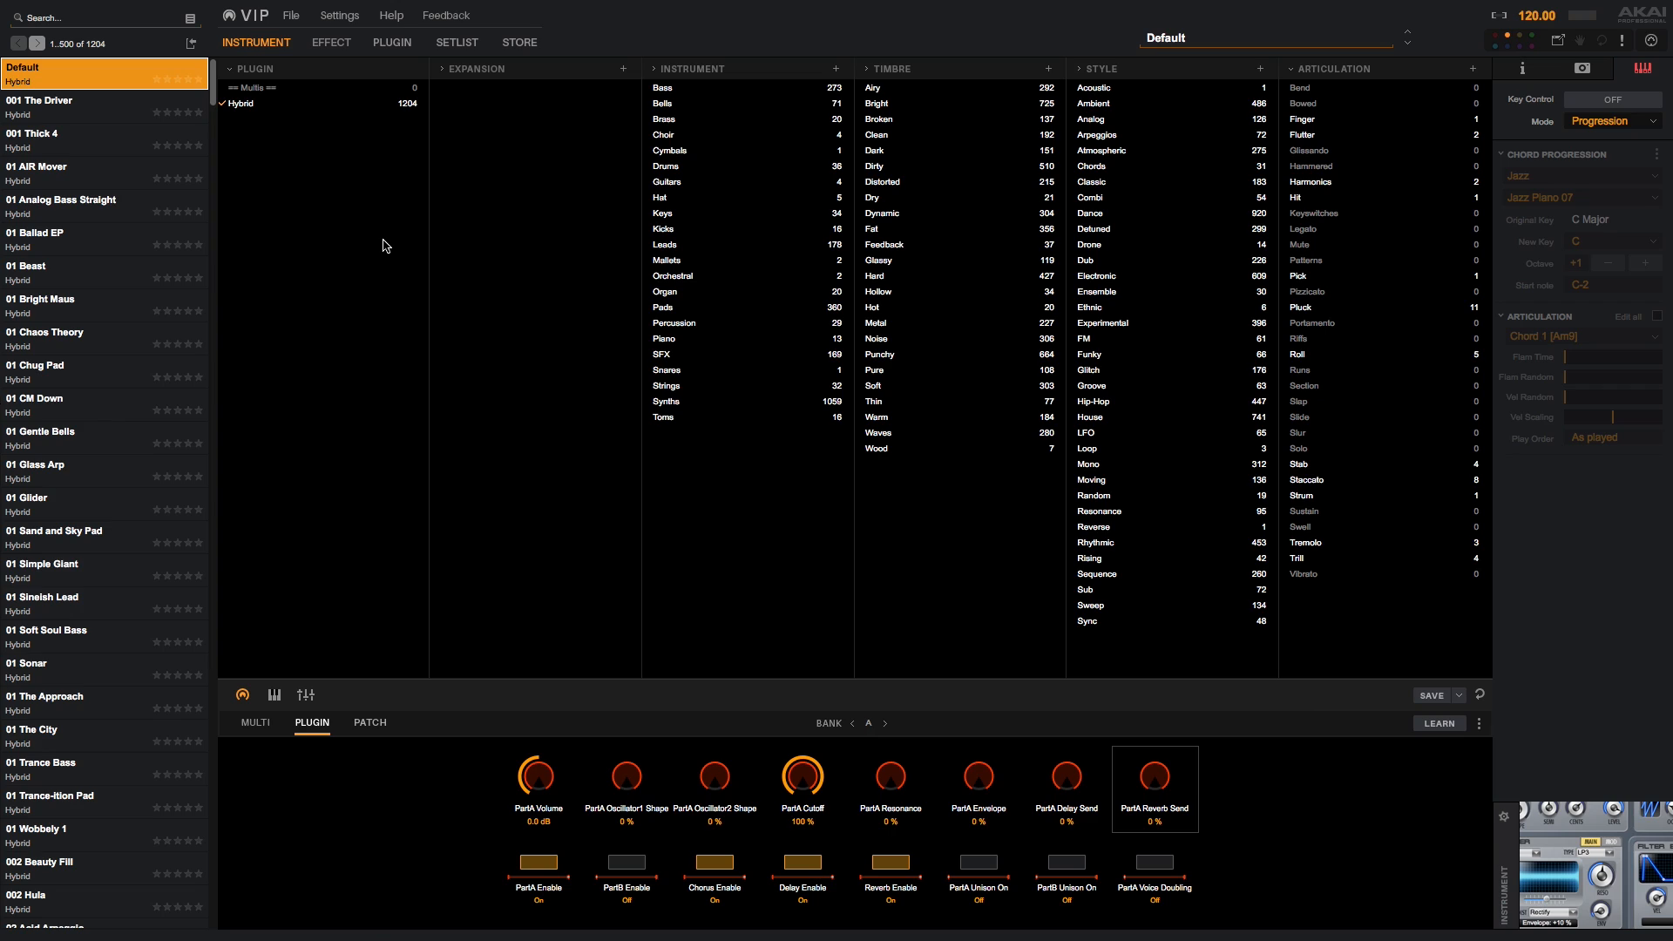